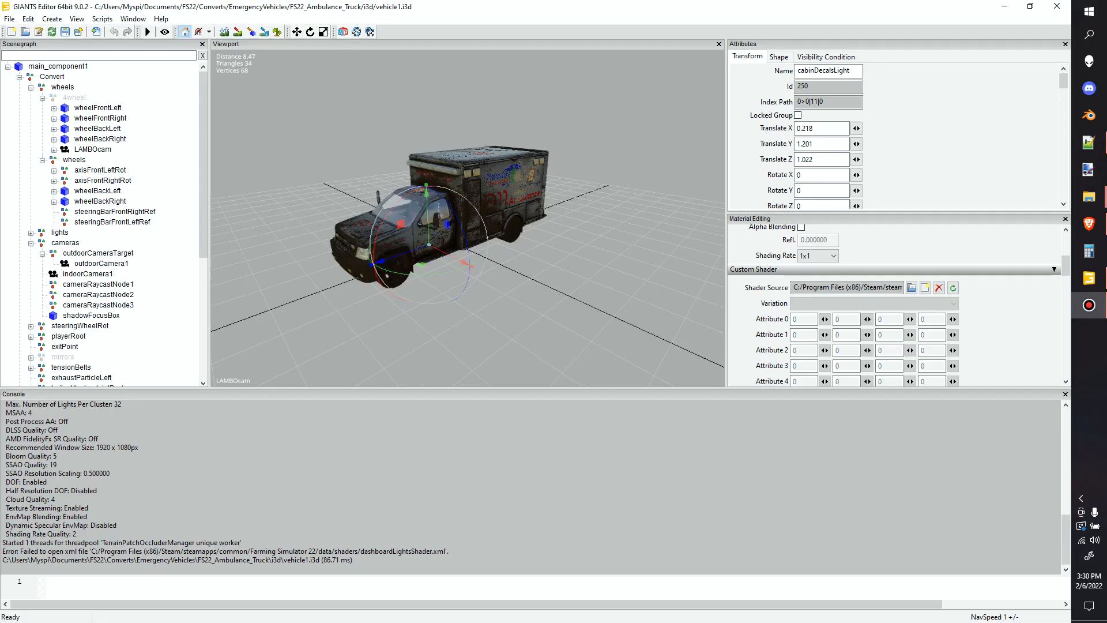
{"action": "mouse_move", "coordinate": [340, 252]}
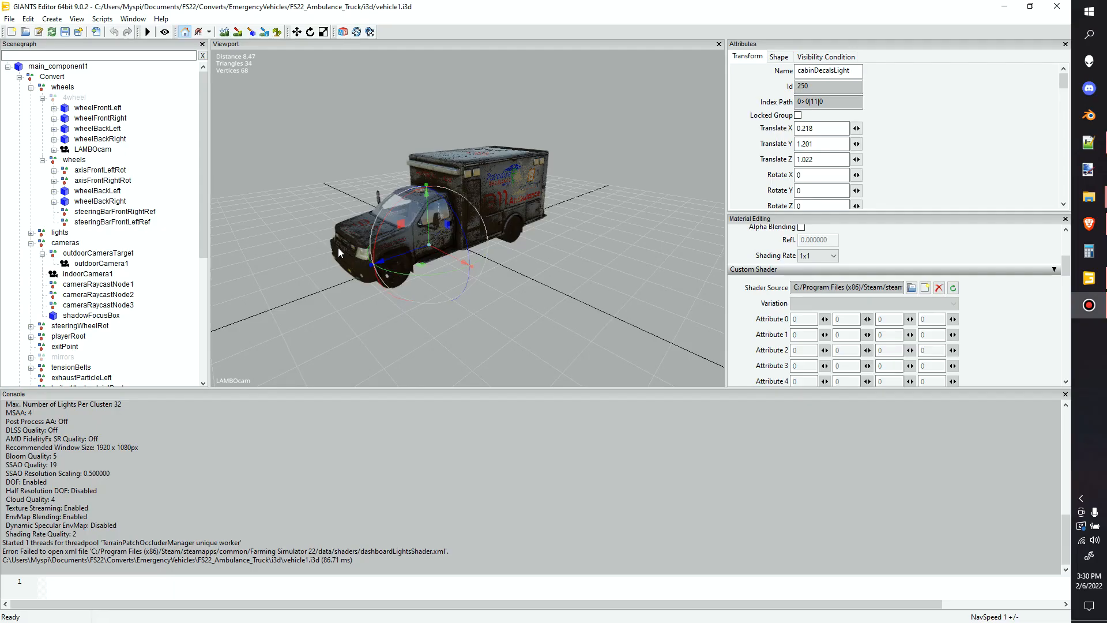
{"action": "mouse_move", "coordinate": [357, 220]}
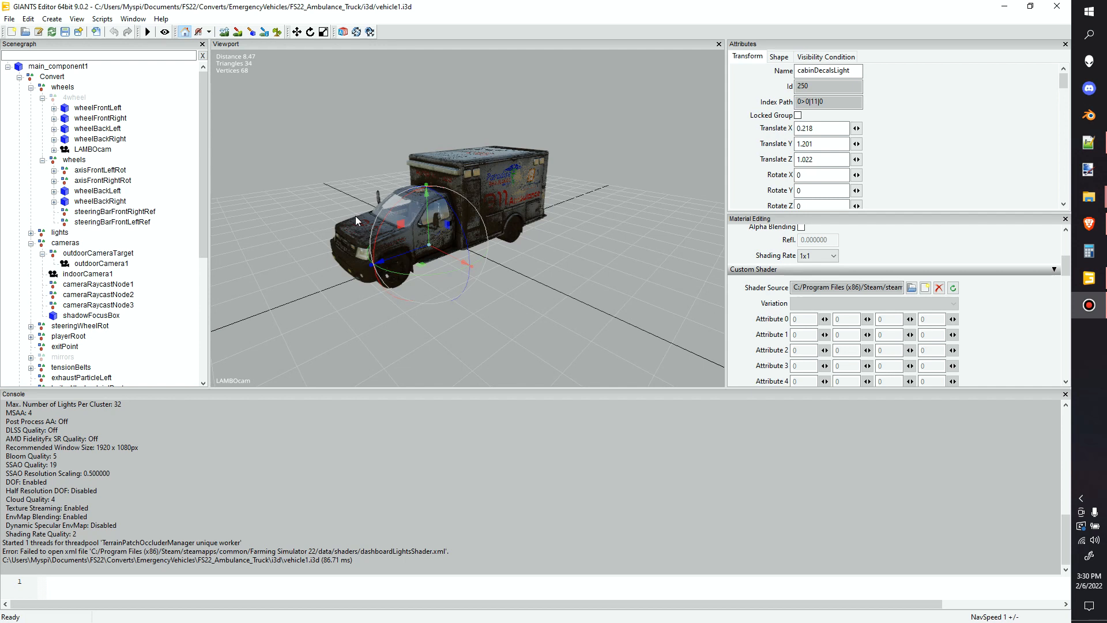
{"action": "mouse_move", "coordinate": [334, 163]}
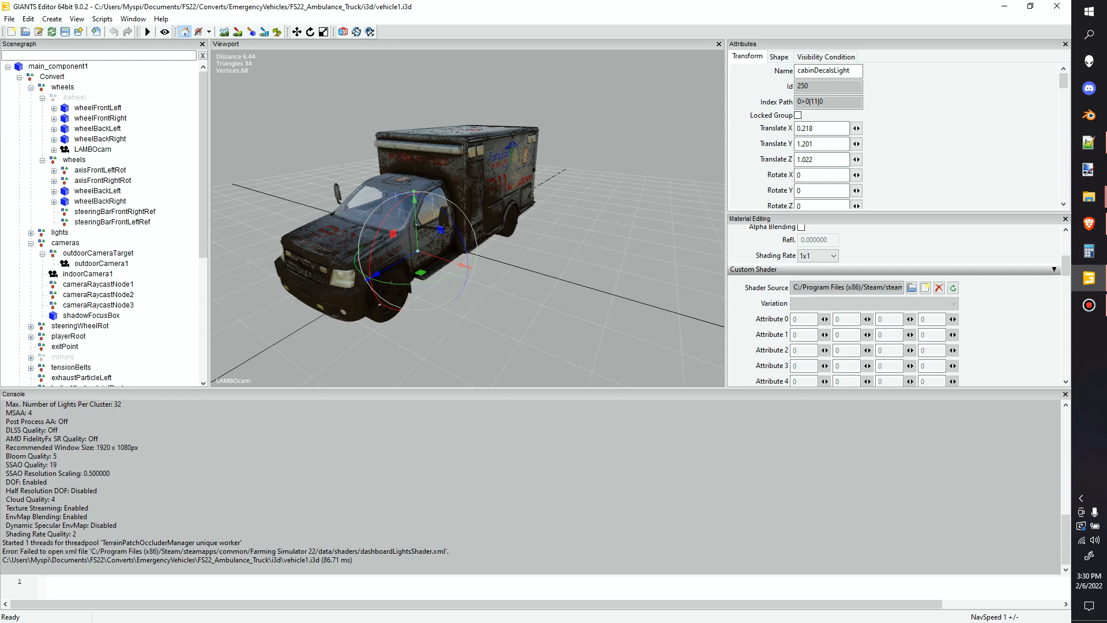
- Select the cabinDecalsLight node under dashboards and load it as the Replace target
{"action": "scroll", "scroll_direction": "down", "scroll_amount": 3}
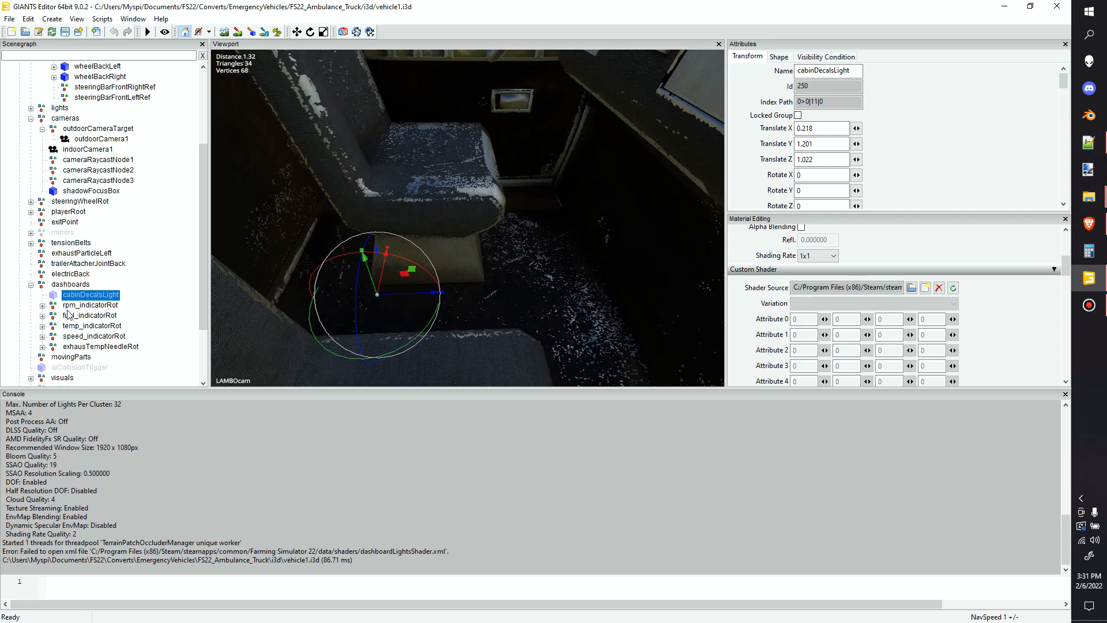
{"action": "left_click", "coordinate": [91, 326]}
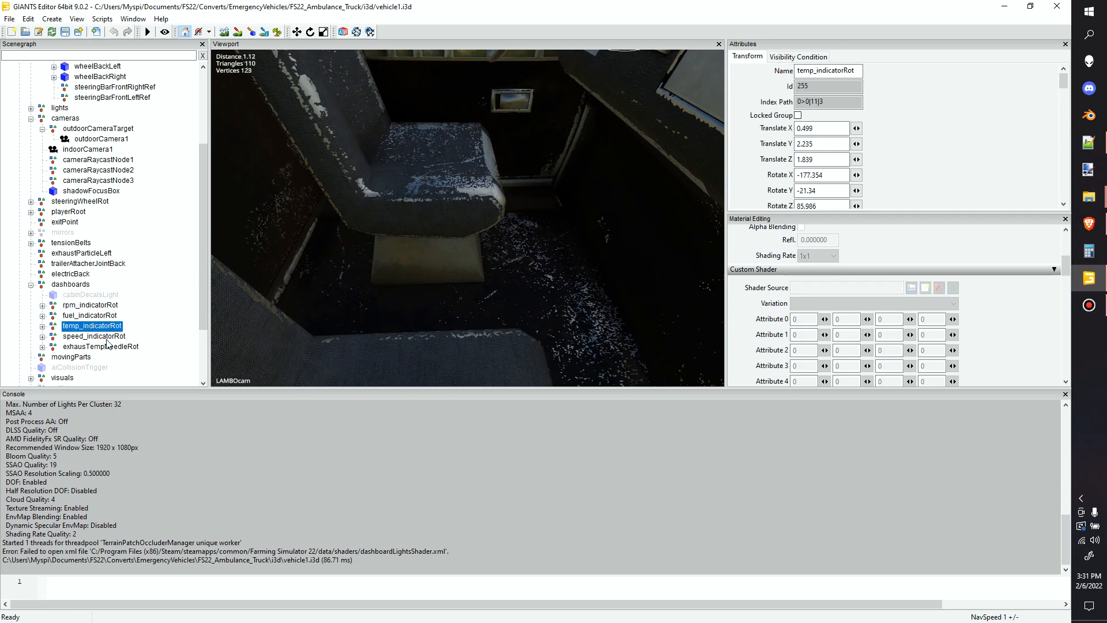
{"action": "left_click", "coordinate": [90, 294]}
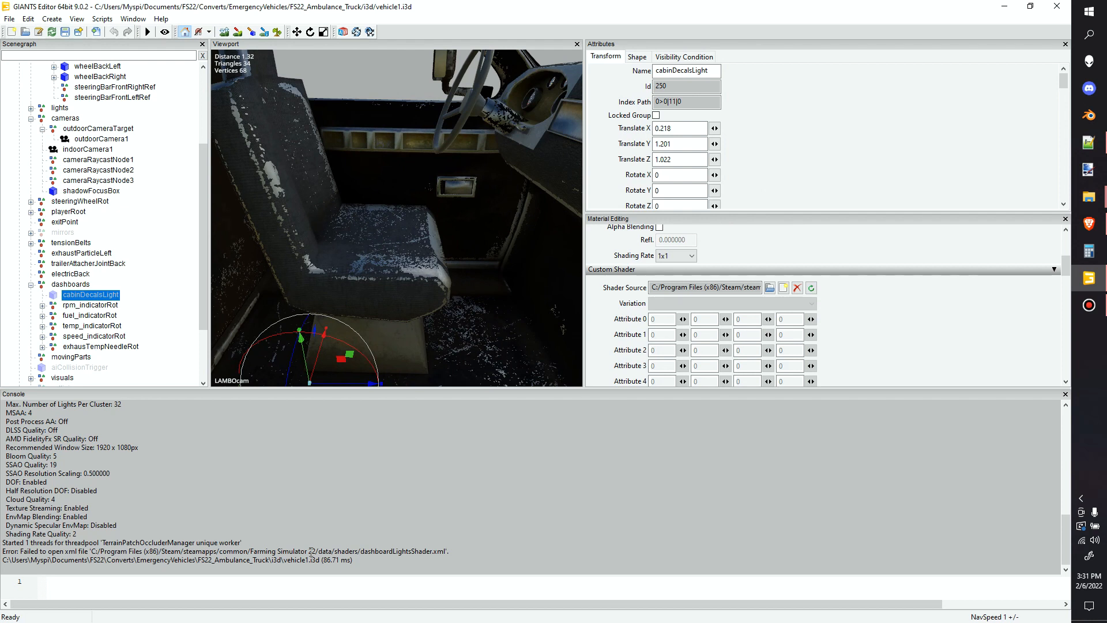
{"action": "mouse_move", "coordinate": [713, 326]}
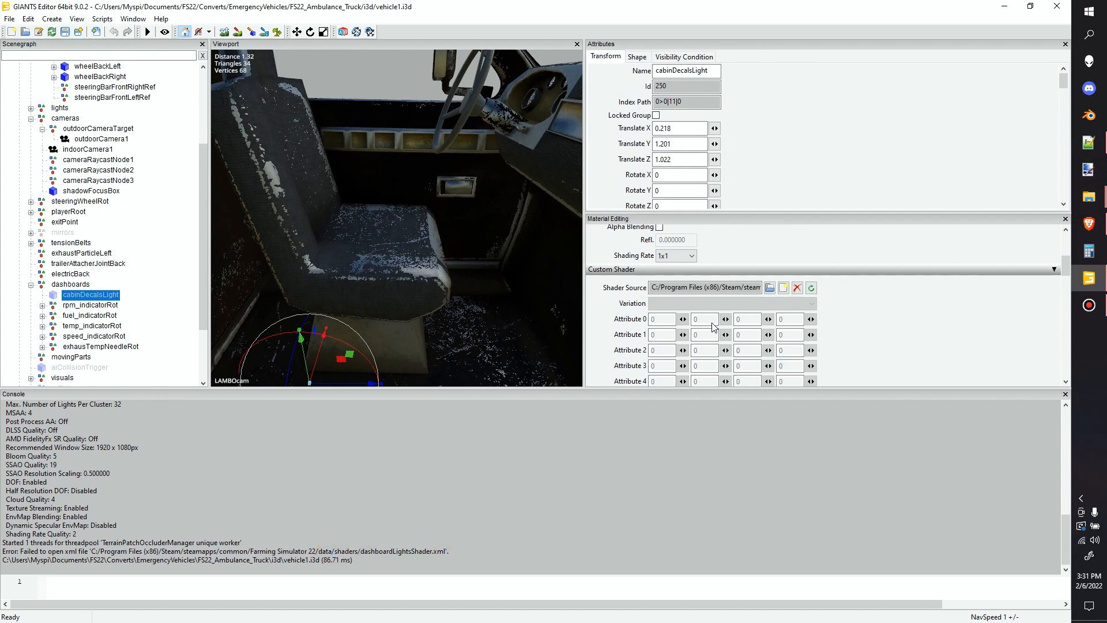
{"action": "mouse_move", "coordinate": [705, 287]}
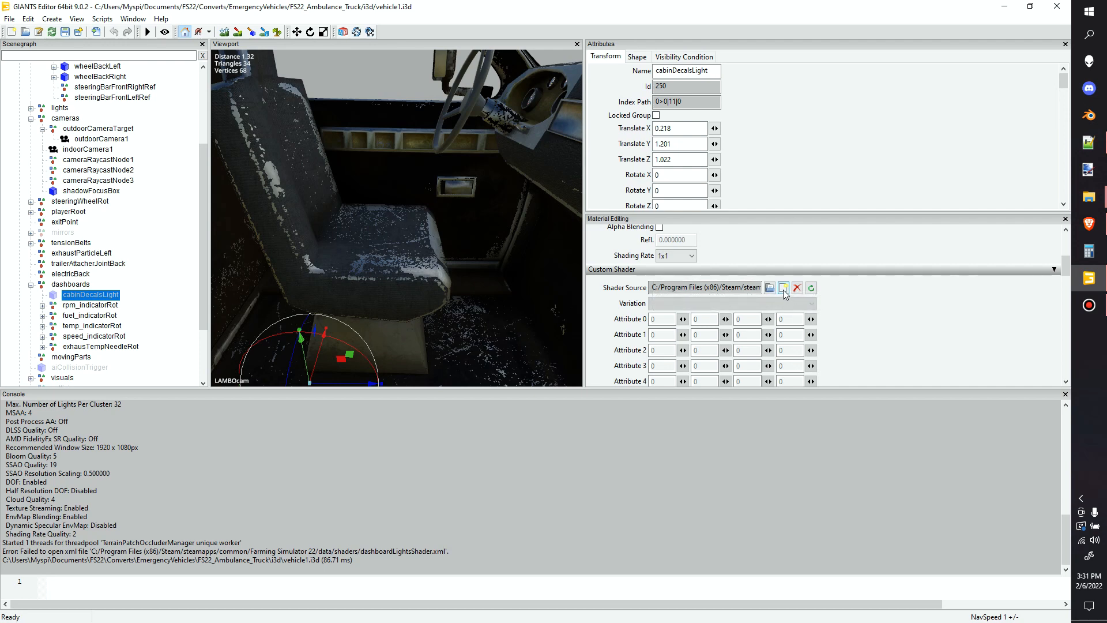
{"action": "left_click", "coordinate": [783, 287]}
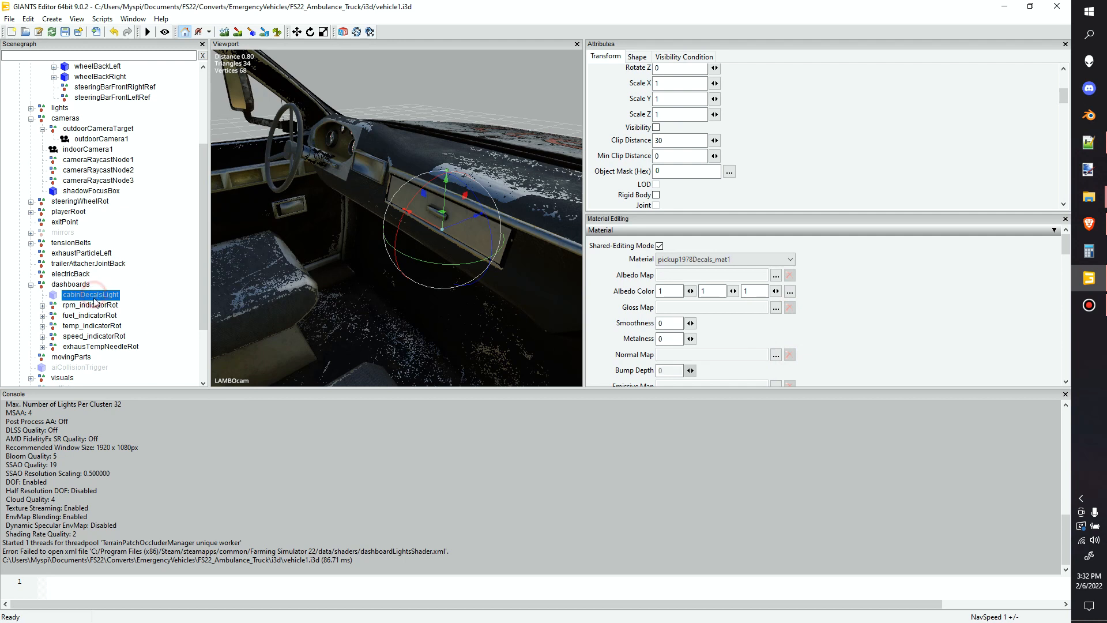
{"action": "scroll", "scroll_direction": "down", "scroll_amount": 3}
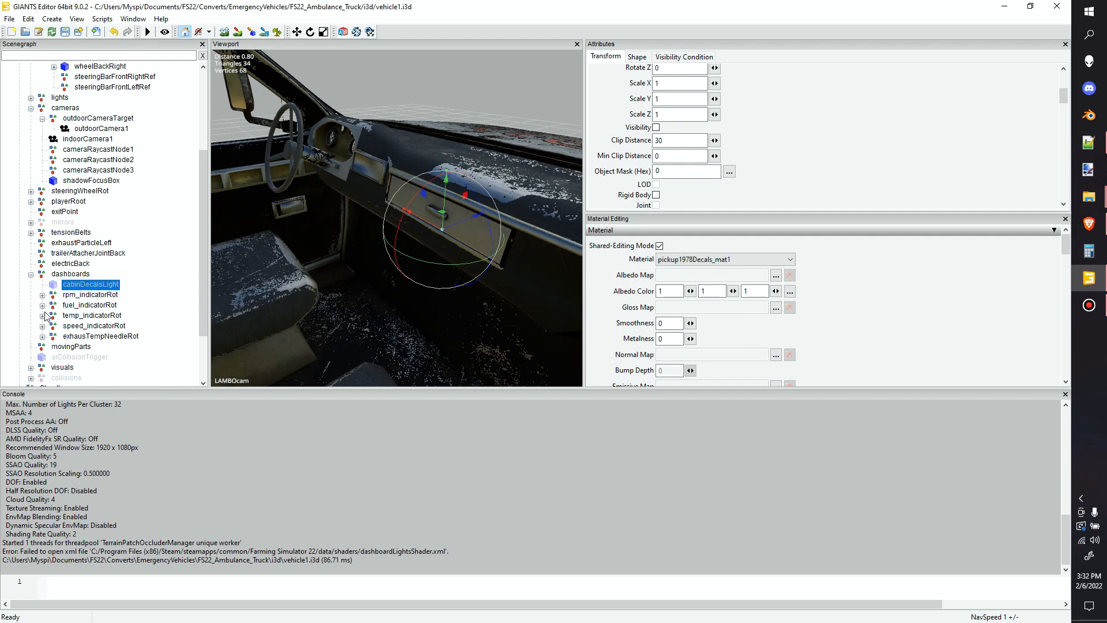
{"action": "mouse_move", "coordinate": [64, 305]}
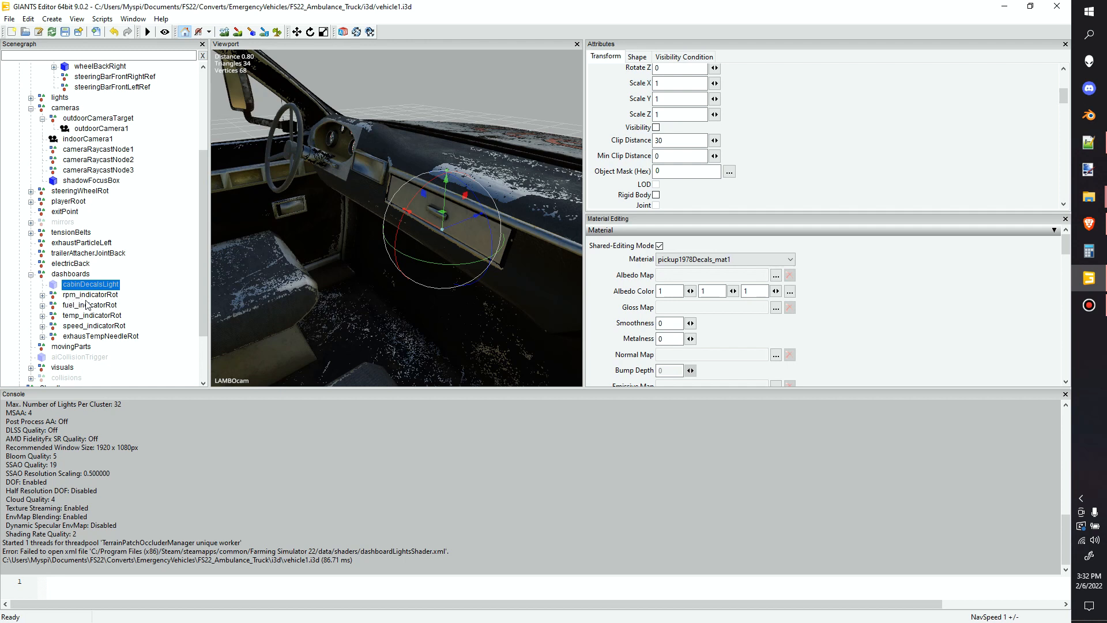
{"action": "scroll", "scroll_direction": "down", "scroll_amount": 3}
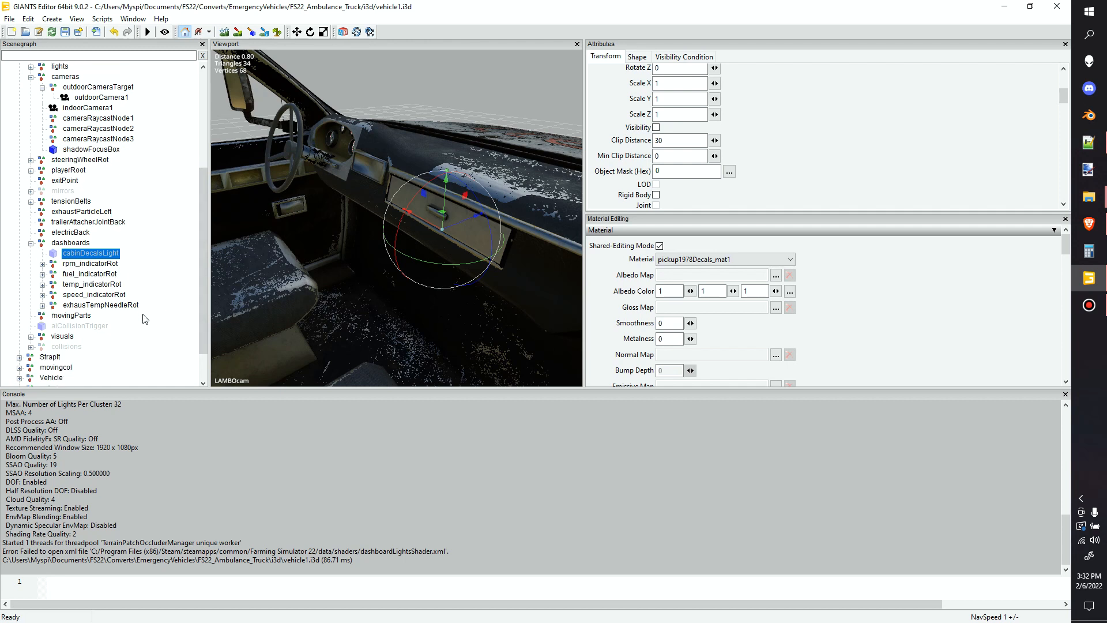
{"action": "scroll", "scroll_direction": "up", "scroll_amount": 3}
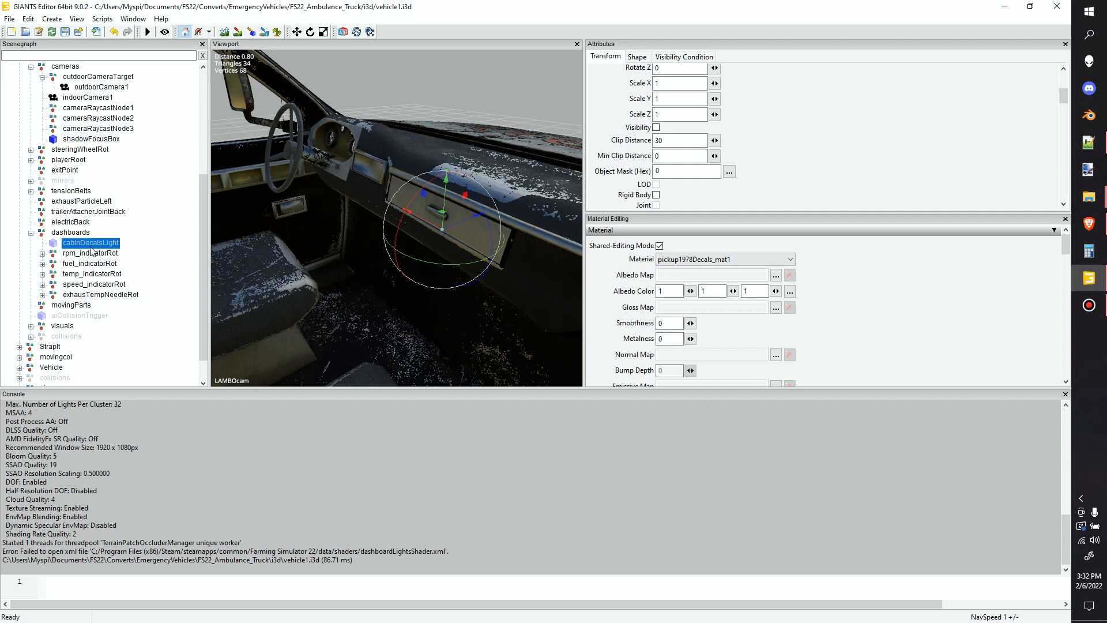
{"action": "mouse_move", "coordinate": [105, 253]}
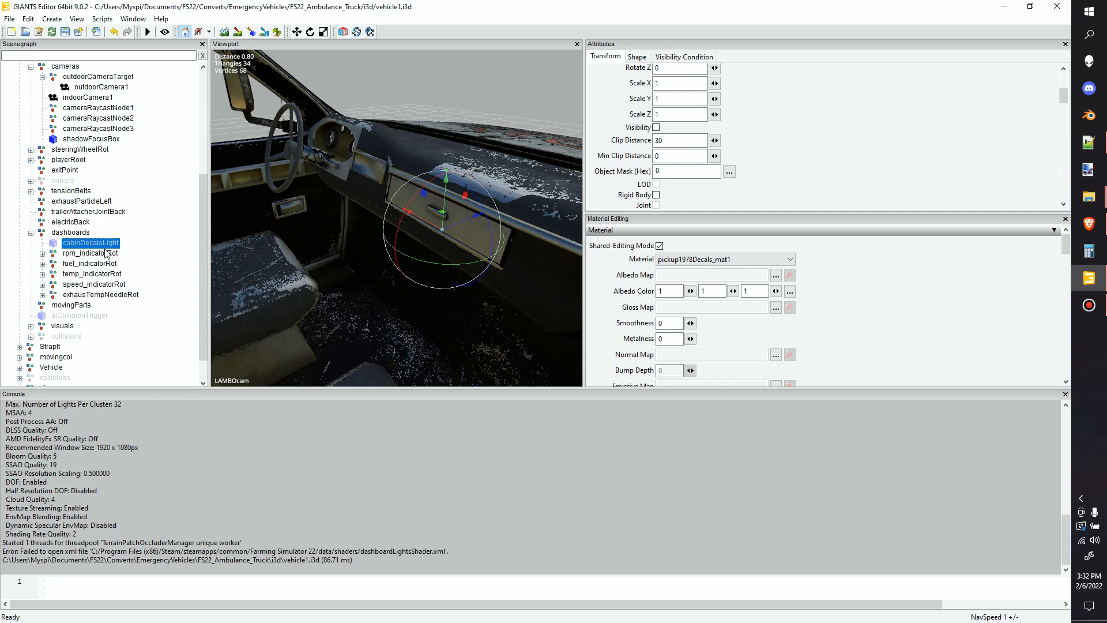
{"action": "mouse_move", "coordinate": [386, 281]}
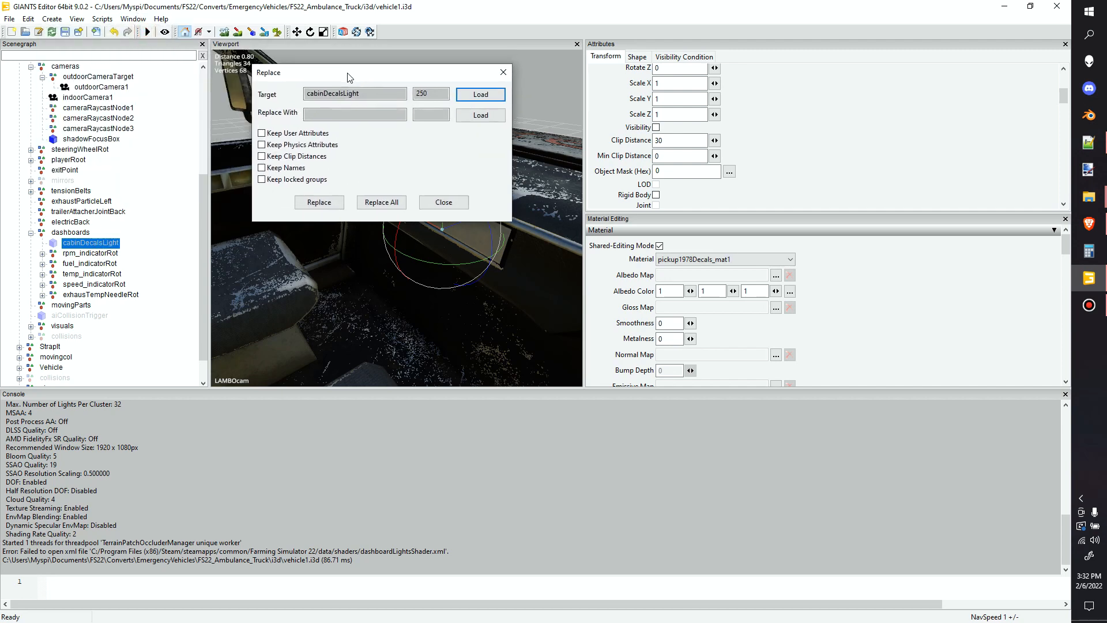
- Create an empty transform group, replace cabinDecalsLight with it and rename it emptyButUsed
{"action": "left_click", "coordinate": [52, 19]}
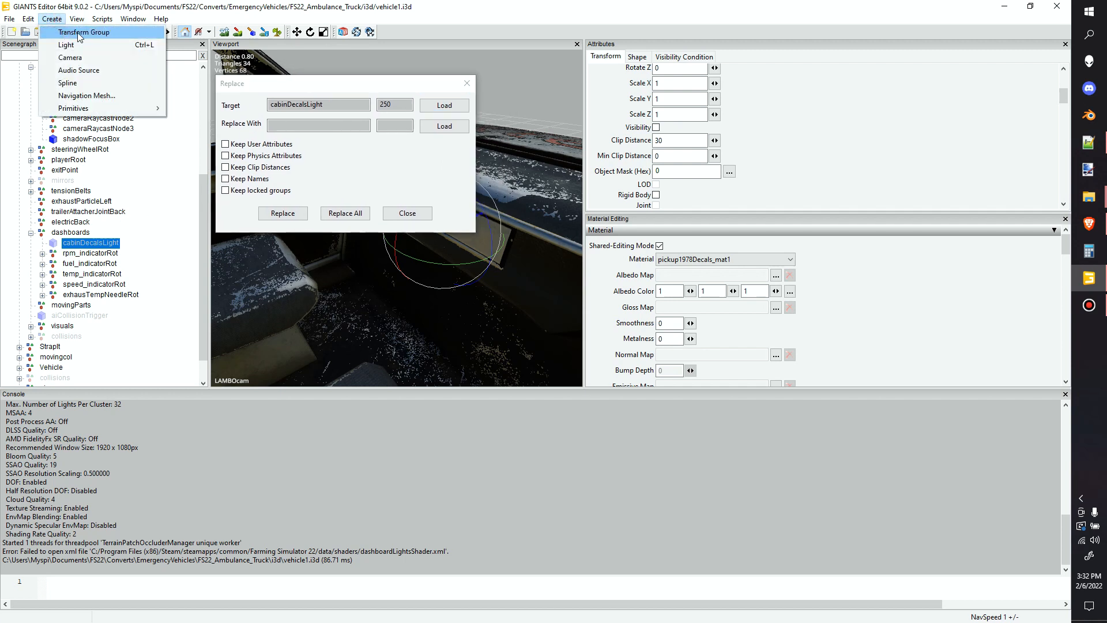
{"action": "left_click", "coordinate": [84, 32]}
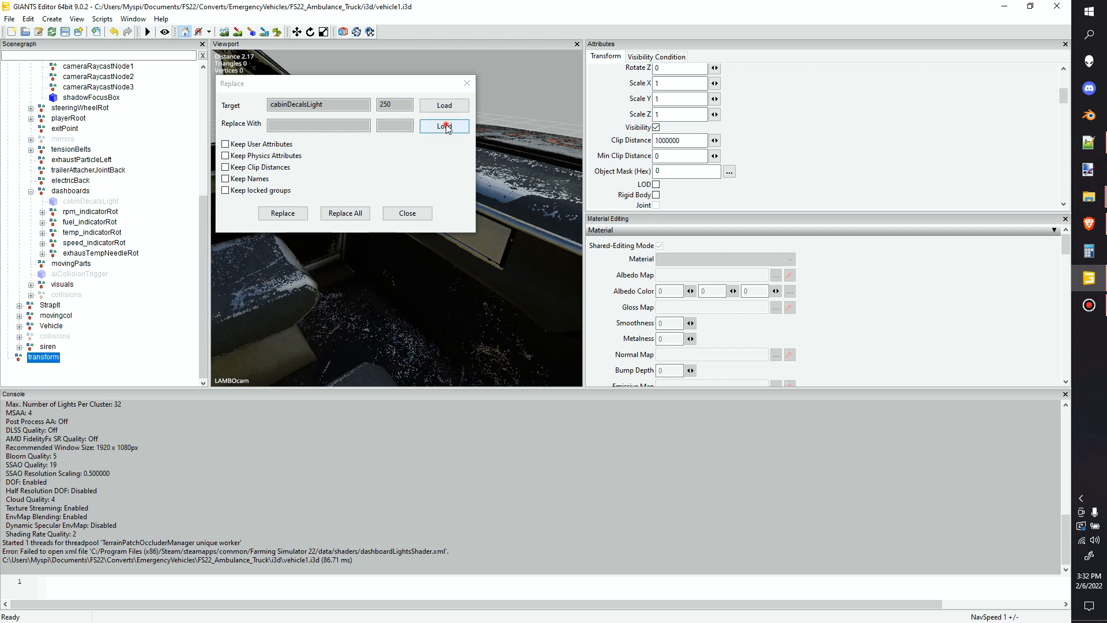
{"action": "left_click", "coordinate": [444, 126]}
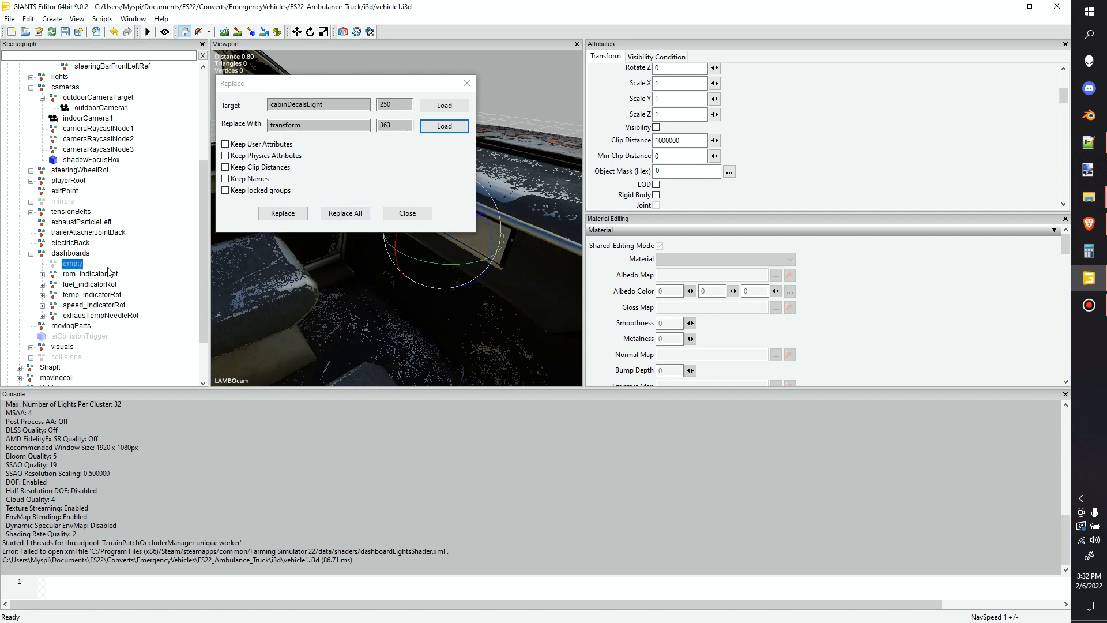
{"action": "double_click", "coordinate": [72, 263]}
{"action": "type", "text": "ButUsed"}
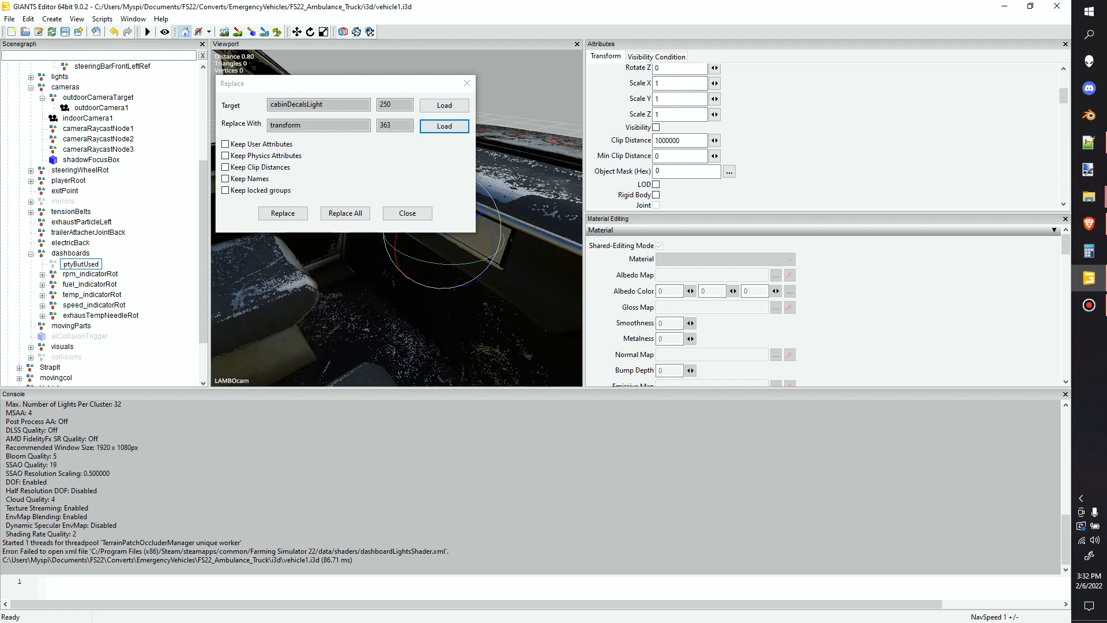
{"action": "left_click", "coordinate": [81, 263]}
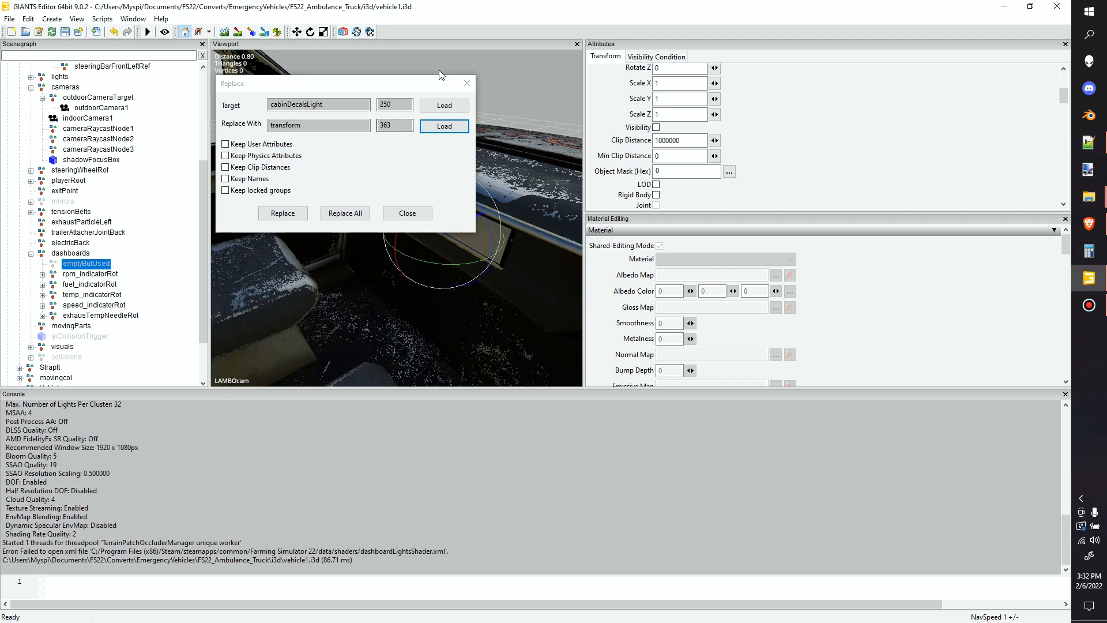
{"action": "left_click", "coordinate": [408, 212]}
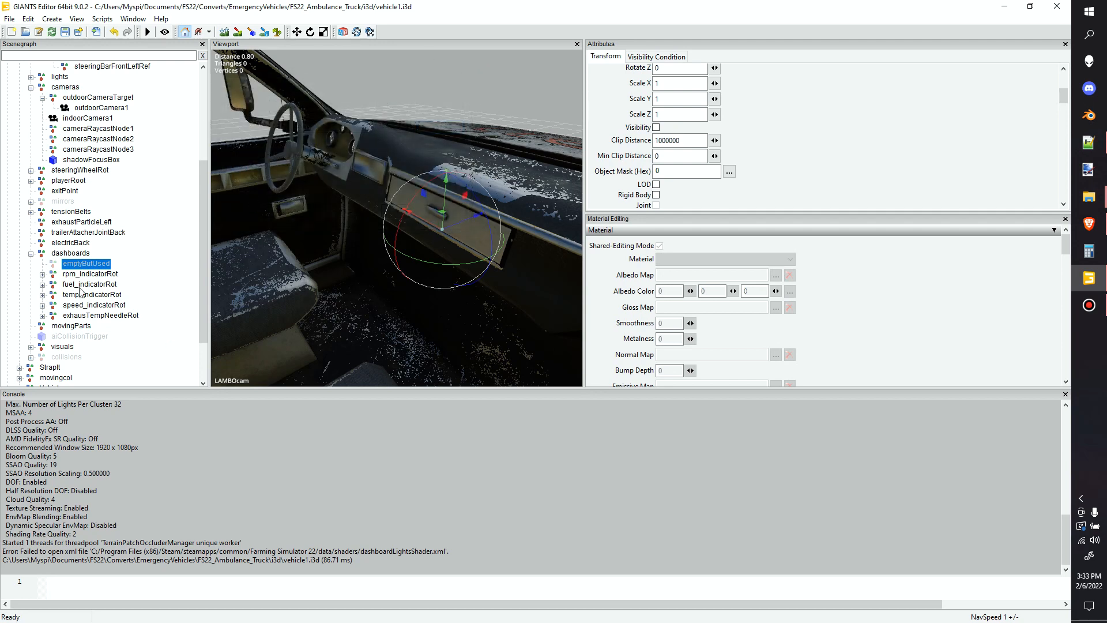
{"action": "mouse_move", "coordinate": [116, 278]}
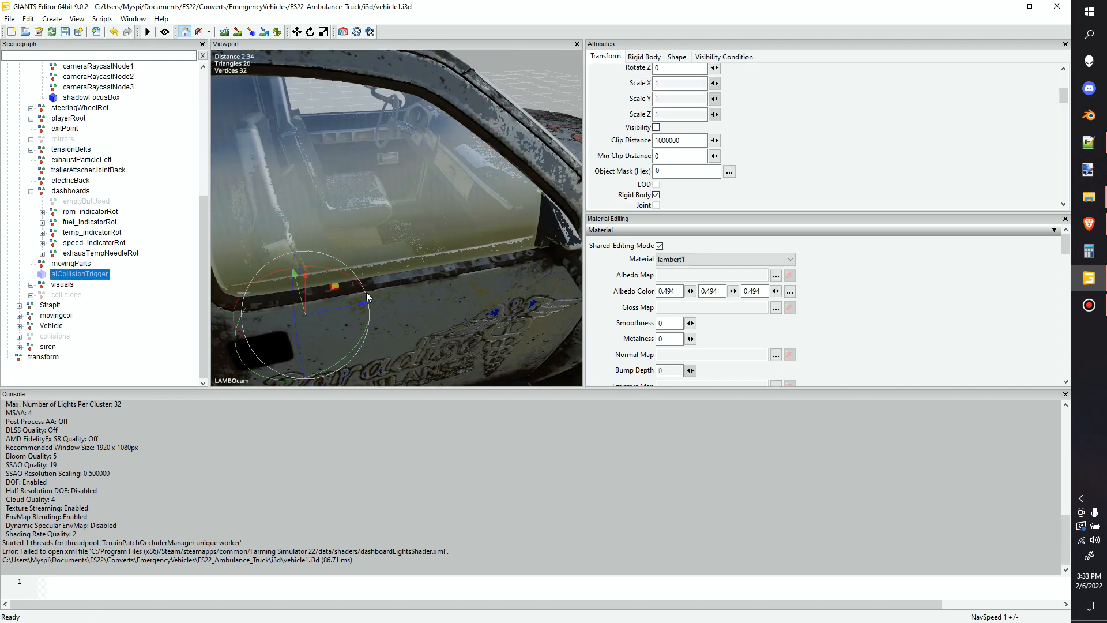
- Rename the spare root transform group to aiCollisionTrigger and select it
{"action": "scroll", "scroll_direction": "down", "scroll_amount": 3}
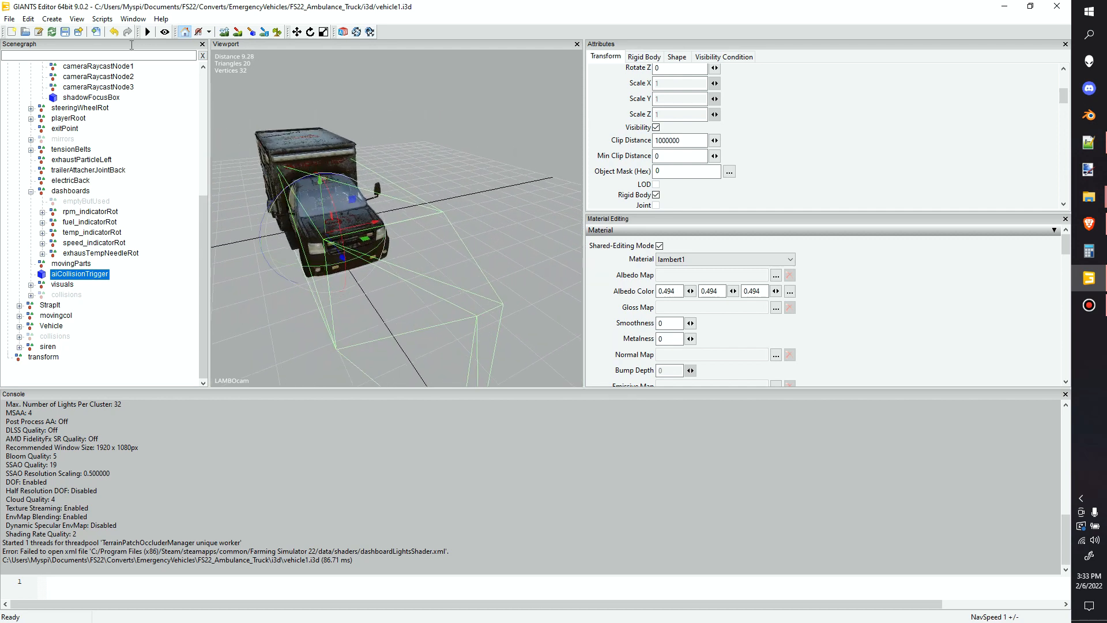
{"action": "mouse_move", "coordinate": [90, 284]}
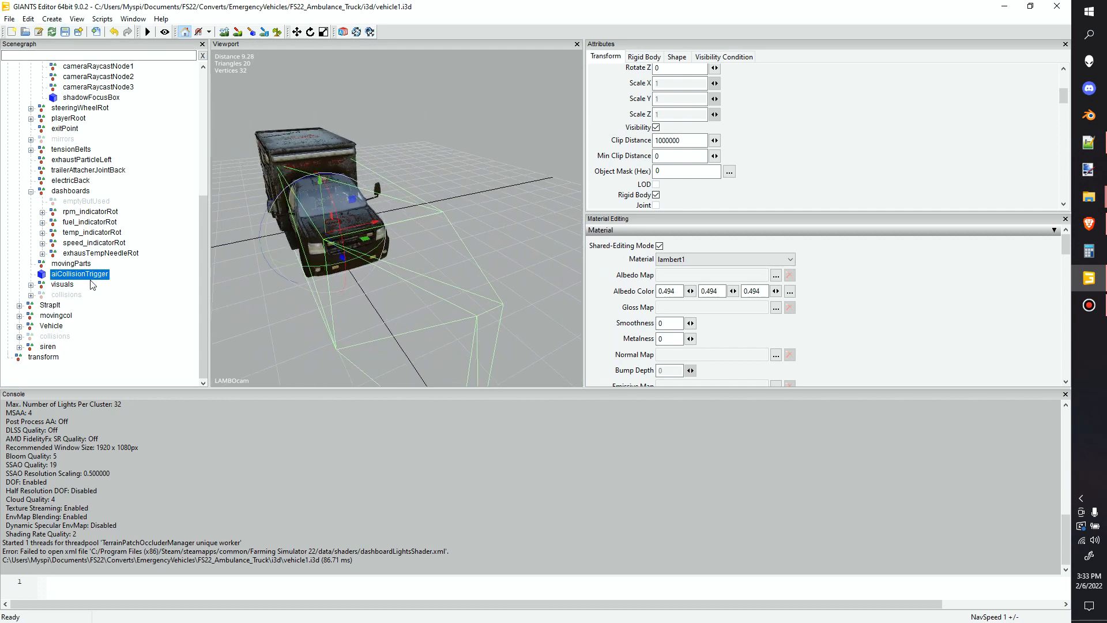
{"action": "double_click", "coordinate": [79, 275]}
{"action": "type", "text": "CollisionTrigger"}
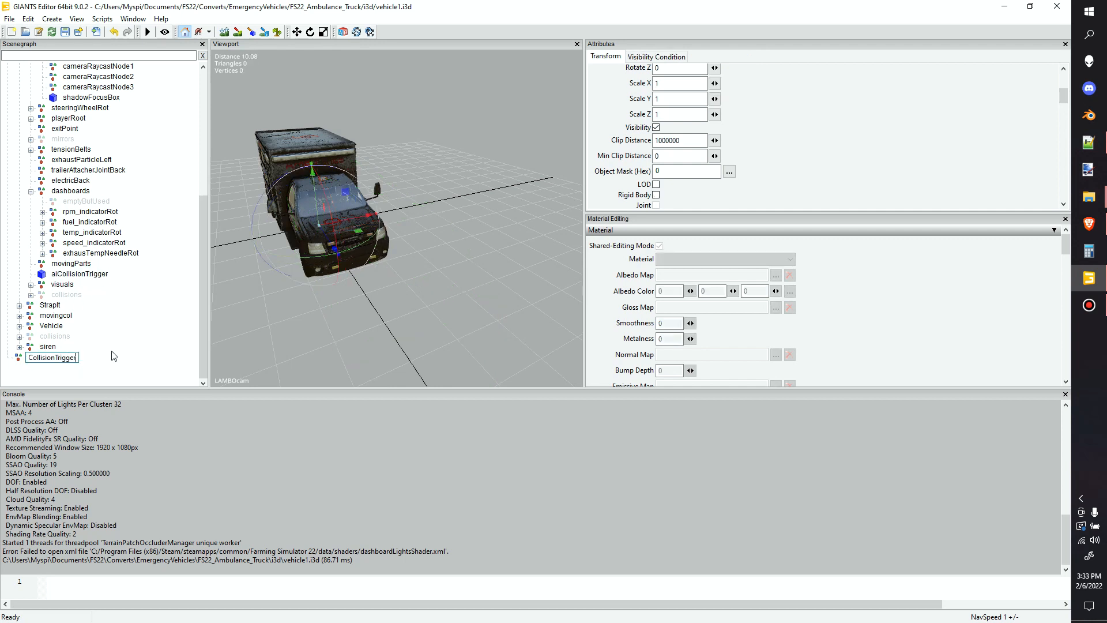
{"action": "left_click", "coordinate": [80, 273]}
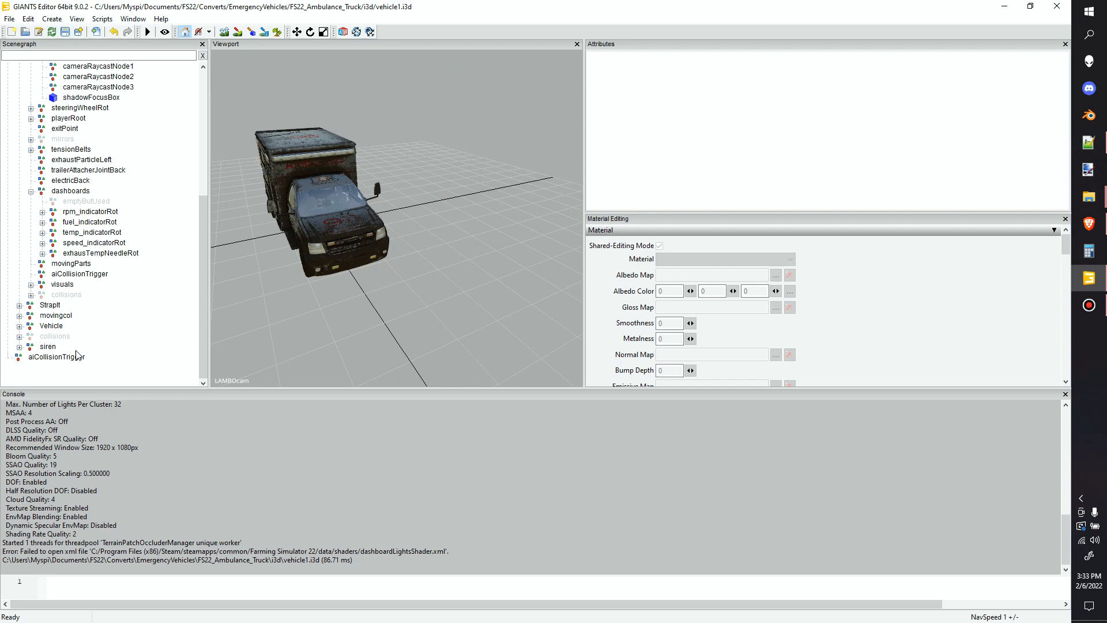
{"action": "left_click", "coordinate": [57, 357]}
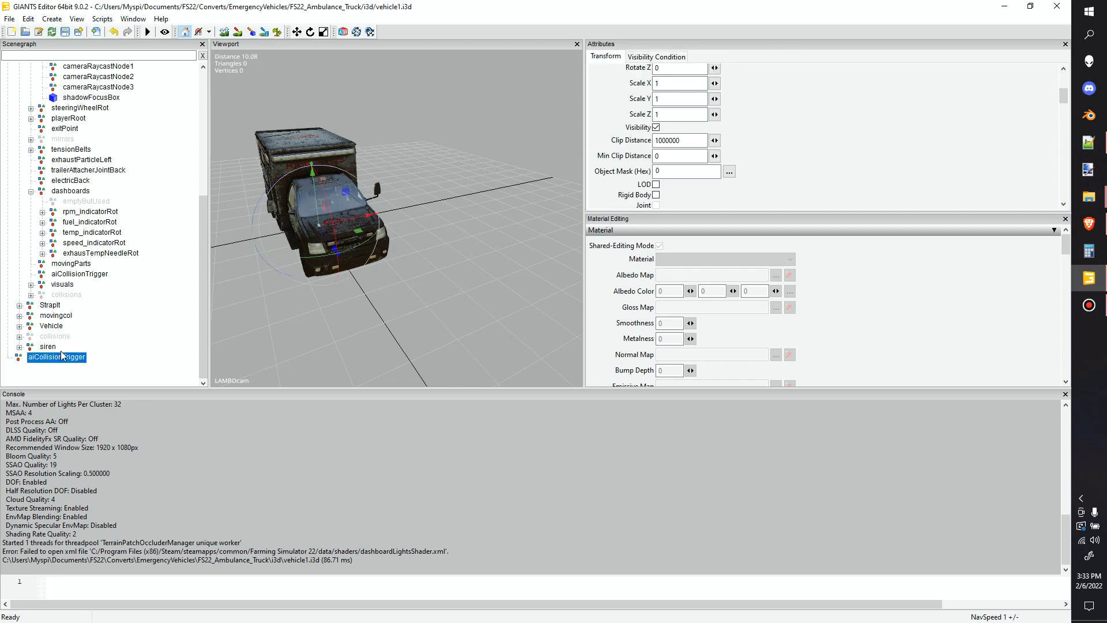
{"action": "left_click", "coordinate": [50, 305]}
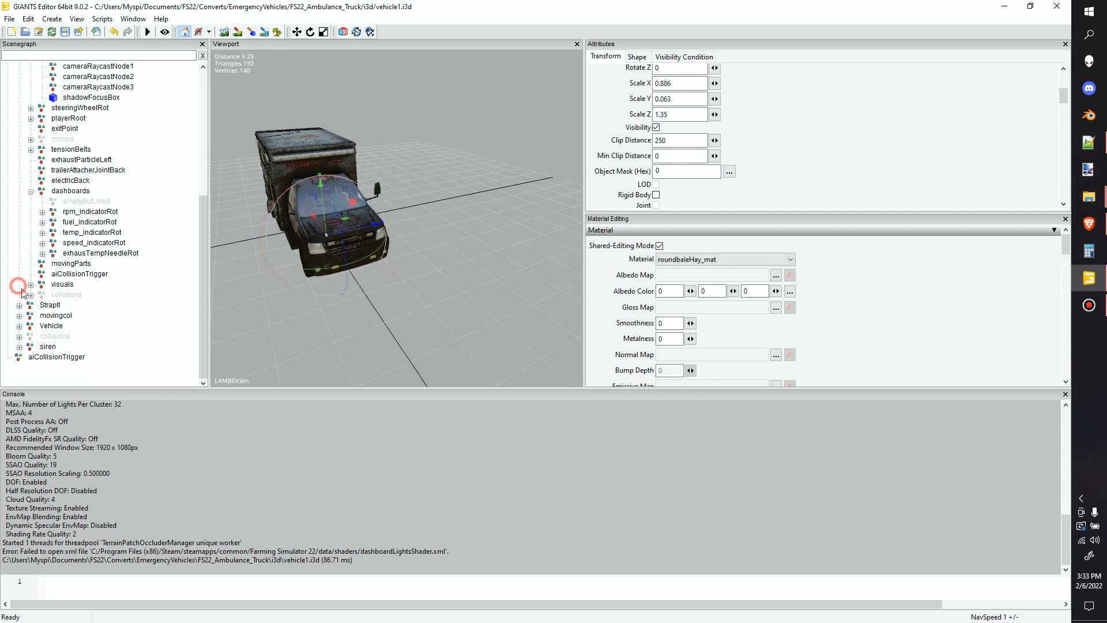
- Delete the root aiCollisionTrigger group, leaving main_component1 as sole root, expanded to its children
{"action": "scroll", "scroll_direction": "up", "scroll_amount": 3}
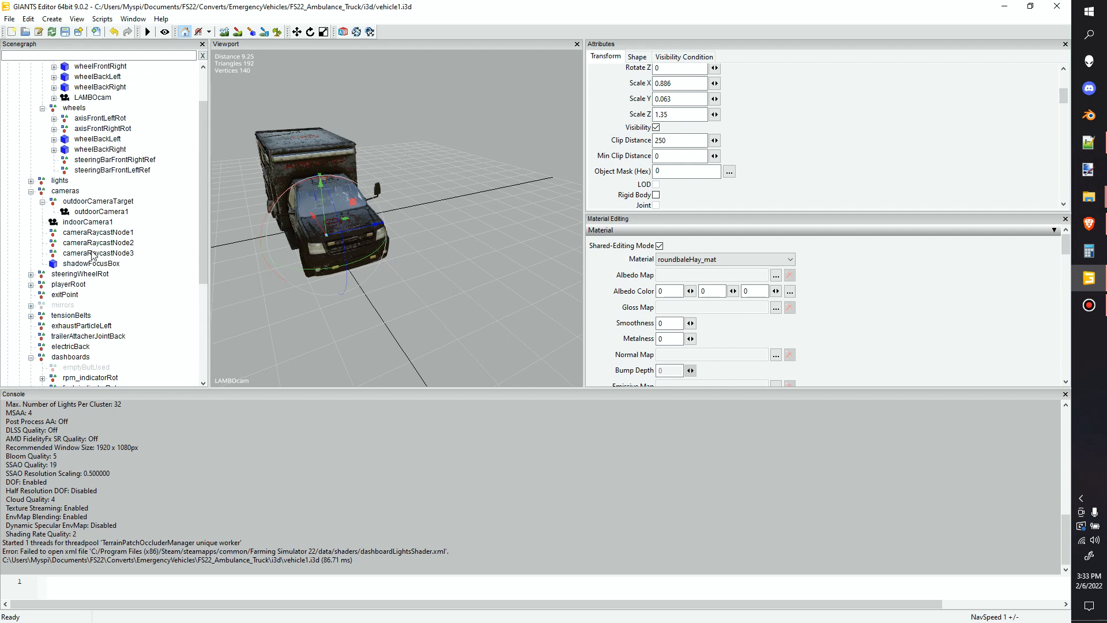
{"action": "left_click", "coordinate": [57, 66]}
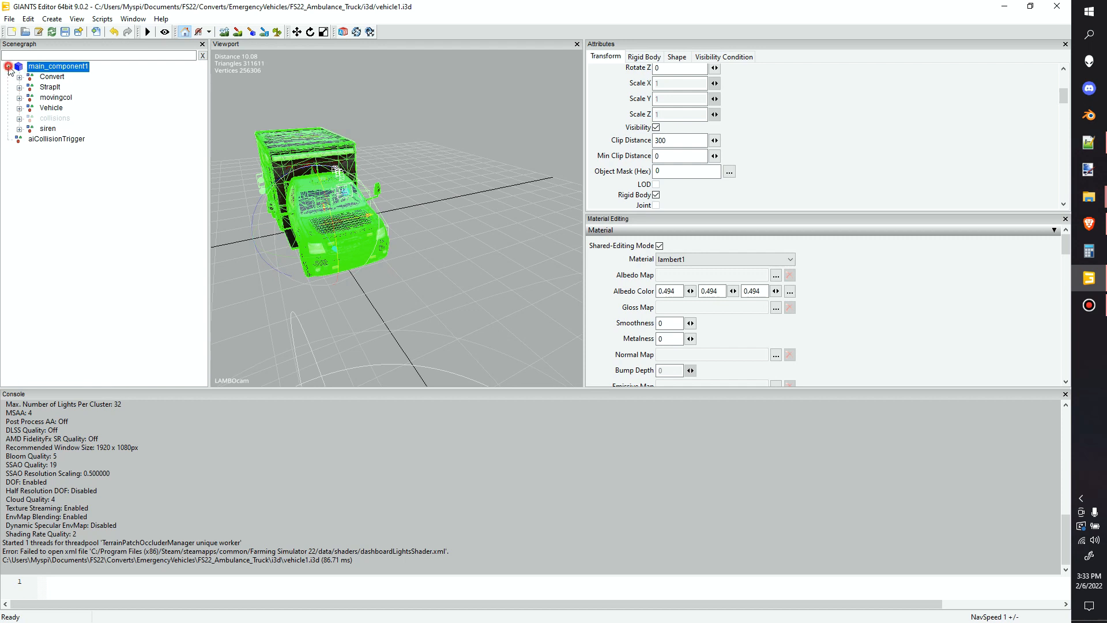
{"action": "left_click", "coordinate": [8, 67]}
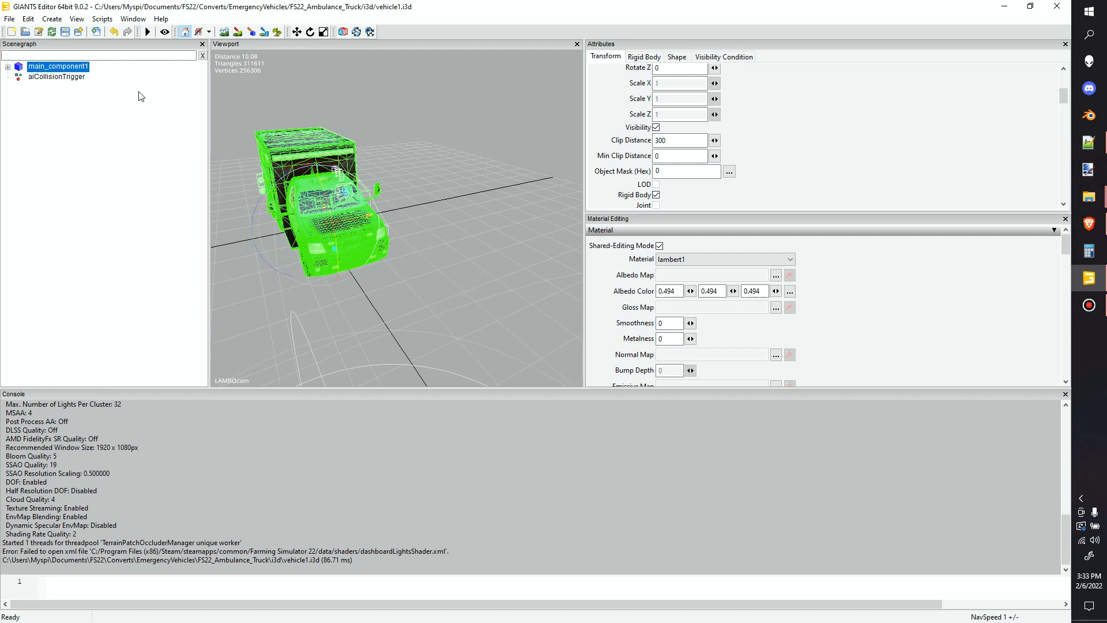
{"action": "left_click", "coordinate": [71, 97]}
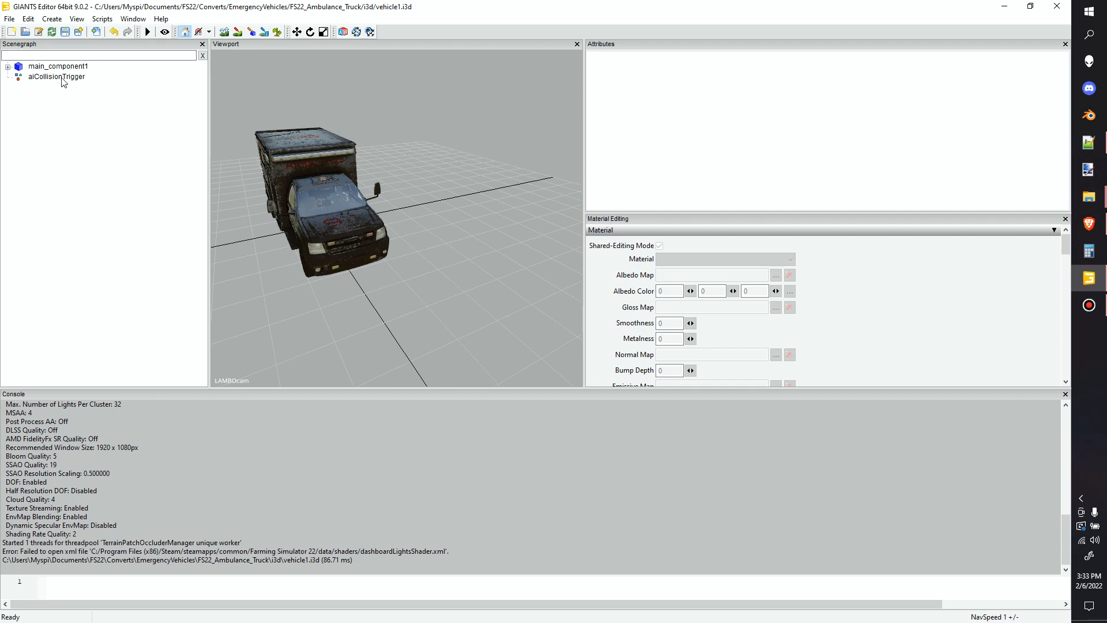
{"action": "left_click", "coordinate": [55, 76]}
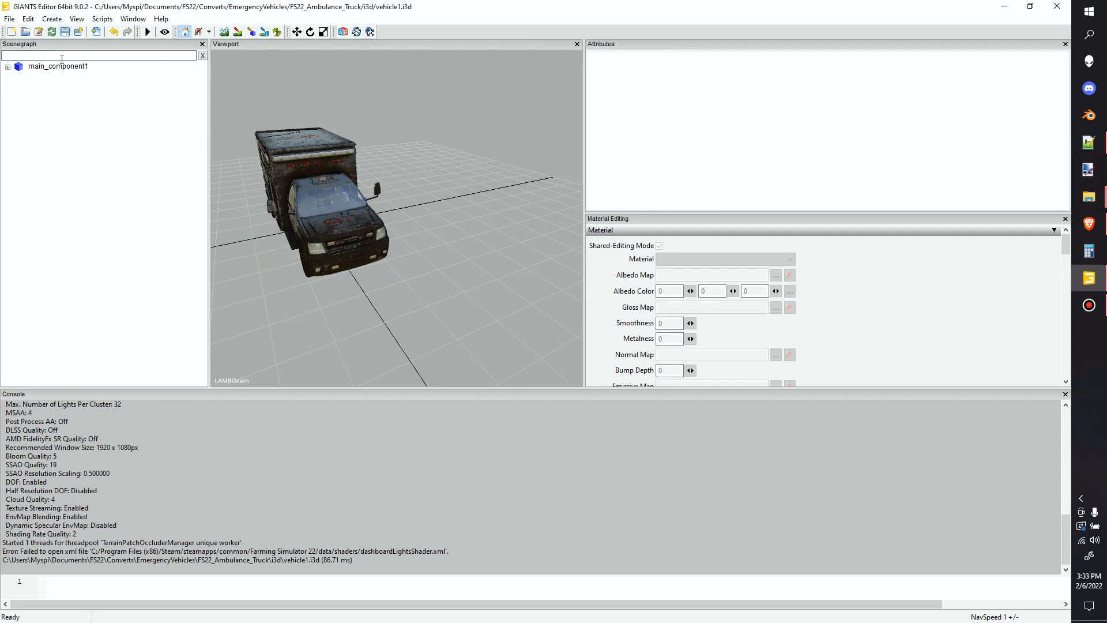
{"action": "left_click", "coordinate": [58, 65]}
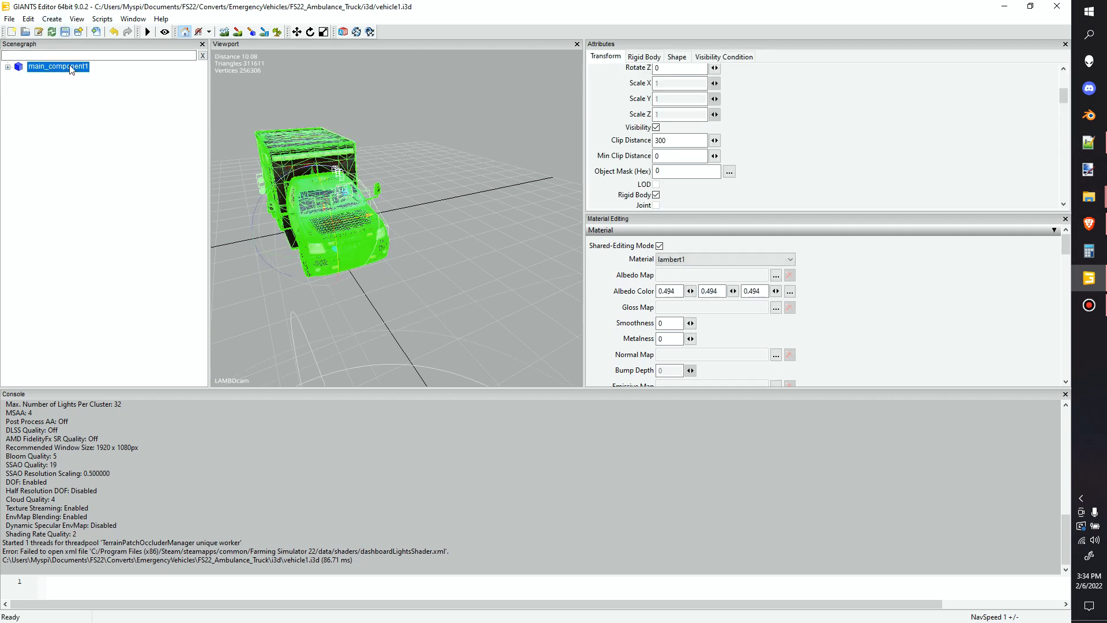
{"action": "mouse_move", "coordinate": [93, 99]}
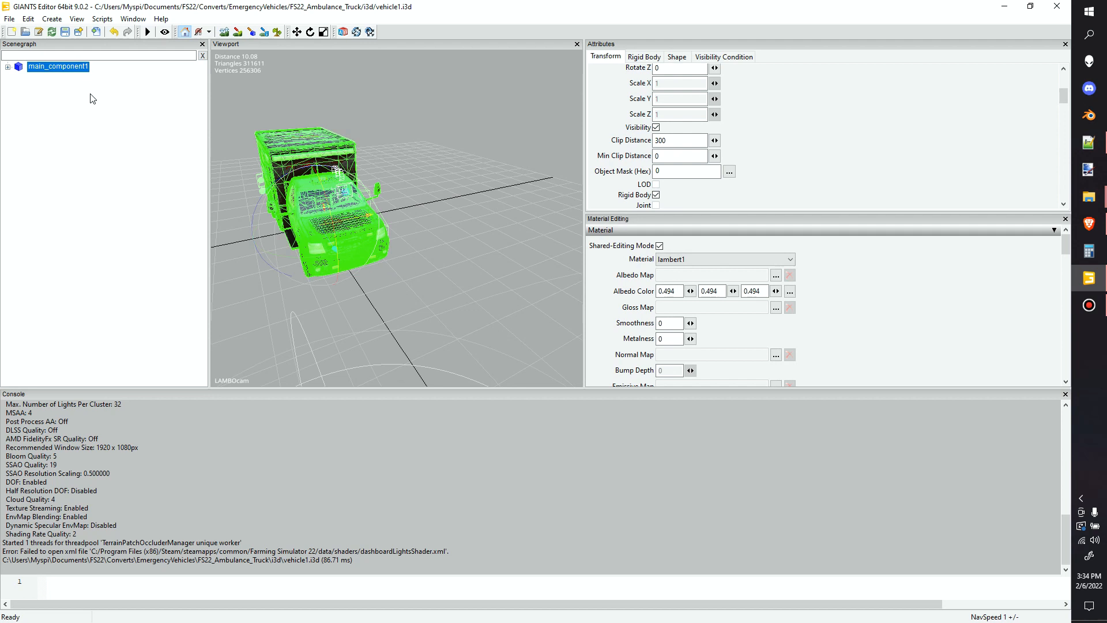
{"action": "mouse_move", "coordinate": [111, 126]}
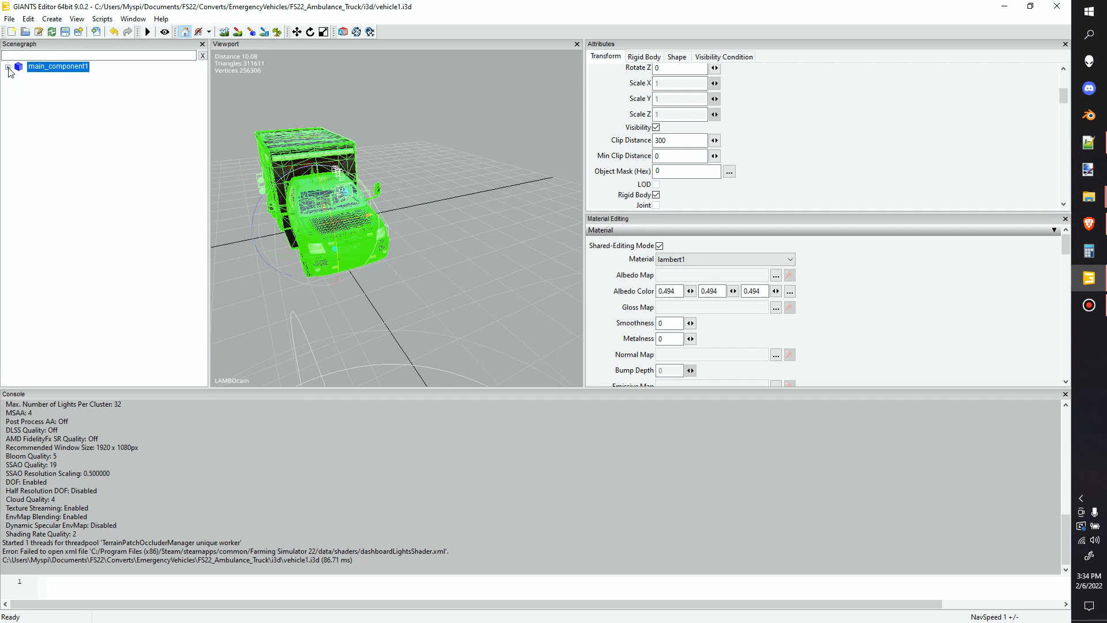
{"action": "left_click", "coordinate": [8, 71]}
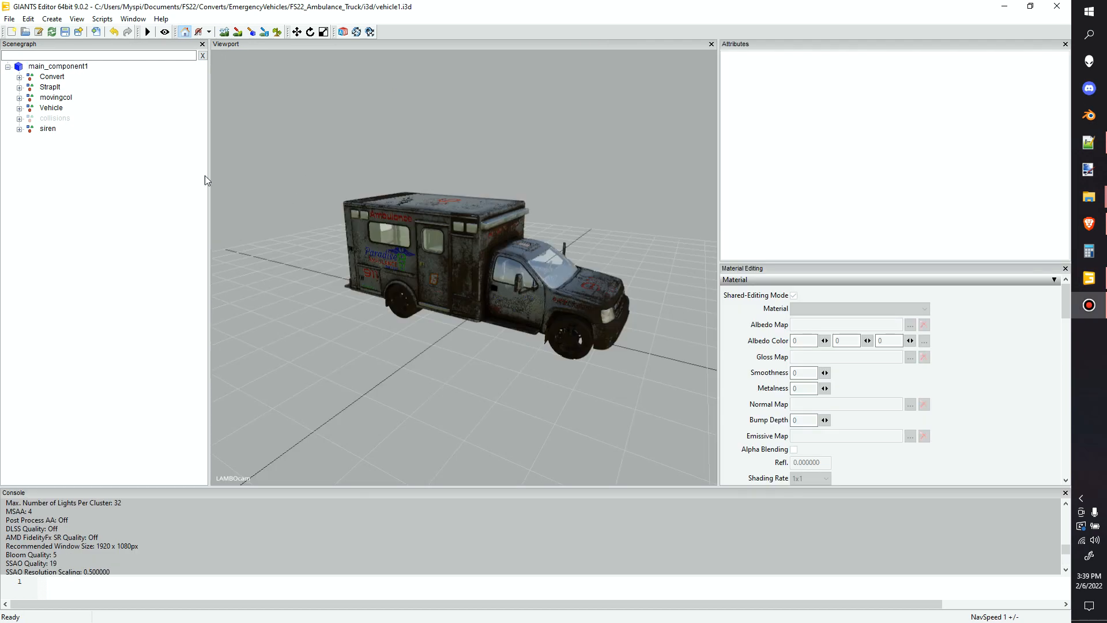
{"action": "mouse_move", "coordinate": [80, 70]}
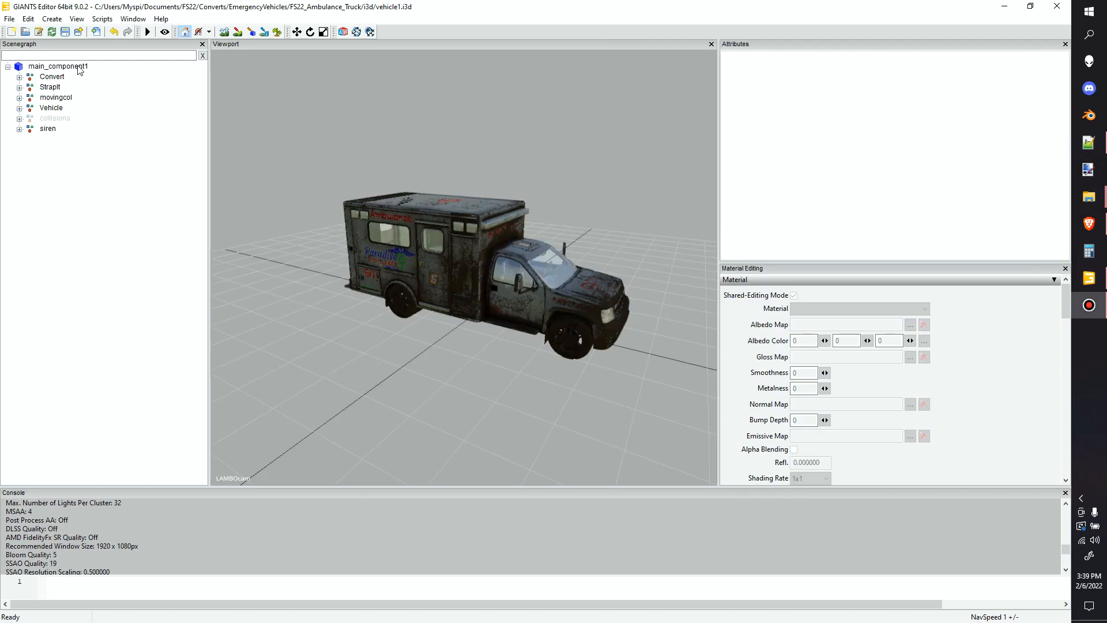
- Inspect main_component1's Rigid Body attributes: collision enabled, collision mask 202042
{"action": "left_click", "coordinate": [57, 66]}
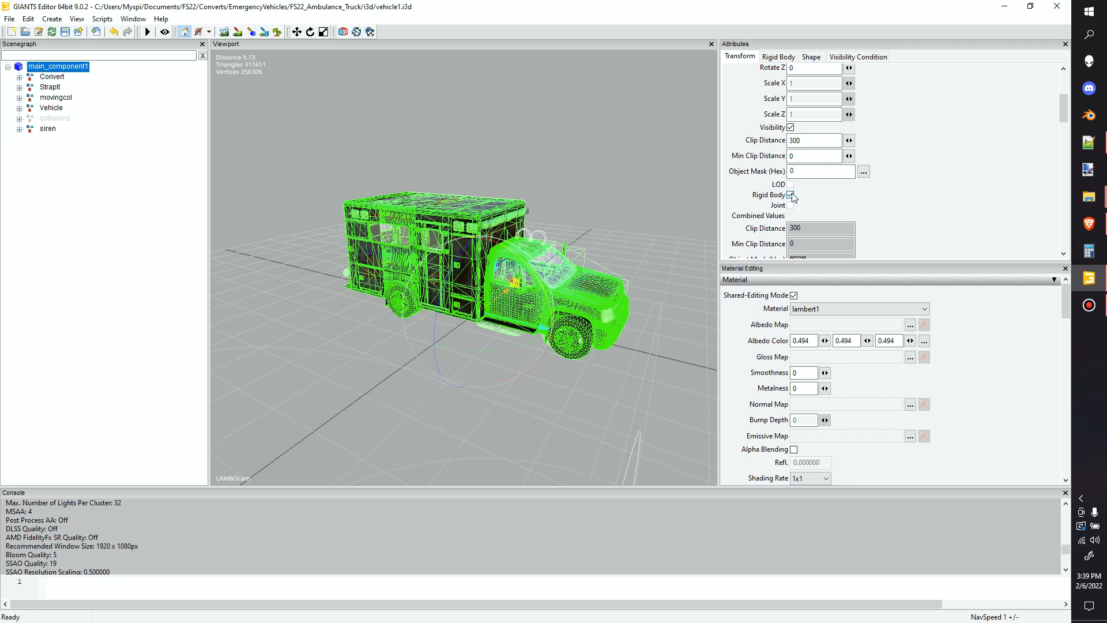
{"action": "scroll", "scroll_direction": "up", "scroll_amount": 3}
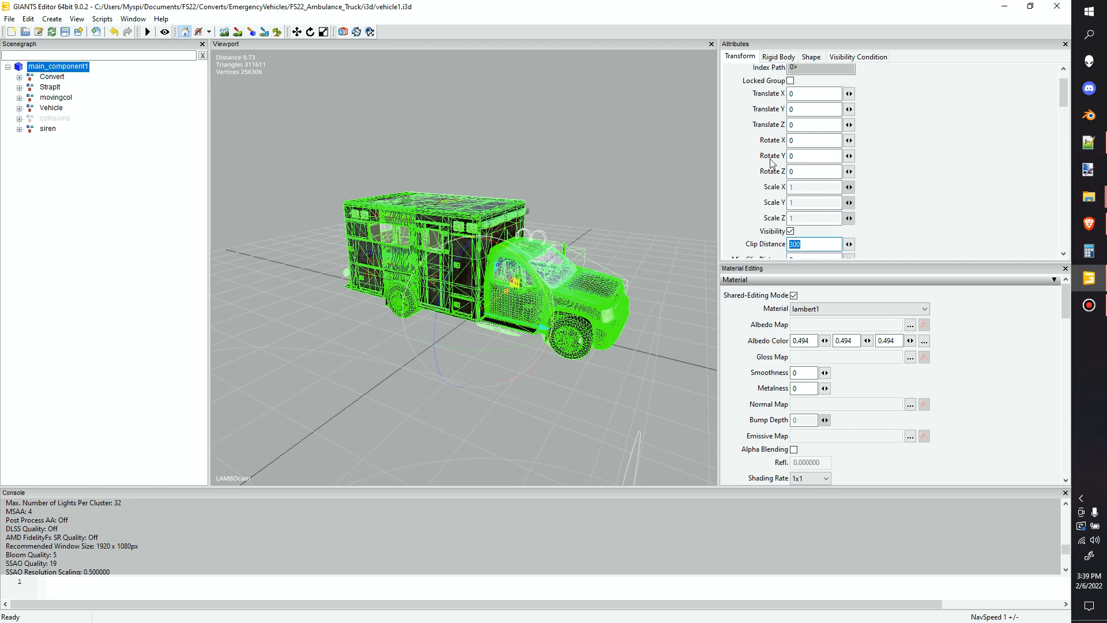
{"action": "left_click", "coordinate": [778, 56]}
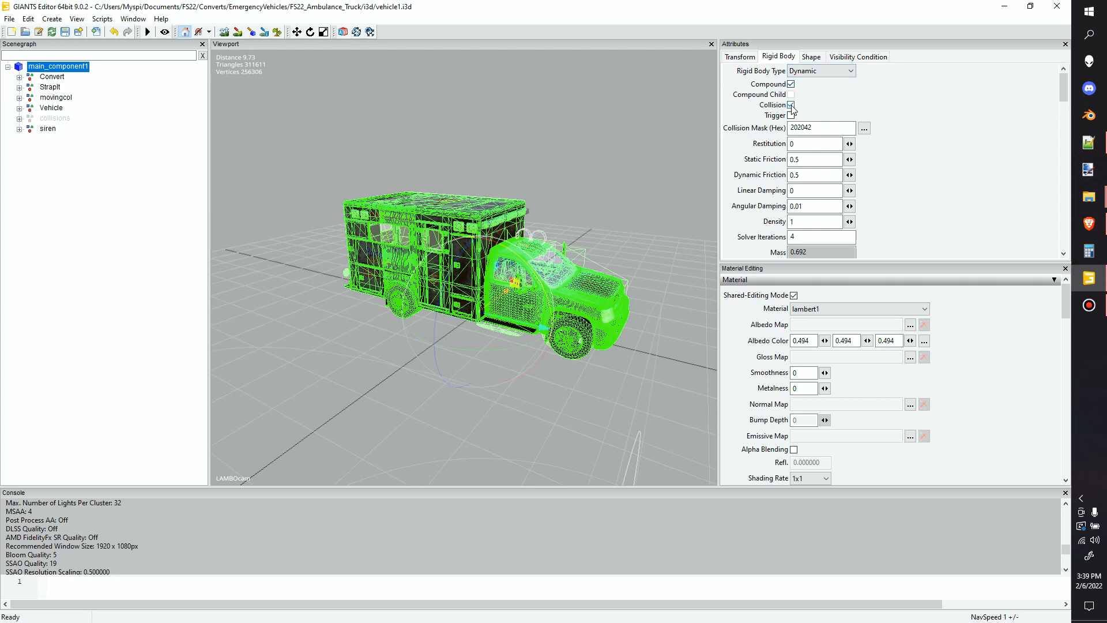
{"action": "left_click", "coordinate": [791, 105]}
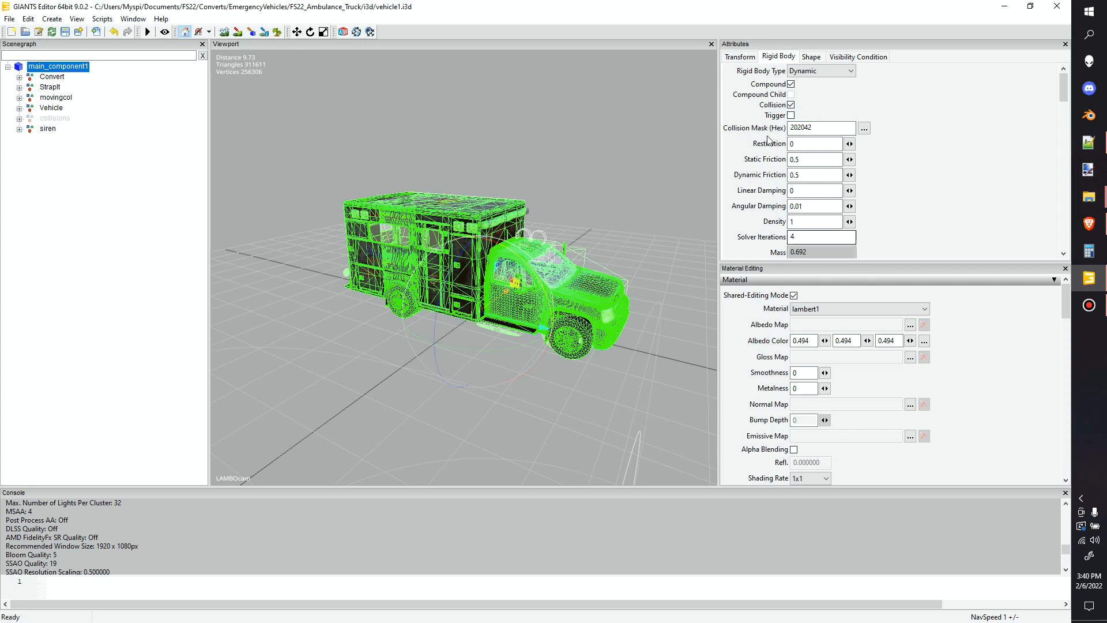
{"action": "mouse_move", "coordinate": [510, 223]}
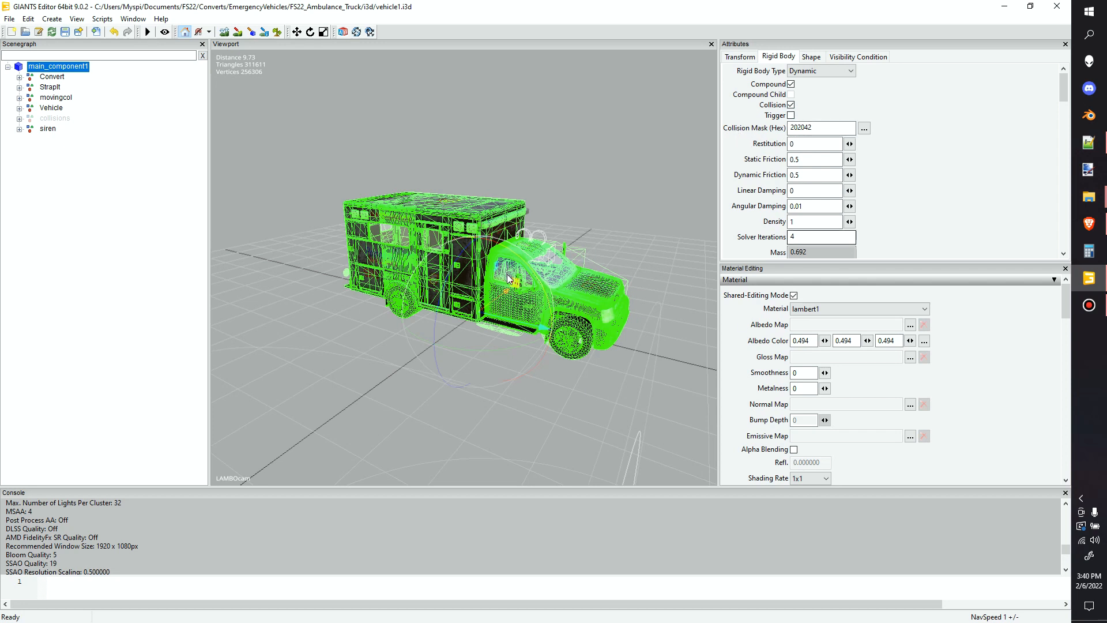
{"action": "mouse_move", "coordinate": [583, 304]}
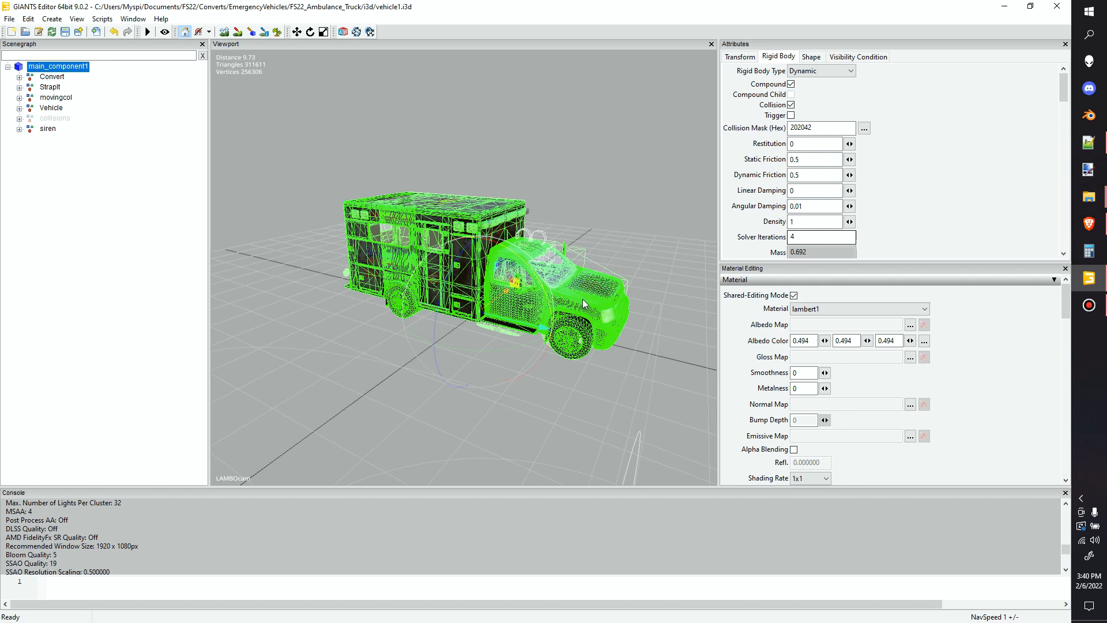
{"action": "mouse_move", "coordinate": [589, 296]}
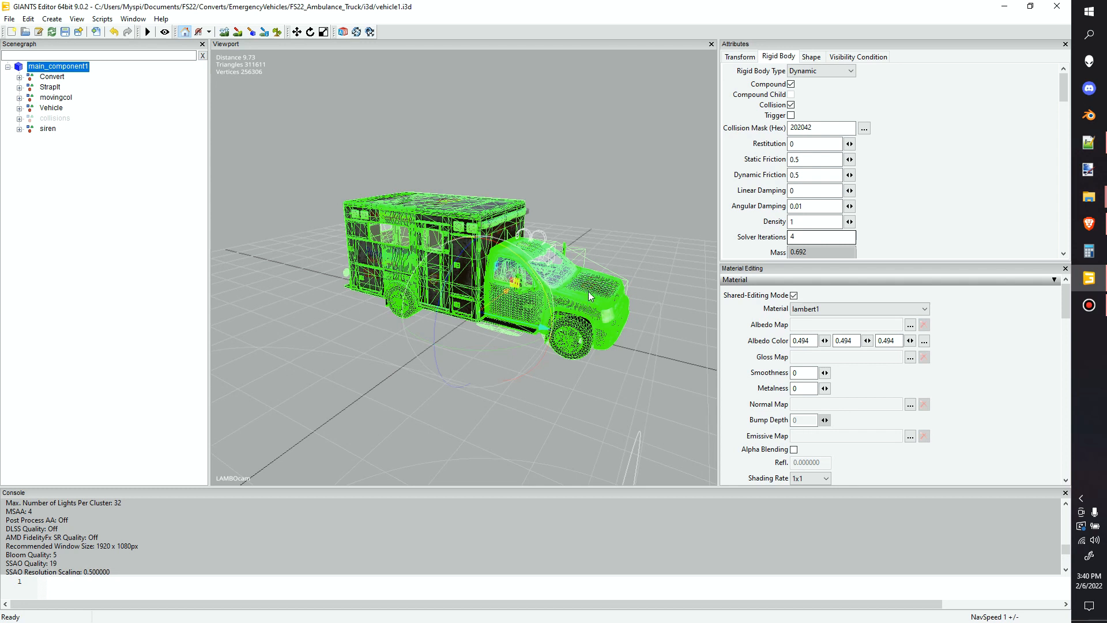
{"action": "mouse_move", "coordinate": [593, 293]}
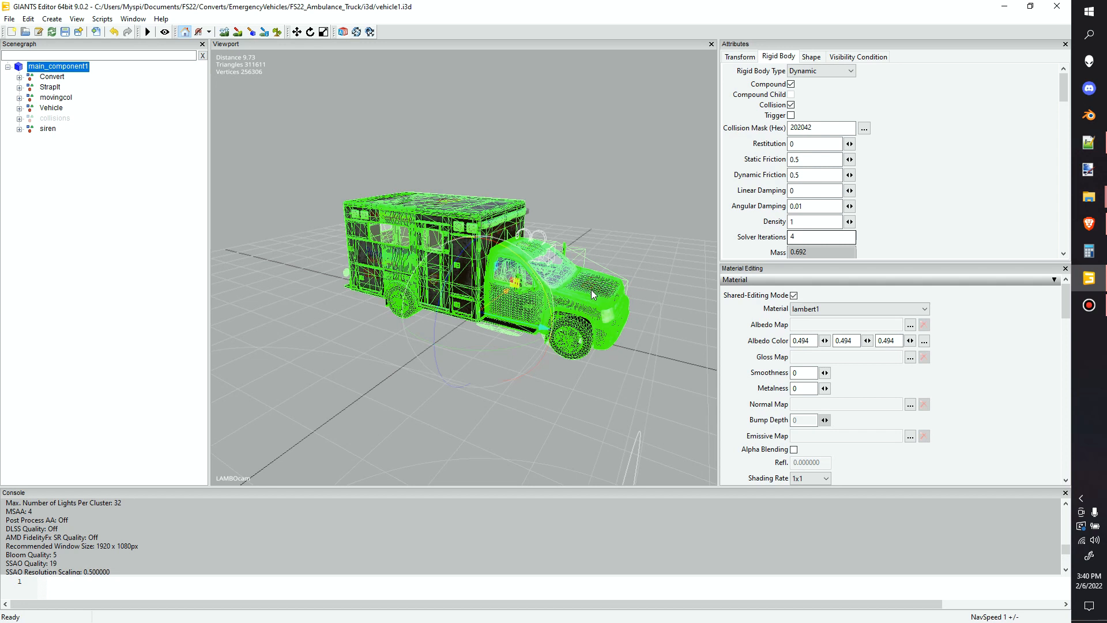
{"action": "left_click", "coordinate": [821, 128]}
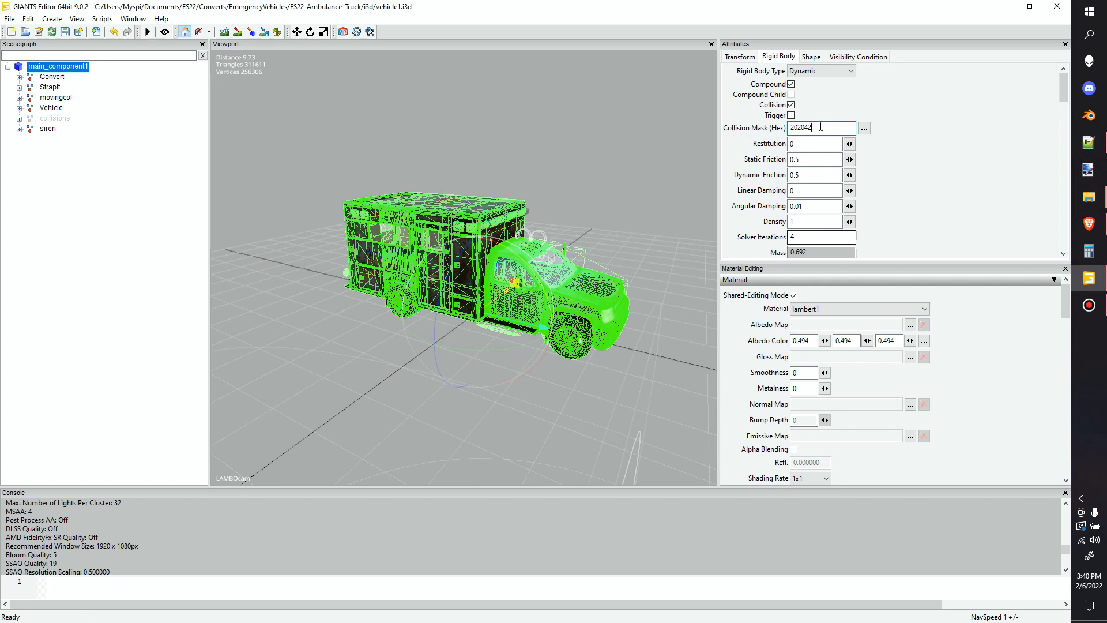
{"action": "mouse_move", "coordinate": [825, 126]}
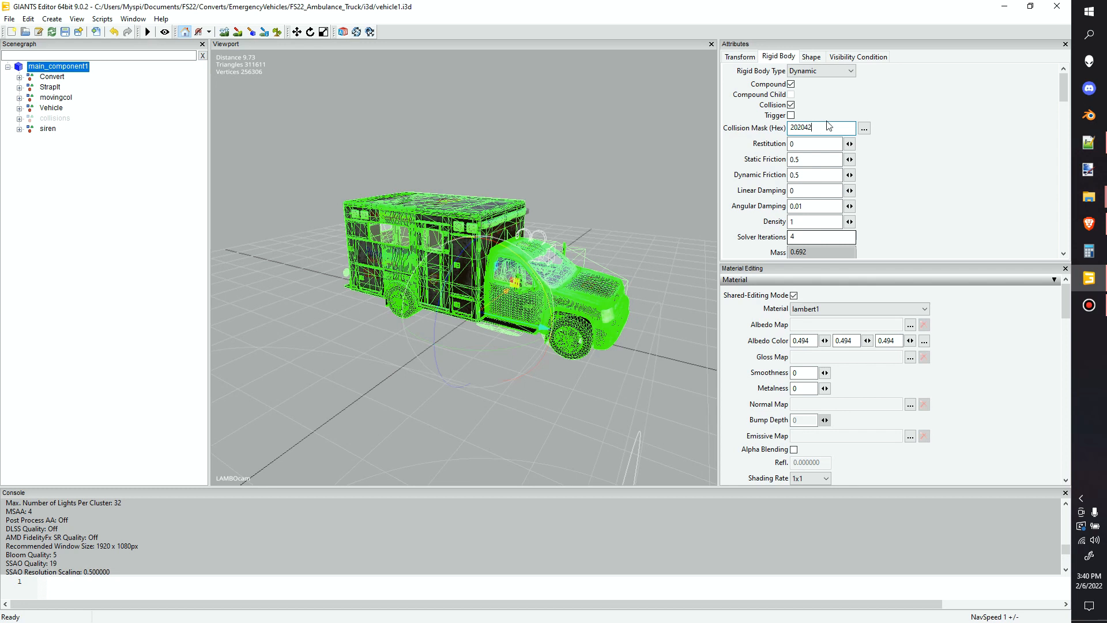
{"action": "mouse_move", "coordinate": [836, 140]}
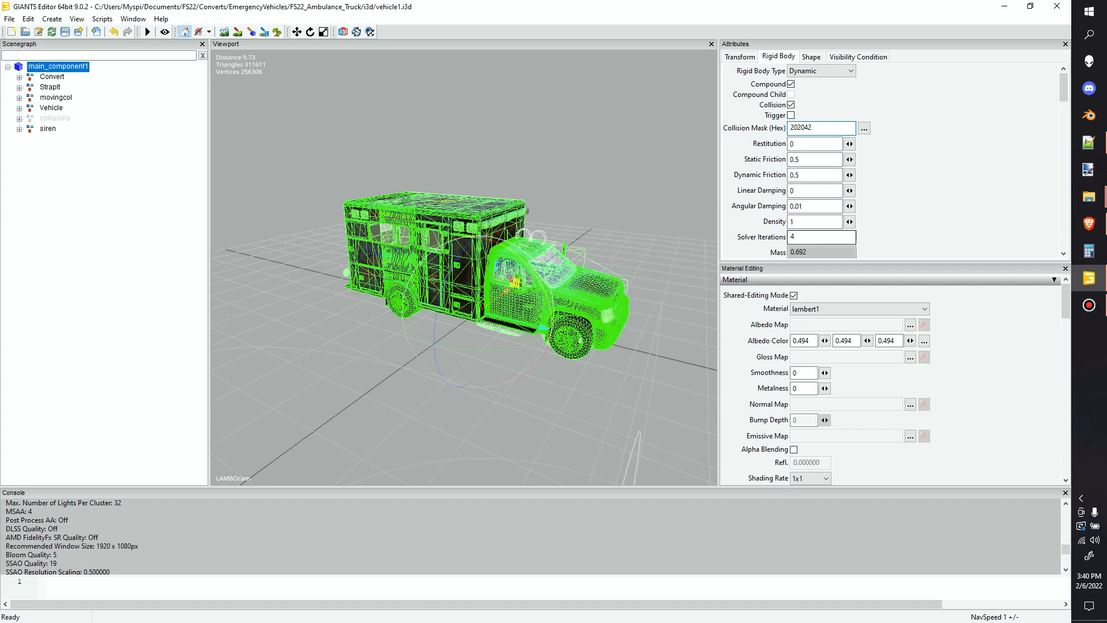
{"action": "triple_click", "coordinate": [820, 128]}
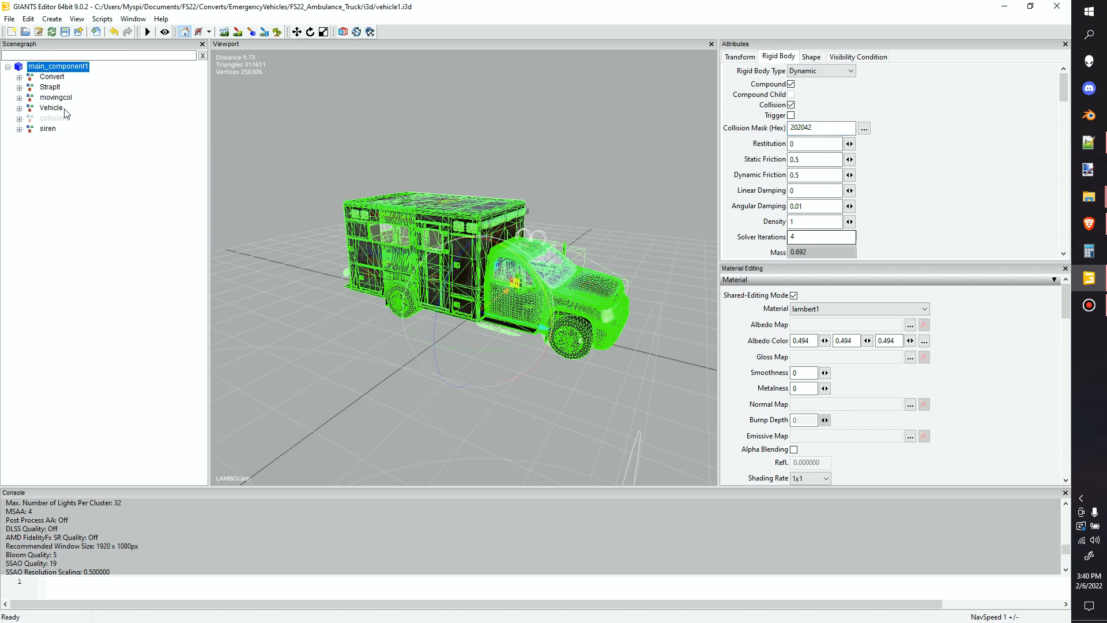
{"action": "left_click", "coordinate": [739, 56]}
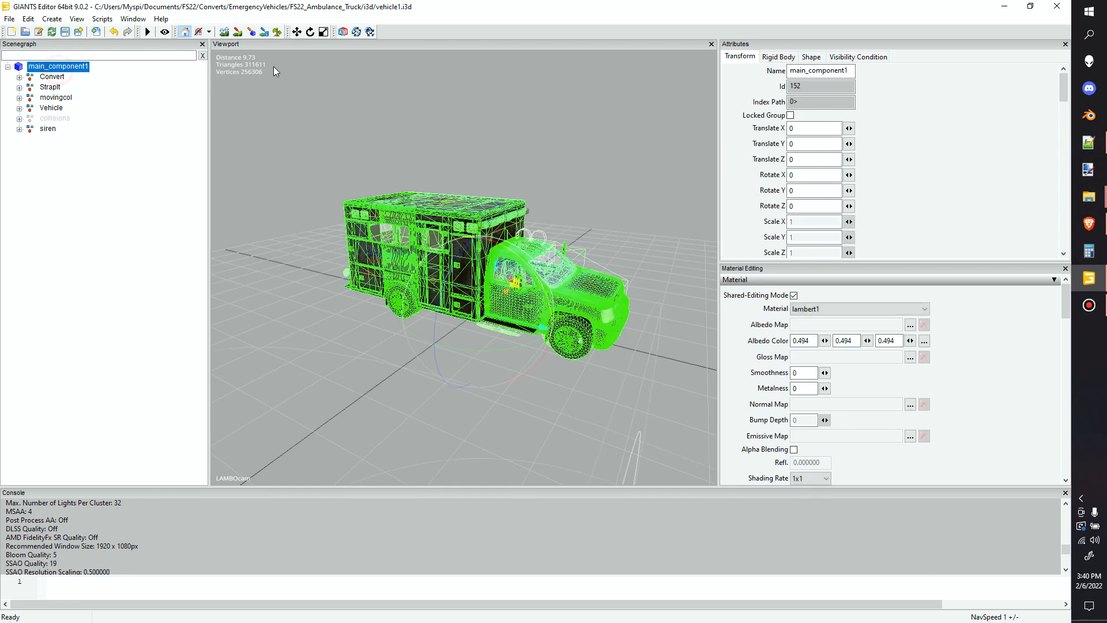
{"action": "left_click", "coordinate": [779, 57]}
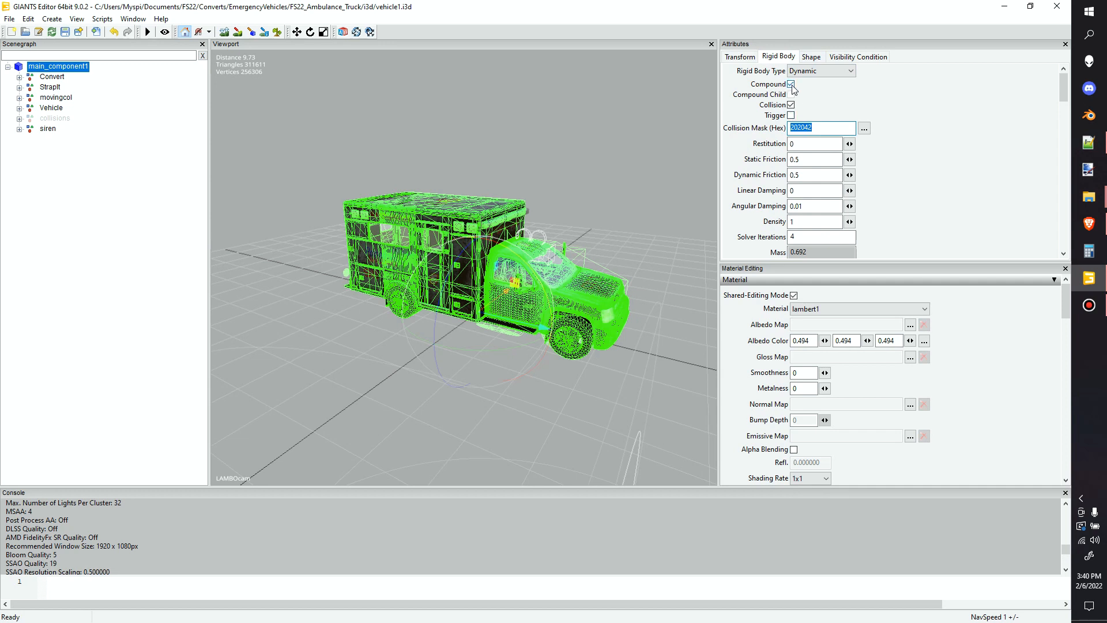
{"action": "mouse_move", "coordinate": [812, 96]}
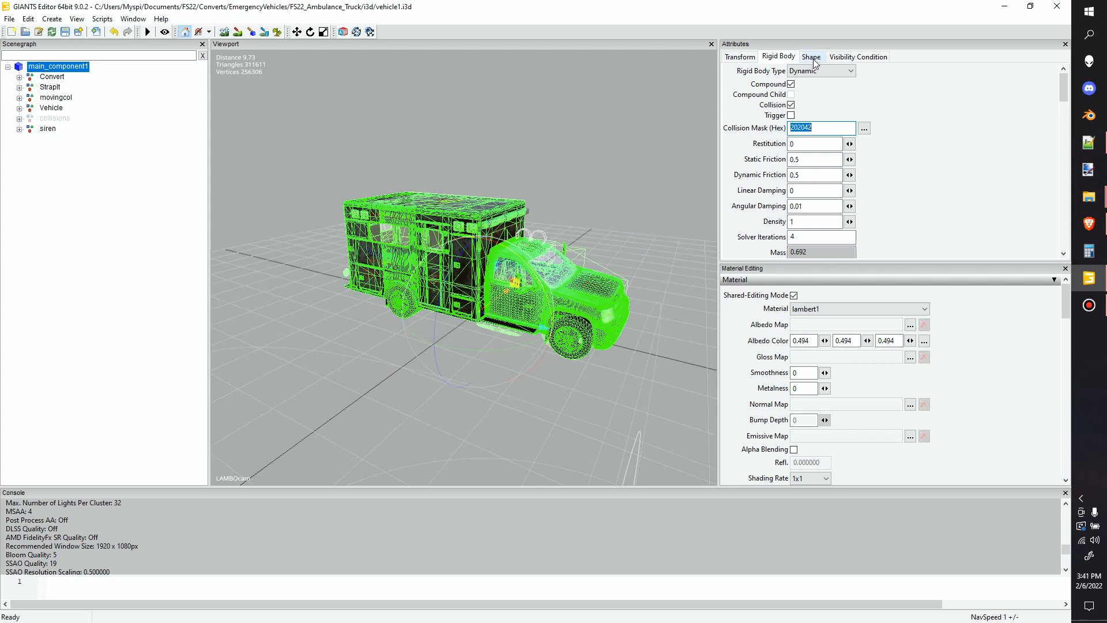
- Review main_component1's Shape attributes in the ambulance scene
{"action": "left_click", "coordinate": [811, 56]}
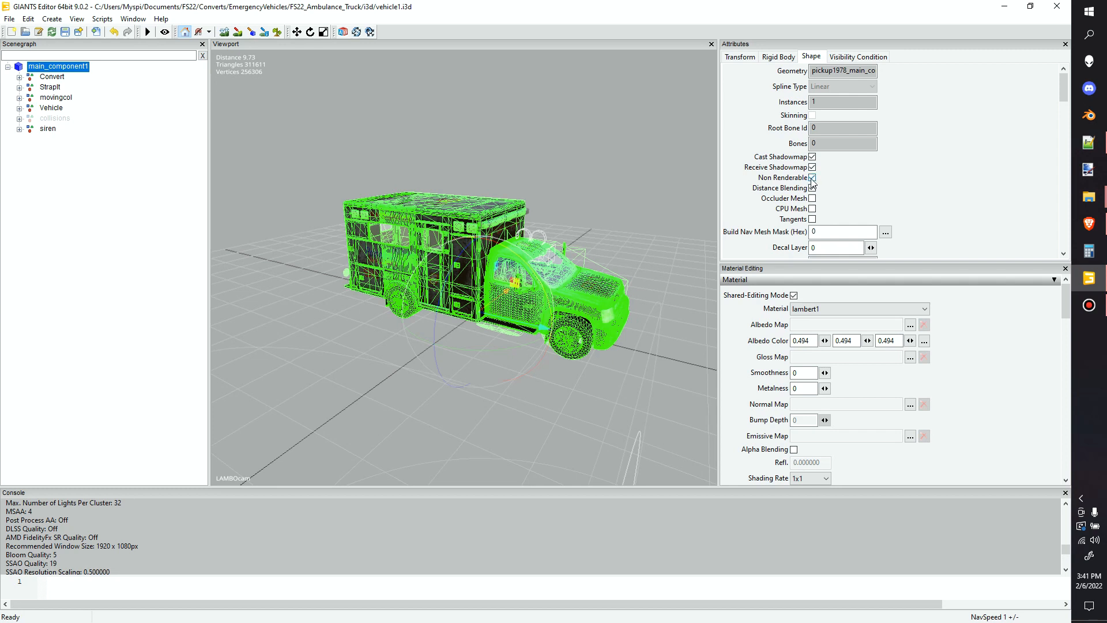
{"action": "left_click", "coordinate": [812, 177]}
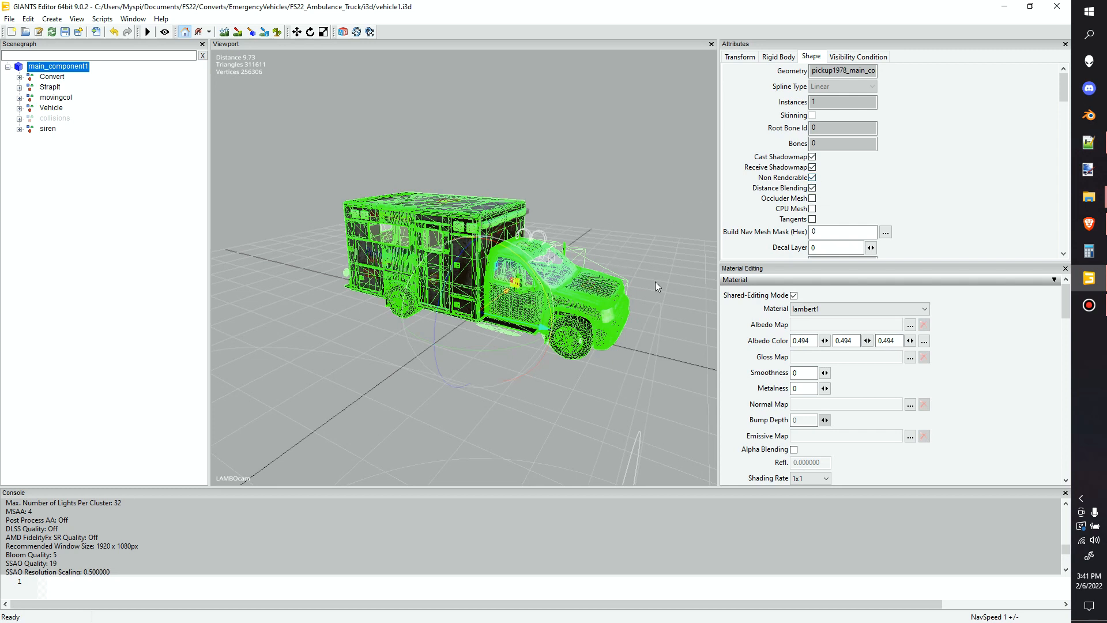
{"action": "left_click", "coordinate": [813, 178]}
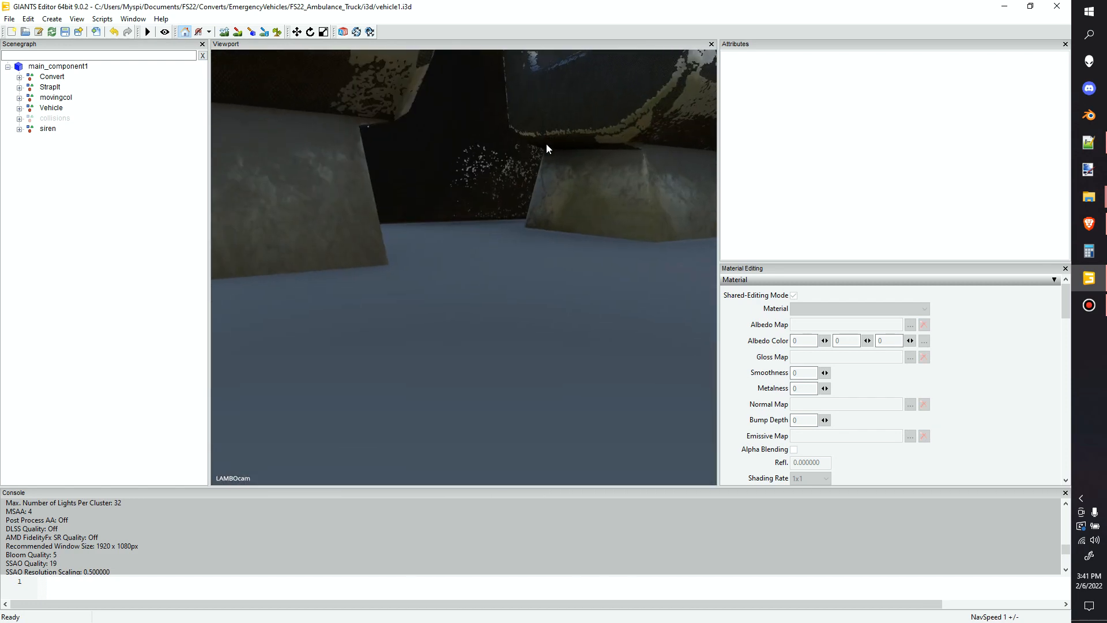
{"action": "left_click", "coordinate": [58, 66]}
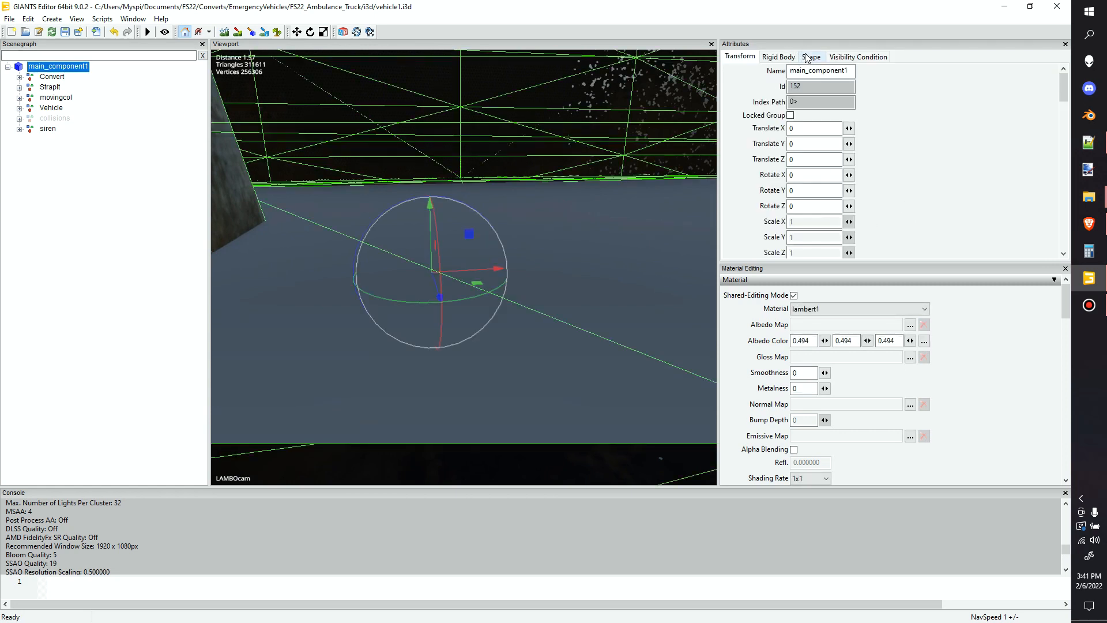
{"action": "left_click", "coordinate": [811, 56]}
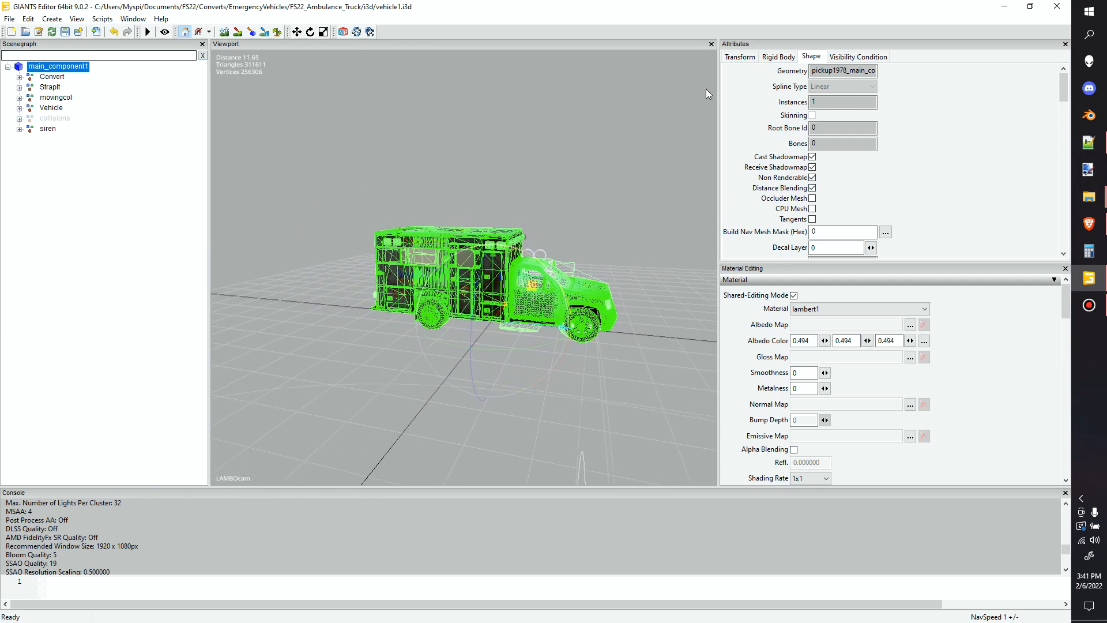
{"action": "mouse_move", "coordinate": [934, 167]}
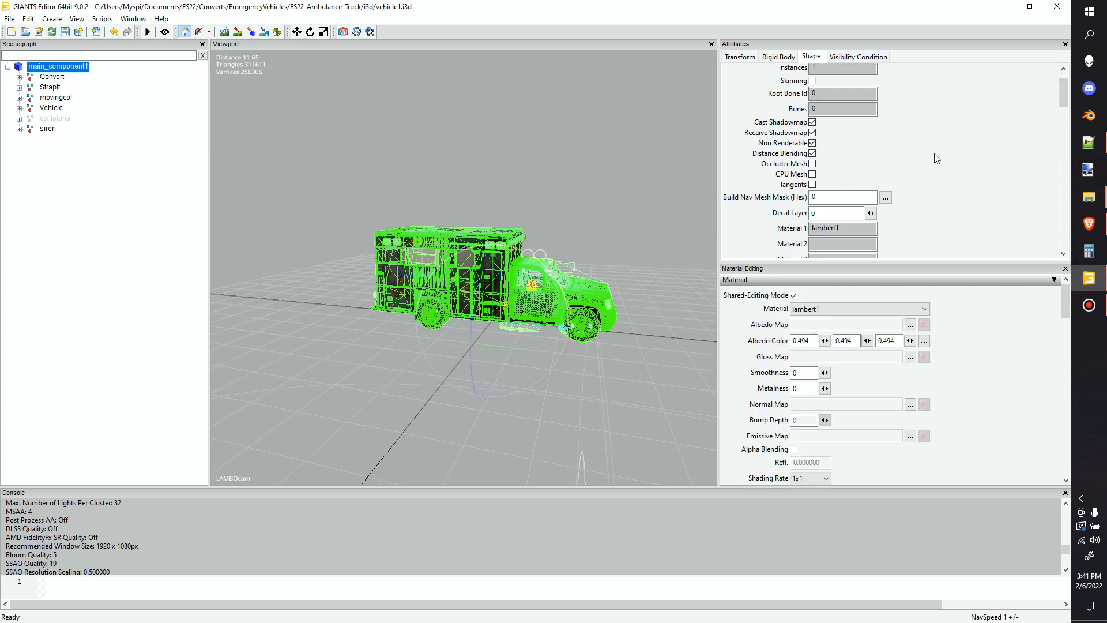
- Toggle the Convert node's Visibility checkbox and switch over to modDesc.xml
{"action": "scroll", "scroll_direction": "up", "scroll_amount": 3}
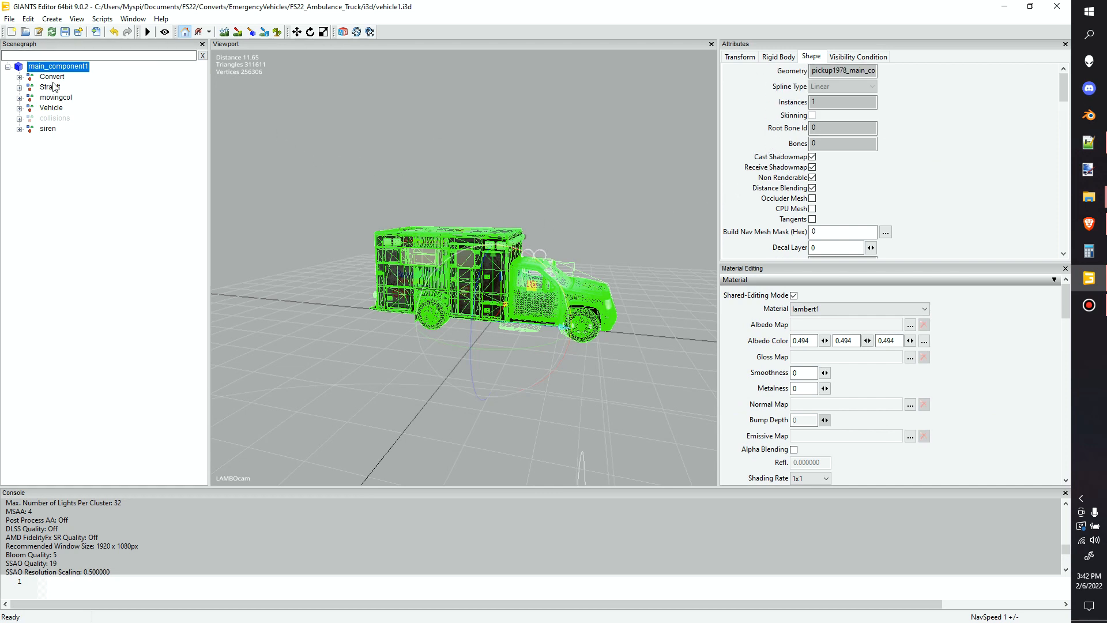
{"action": "left_click", "coordinate": [52, 76]}
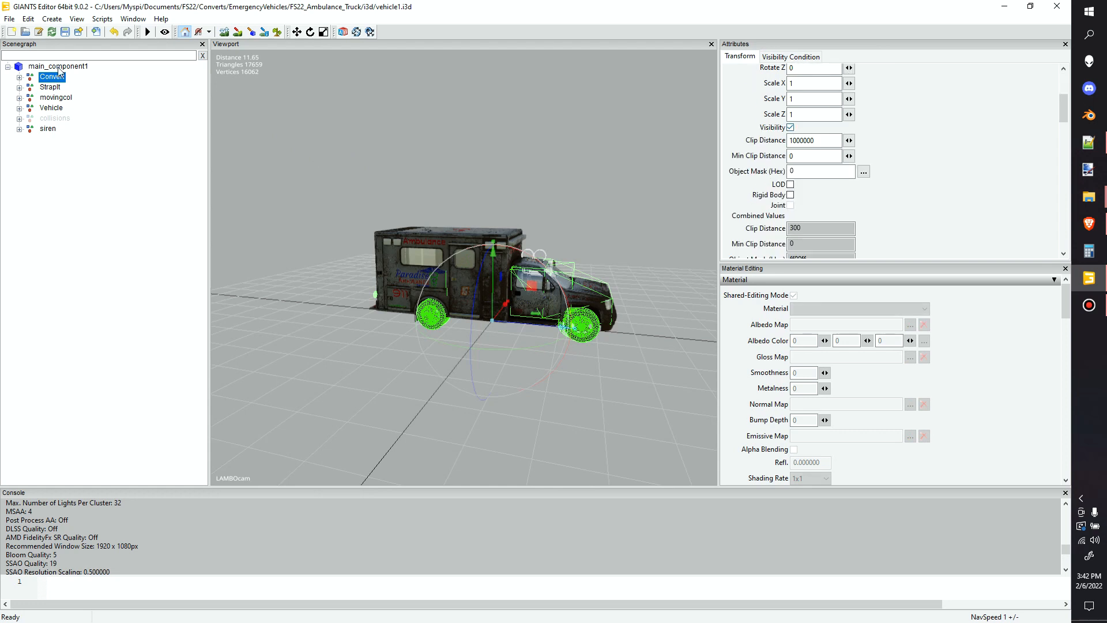
{"action": "left_click", "coordinate": [58, 66]}
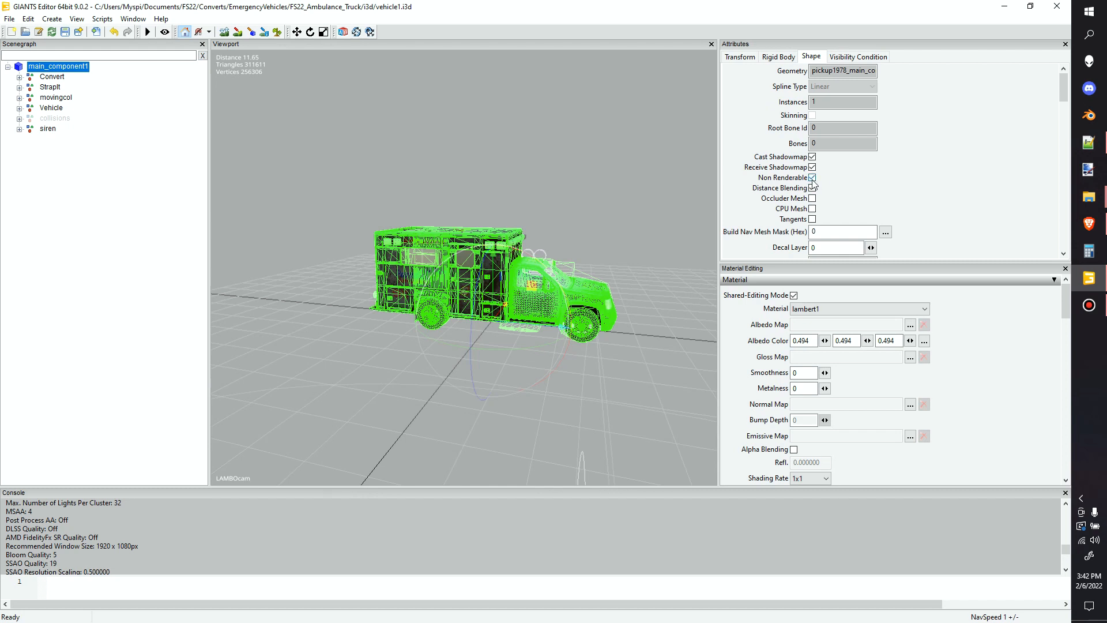
{"action": "left_click", "coordinate": [52, 76]}
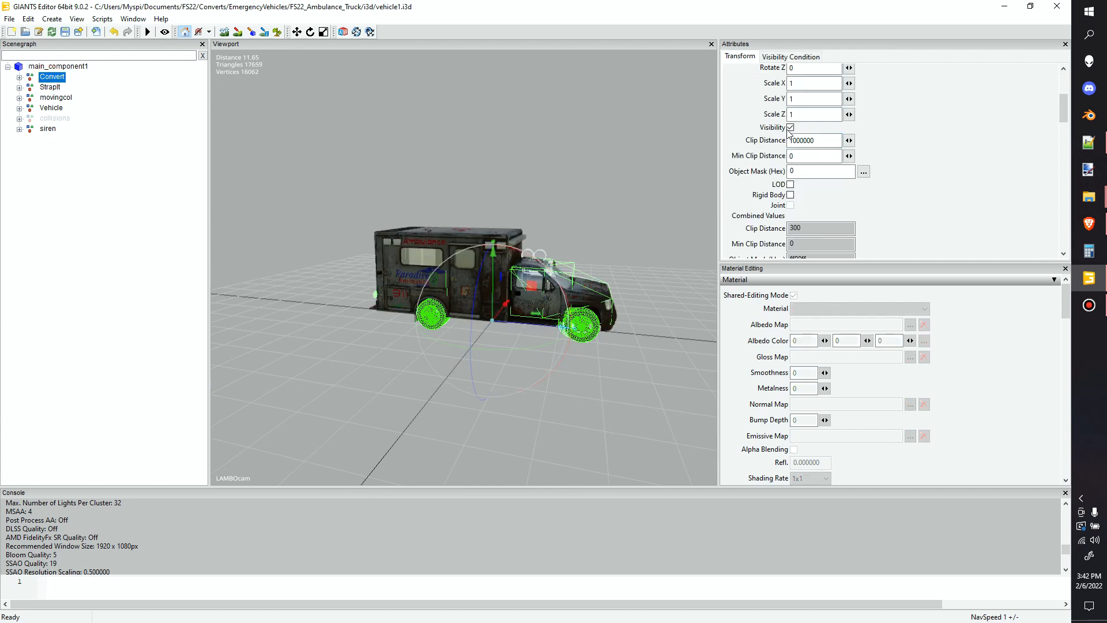
{"action": "left_click", "coordinate": [791, 127]}
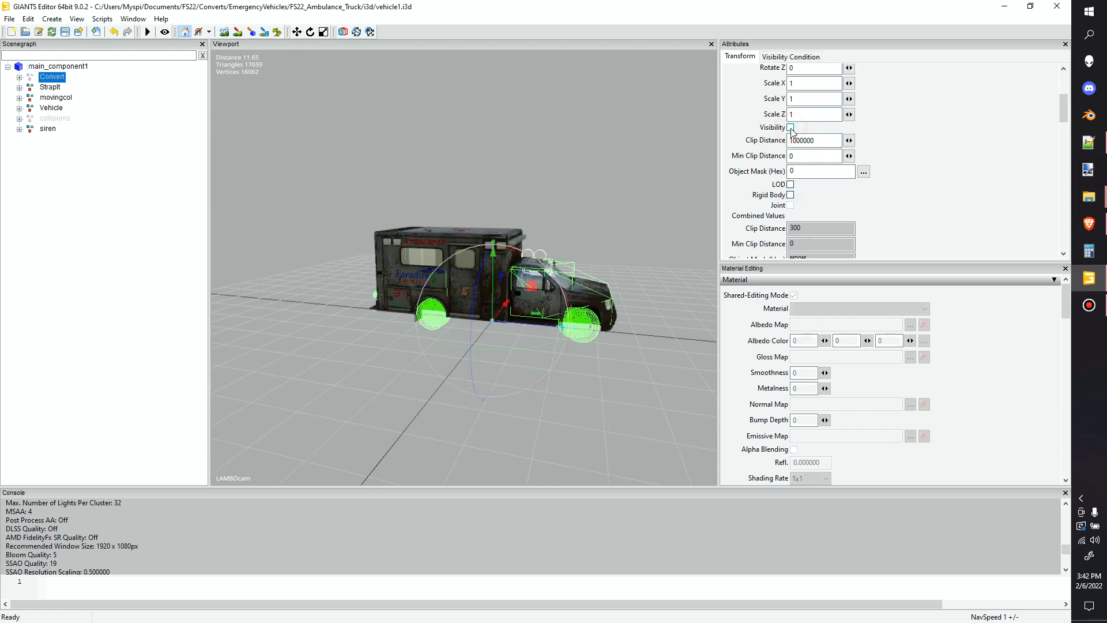
{"action": "left_click", "coordinate": [792, 127]}
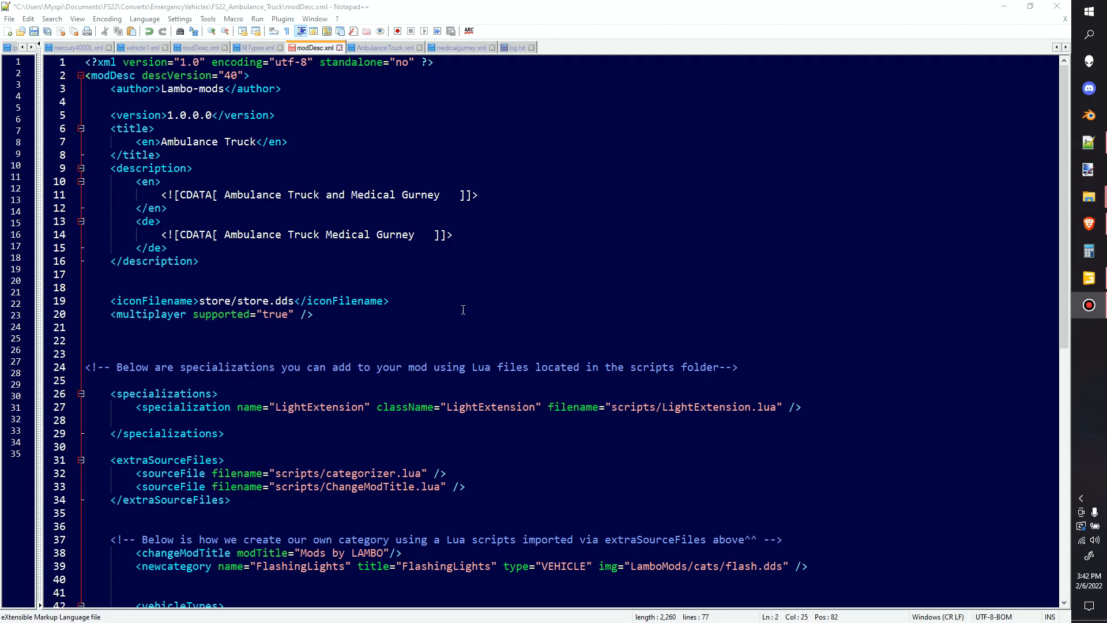
{"action": "mouse_move", "coordinate": [436, 279]}
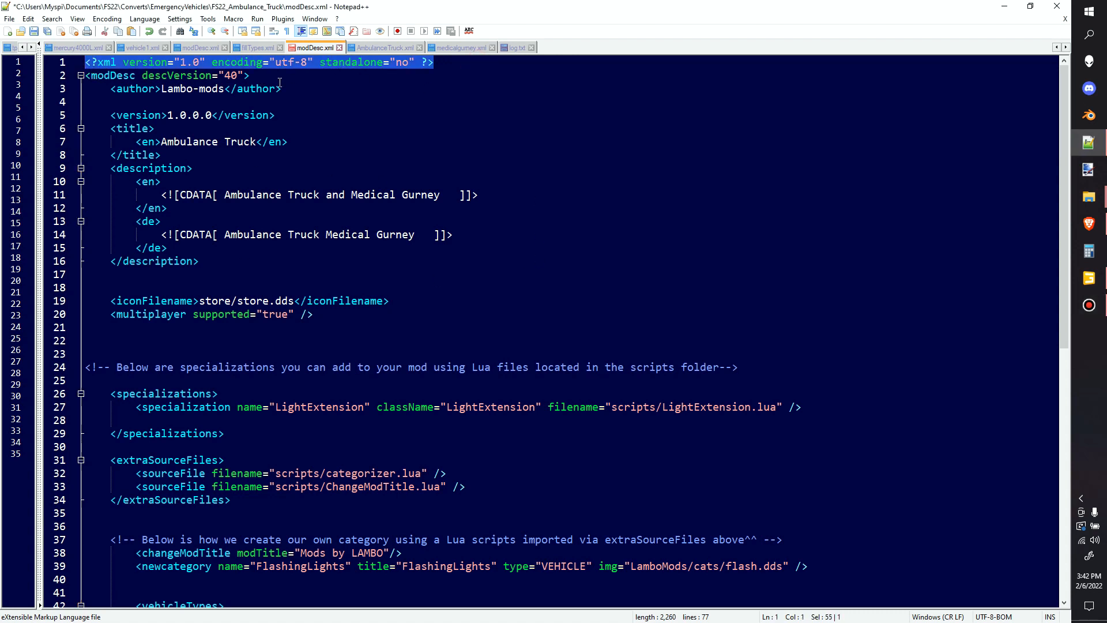
- Change descVersion from 40 to 62 and select the iconFilename line in modDesc.xml
{"action": "left_click", "coordinate": [92, 76]}
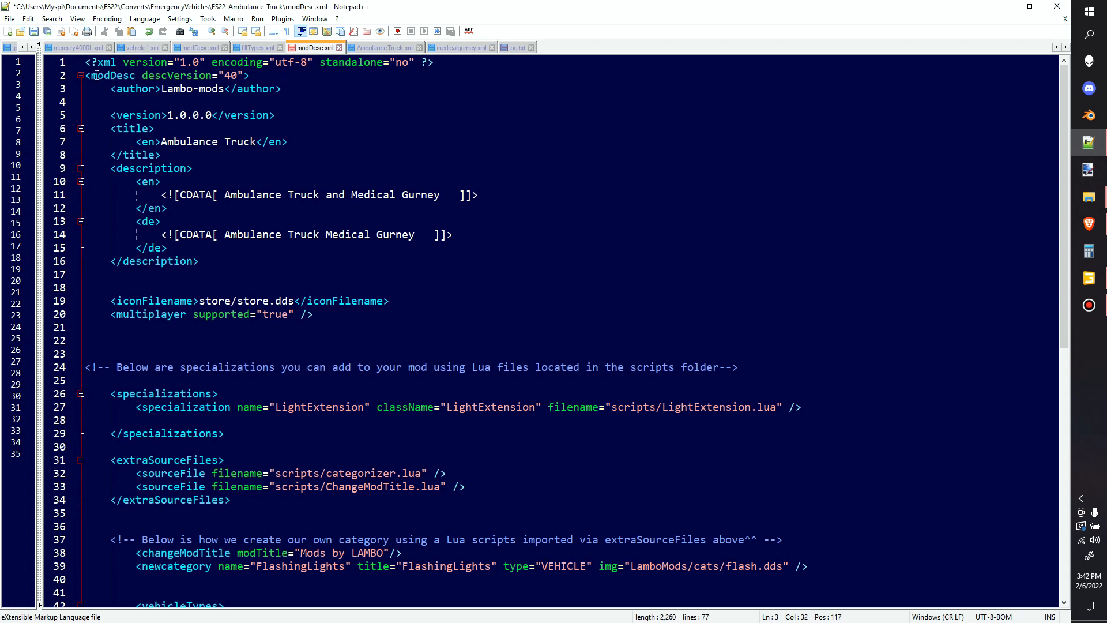
{"action": "double_click", "coordinate": [232, 76]}
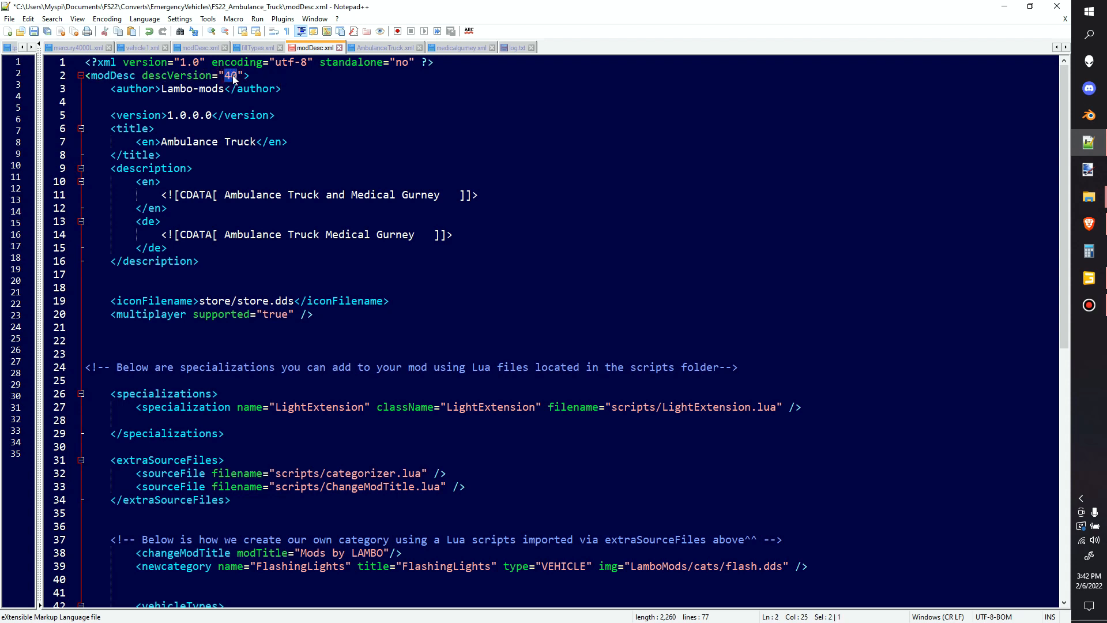
{"action": "type", "text": "6%"}
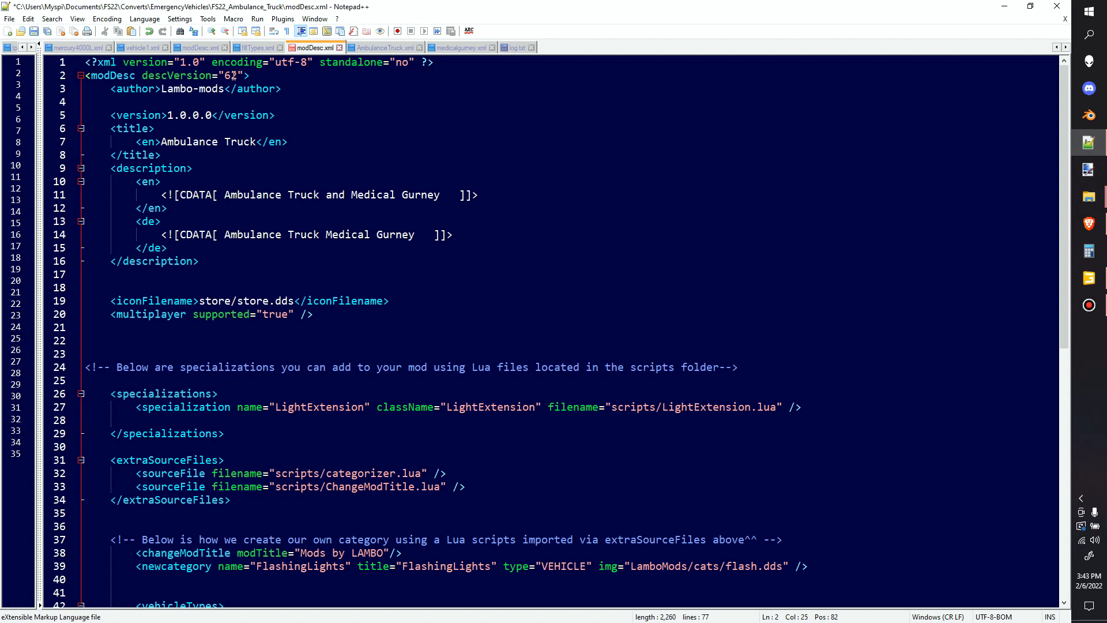
{"action": "left_click", "coordinate": [167, 114]}
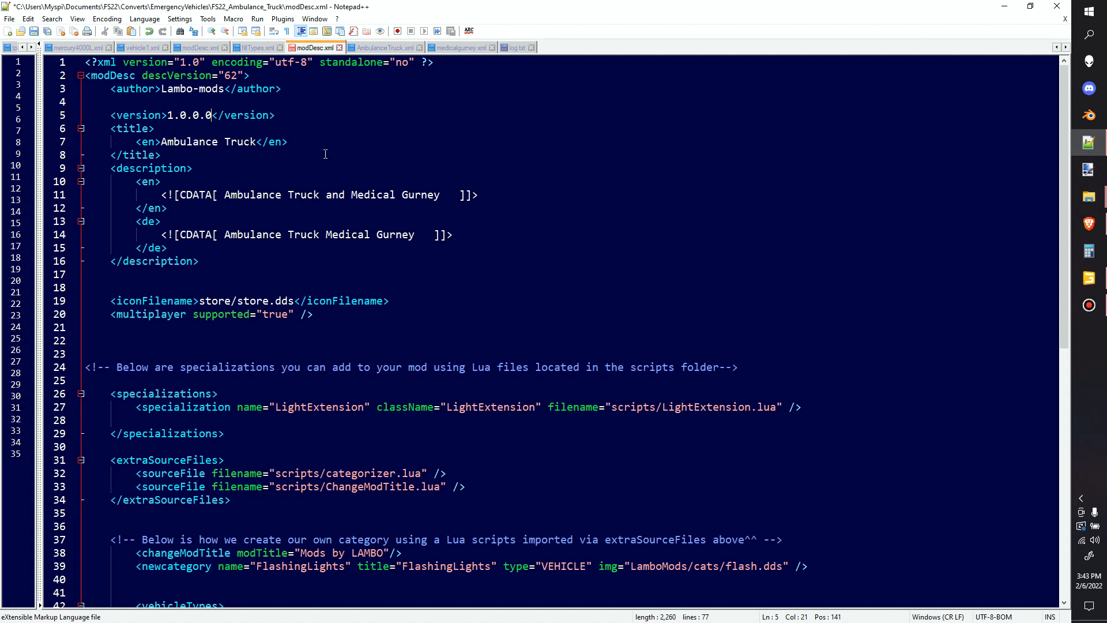
{"action": "mouse_move", "coordinate": [306, 117]}
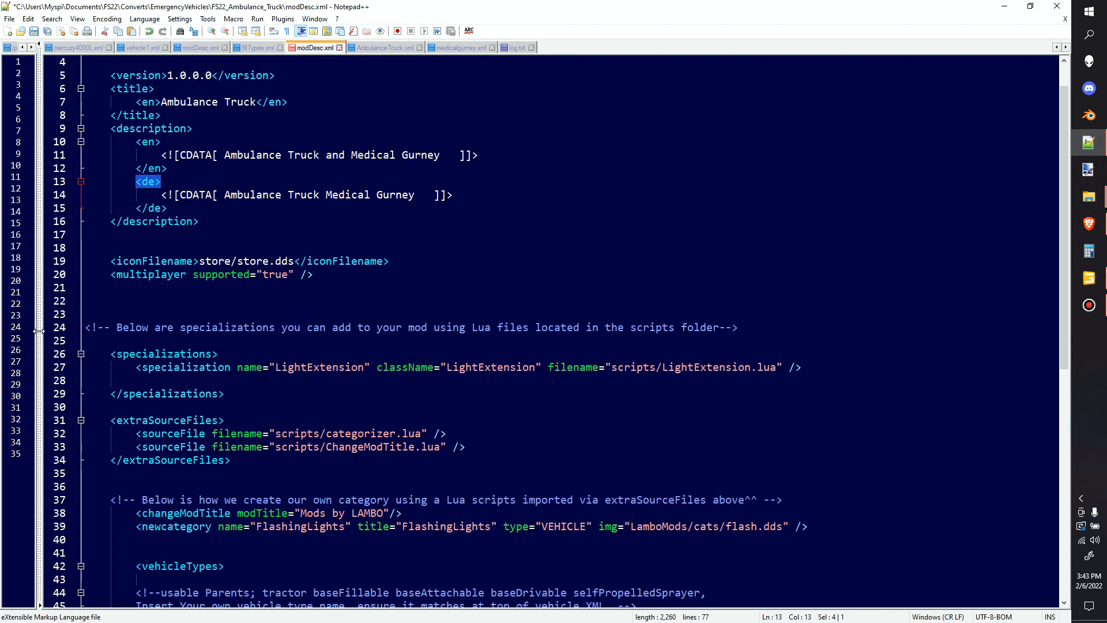
{"action": "mouse_move", "coordinate": [402, 293]}
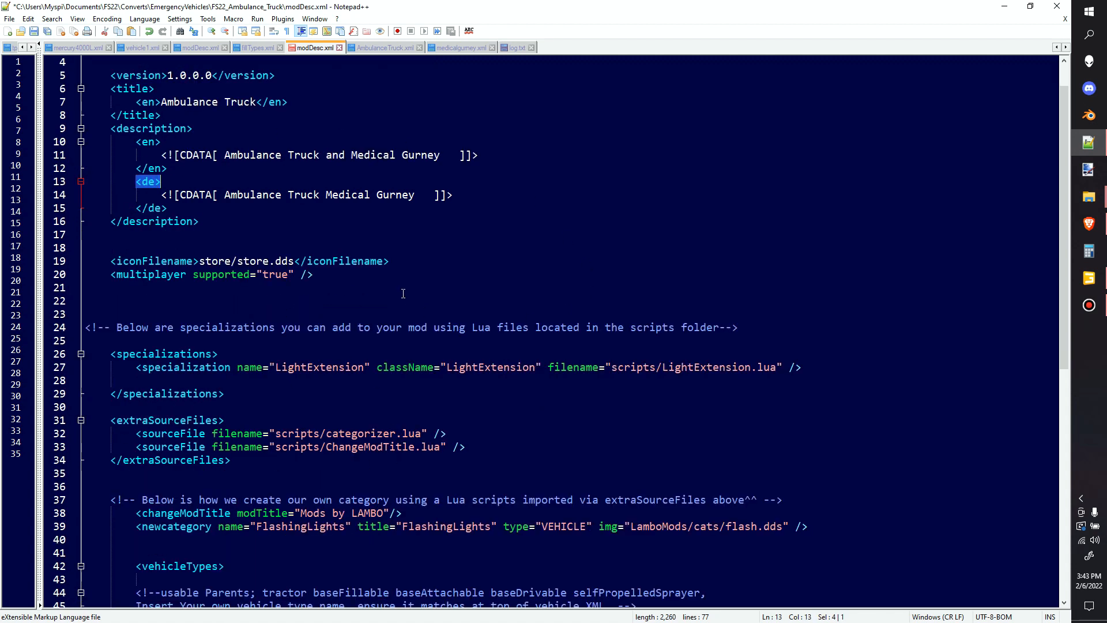
{"action": "mouse_move", "coordinate": [270, 236]}
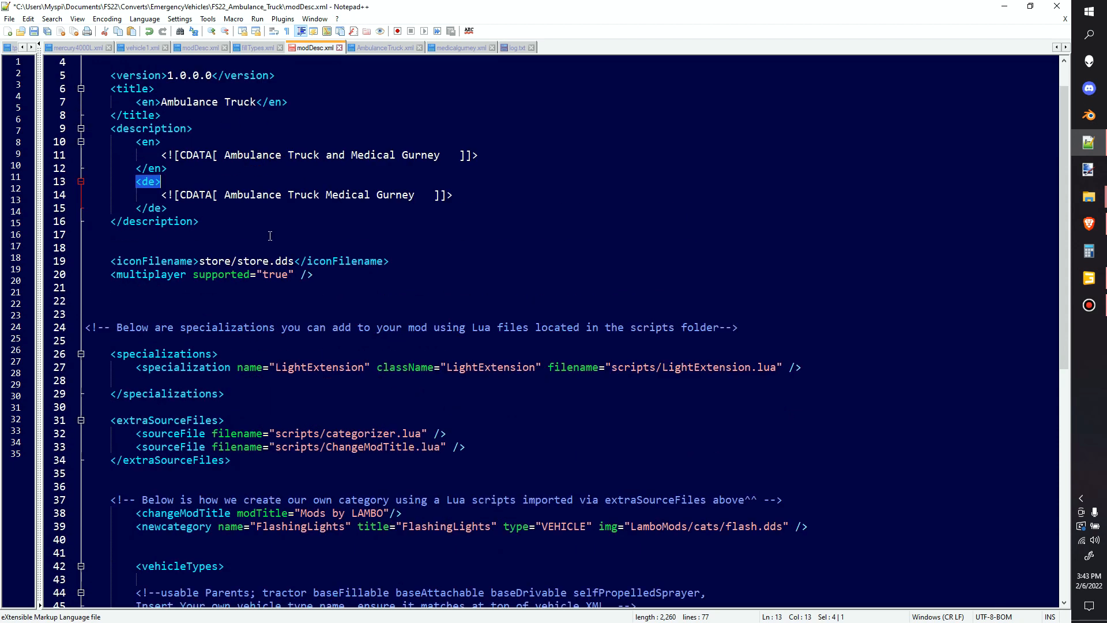
{"action": "scroll", "scroll_direction": "up", "scroll_amount": 3}
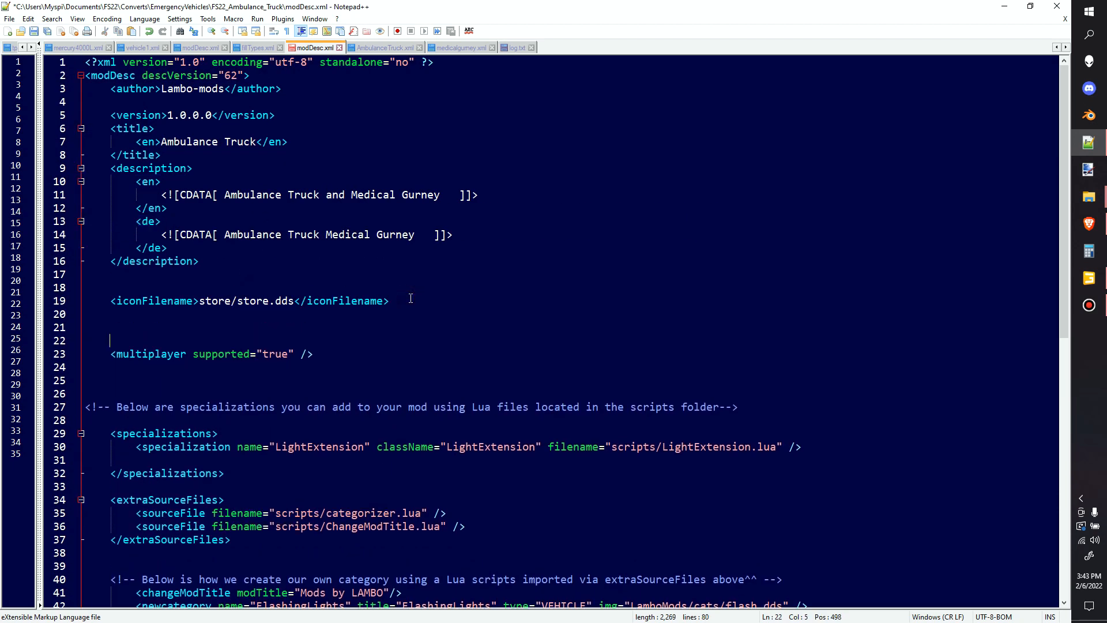
{"action": "triple_click", "coordinate": [247, 299]}
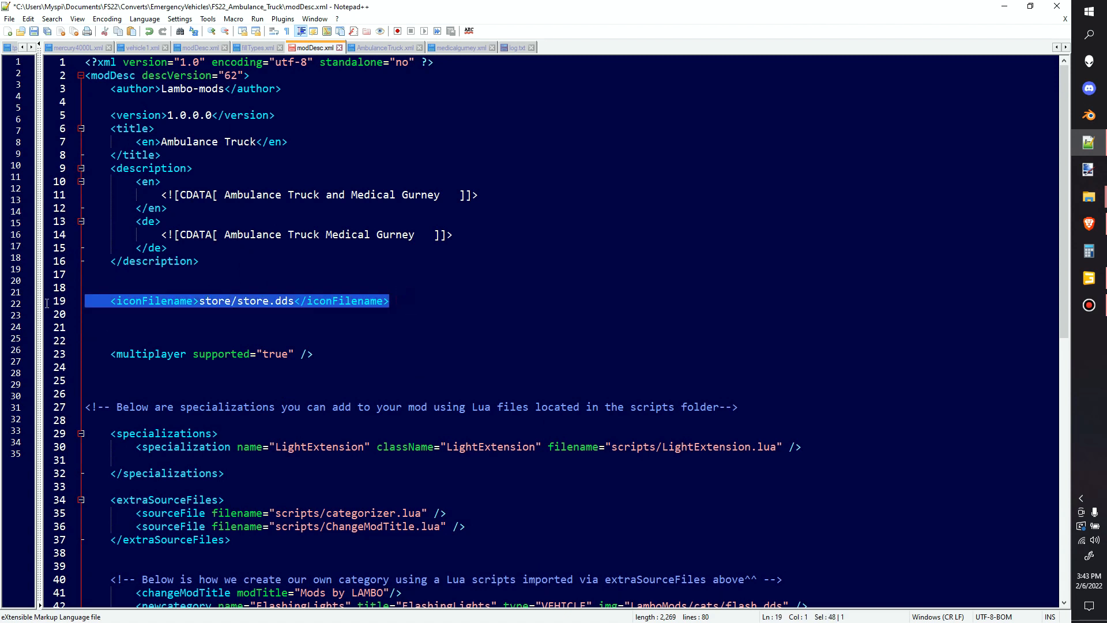
{"action": "mouse_move", "coordinate": [1082, 206]}
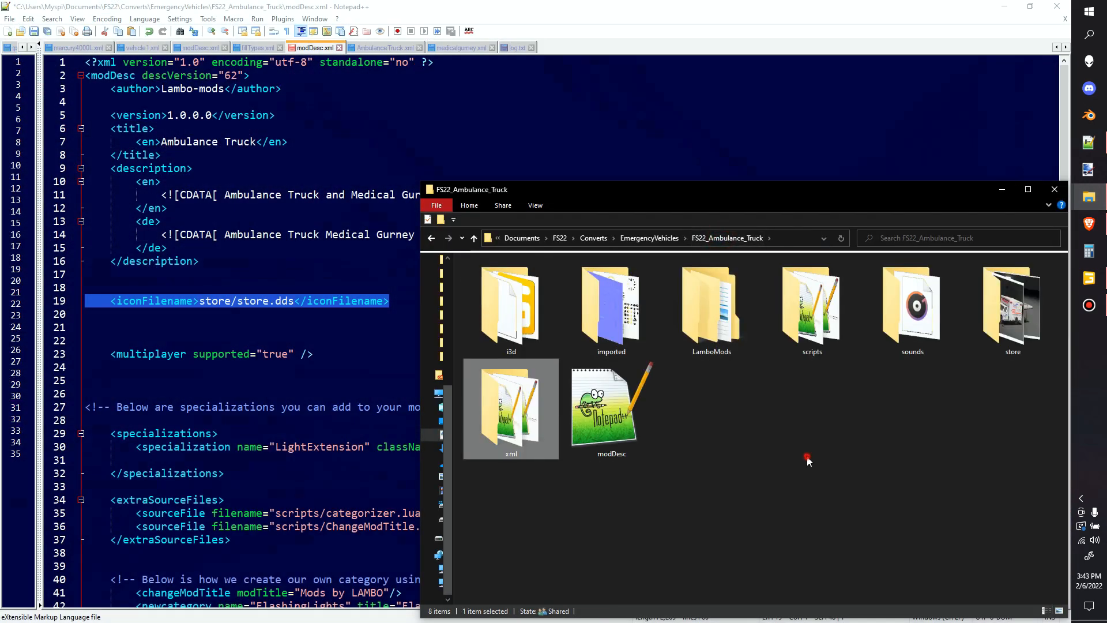
- Open the mod's store folder holding the store and store2 images
{"action": "double_click", "coordinate": [1013, 304]}
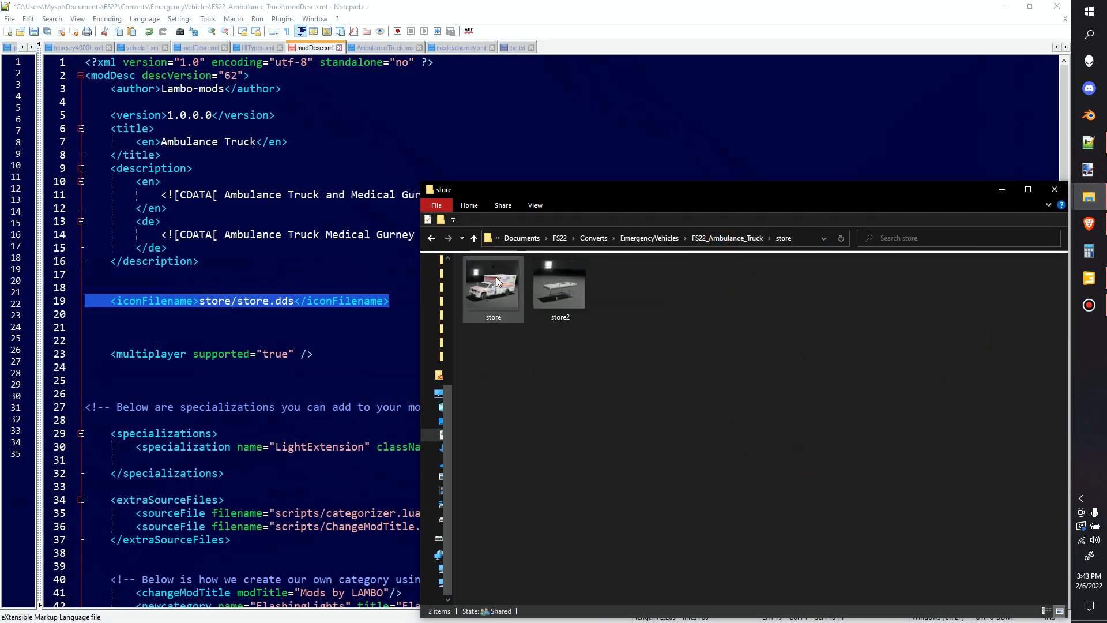
{"action": "mouse_move", "coordinate": [495, 289]}
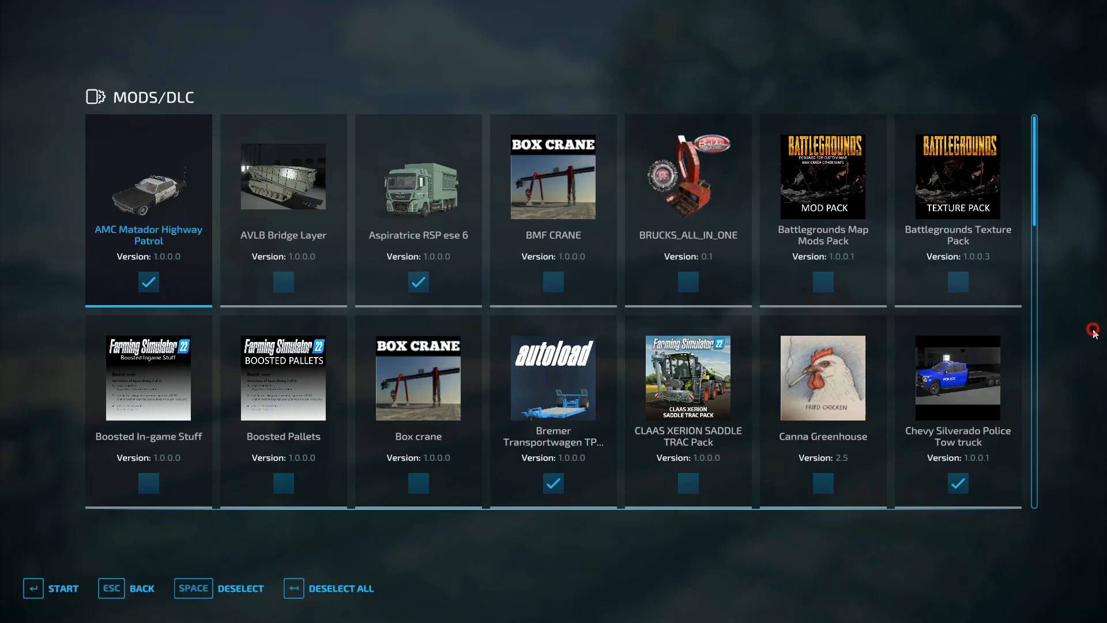
{"action": "mouse_move", "coordinate": [307, 191]}
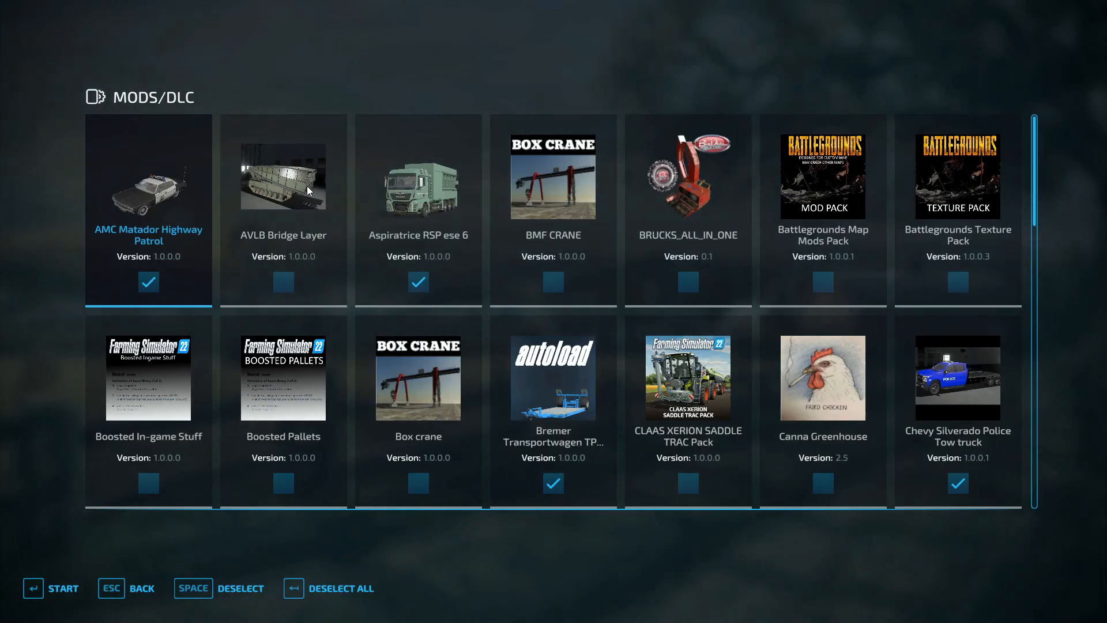
{"action": "mouse_move", "coordinate": [355, 553]}
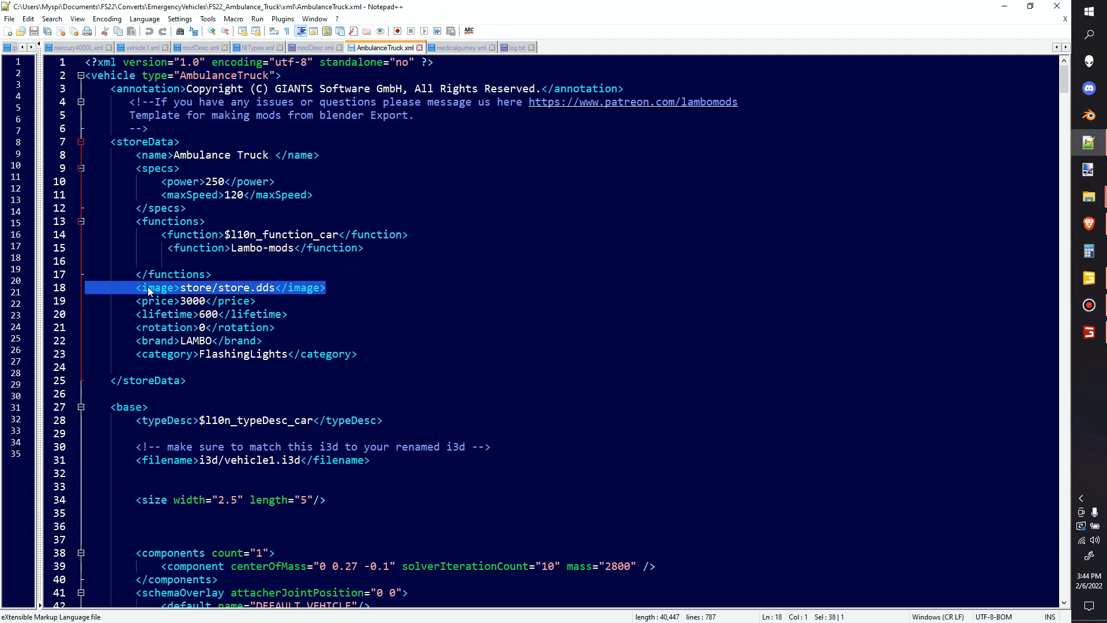
{"action": "left_click", "coordinate": [193, 314]}
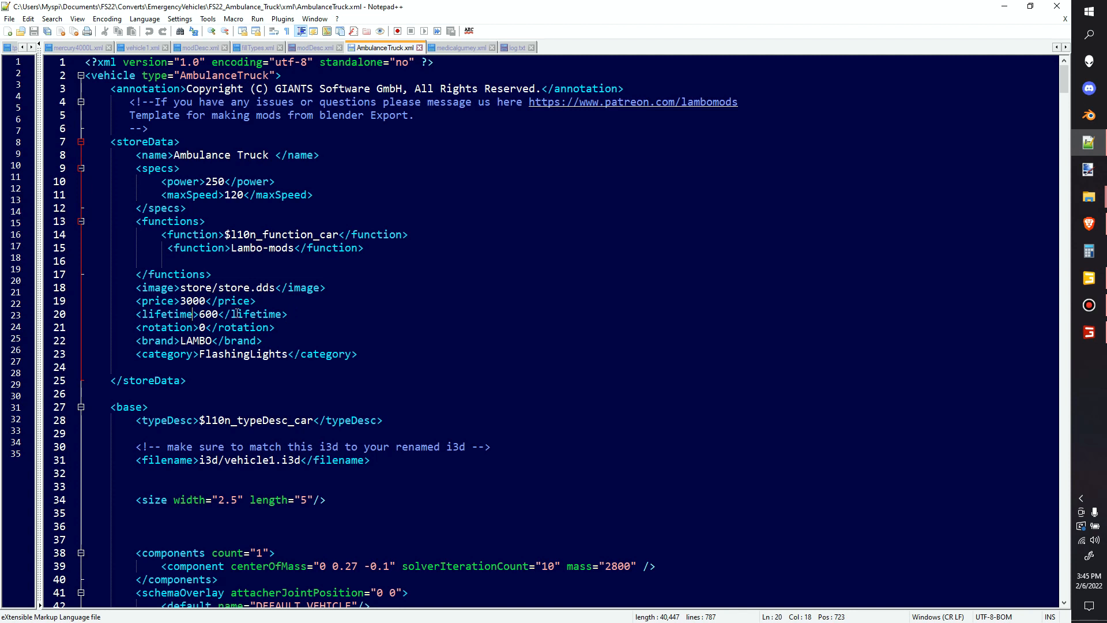
{"action": "left_click", "coordinate": [130, 288]}
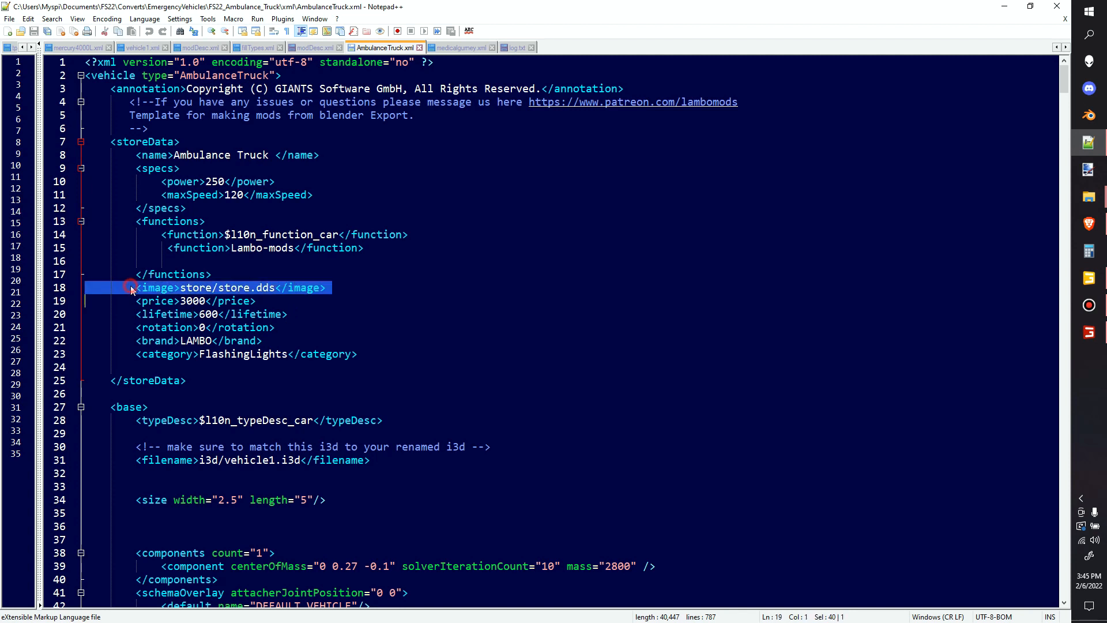
{"action": "mouse_move", "coordinate": [307, 325]}
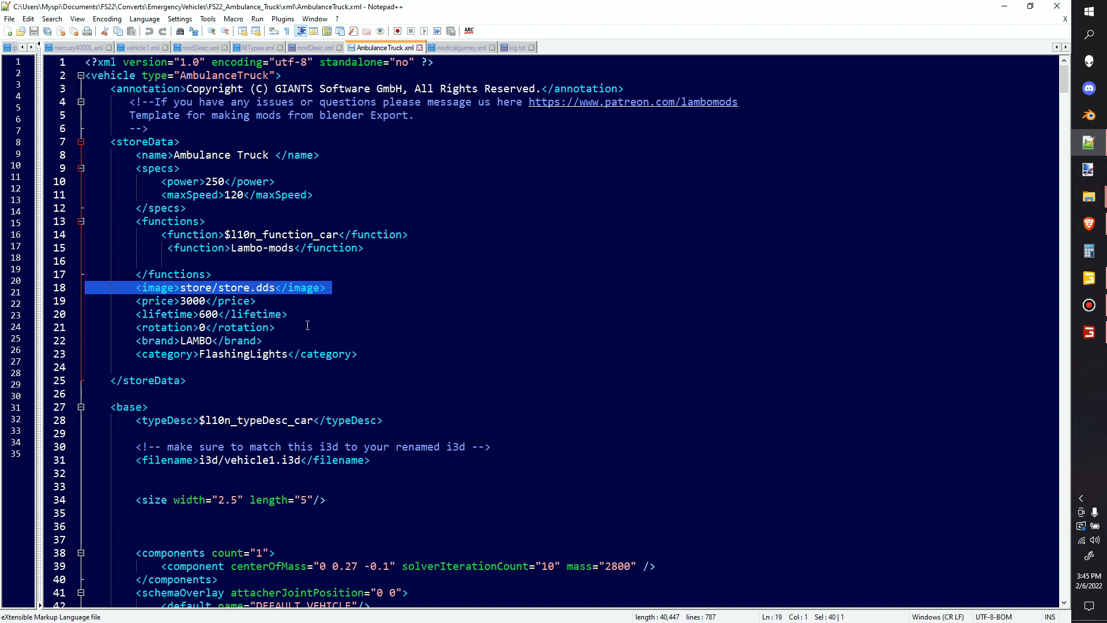
{"action": "left_click", "coordinate": [213, 287]}
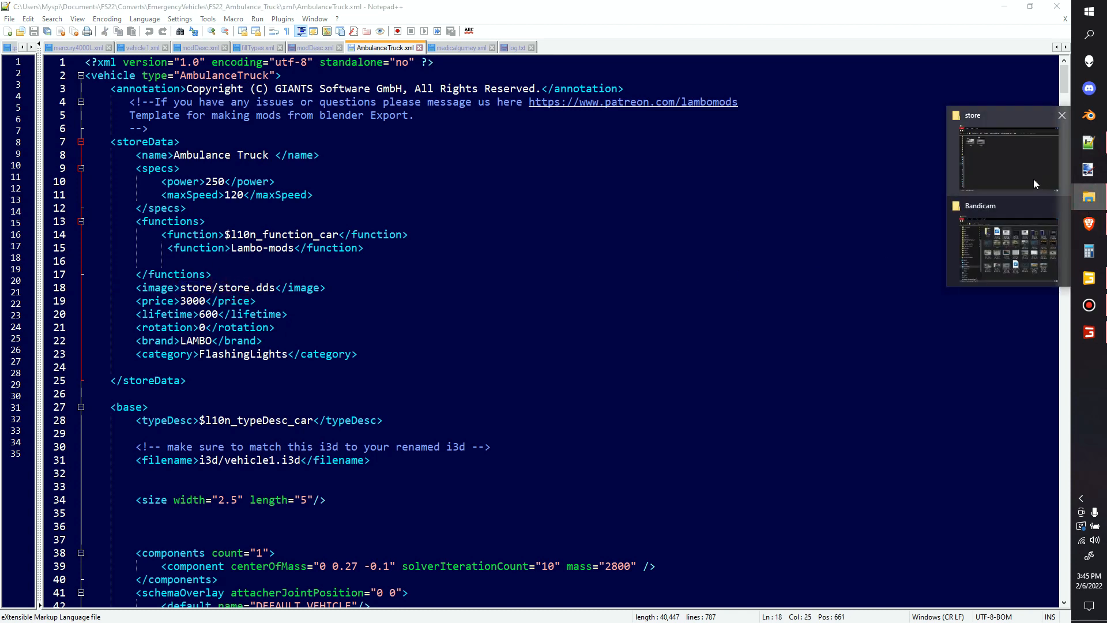
- Bring the FS22_Ambulance_Truck folder back, enter store and select store.dds
{"action": "left_click", "coordinate": [1006, 156]}
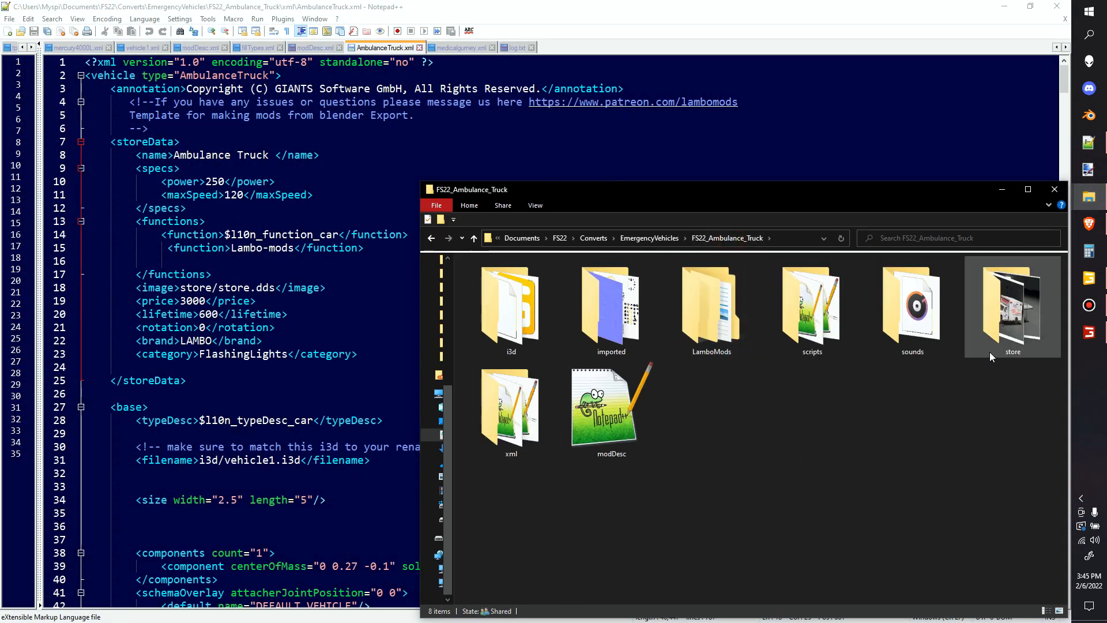
{"action": "double_click", "coordinate": [1014, 307]}
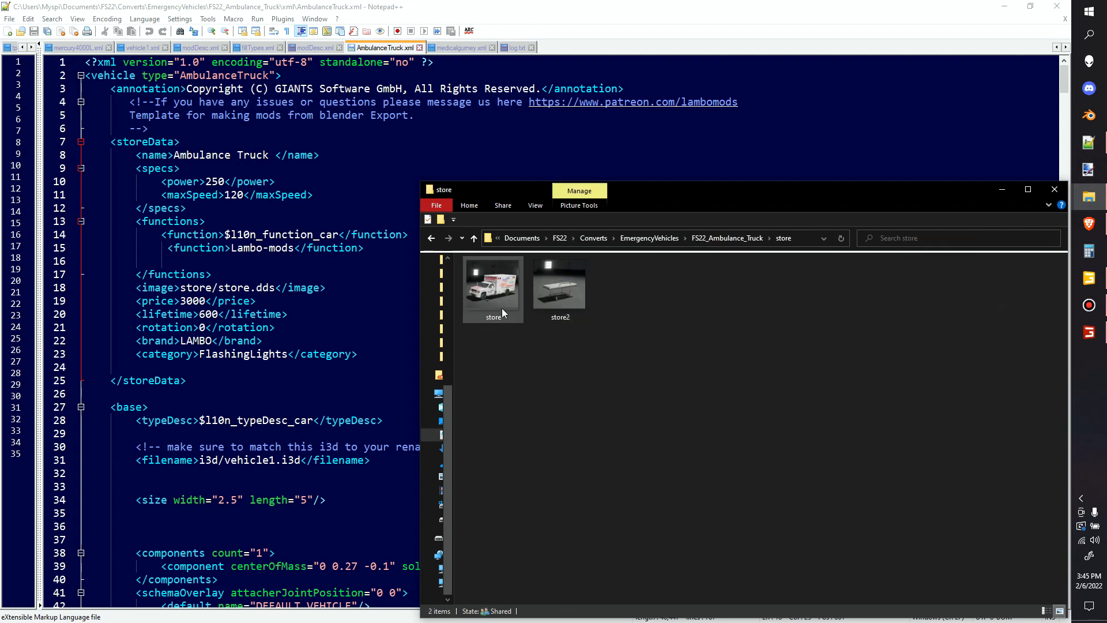
{"action": "left_click", "coordinate": [493, 289]}
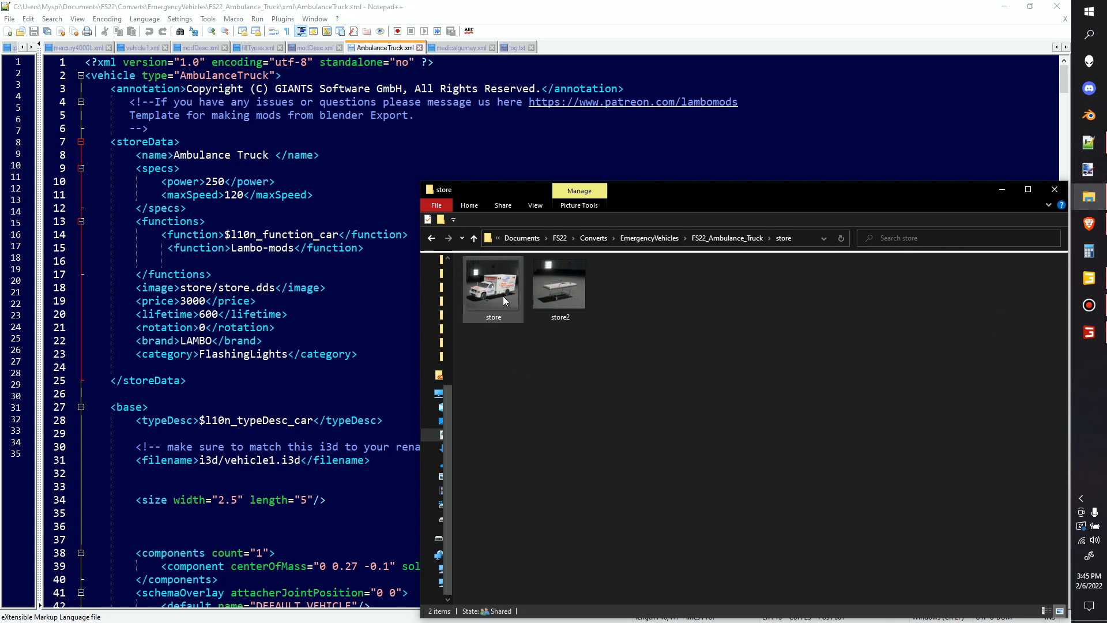
{"action": "mouse_move", "coordinate": [492, 289]}
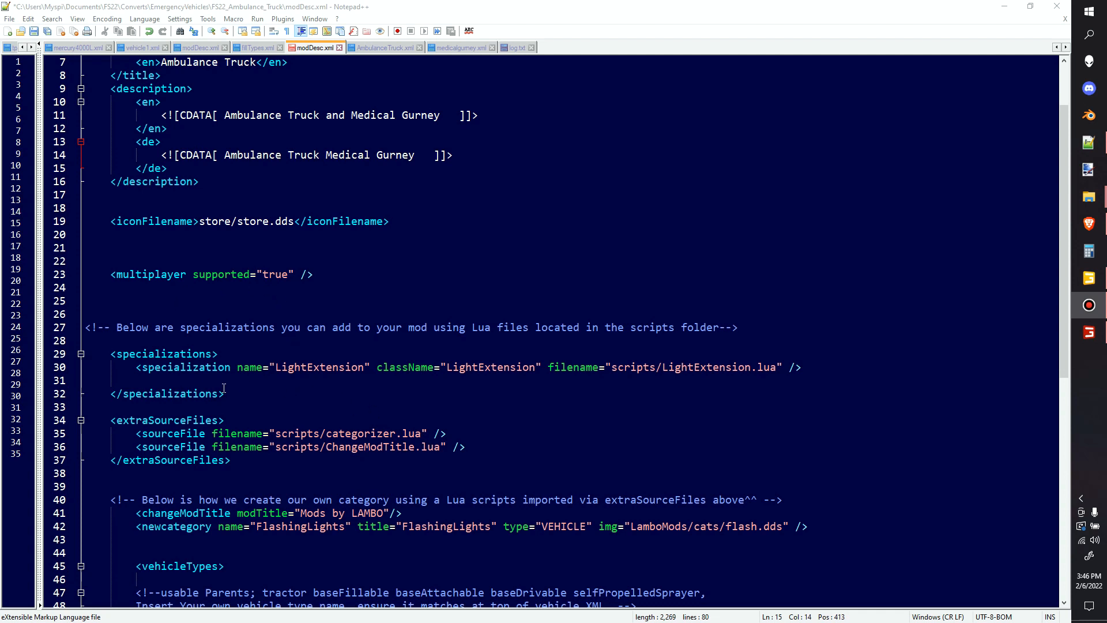
- Remove the blank line and block-comment the LightExtension specialization line
{"action": "left_click", "coordinate": [222, 380]}
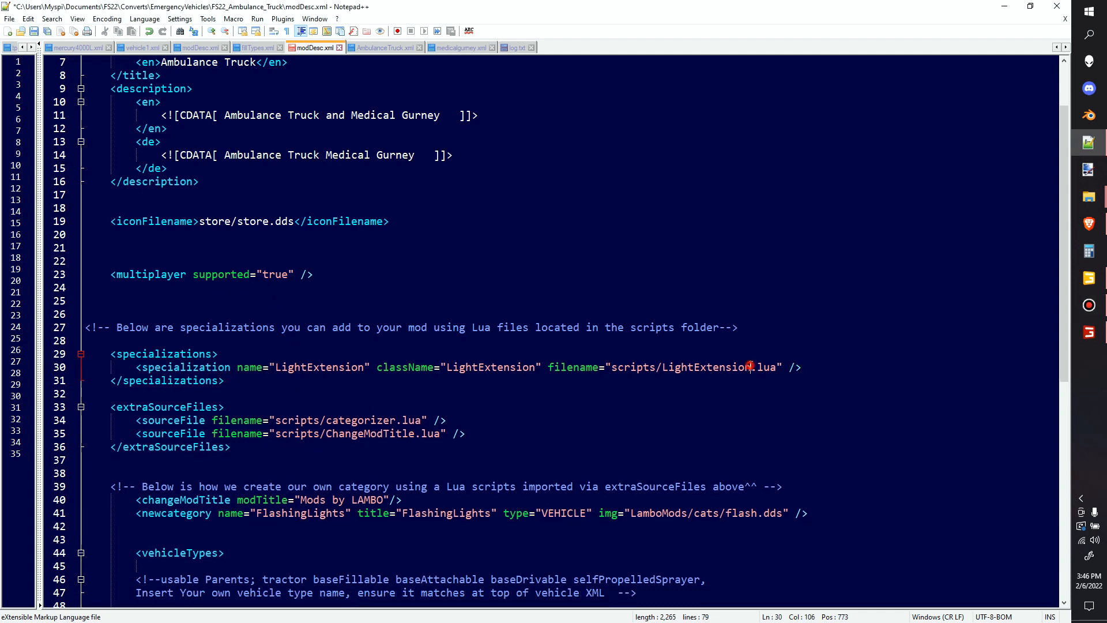
{"action": "left_click", "coordinate": [802, 367]}
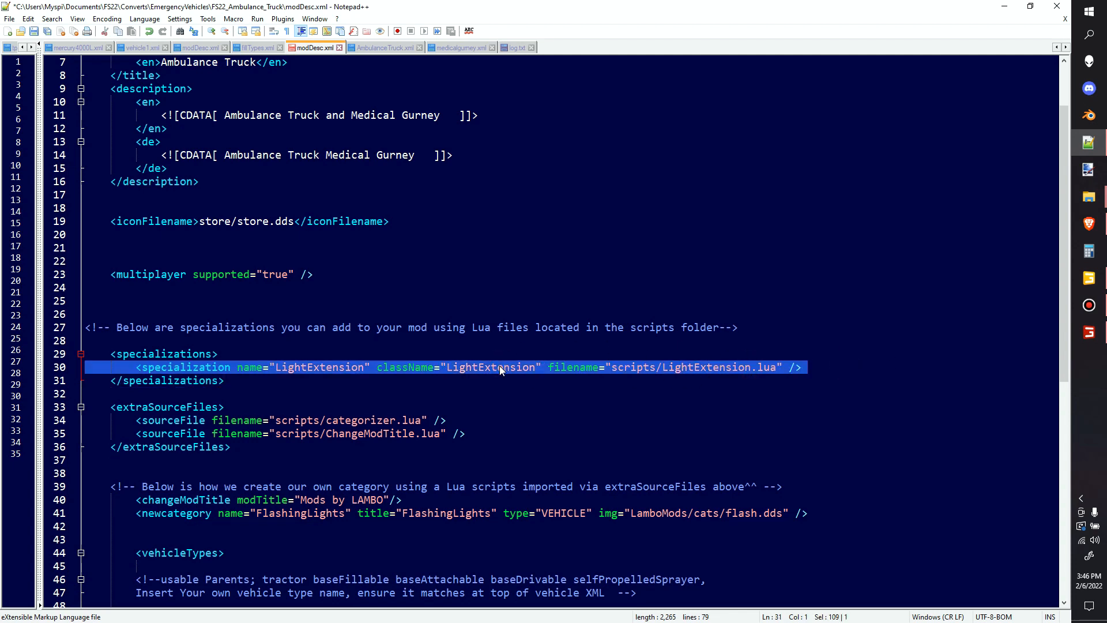
{"action": "right_click", "coordinate": [501, 367]}
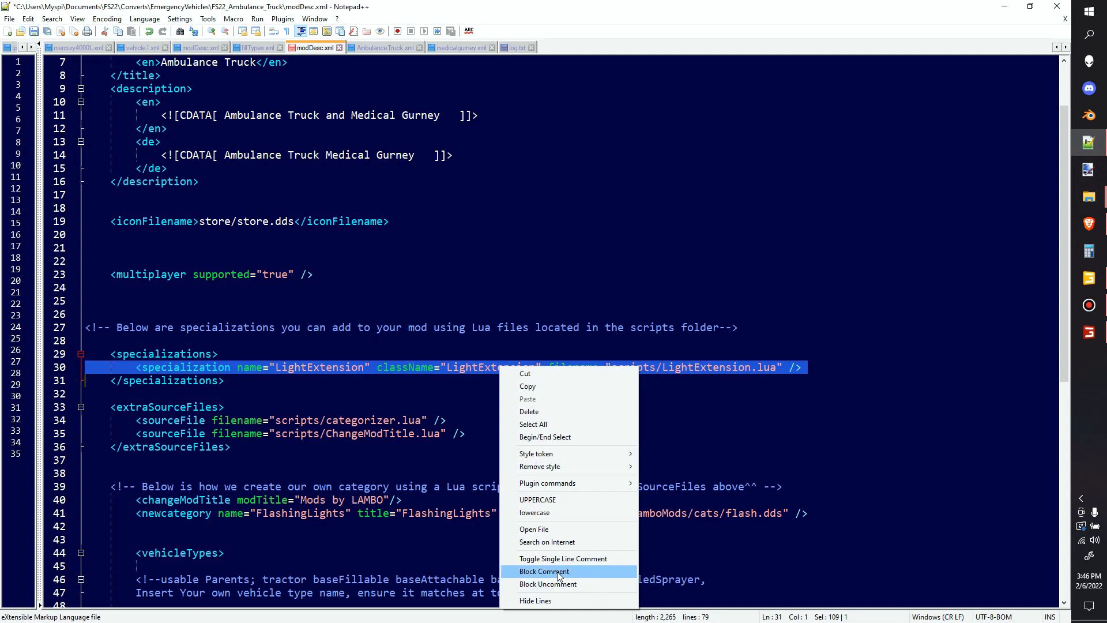
{"action": "left_click", "coordinate": [544, 571]}
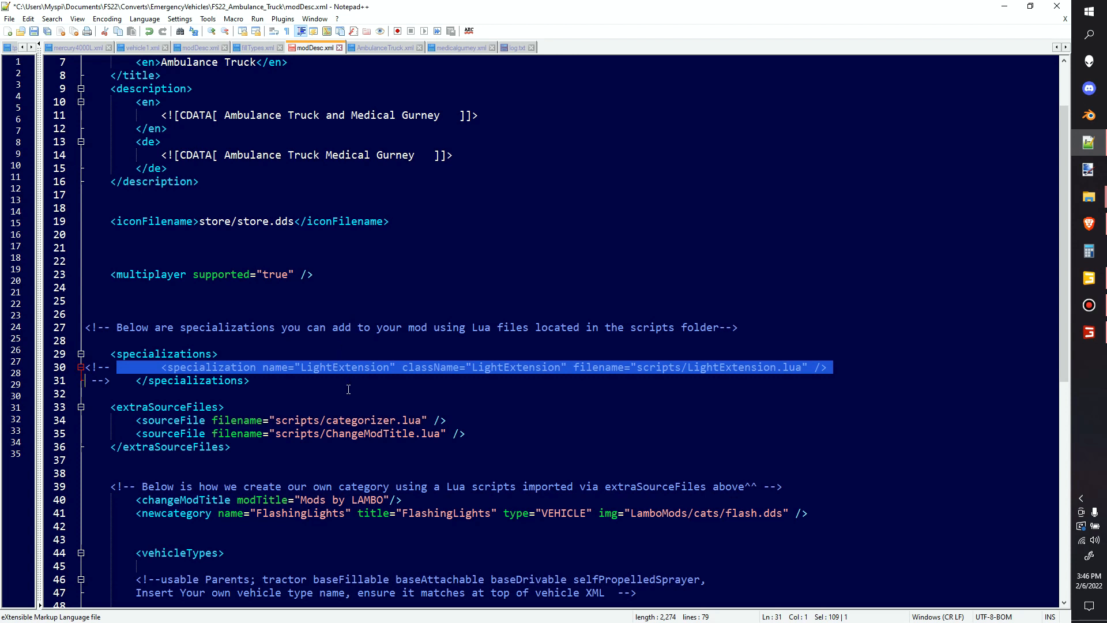
{"action": "mouse_move", "coordinate": [362, 381]}
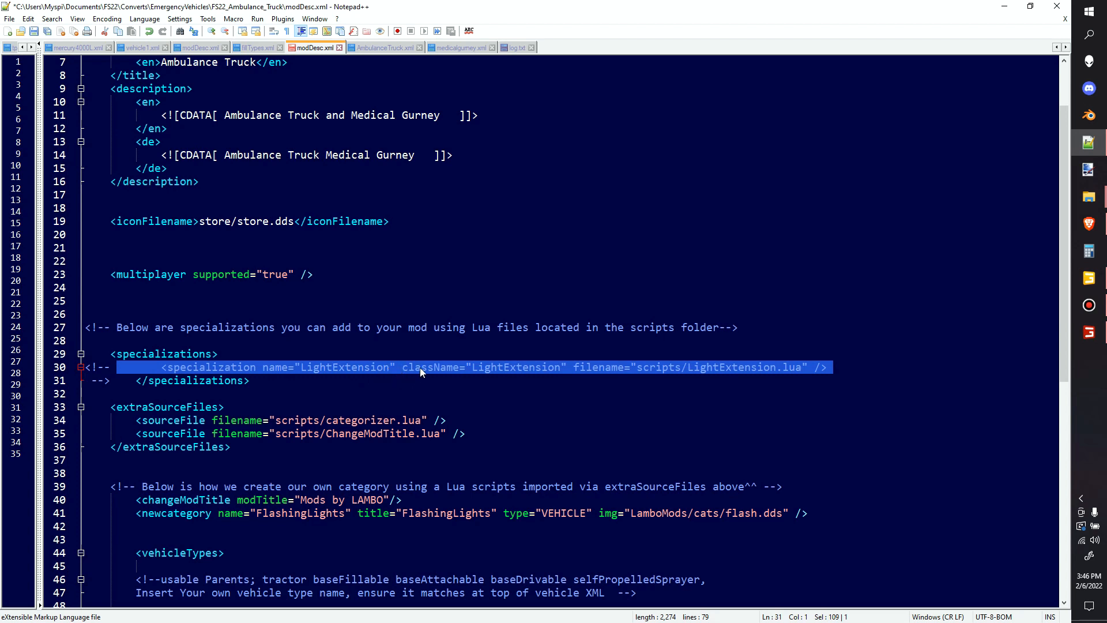
{"action": "mouse_move", "coordinate": [436, 373]}
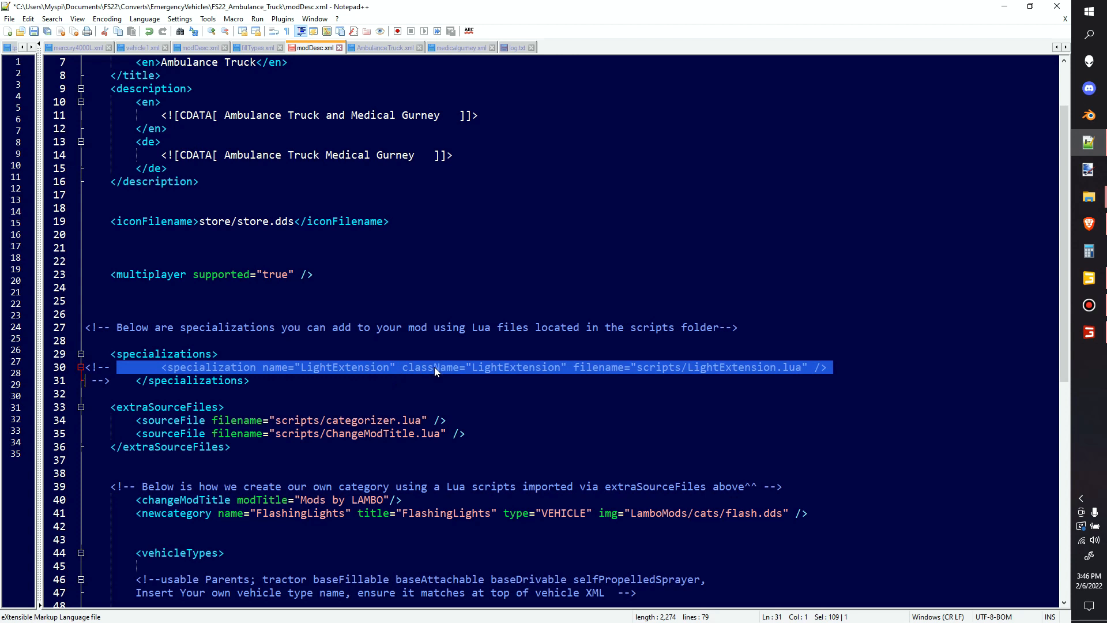
{"action": "mouse_move", "coordinate": [436, 376]}
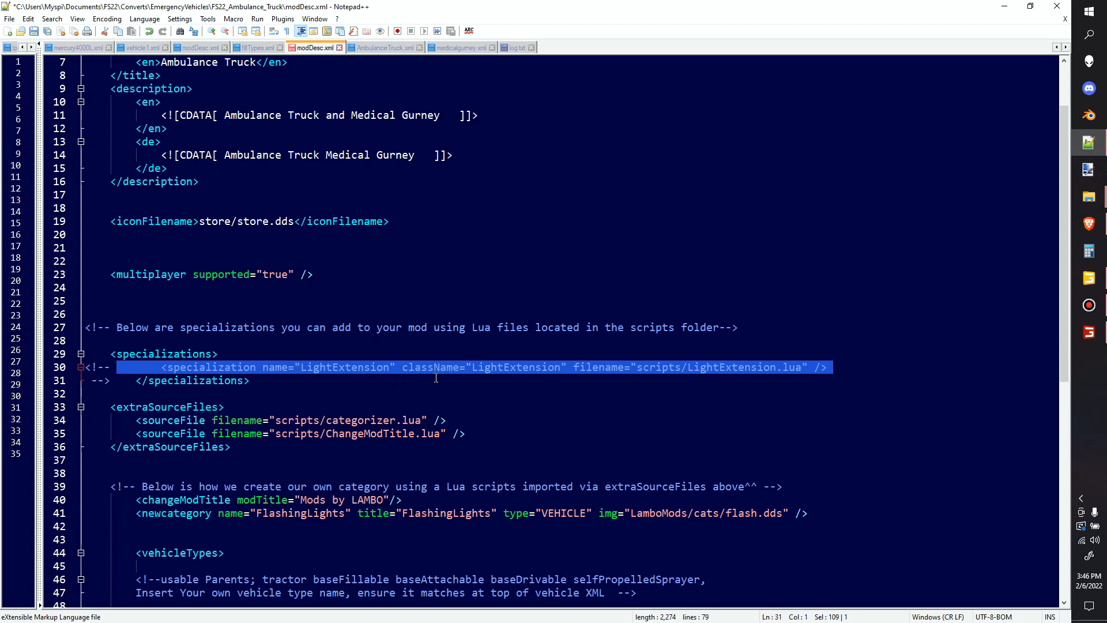
{"action": "mouse_move", "coordinate": [441, 389]}
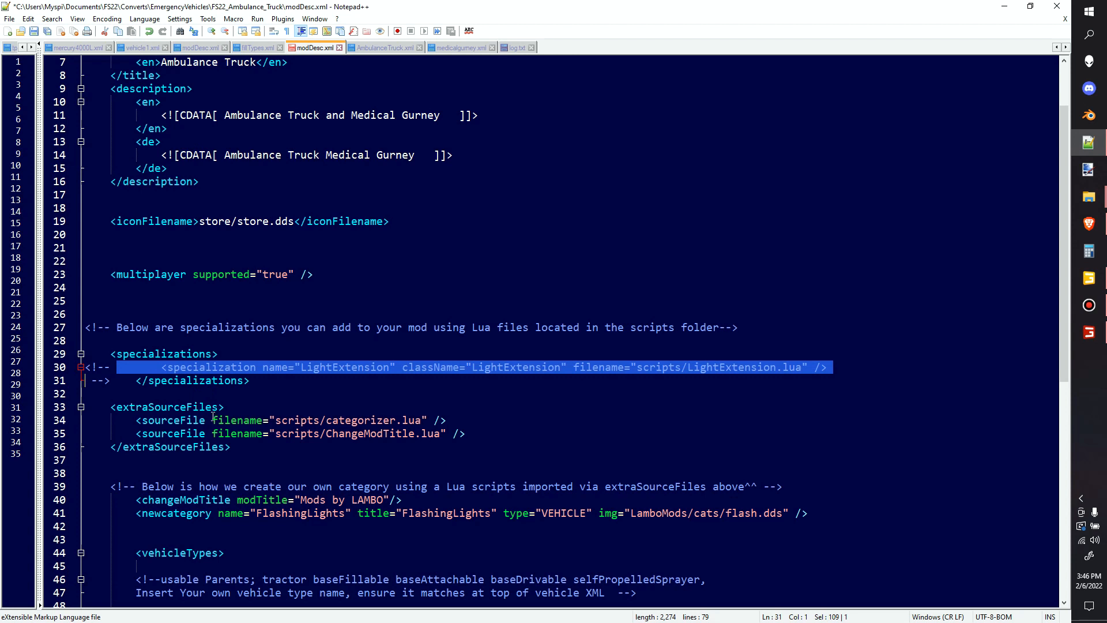
{"action": "mouse_move", "coordinate": [409, 452]}
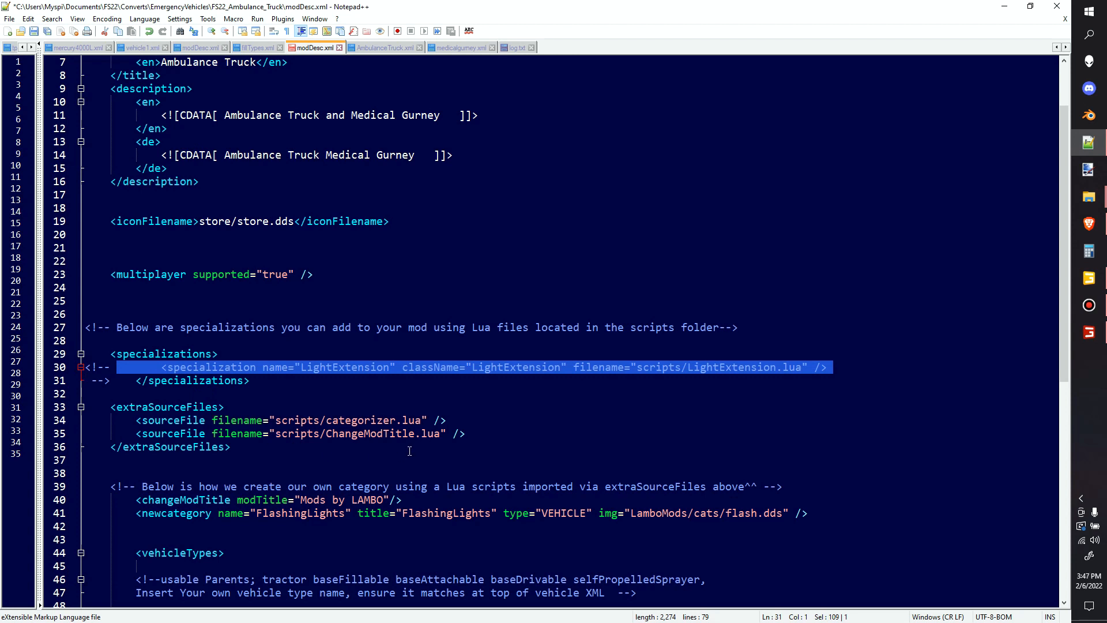
{"action": "mouse_move", "coordinate": [464, 413]}
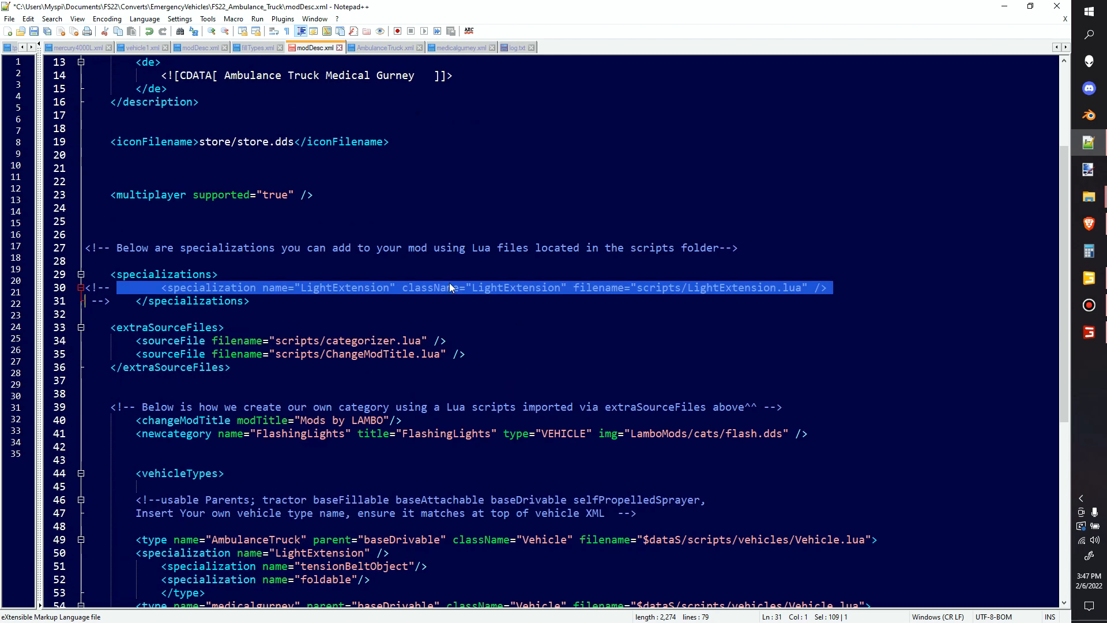
{"action": "mouse_move", "coordinate": [489, 343]}
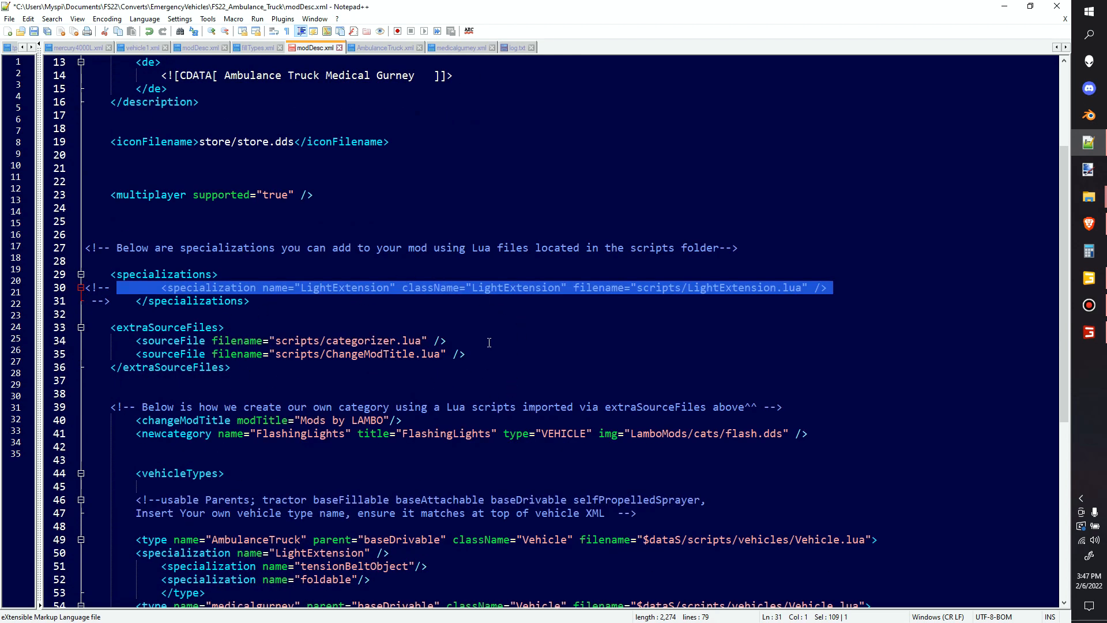
{"action": "mouse_move", "coordinate": [640, 423]}
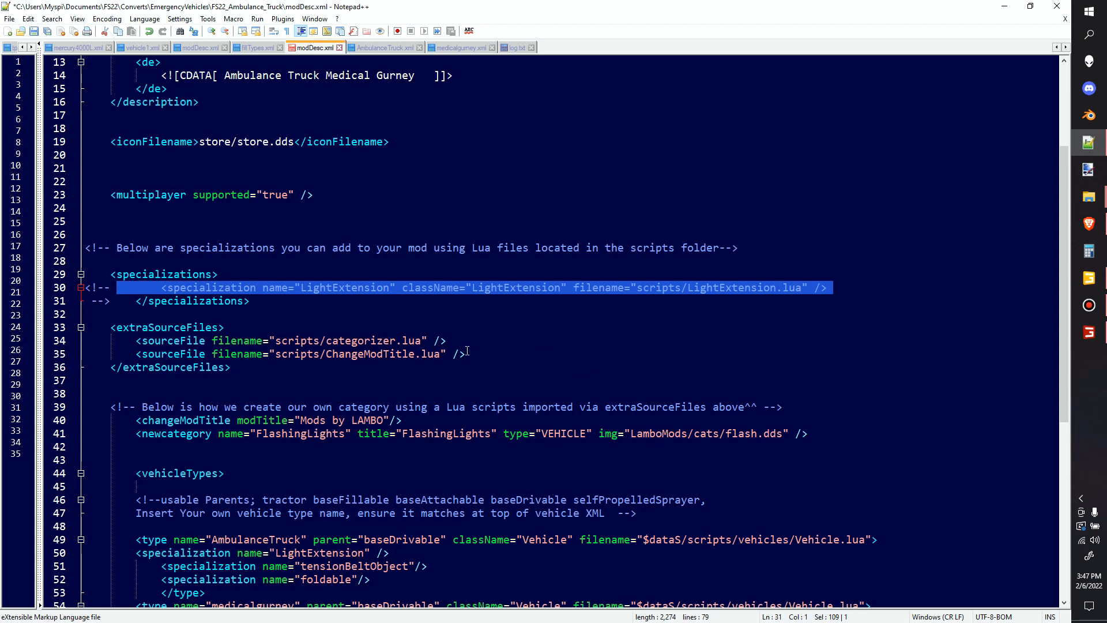
{"action": "mouse_move", "coordinate": [383, 342]}
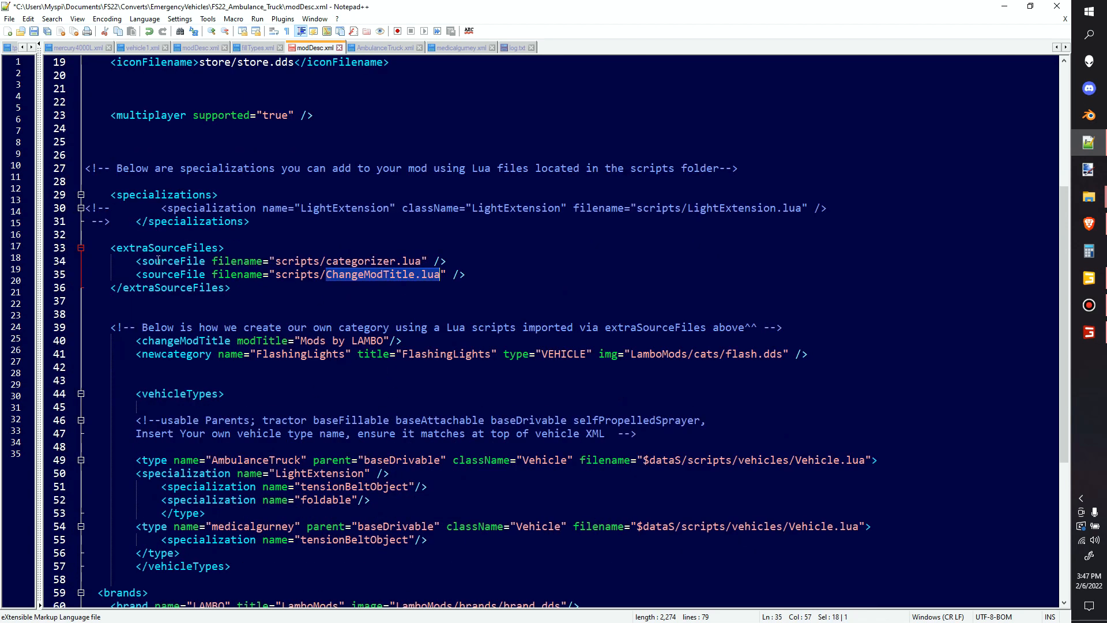
{"action": "double_click", "coordinate": [186, 340]}
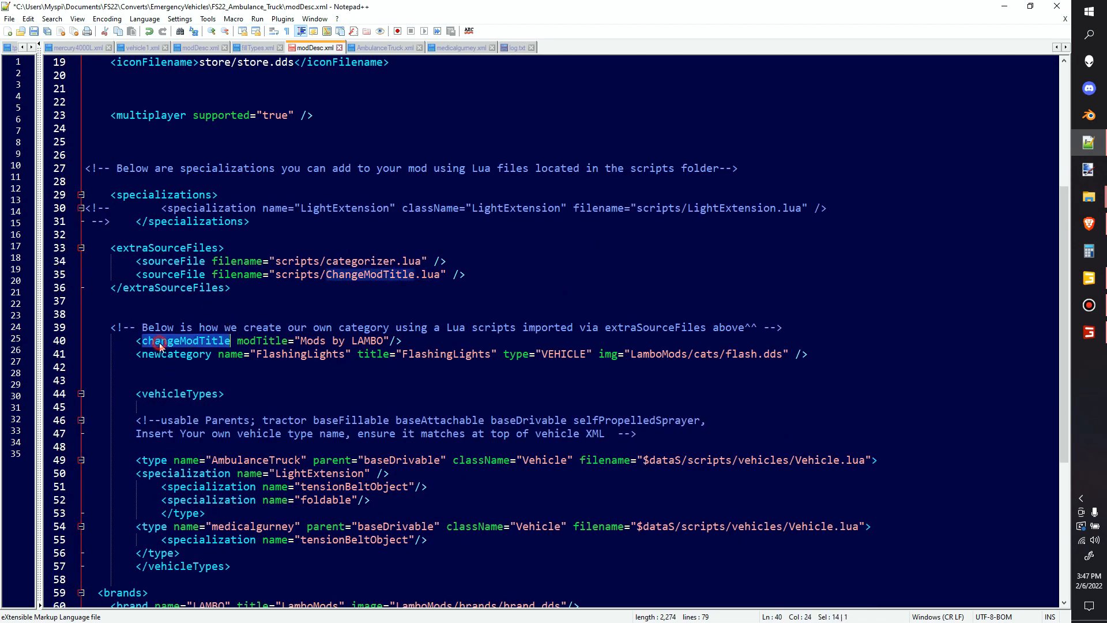
{"action": "left_click", "coordinate": [461, 354]}
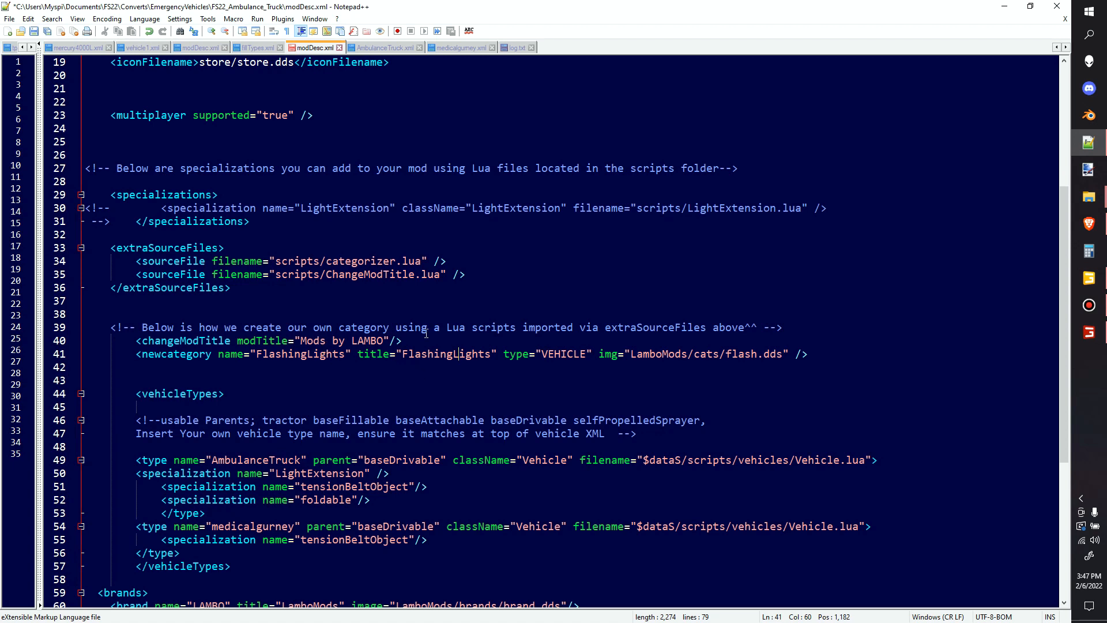
{"action": "scroll", "scroll_direction": "down", "scroll_amount": 3}
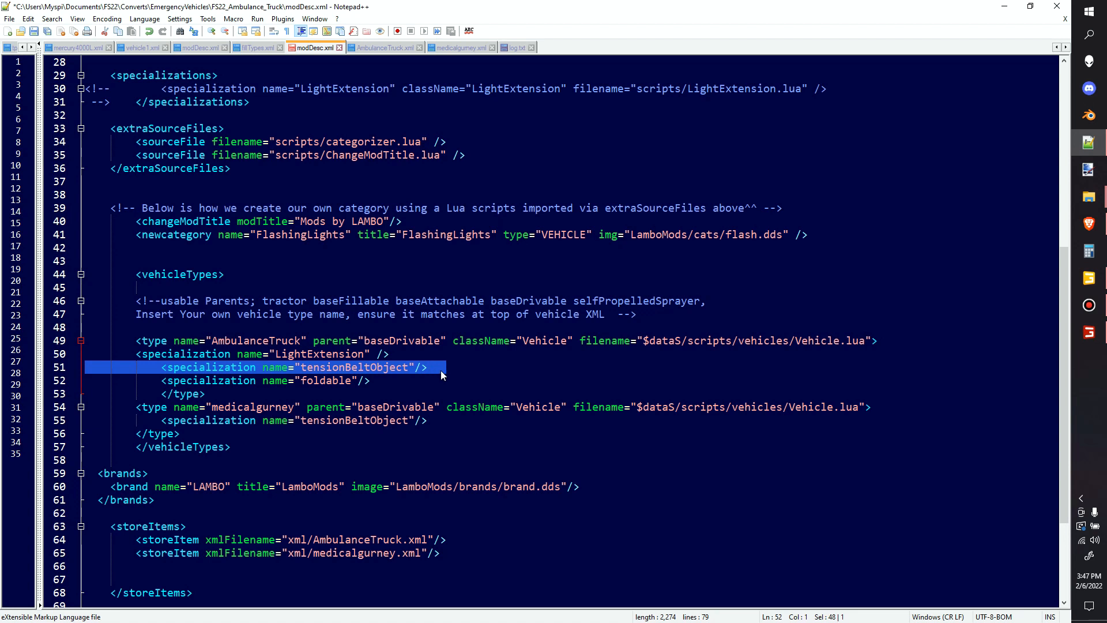
- Delete the tensionBeltObject specialization lines for AmbulanceTruck and medicalgurney, then check the LAMBO brand entry
{"action": "key", "text": "Delete"}
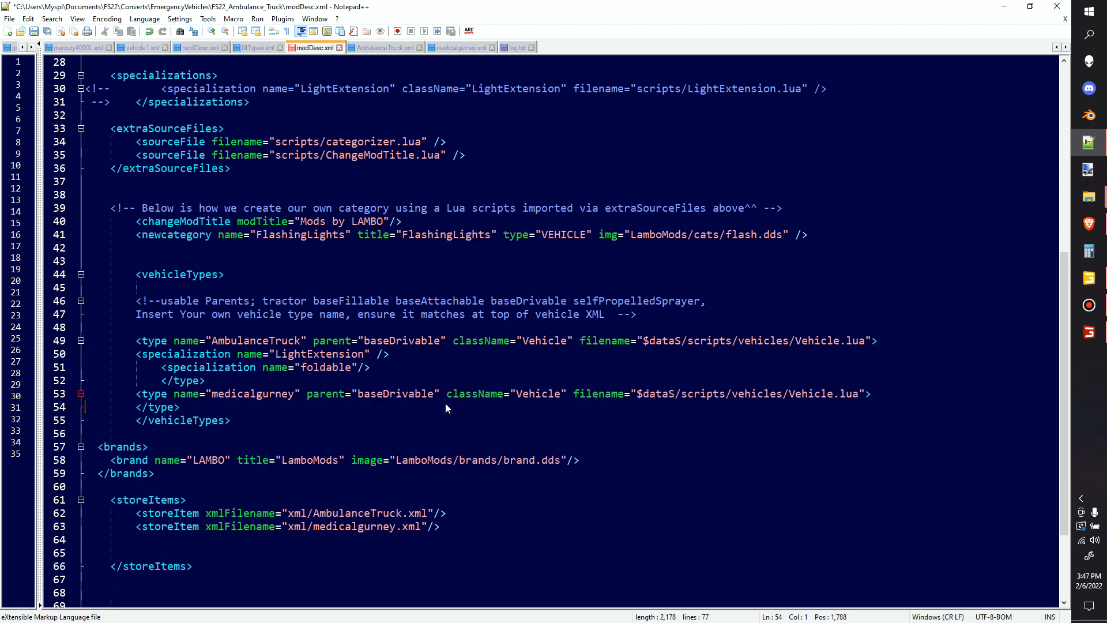
{"action": "scroll", "scroll_direction": "down", "scroll_amount": 3}
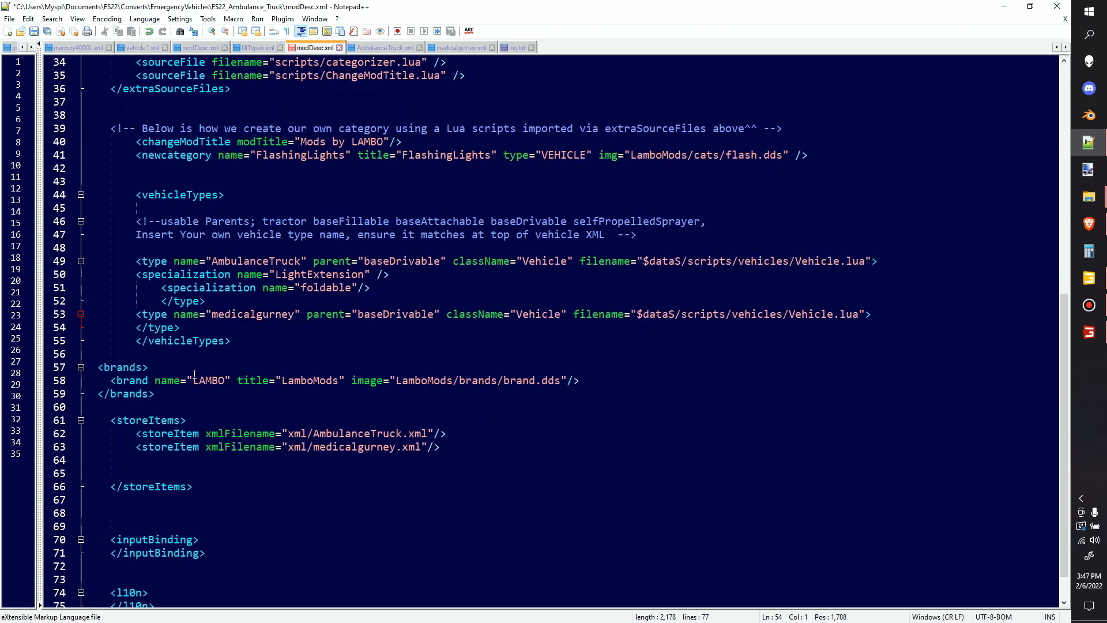
{"action": "left_click", "coordinate": [378, 380]}
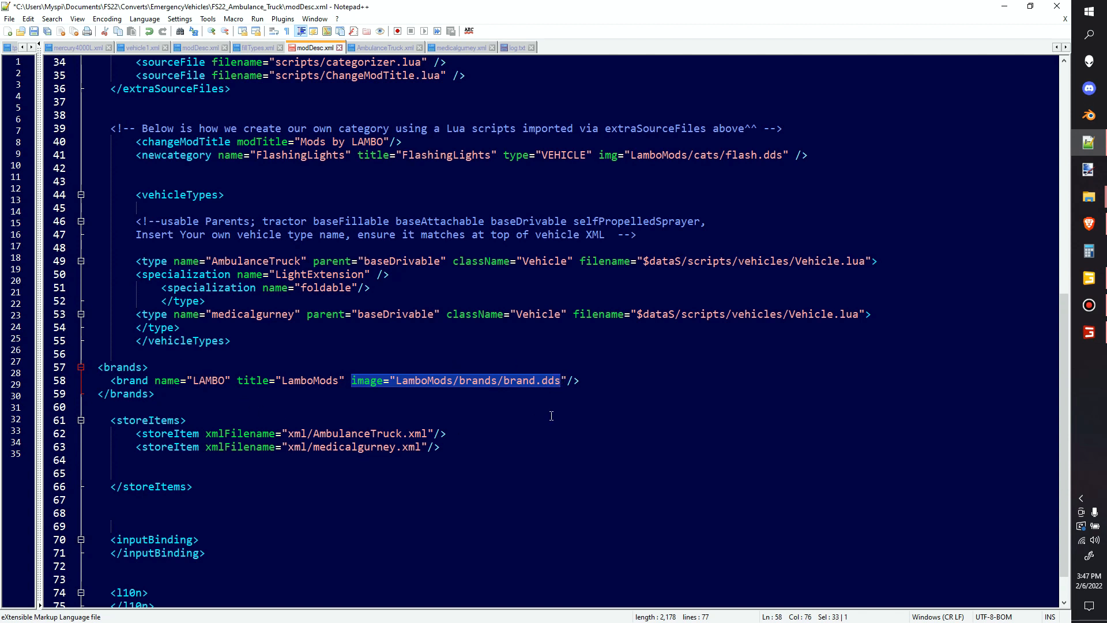
{"action": "left_click", "coordinate": [186, 420]}
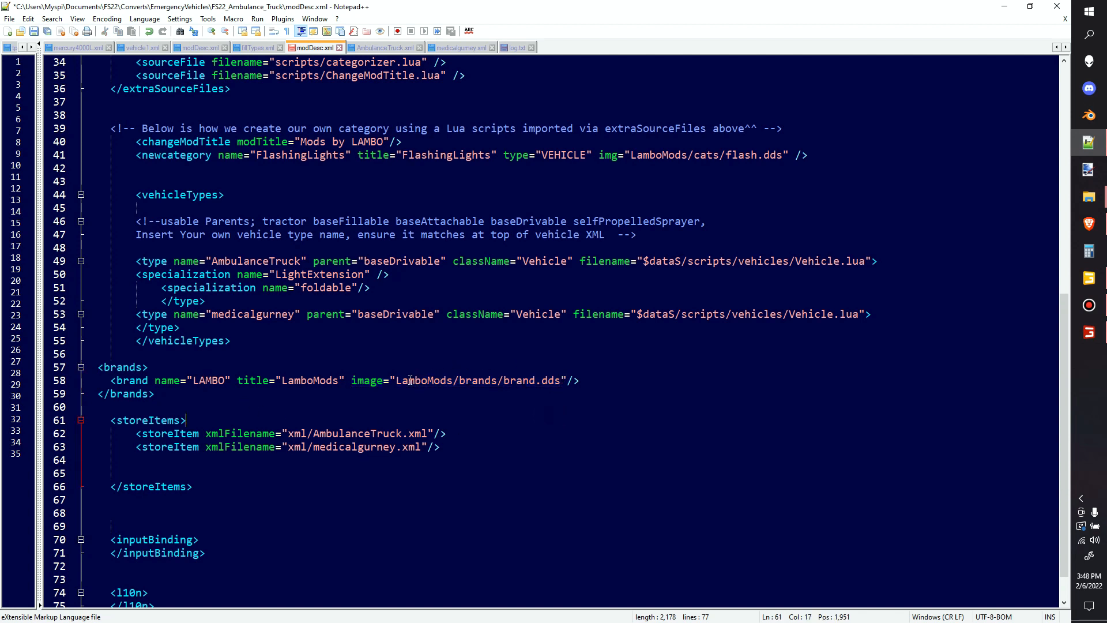
{"action": "mouse_move", "coordinate": [611, 377]}
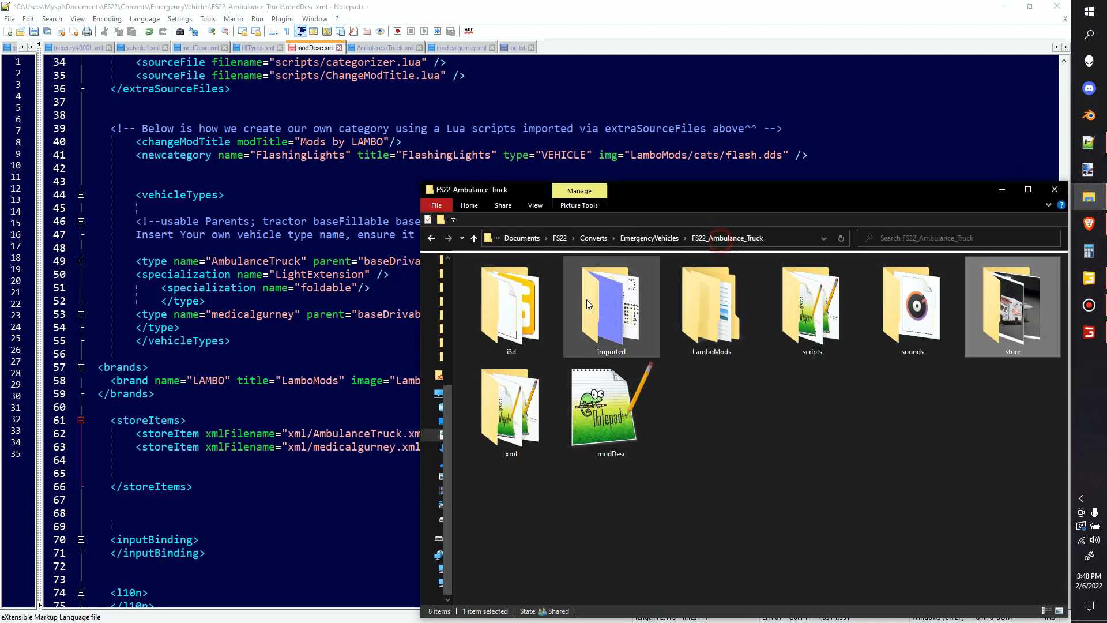
- Browse into the LamboMods folder to check its subfolders, then close Explorer
{"action": "left_click", "coordinate": [671, 442]}
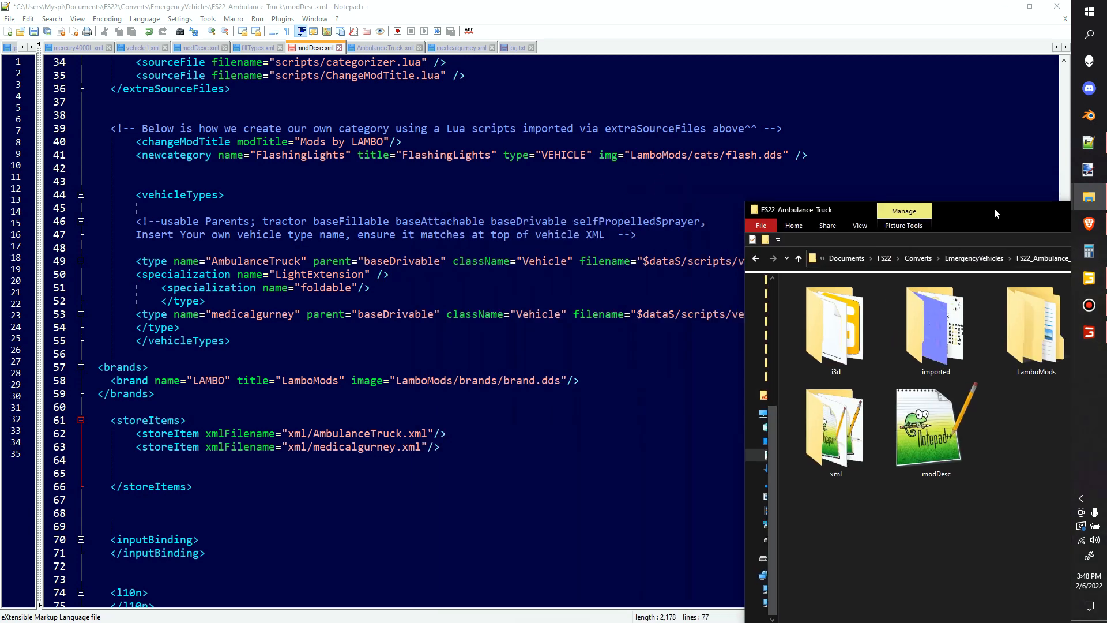
{"action": "double_click", "coordinate": [1036, 326]}
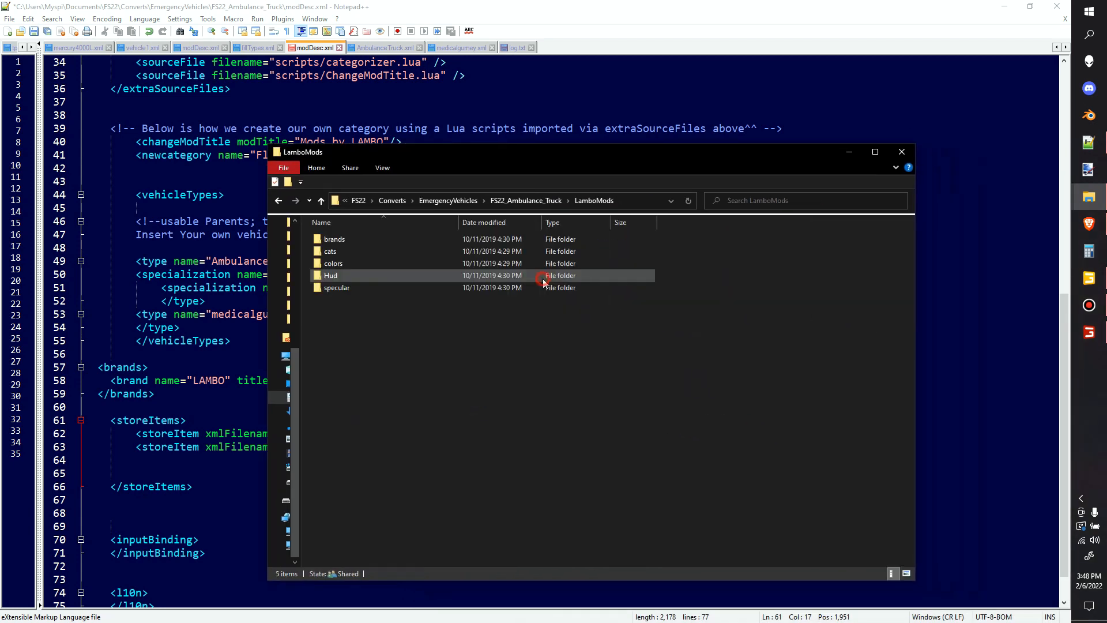
{"action": "double_click", "coordinate": [334, 239]}
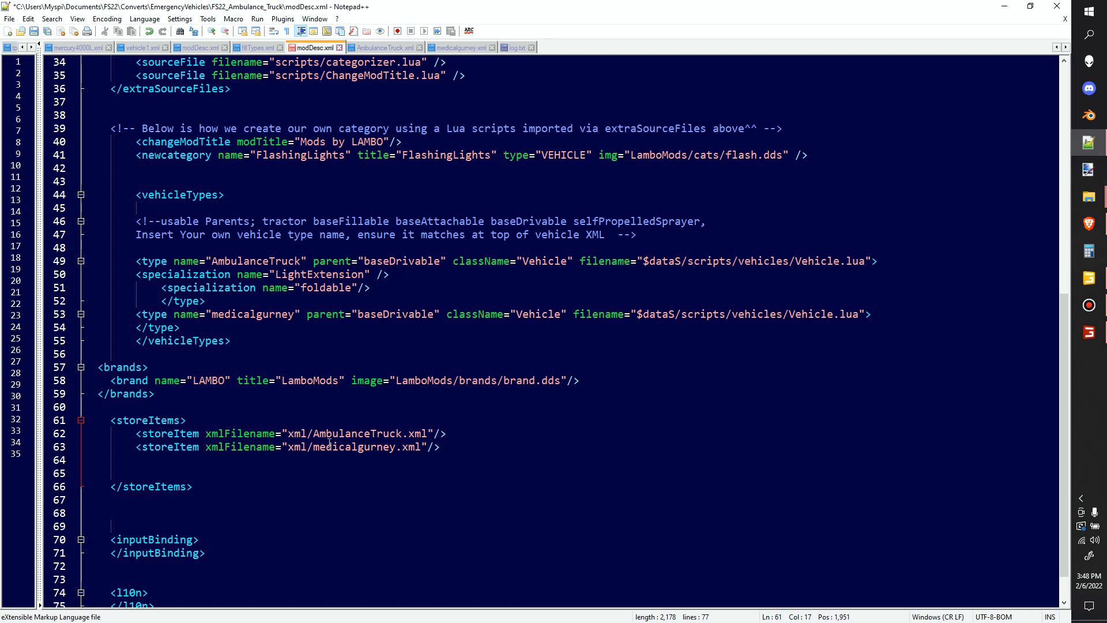
{"action": "scroll", "scroll_direction": "down", "scroll_amount": 3}
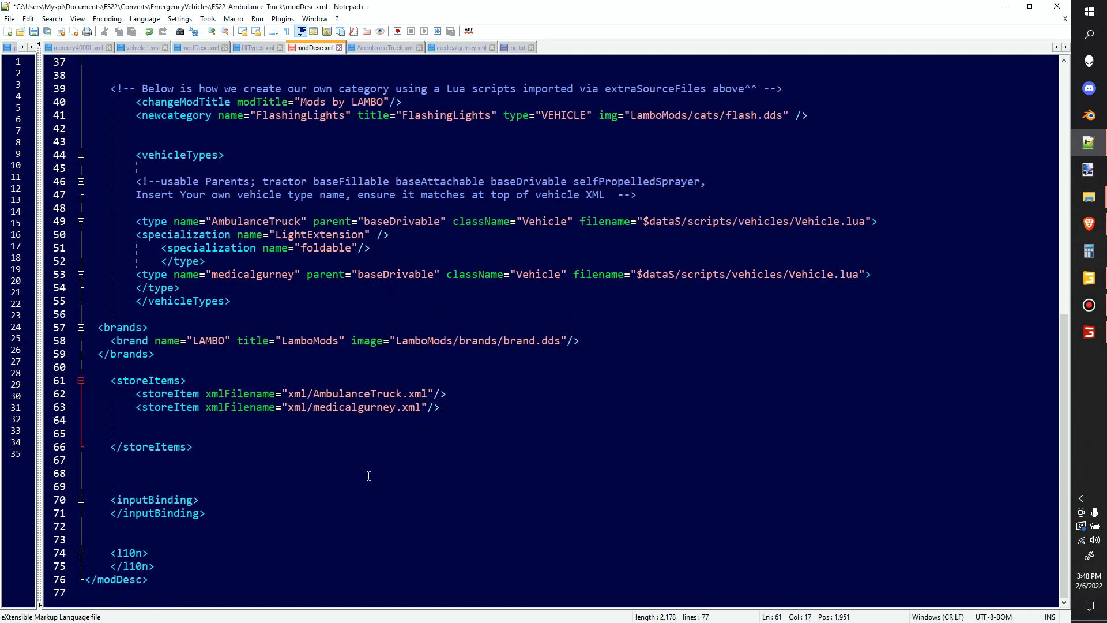
{"action": "scroll", "scroll_direction": "up", "scroll_amount": 3}
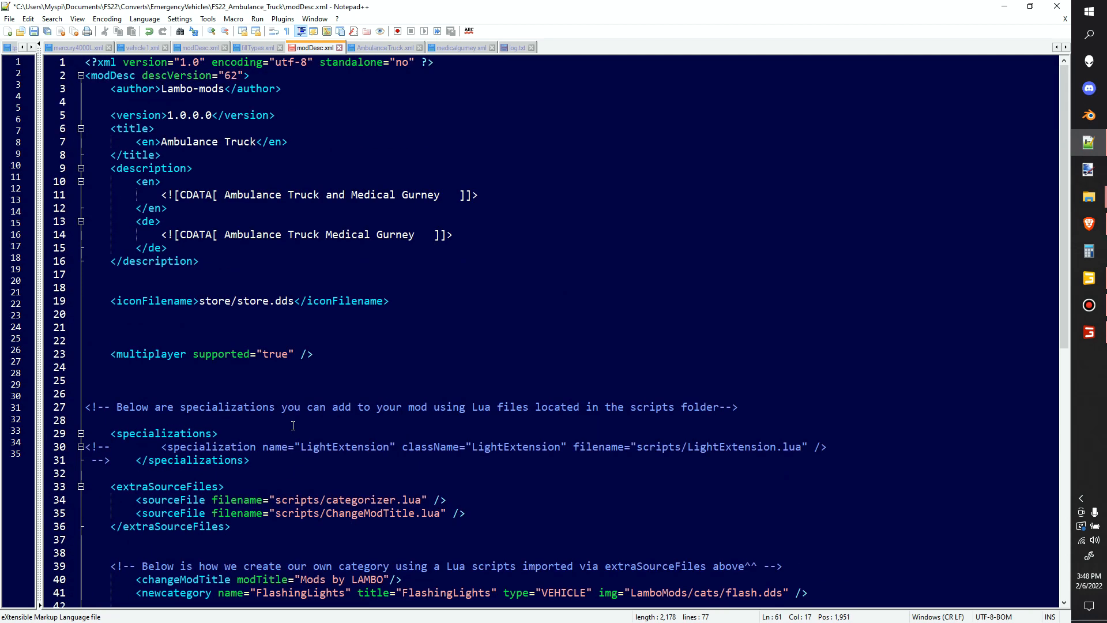
{"action": "scroll", "scroll_direction": "down", "scroll_amount": 3}
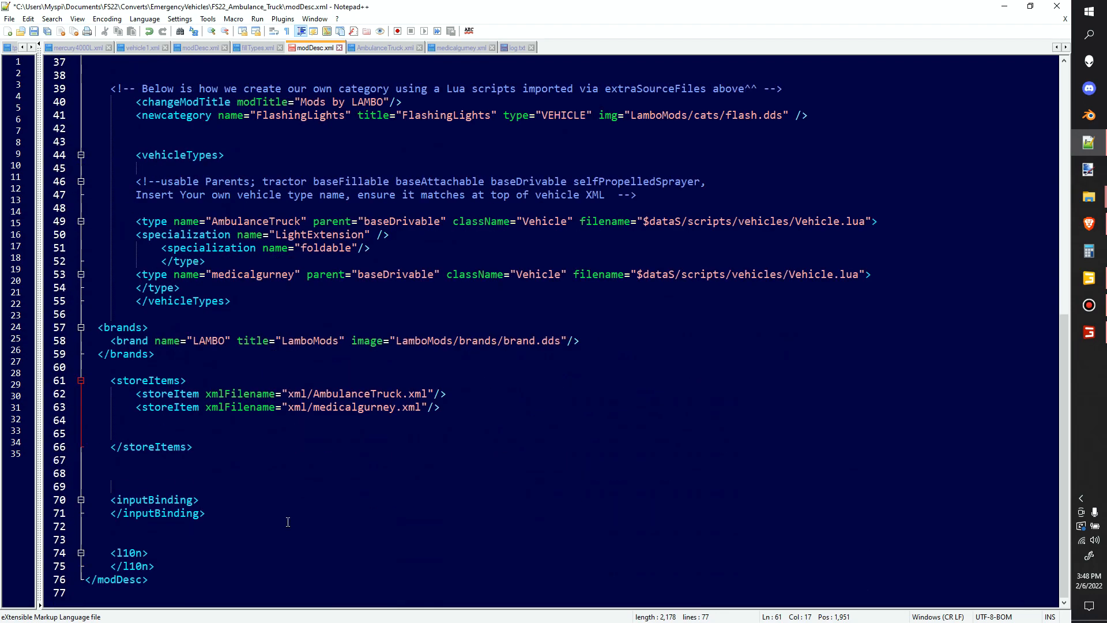
{"action": "scroll", "scroll_direction": "up", "scroll_amount": 3}
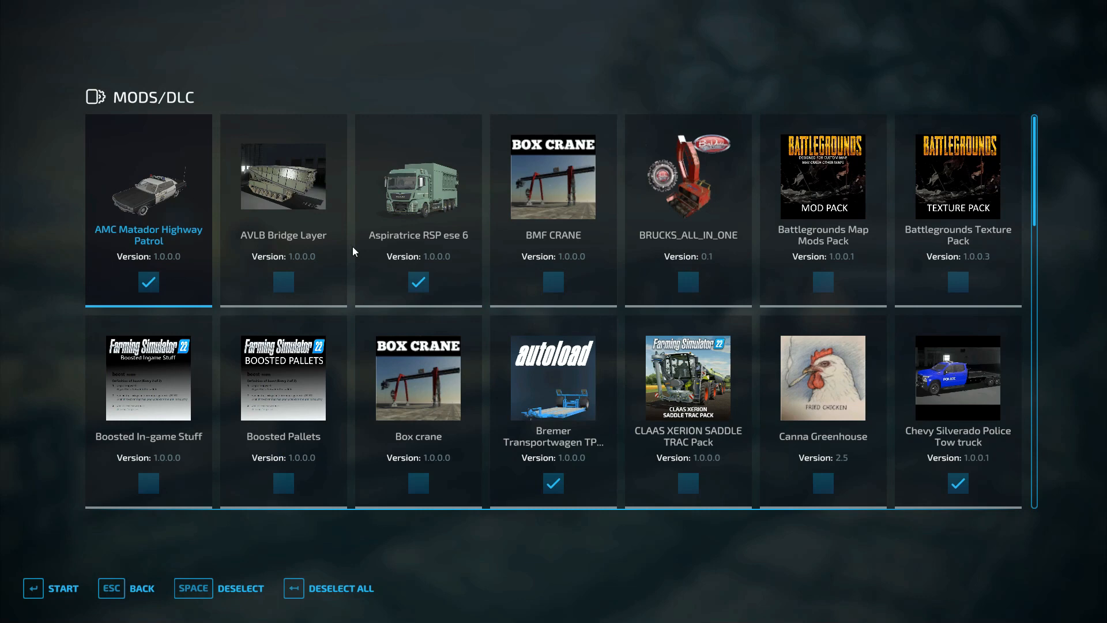
{"action": "mouse_move", "coordinate": [120, 592]}
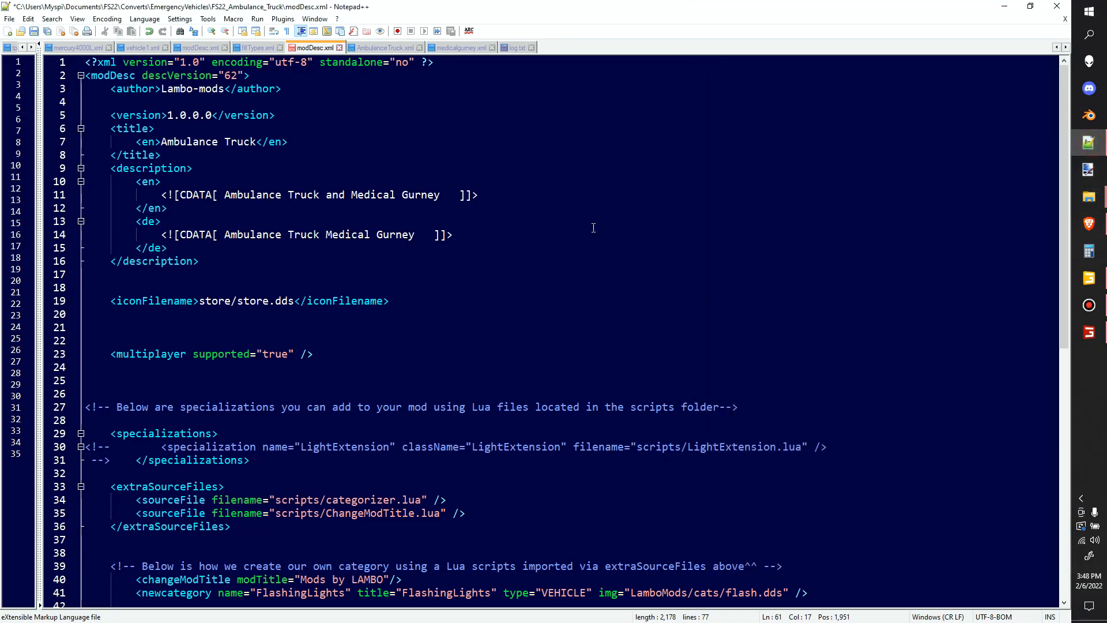
- Bring up AmbulanceTruck.xml, the vehicle file referenced in storeItems
{"action": "scroll", "scroll_direction": "down", "scroll_amount": 3}
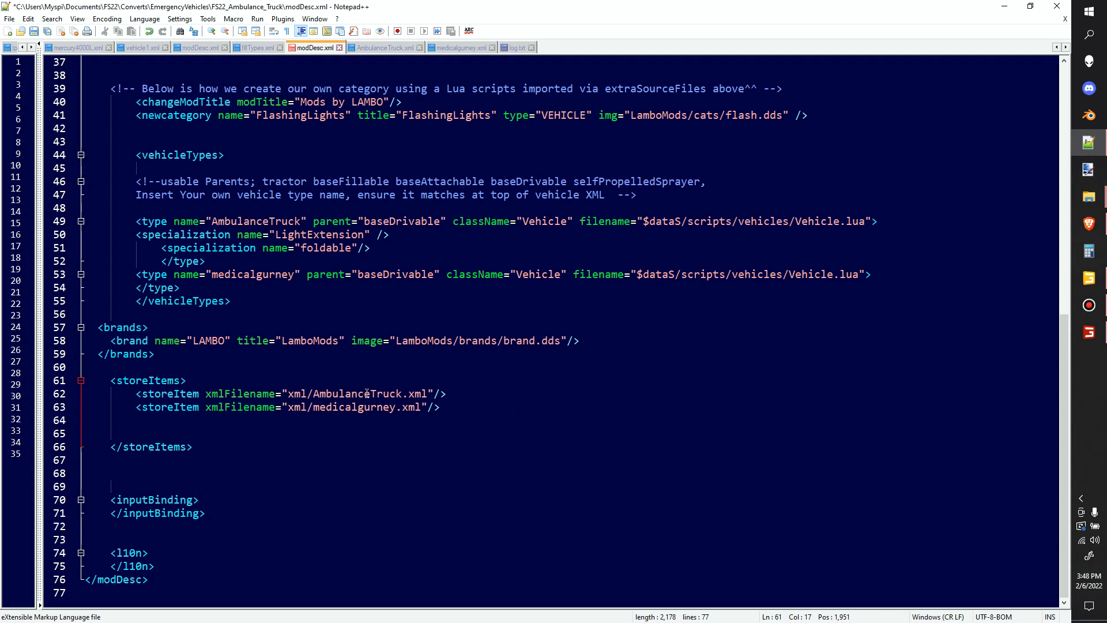
{"action": "left_click", "coordinate": [382, 47]}
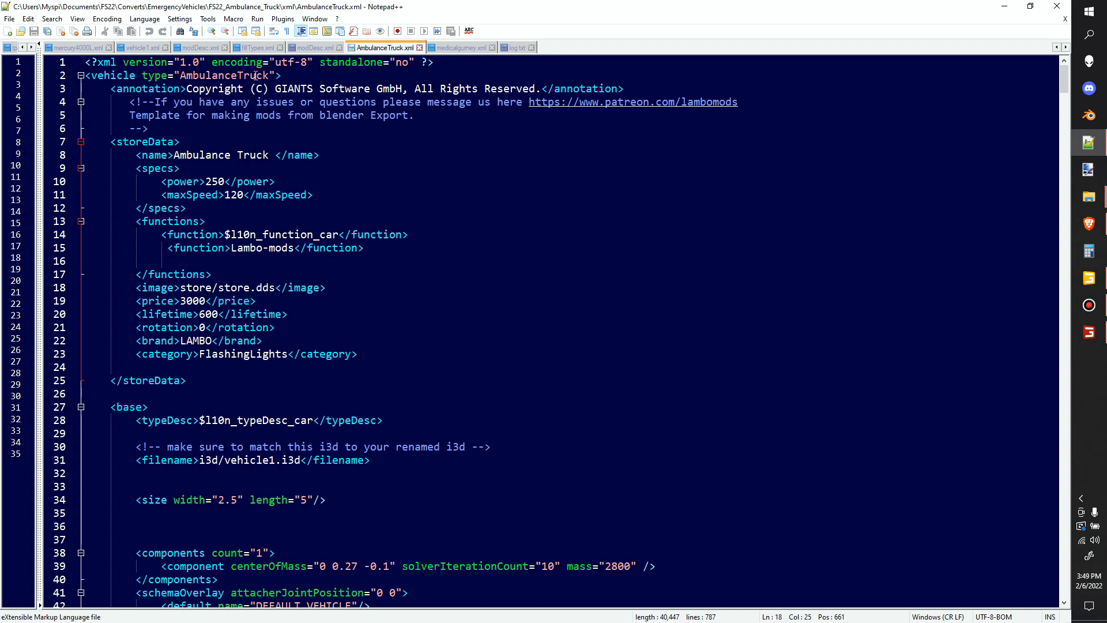
- Compare with vehicle1.xml's header, then delete the template/Patreon comment lines 4–6 in AmbulanceTruck.xml
{"action": "left_click", "coordinate": [139, 47]}
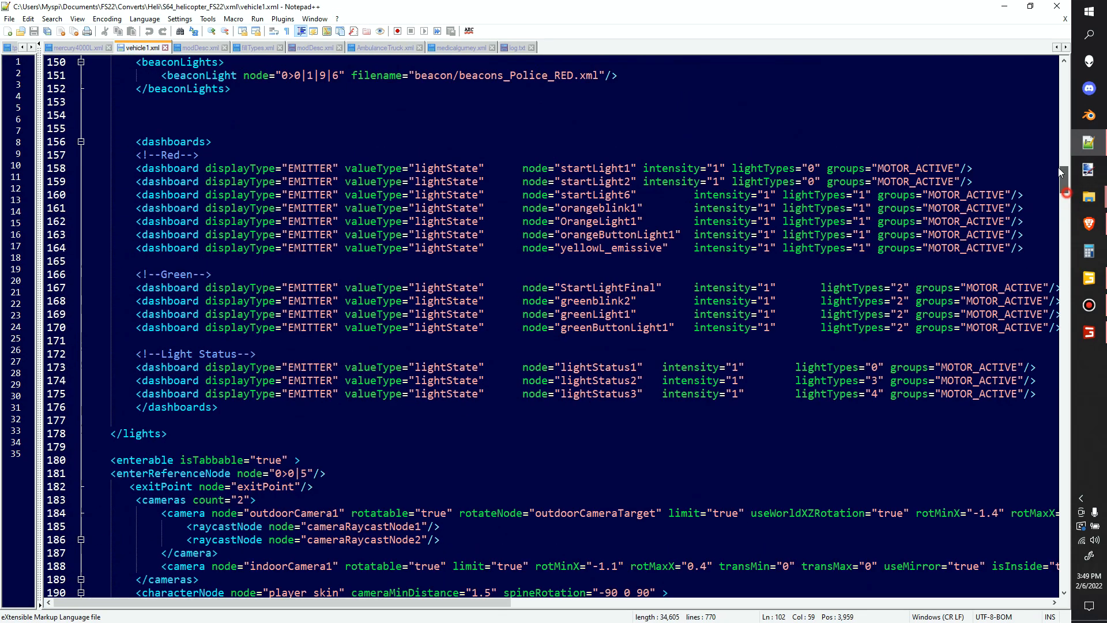
{"action": "key", "text": "ctrl+Home"}
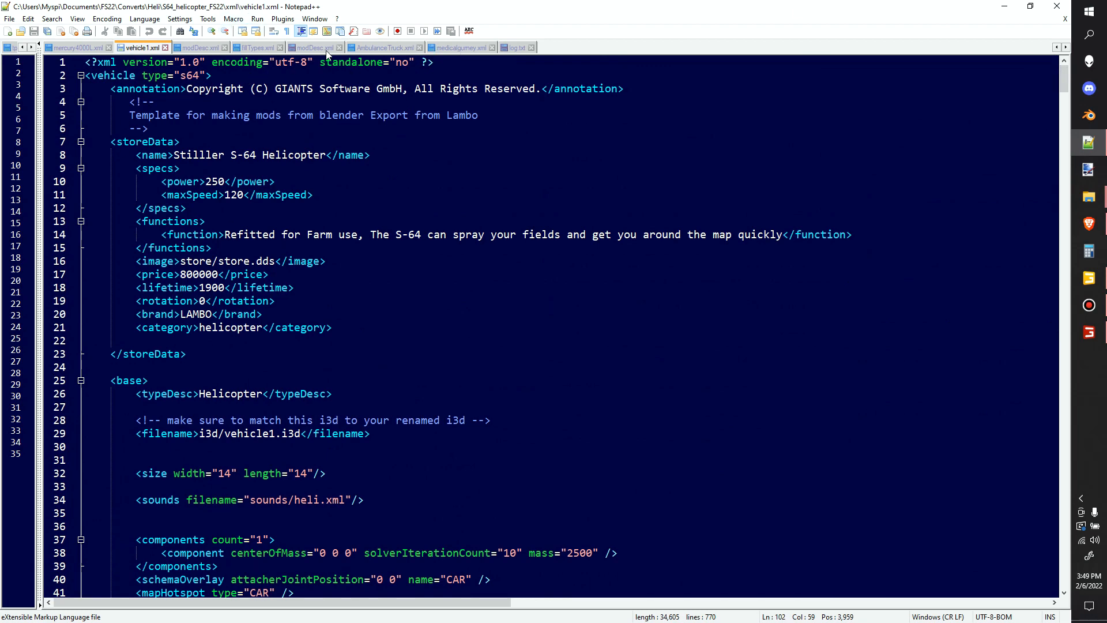
{"action": "left_click", "coordinate": [315, 47]}
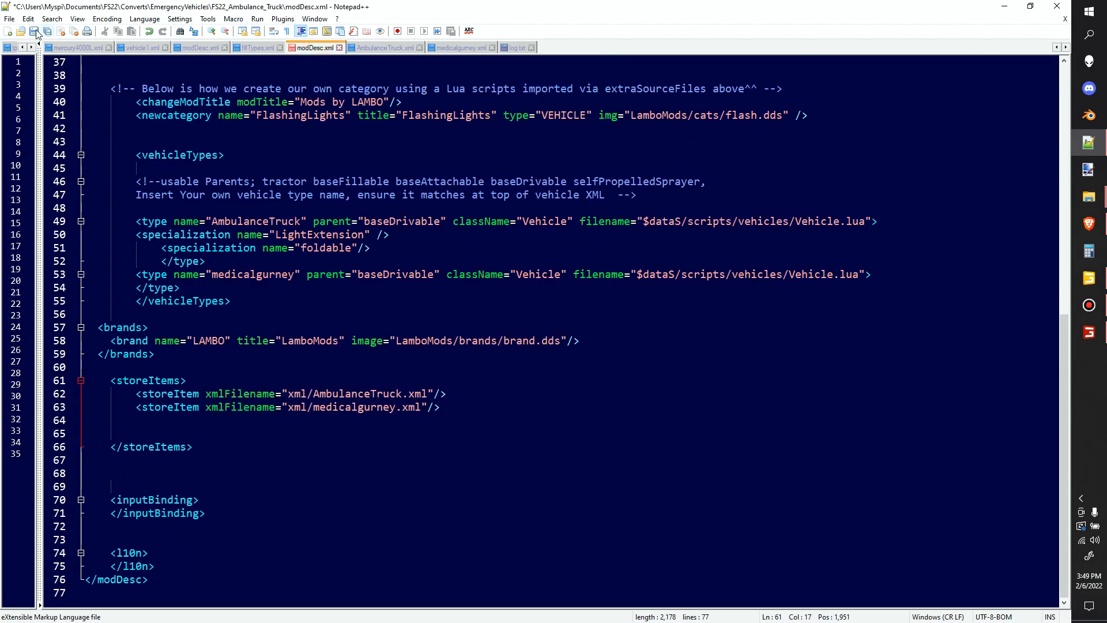
{"action": "left_click", "coordinate": [383, 47]}
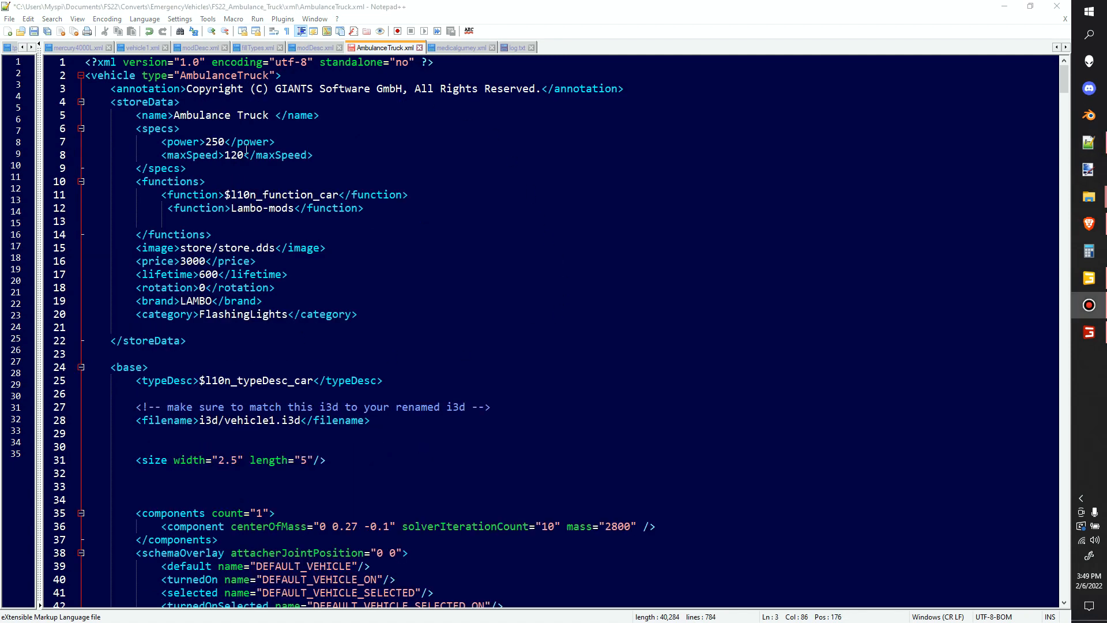
{"action": "double_click", "coordinate": [223, 76]}
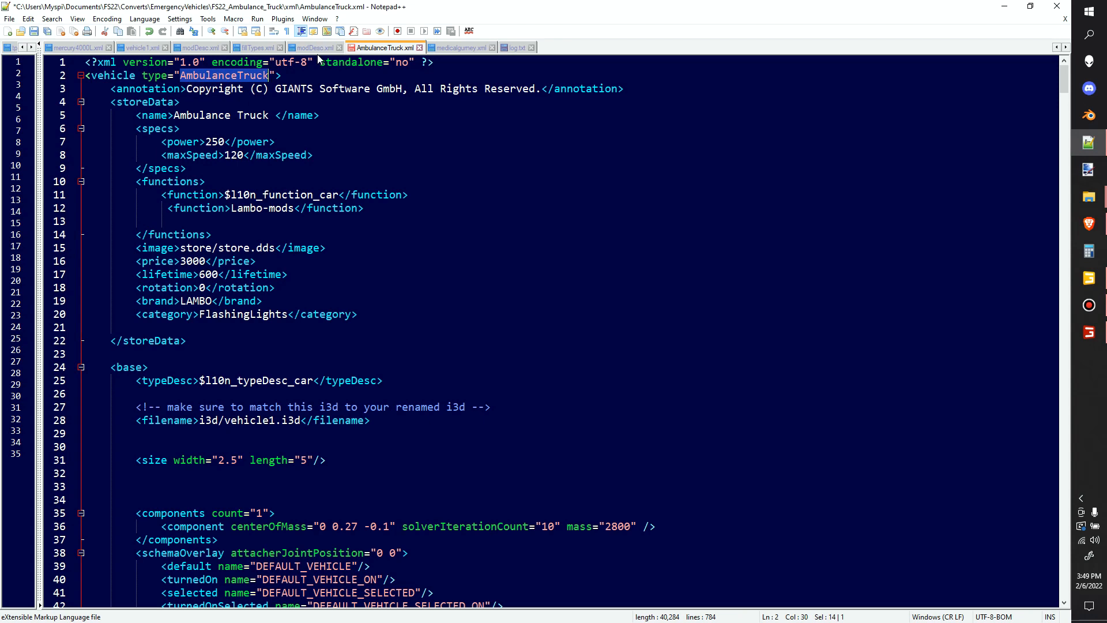
{"action": "left_click", "coordinate": [314, 46]}
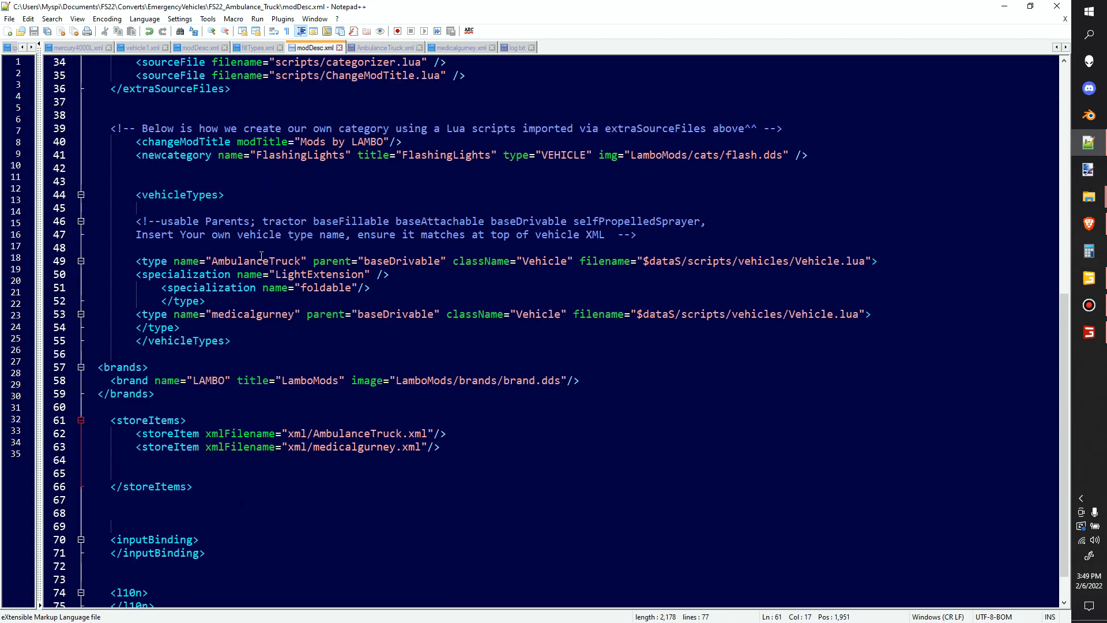
{"action": "double_click", "coordinate": [256, 261]}
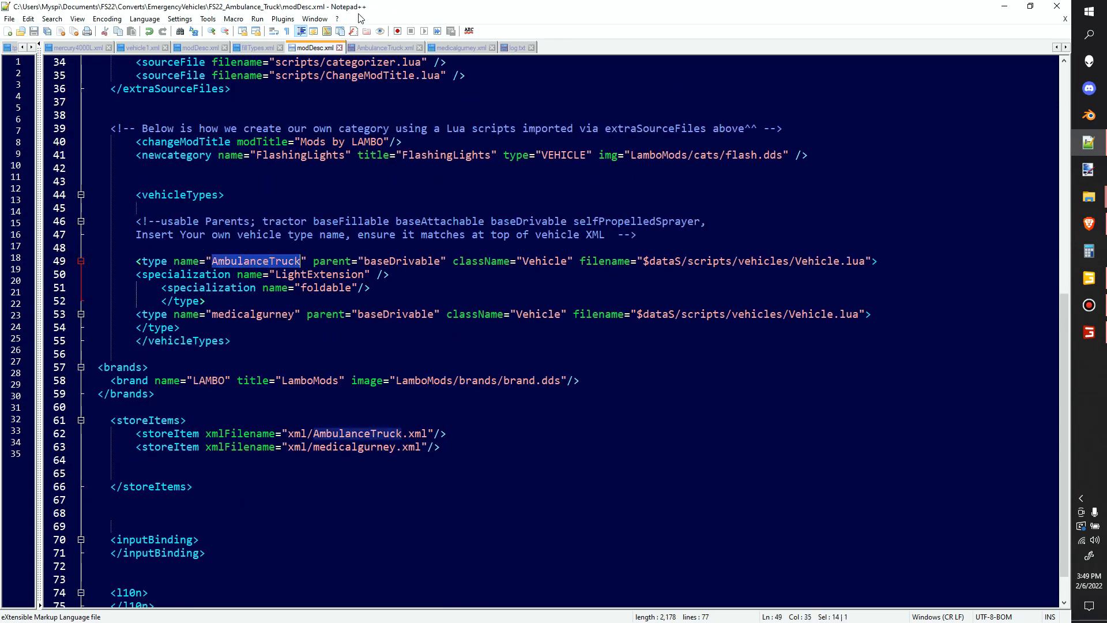
{"action": "left_click", "coordinate": [385, 47]}
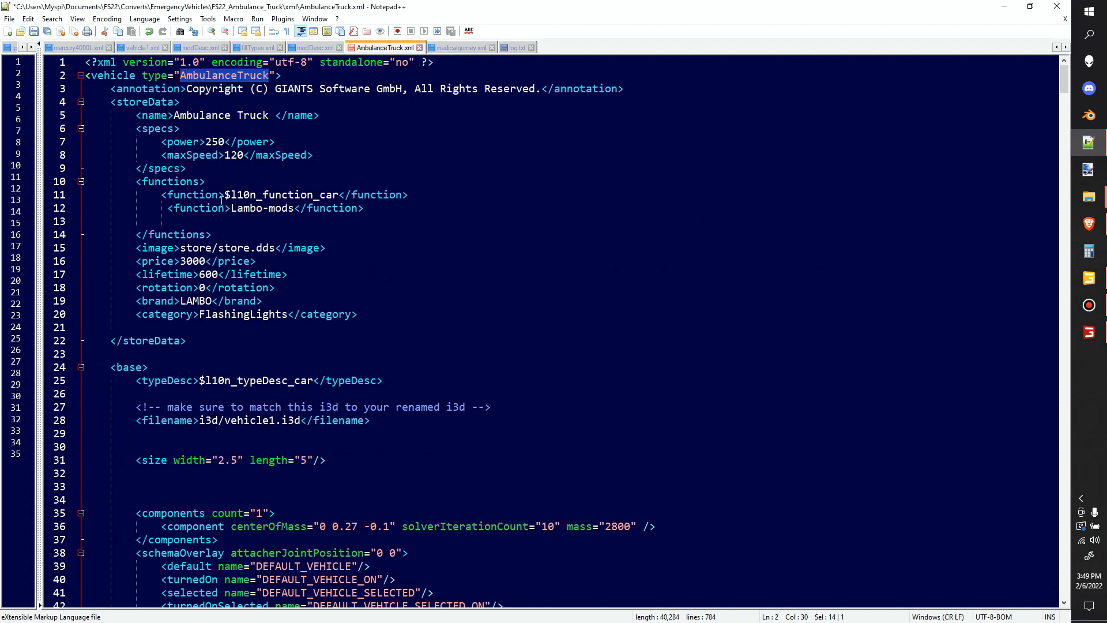
{"action": "left_click", "coordinate": [221, 194]}
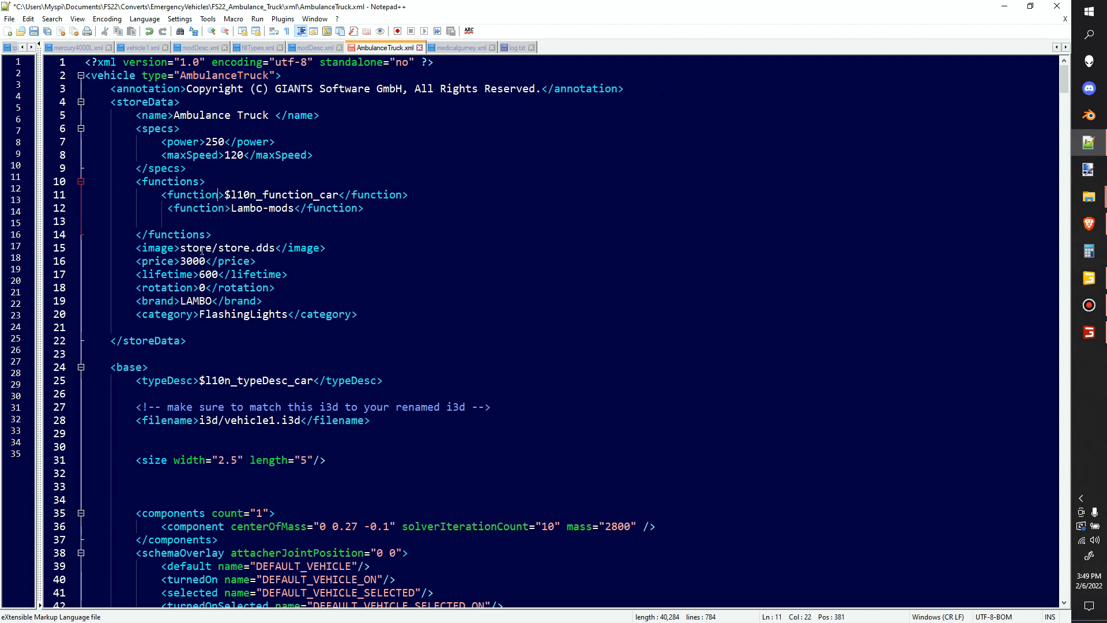
{"action": "left_click", "coordinate": [205, 260]}
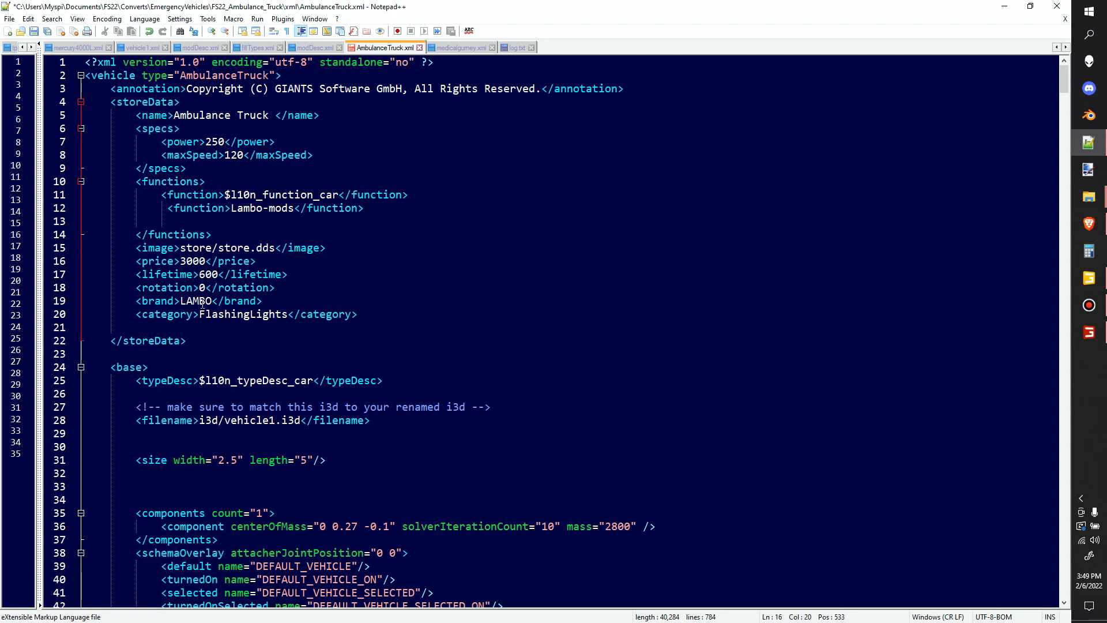
{"action": "scroll", "scroll_direction": "down", "scroll_amount": 3}
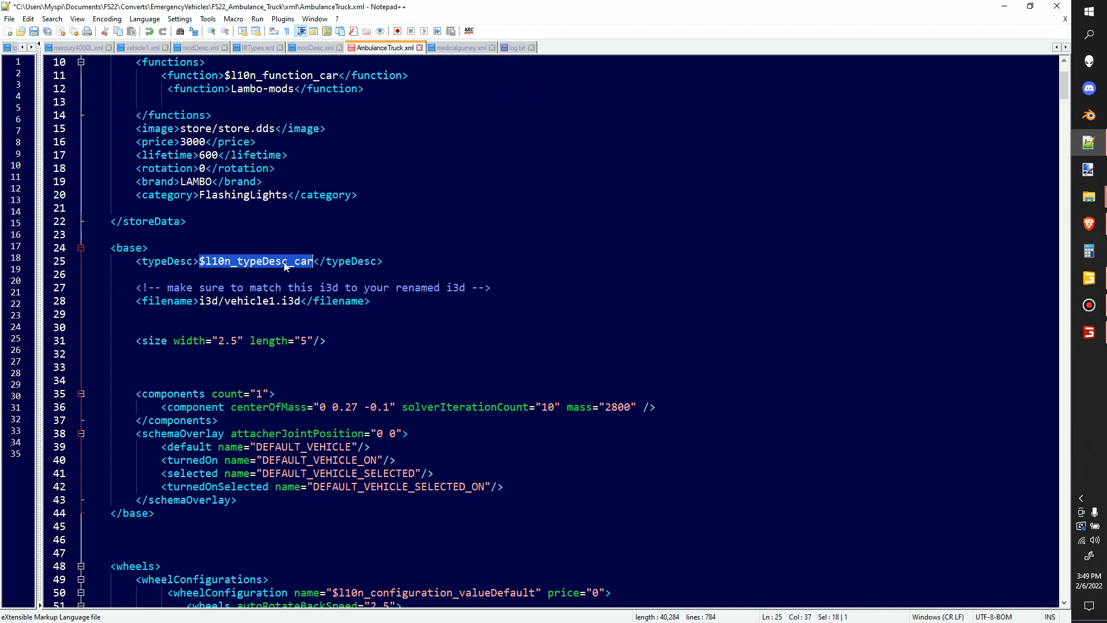
{"action": "scroll", "scroll_direction": "down", "scroll_amount": 3}
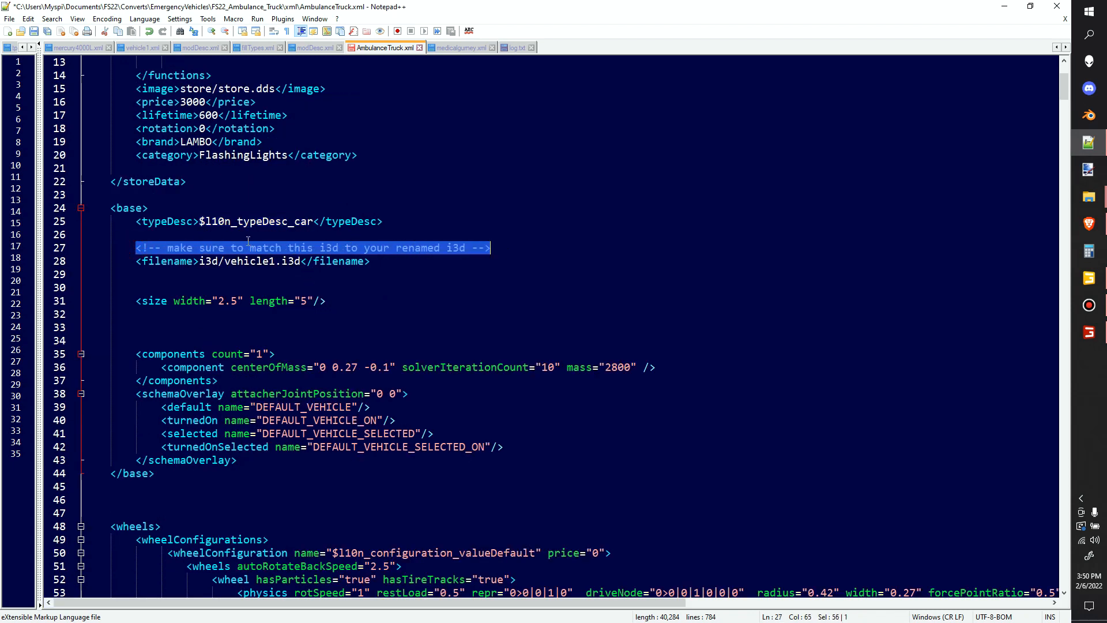
{"action": "double_click", "coordinate": [207, 262]}
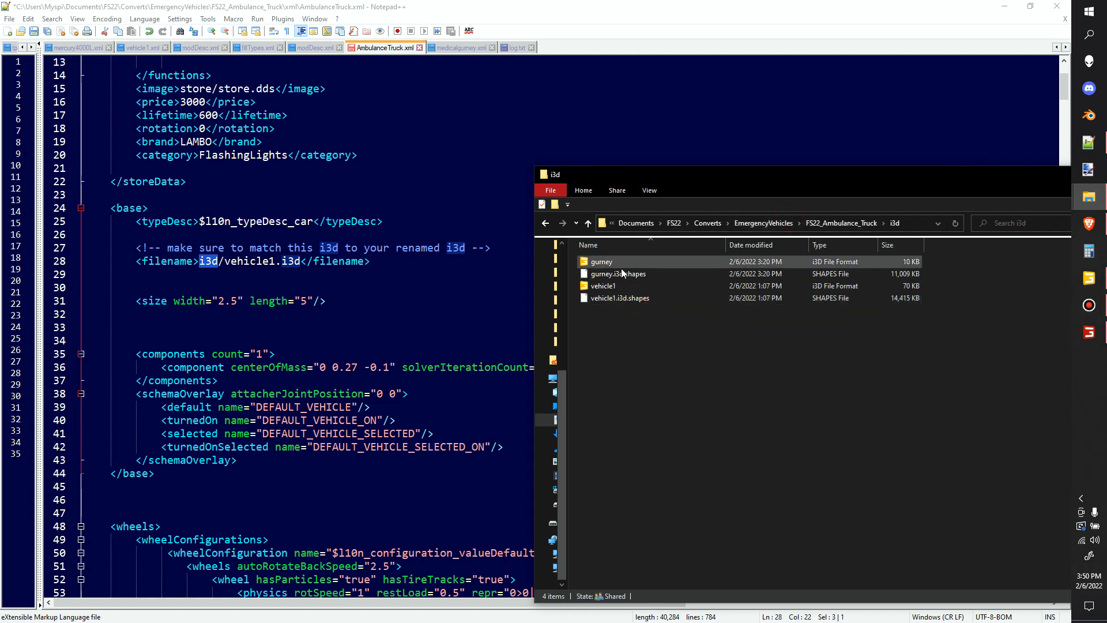
{"action": "left_click", "coordinate": [603, 285]}
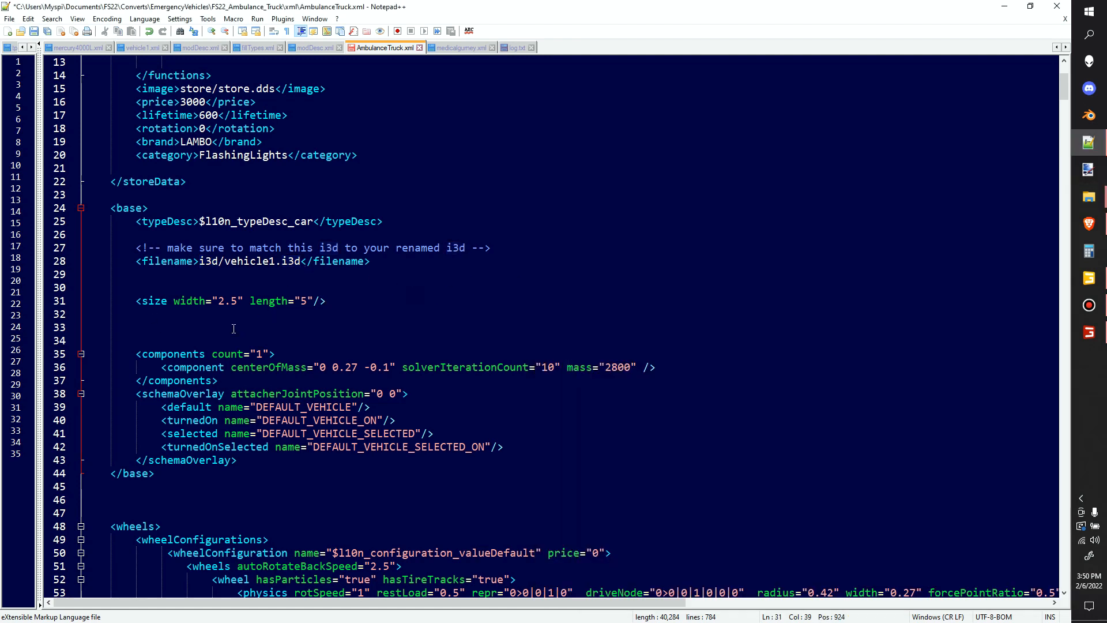
{"action": "left_click", "coordinate": [136, 313]}
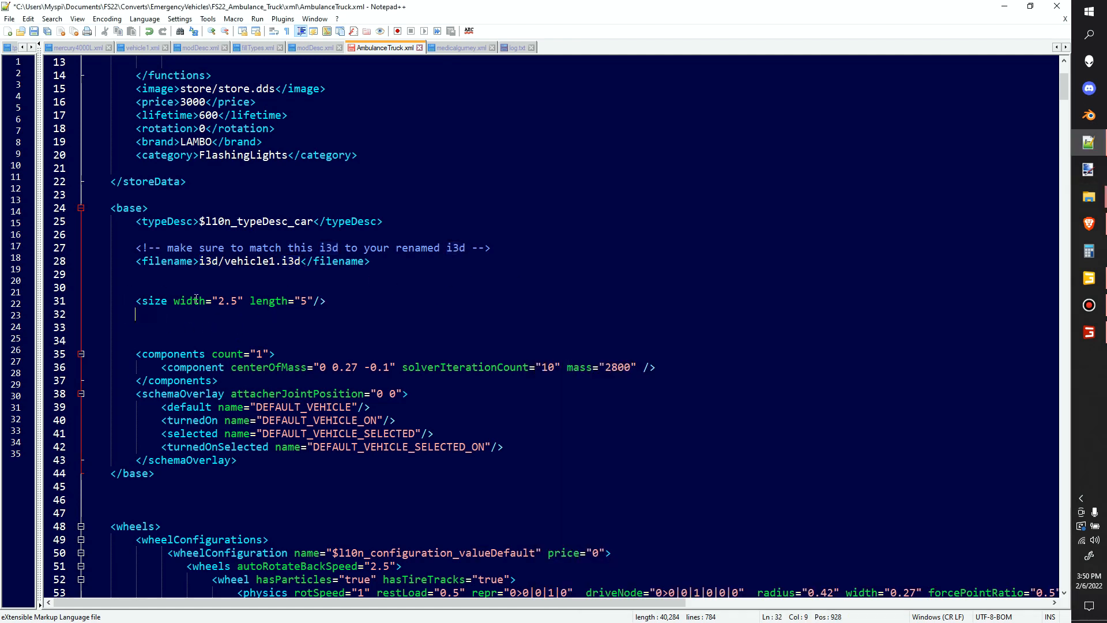
{"action": "mouse_move", "coordinate": [252, 347]}
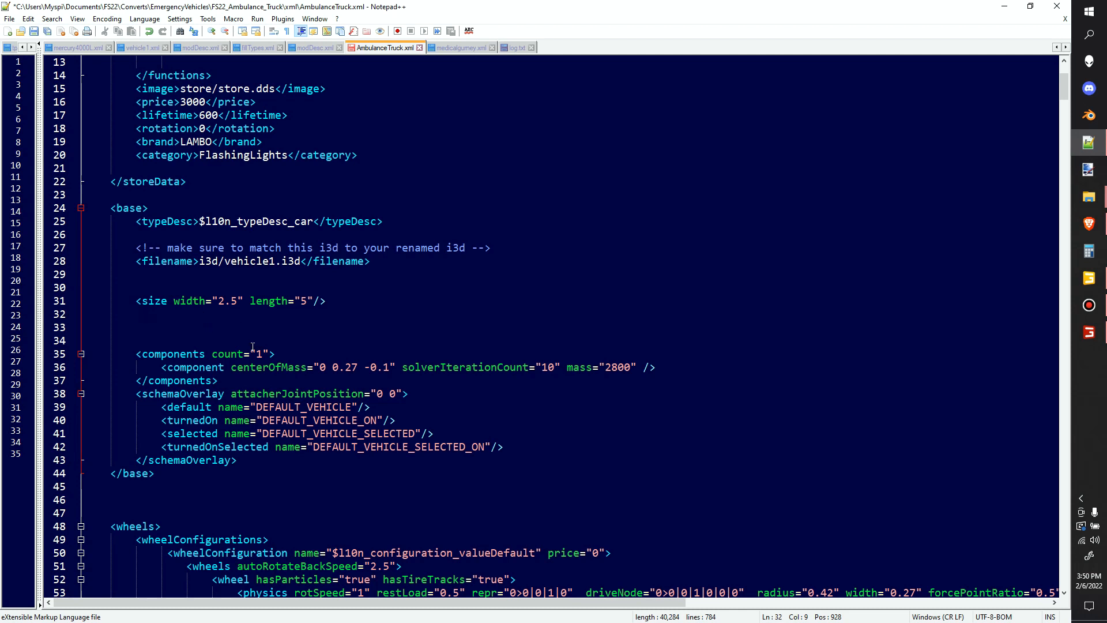
- Review magnumT4B.xml in the second view, then show vehicle1.xml's CAR schemaOverlay and mapHotspot lines
{"action": "left_click", "coordinate": [137, 314]}
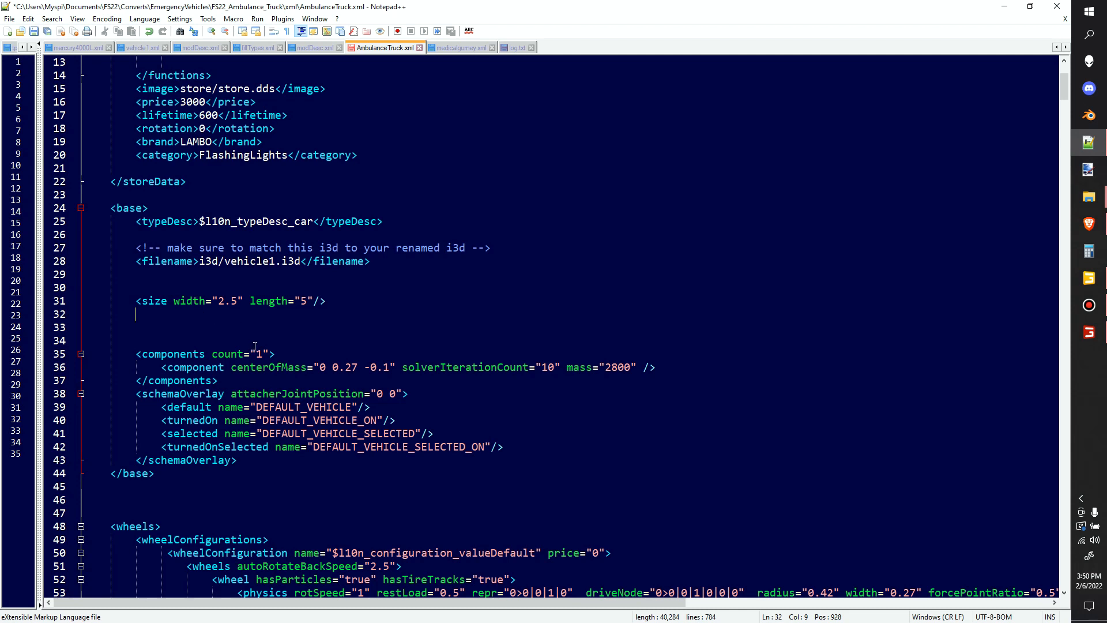
{"action": "mouse_move", "coordinate": [347, 376]}
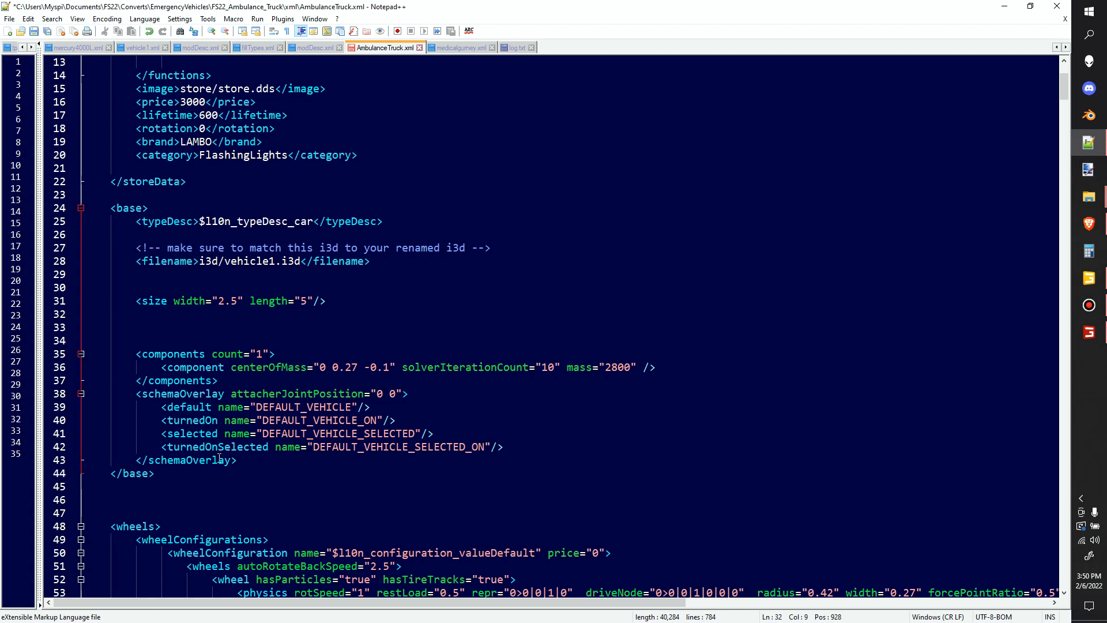
{"action": "mouse_move", "coordinate": [360, 17]}
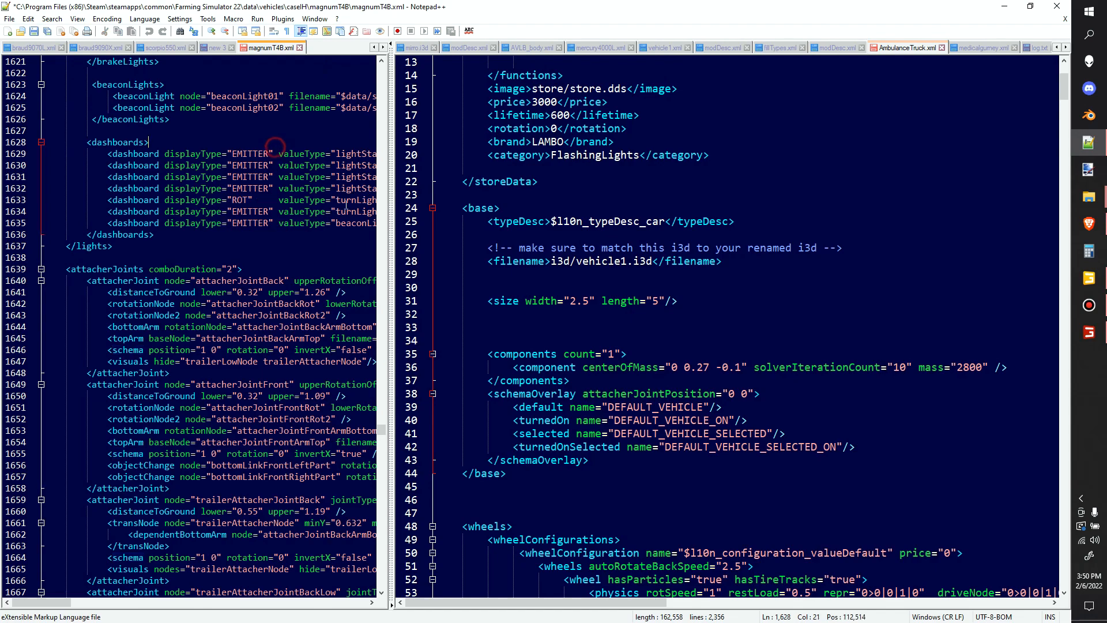
{"action": "scroll", "scroll_direction": "up", "scroll_amount": 3}
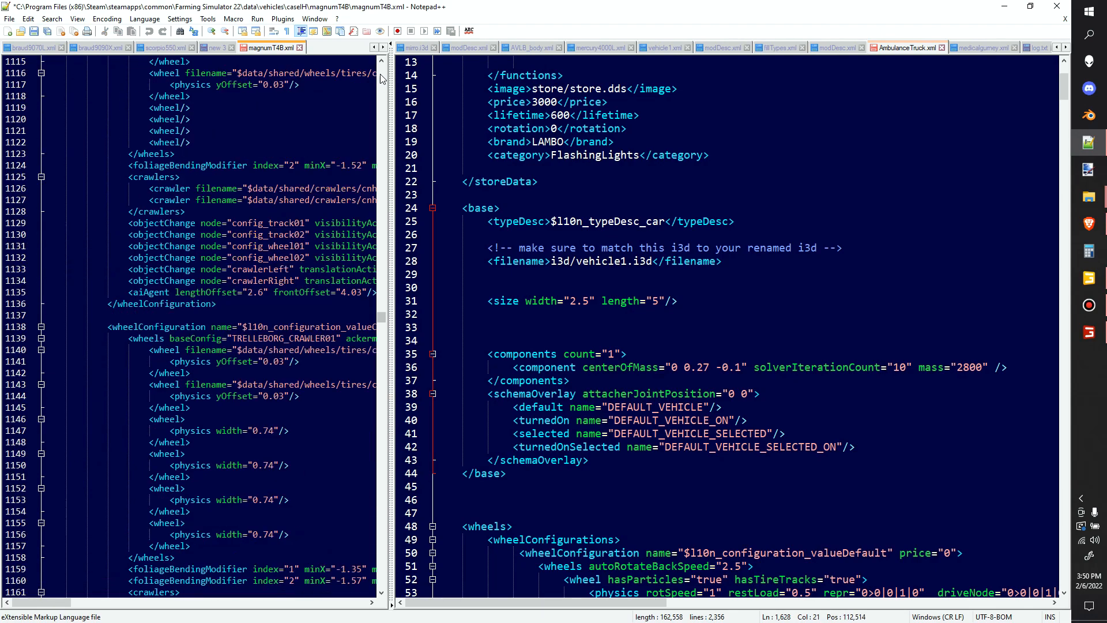
{"action": "scroll", "scroll_direction": "up", "scroll_amount": 3}
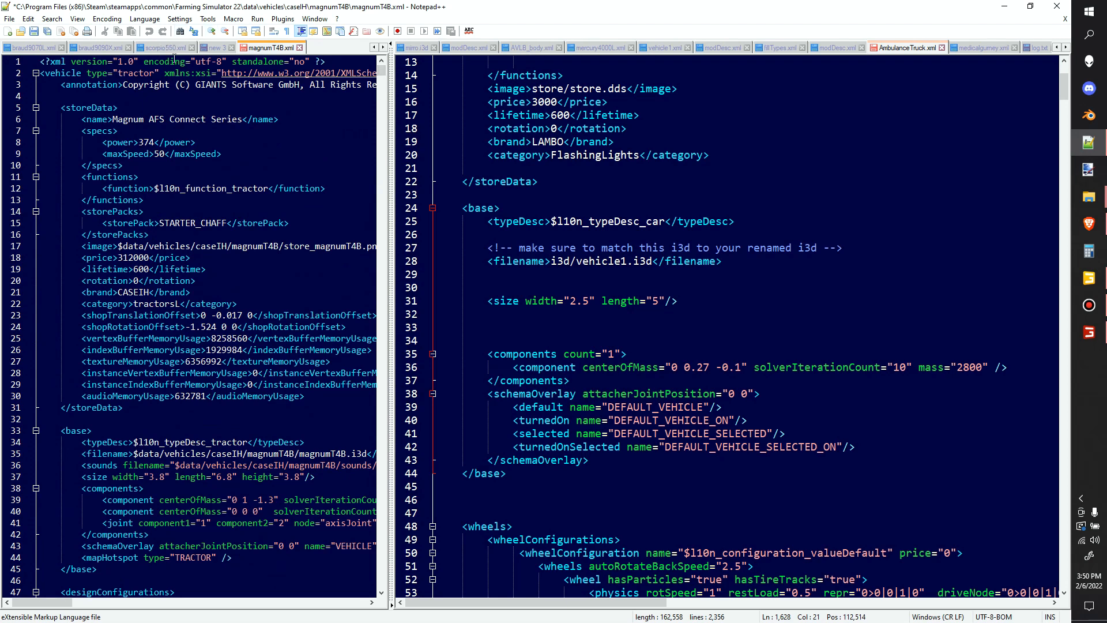
{"action": "mouse_move", "coordinate": [646, 47]}
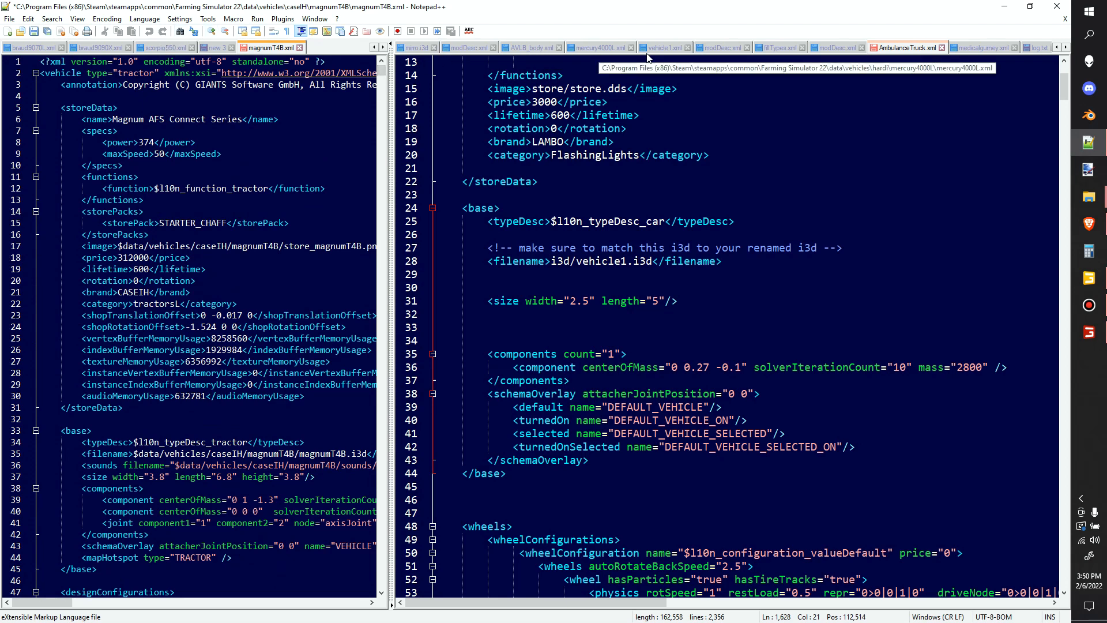
{"action": "left_click", "coordinate": [665, 48]}
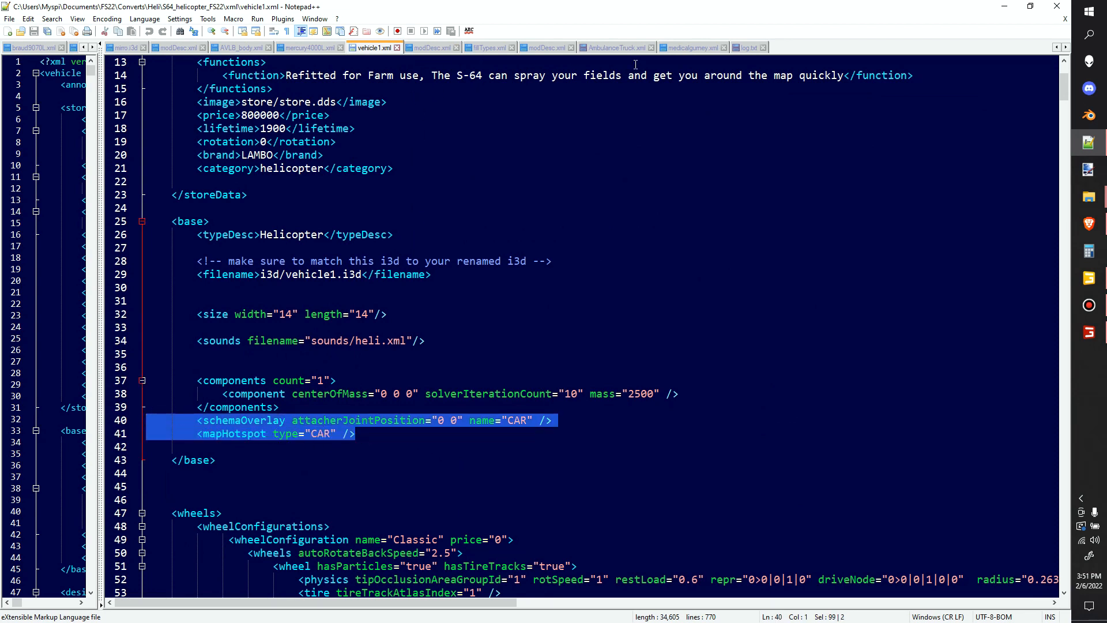
- Paste the CAR schemaOverlay and mapHotspot lines over the ambulance's schemaOverlay block and fold wheelConfigurations
{"action": "left_click", "coordinate": [613, 46]}
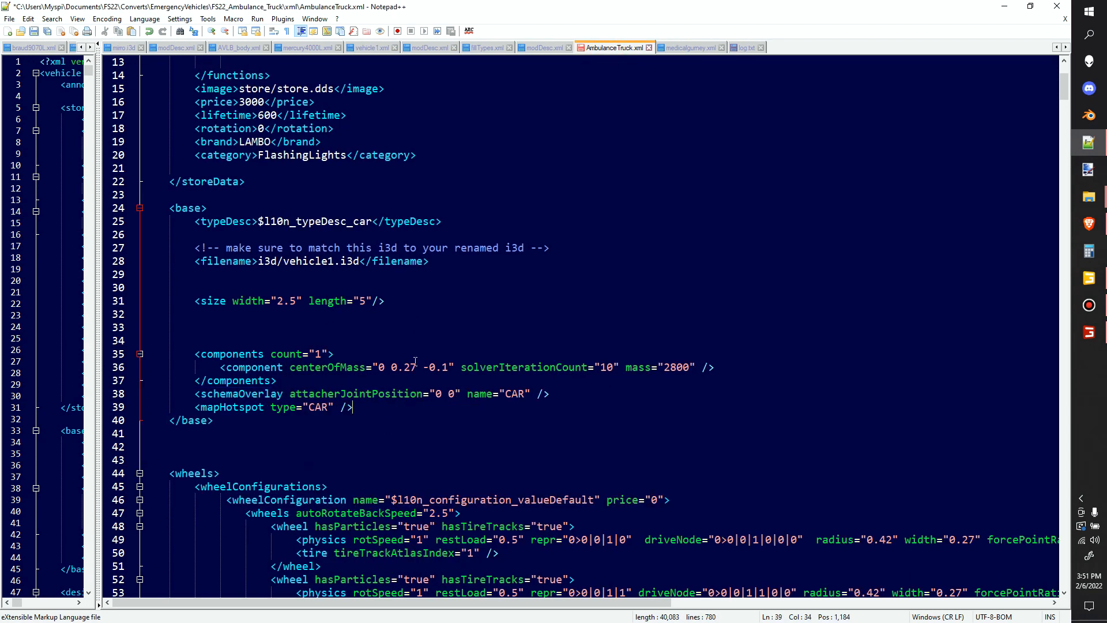
{"action": "left_click", "coordinate": [139, 287]}
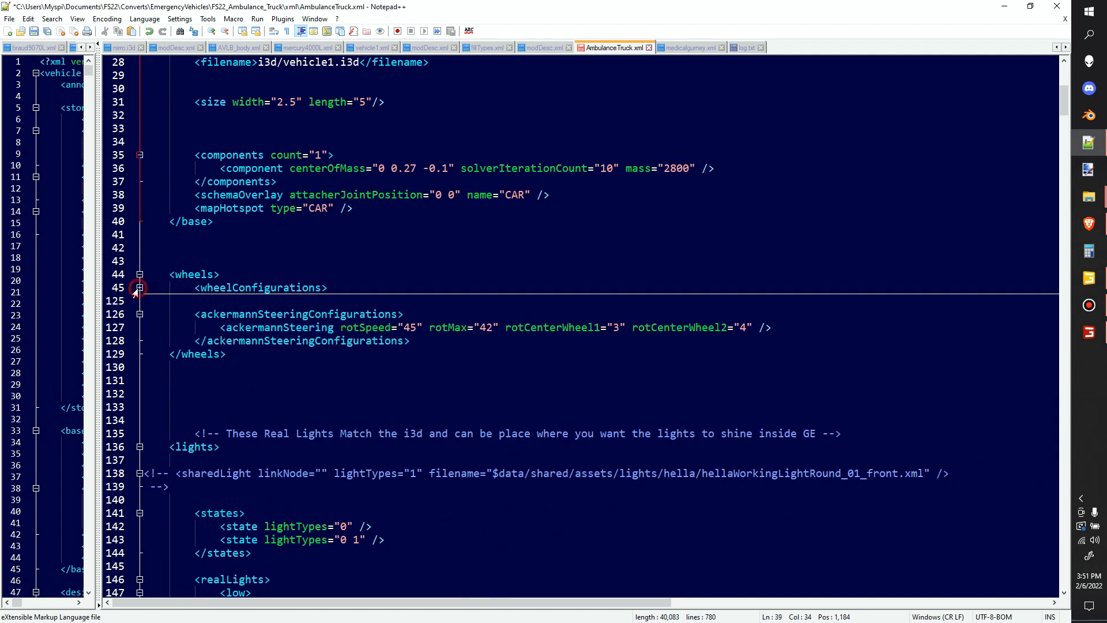
{"action": "left_click", "coordinate": [139, 287]}
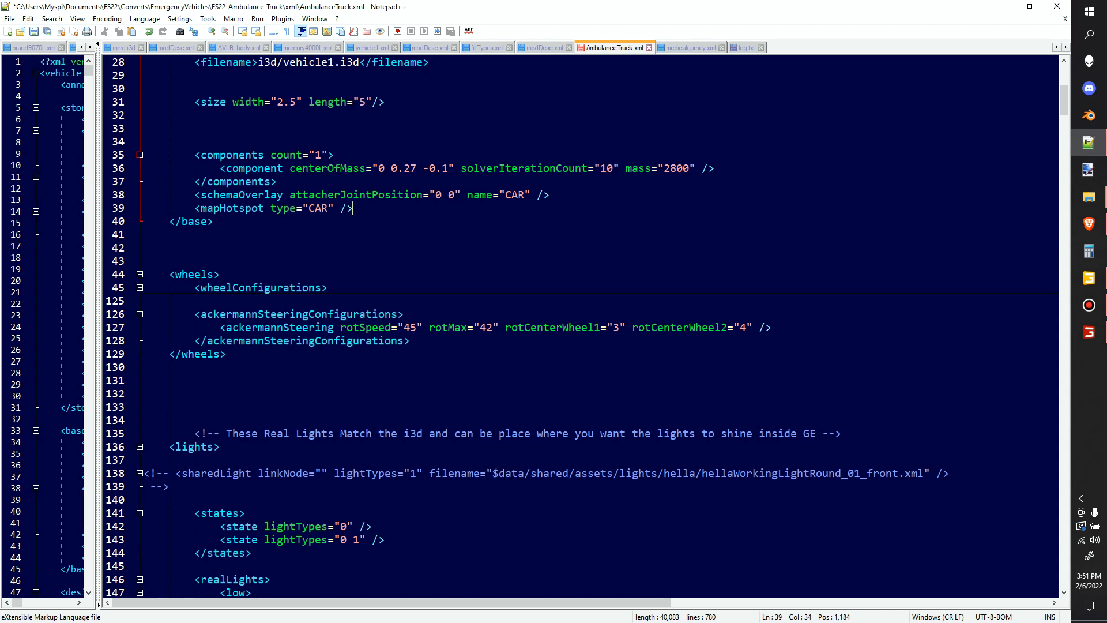
{"action": "scroll", "scroll_direction": "down", "scroll_amount": 3}
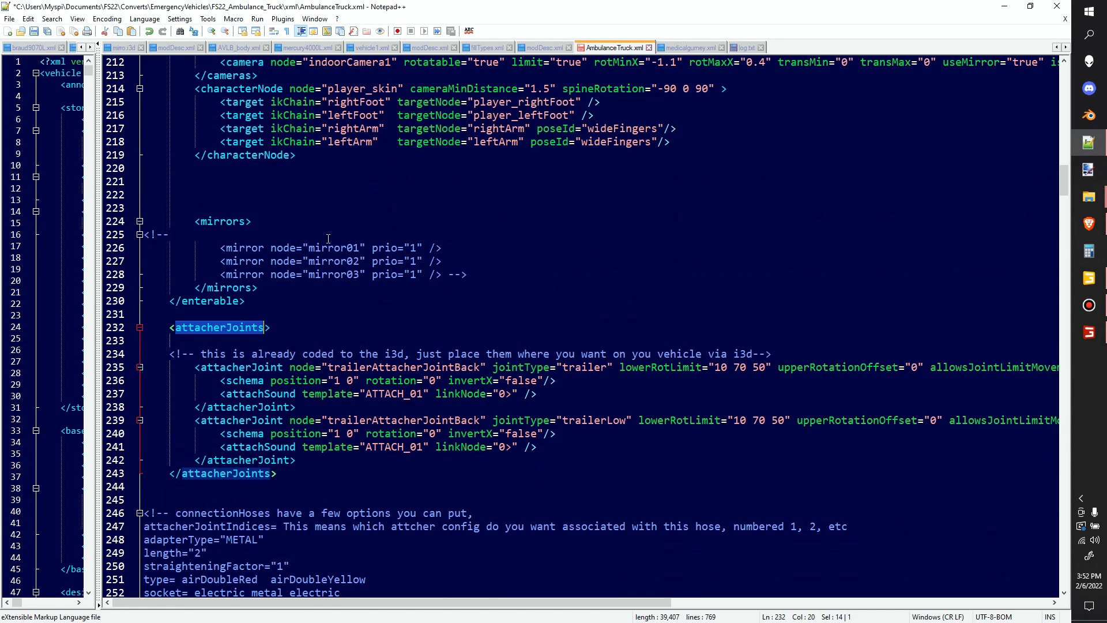
- Delete the trailer attachSound lines and the waterSplash sounds block under drivable
{"action": "scroll", "scroll_direction": "down", "scroll_amount": 3}
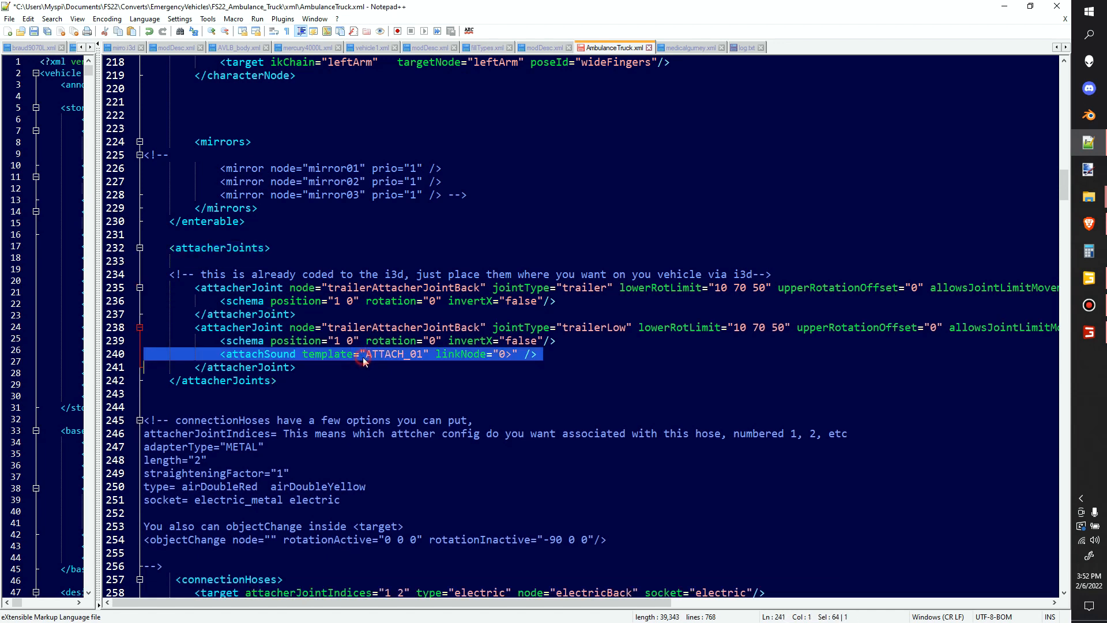
{"action": "key", "text": "Delete"}
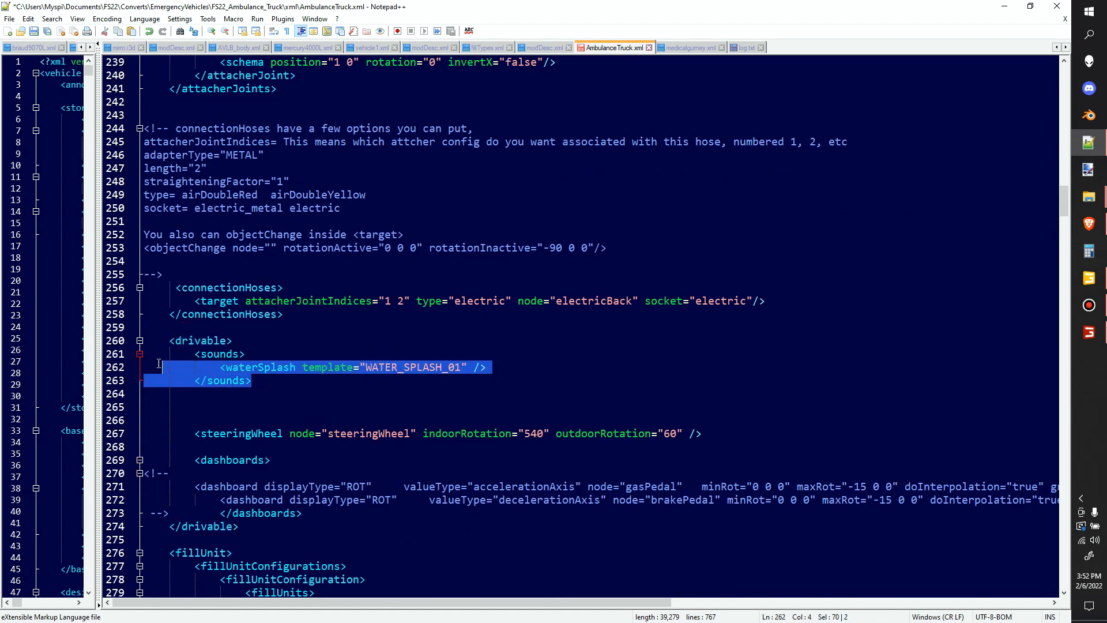
{"action": "key", "text": "Delete"}
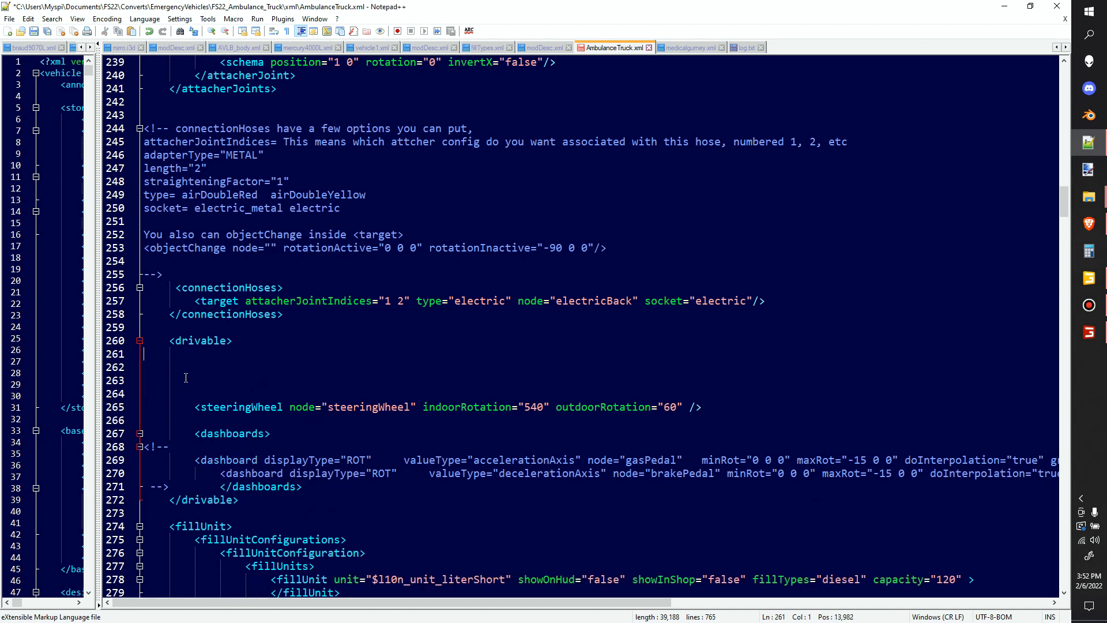
{"action": "scroll", "scroll_direction": "down", "scroll_amount": 3}
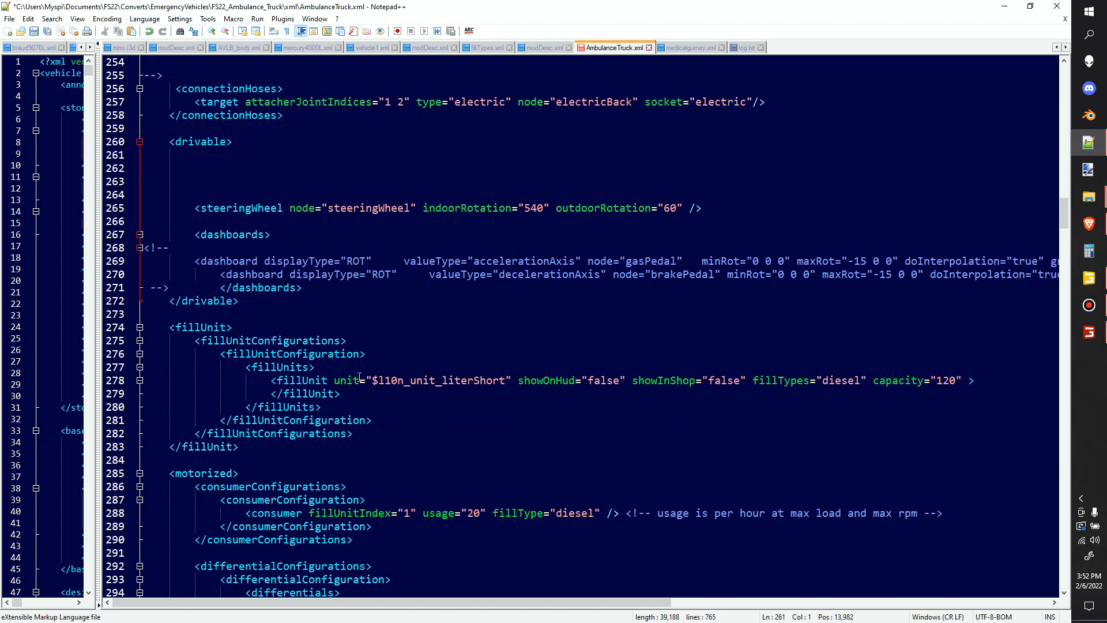
{"action": "left_click", "coordinate": [443, 379]}
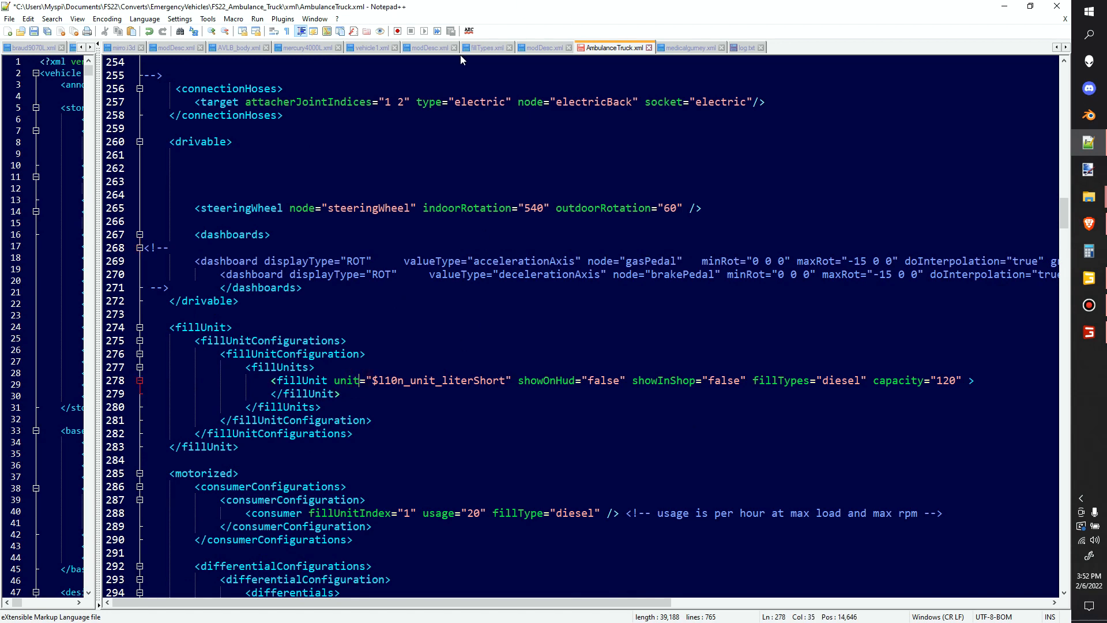
- Copy unitTextOverride from vehicle1.xml and paste it over the diesel fillUnit's unit attribute on line 278
{"action": "left_click", "coordinate": [372, 47]}
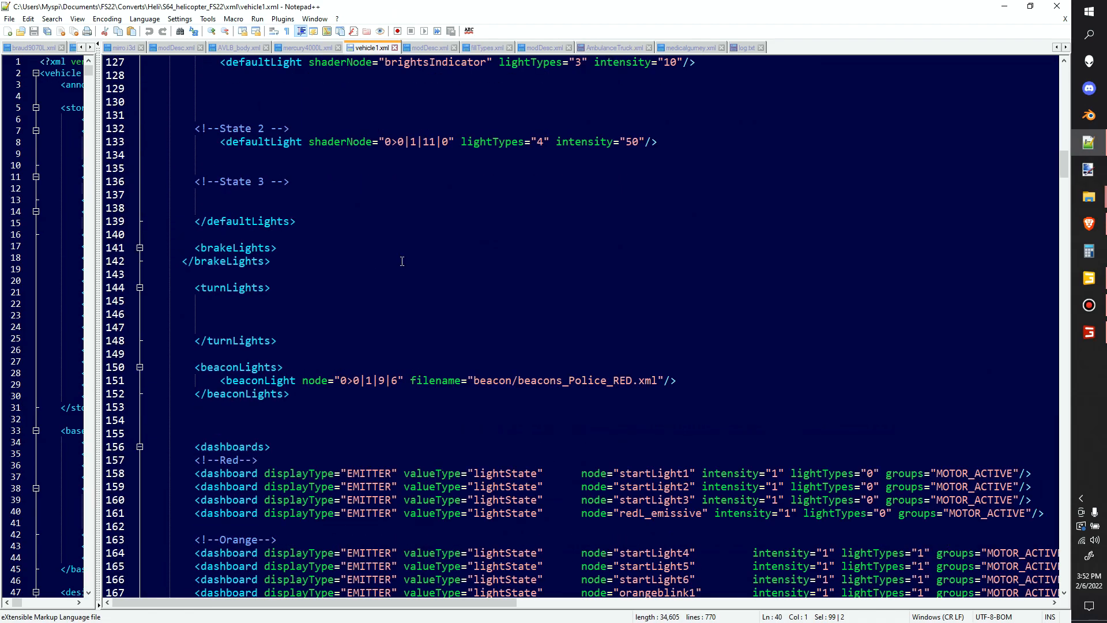
{"action": "scroll", "scroll_direction": "down", "scroll_amount": 3}
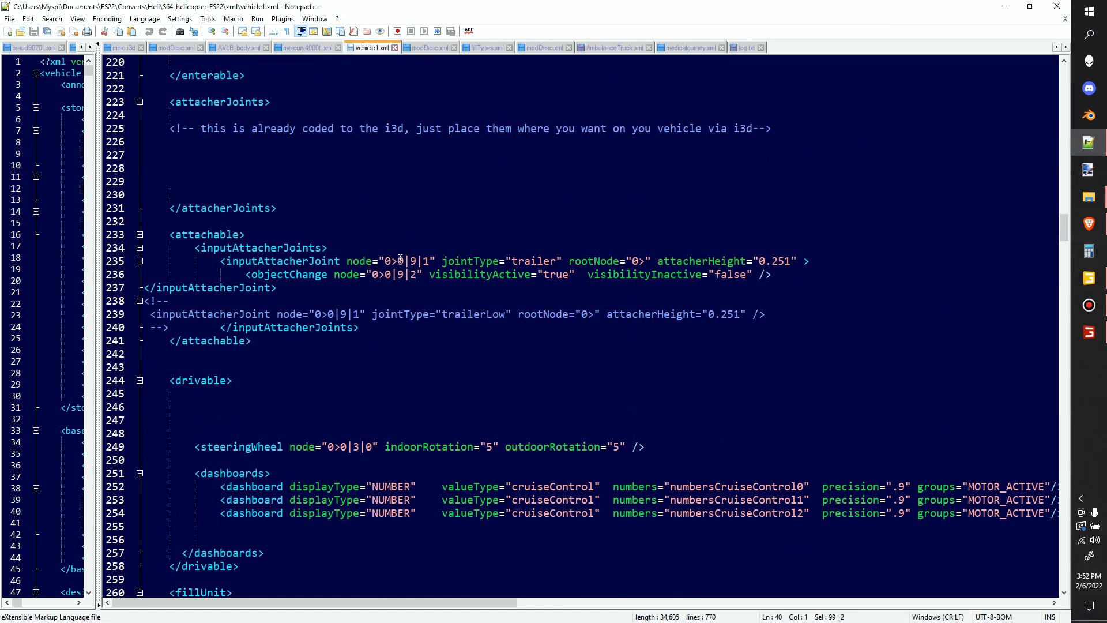
{"action": "scroll", "scroll_direction": "down", "scroll_amount": 3}
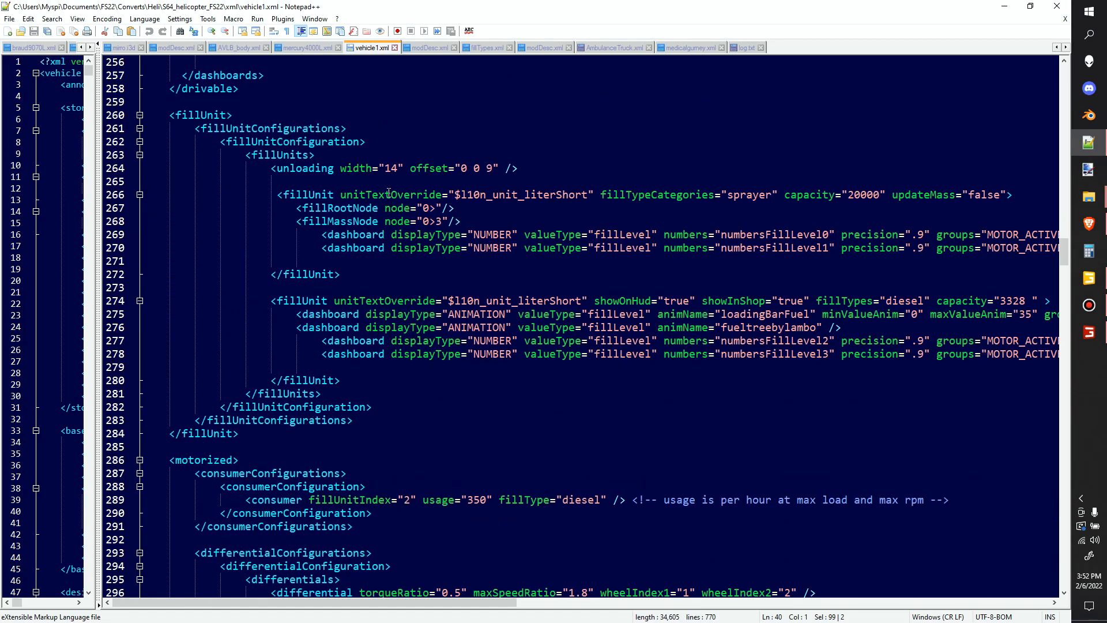
{"action": "double_click", "coordinate": [390, 195]}
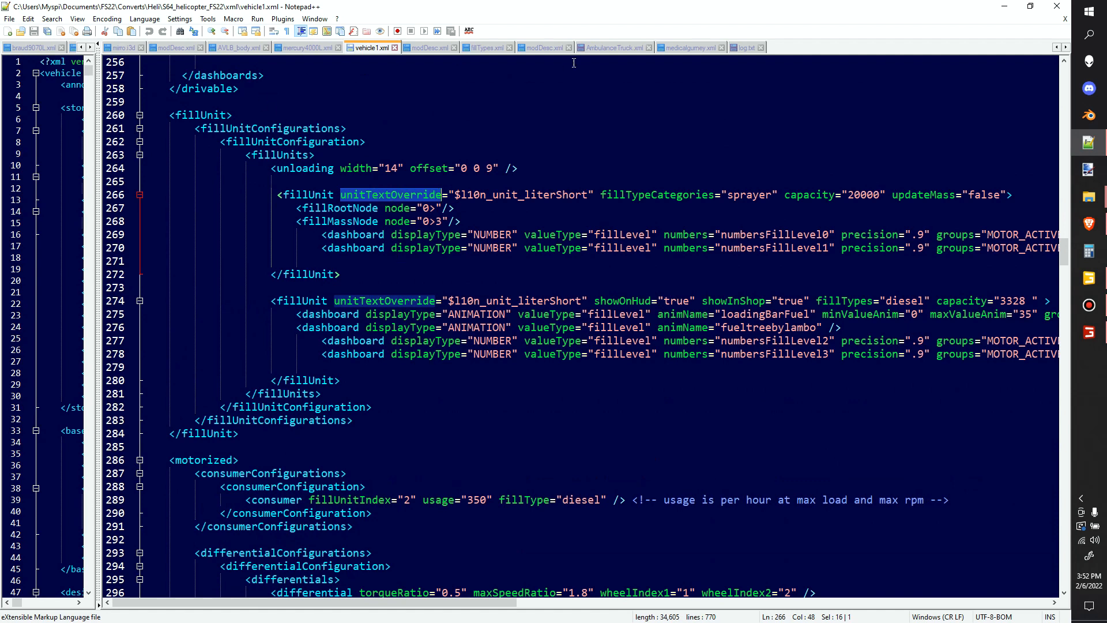
{"action": "left_click", "coordinate": [612, 48]}
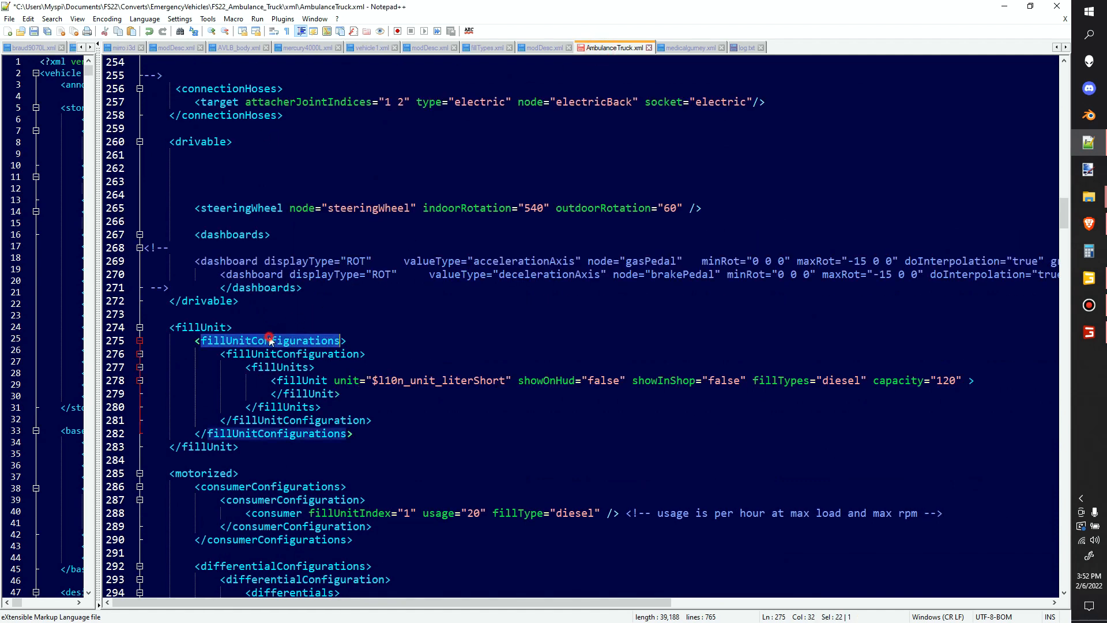
{"action": "left_click", "coordinate": [347, 379]}
{"action": "type", "text": "TextOverride"}
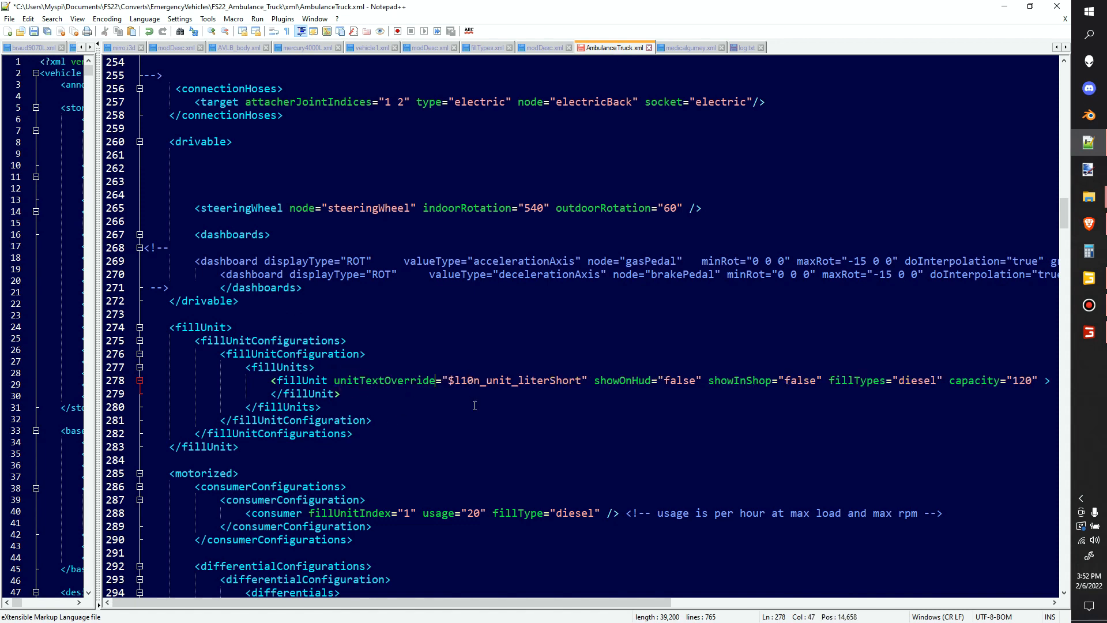
{"action": "mouse_move", "coordinate": [485, 456]}
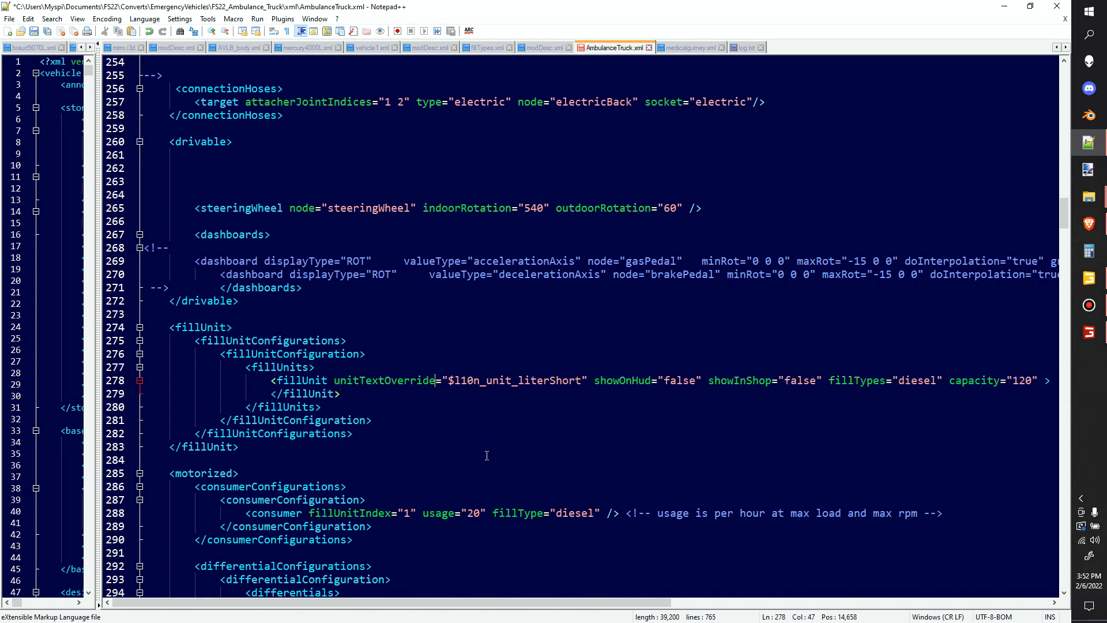
- Delete the lizard_pickup externalSoundFile sounds line near the end of the motorized section
{"action": "scroll", "scroll_direction": "down", "scroll_amount": 3}
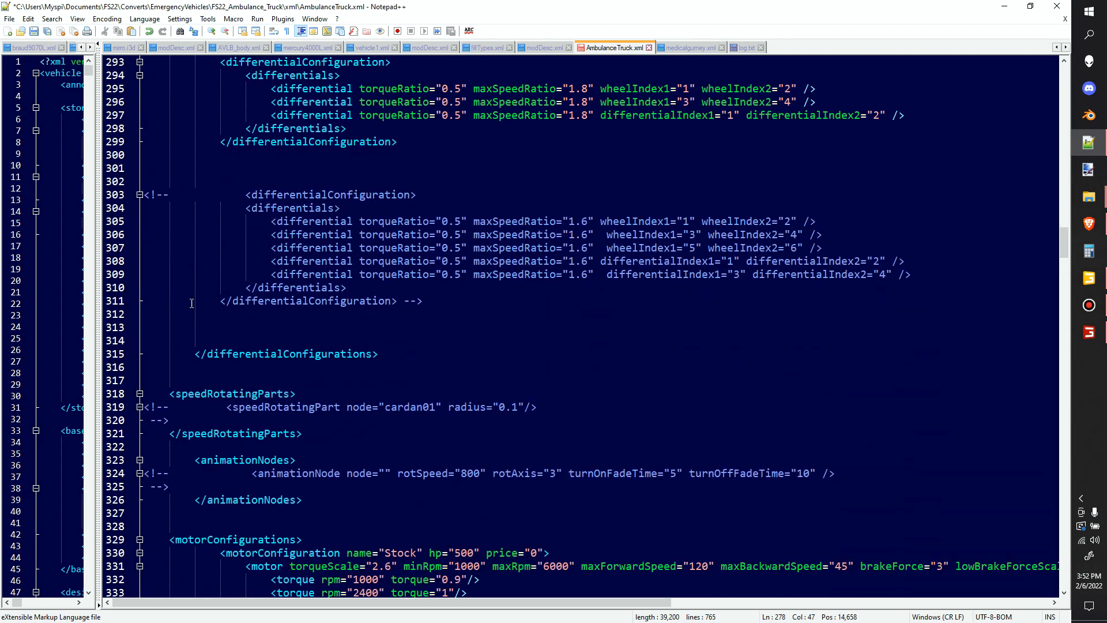
{"action": "scroll", "scroll_direction": "down", "scroll_amount": 3}
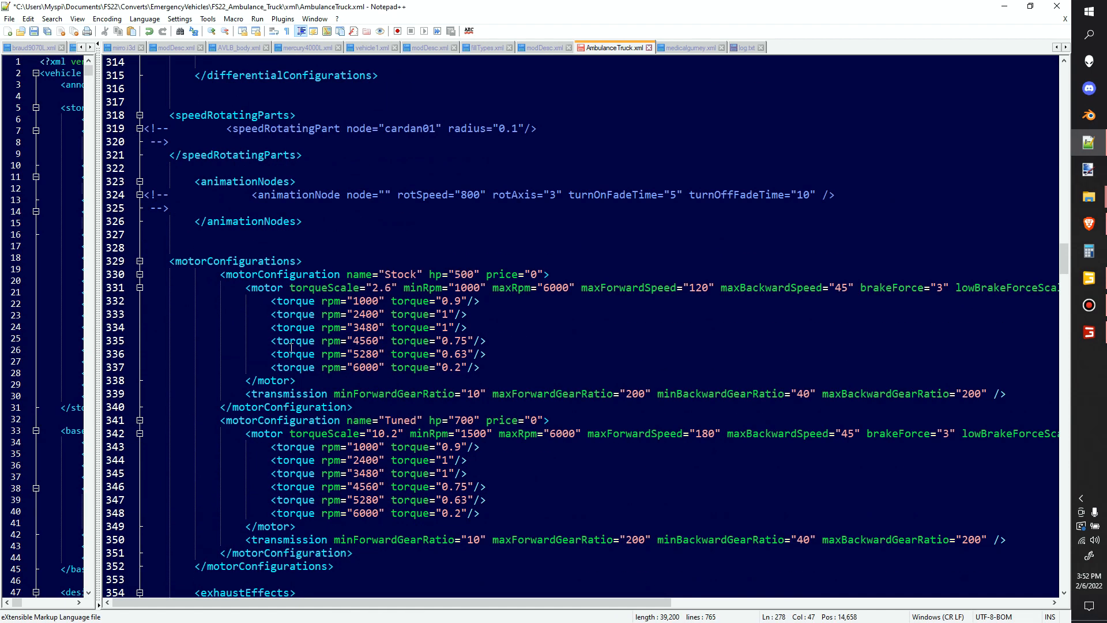
{"action": "scroll", "scroll_direction": "down", "scroll_amount": 3}
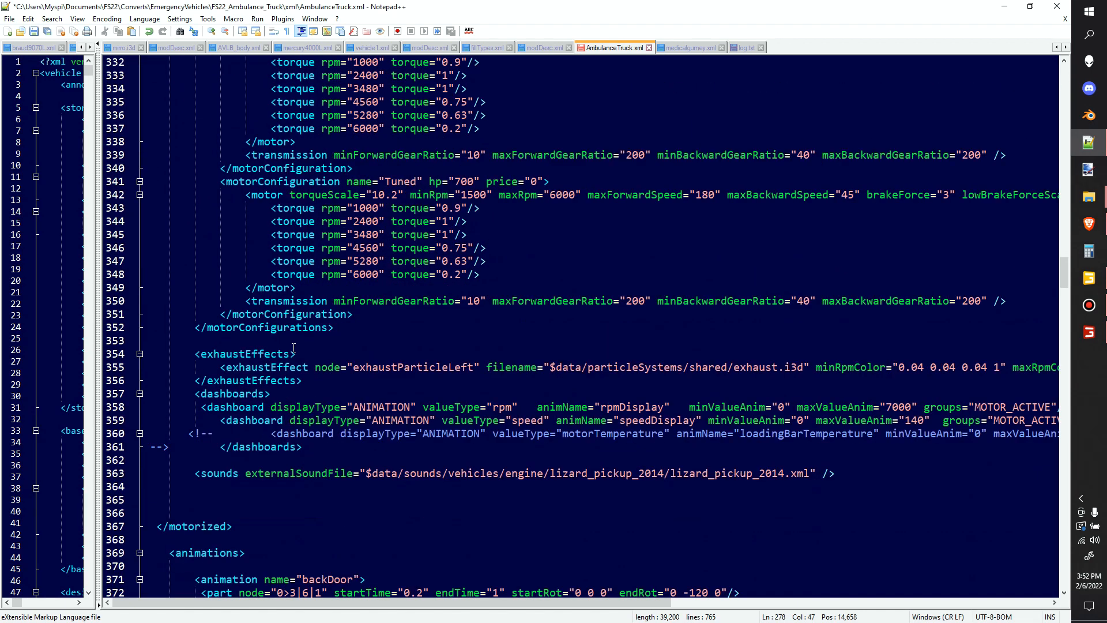
{"action": "scroll", "scroll_direction": "down", "scroll_amount": 3}
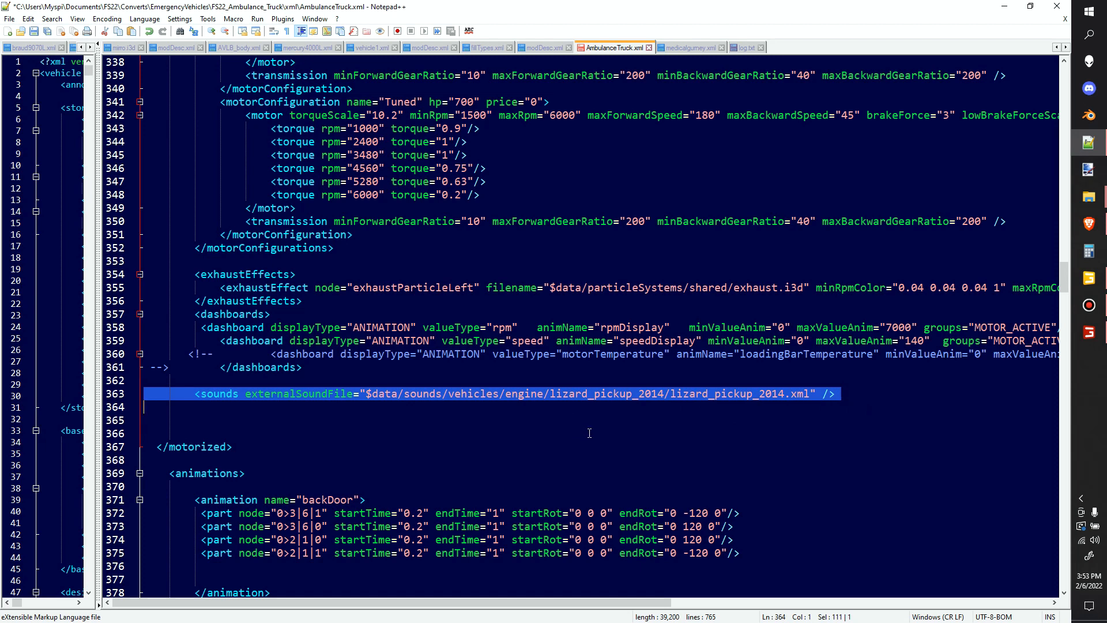
{"action": "key", "text": "Delete"}
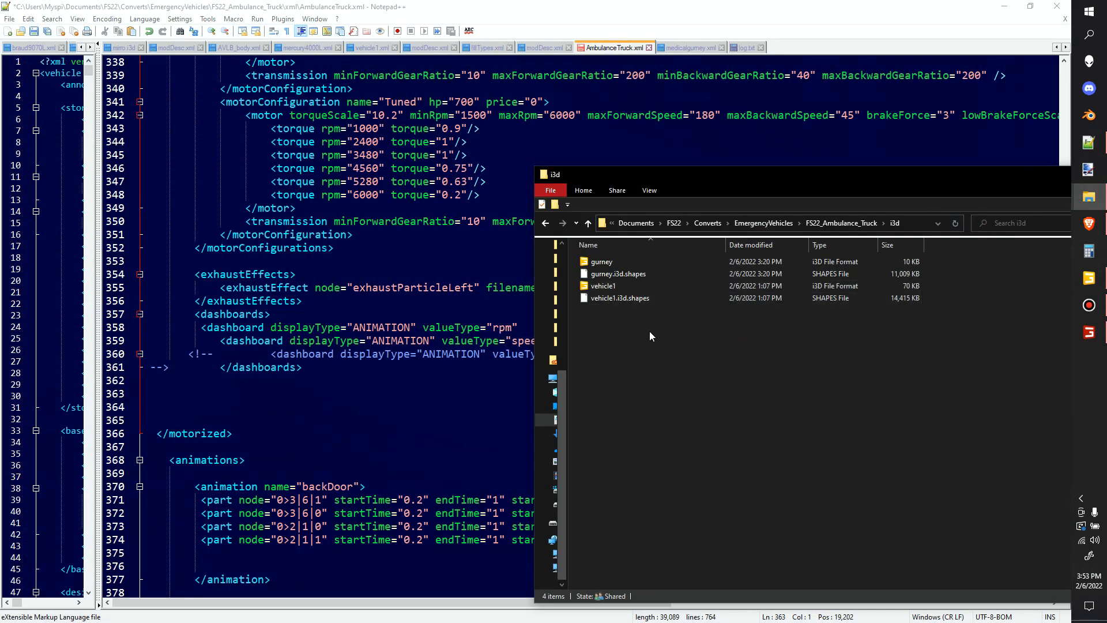
{"action": "mouse_move", "coordinate": [569, 323]}
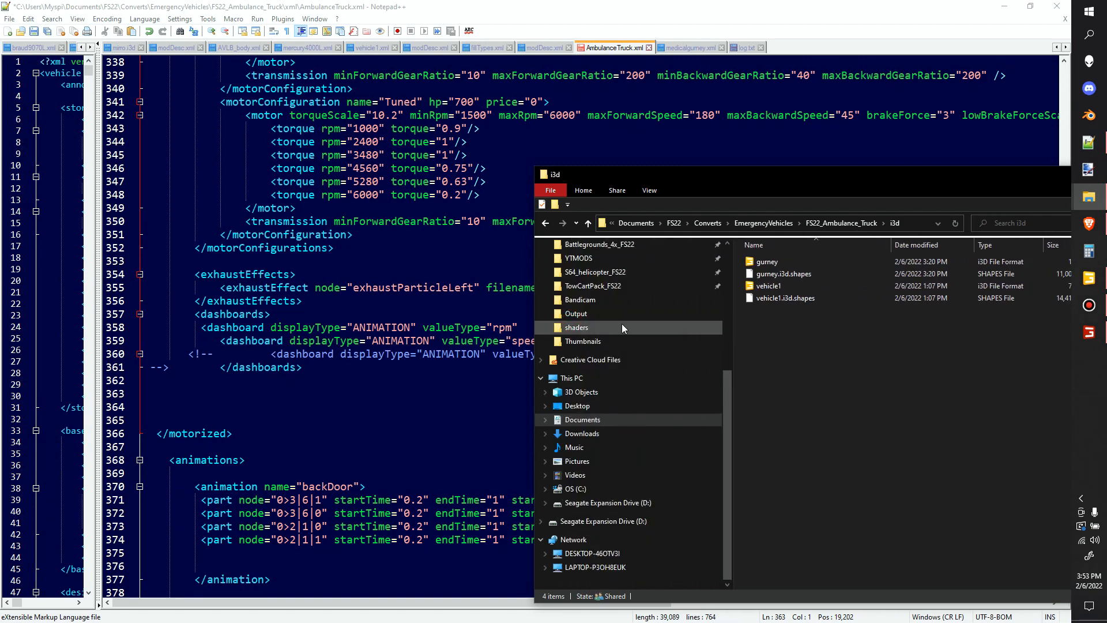
- Navigate data/vehicles/lizard/pickup2017 and load pickup2017.xml into Notepad++ for reference
{"action": "scroll", "scroll_direction": "up", "scroll_amount": 3}
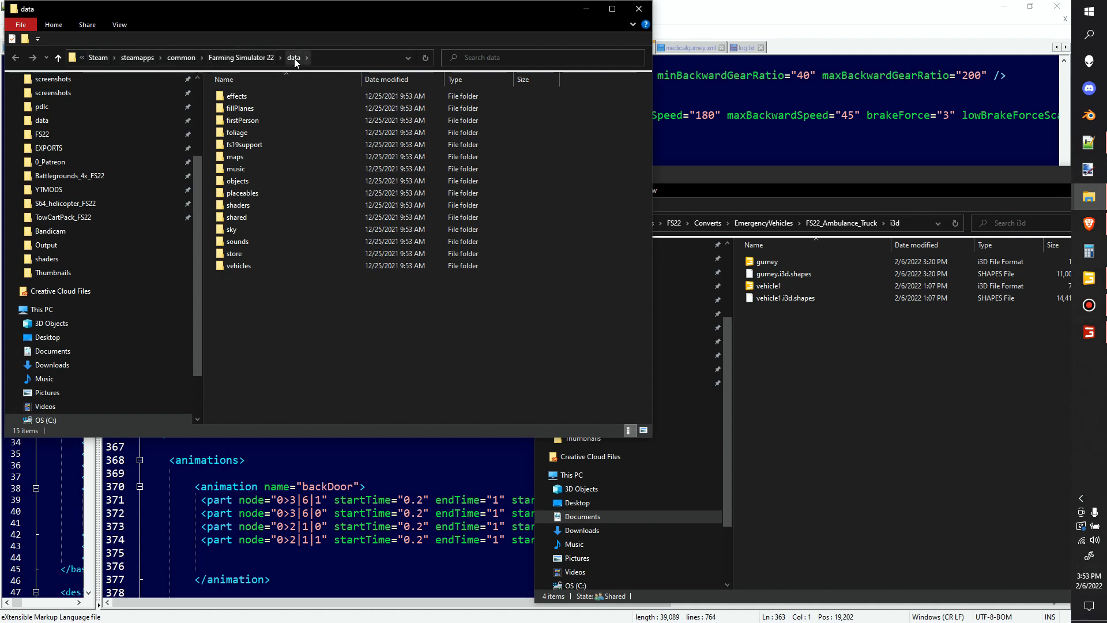
{"action": "double_click", "coordinate": [238, 266]}
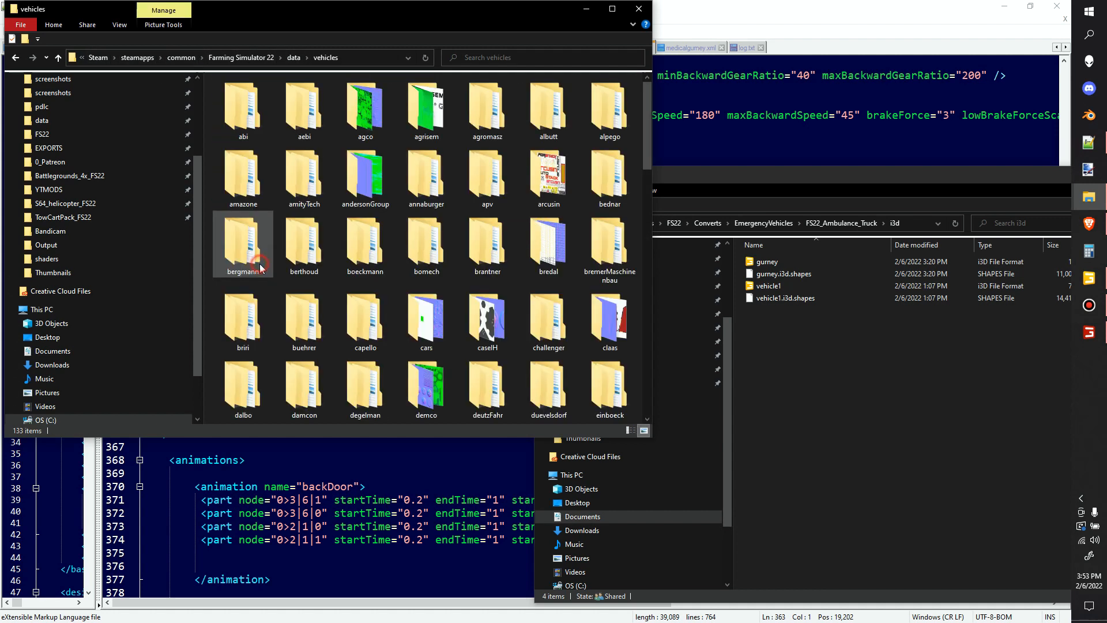
{"action": "scroll", "scroll_direction": "down", "scroll_amount": 3}
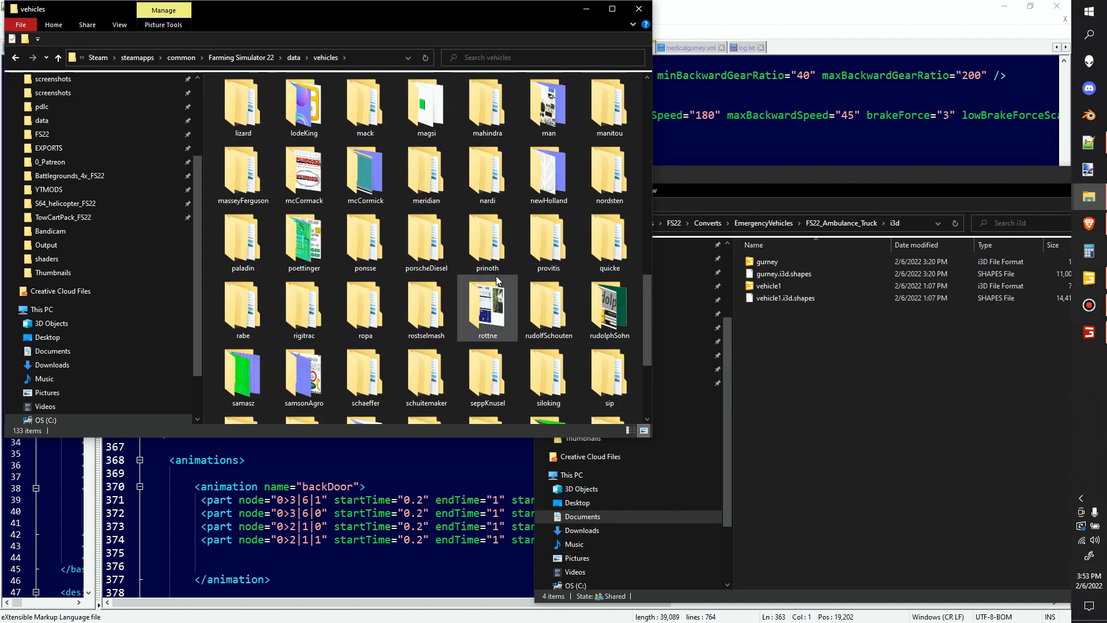
{"action": "scroll", "scroll_direction": "up", "scroll_amount": 3}
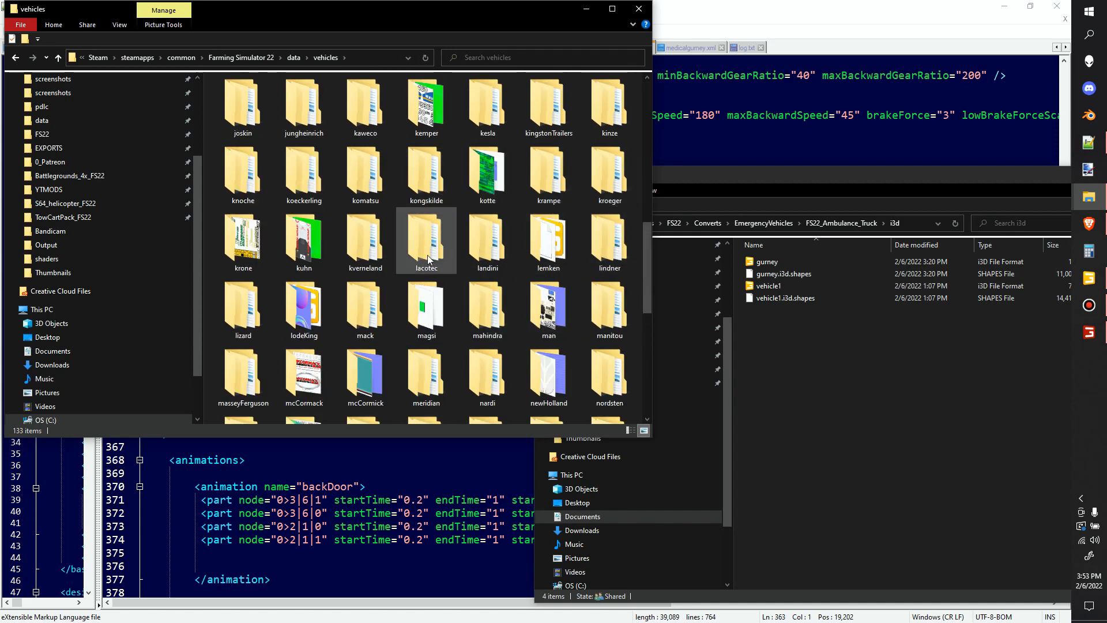
{"action": "double_click", "coordinate": [243, 304]}
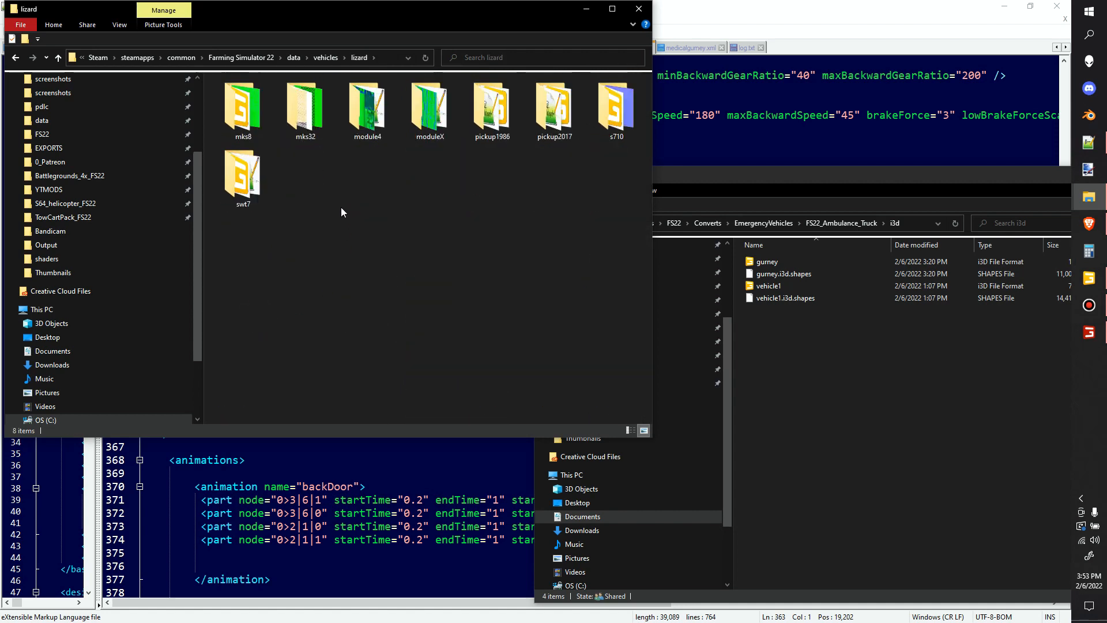
{"action": "left_click", "coordinate": [554, 110]}
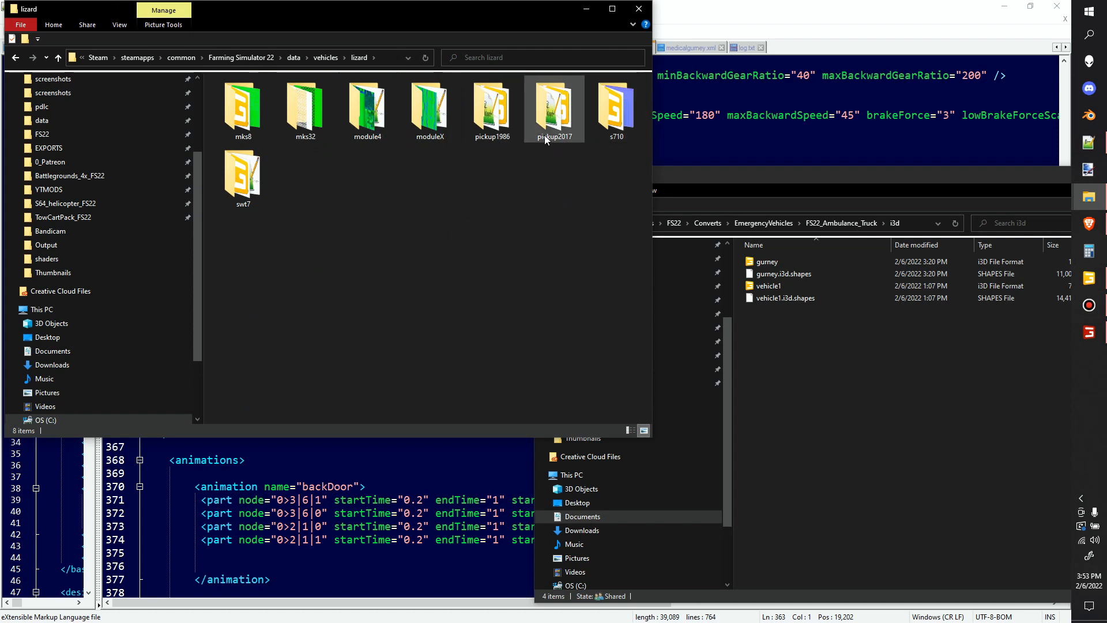
{"action": "double_click", "coordinate": [555, 106]}
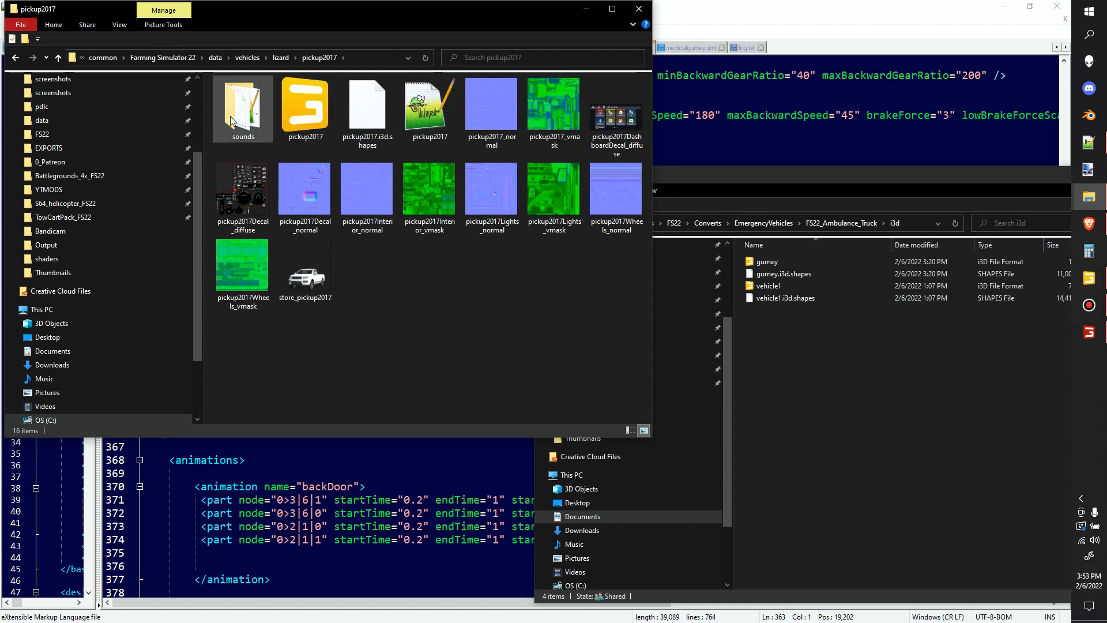
{"action": "double_click", "coordinate": [244, 103]}
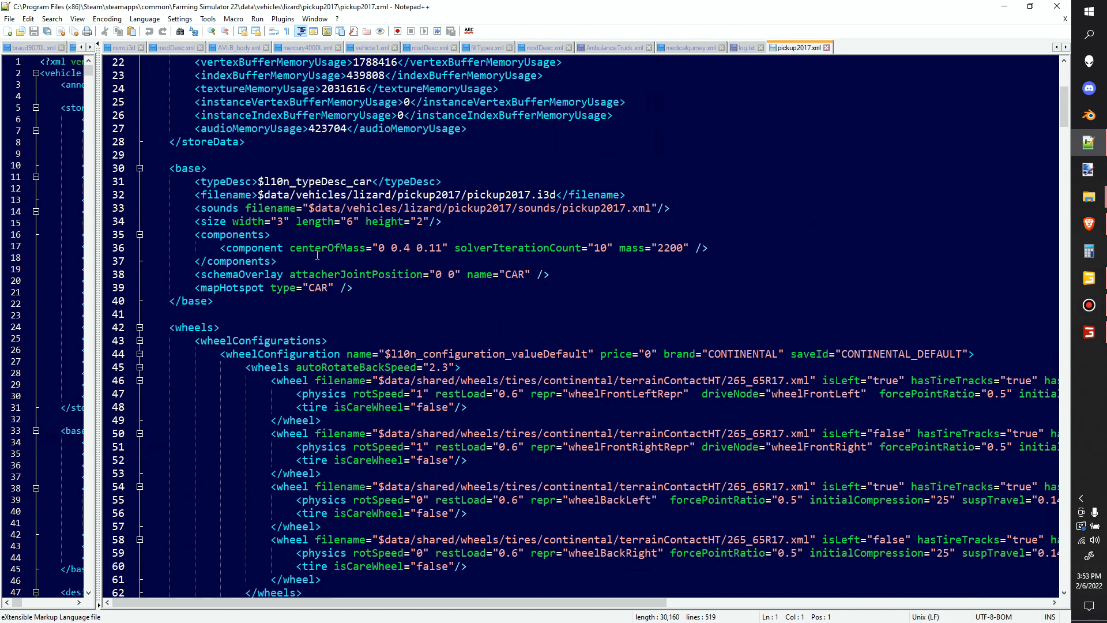
- Add <sounds filename="$data/vehicles/lizard/pickup2017/sounds/pickup2017.xml"> below the i3d filename in the base section
{"action": "scroll", "scroll_direction": "up", "scroll_amount": 3}
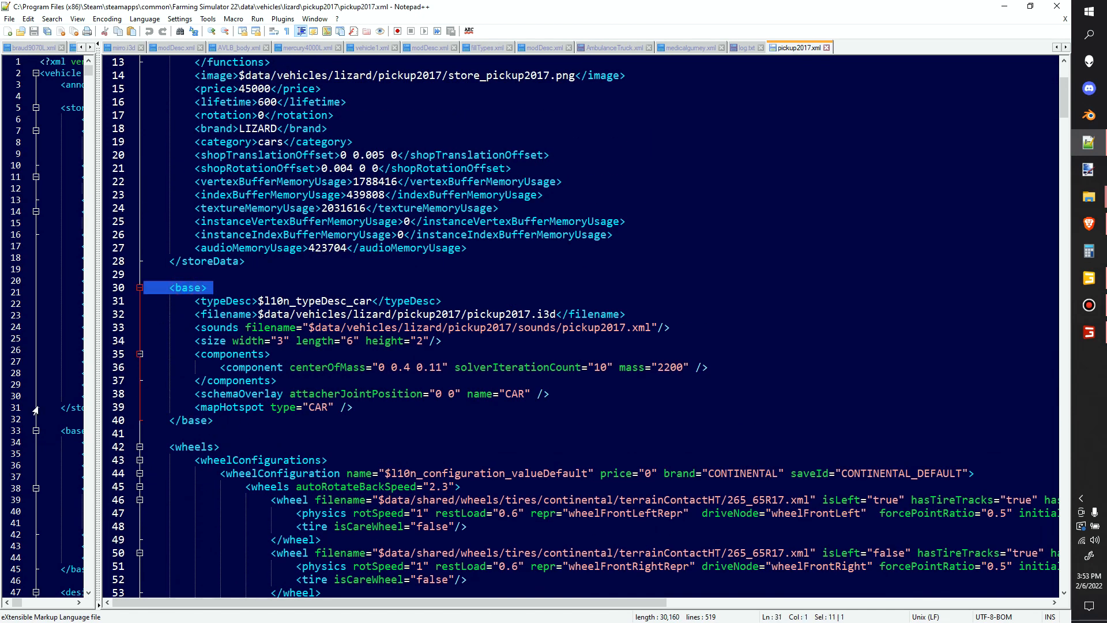
{"action": "right_click", "coordinate": [424, 327]}
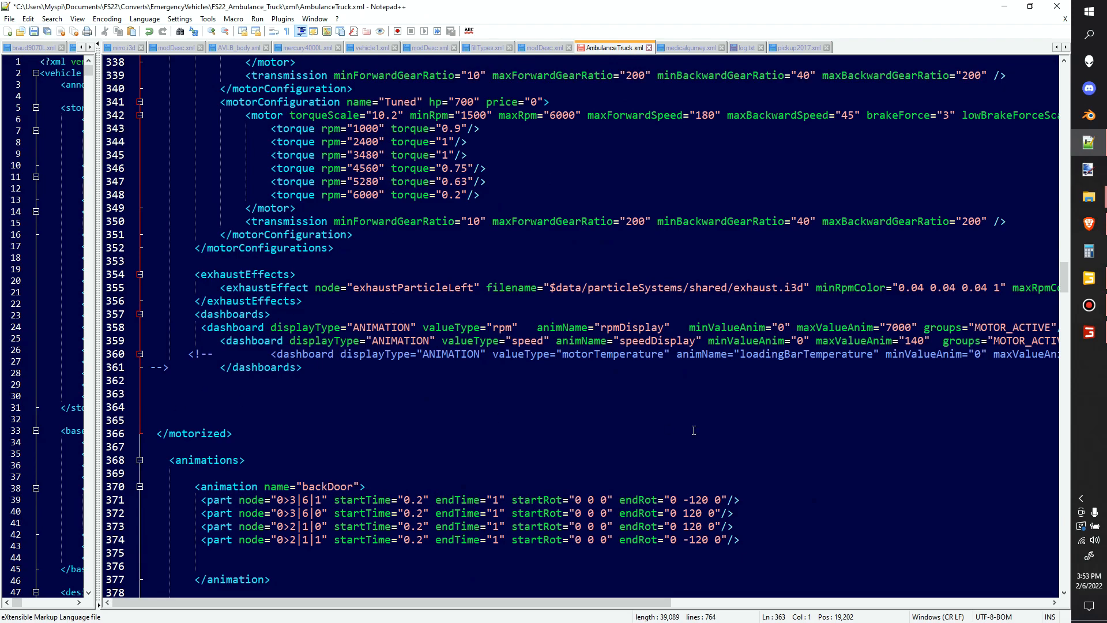
{"action": "scroll", "scroll_direction": "up", "scroll_amount": 3}
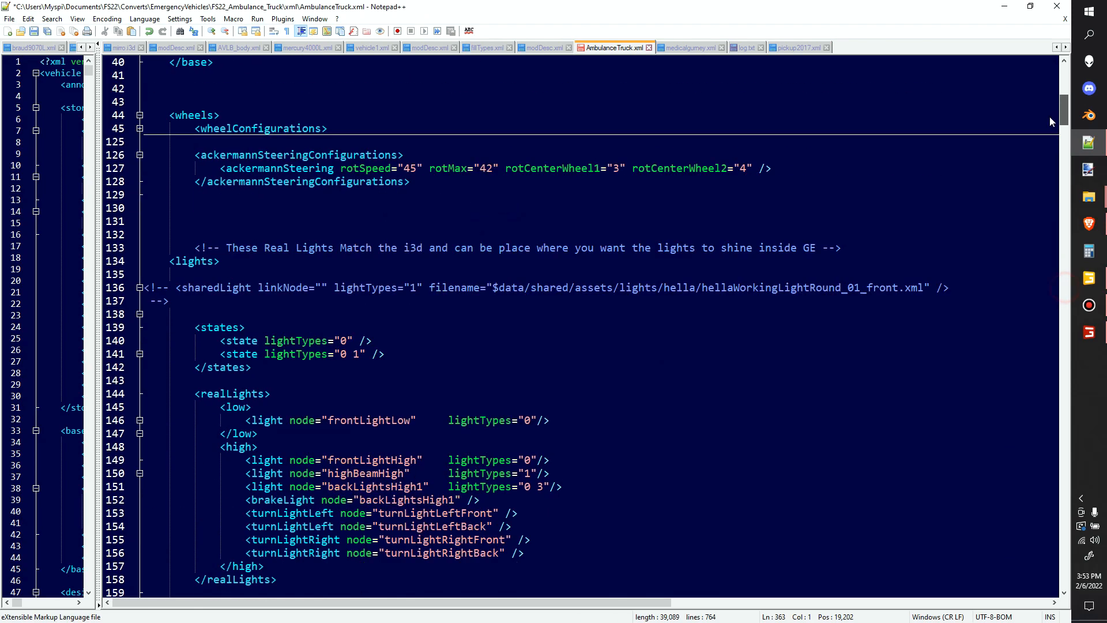
{"action": "scroll", "scroll_direction": "up", "scroll_amount": 3}
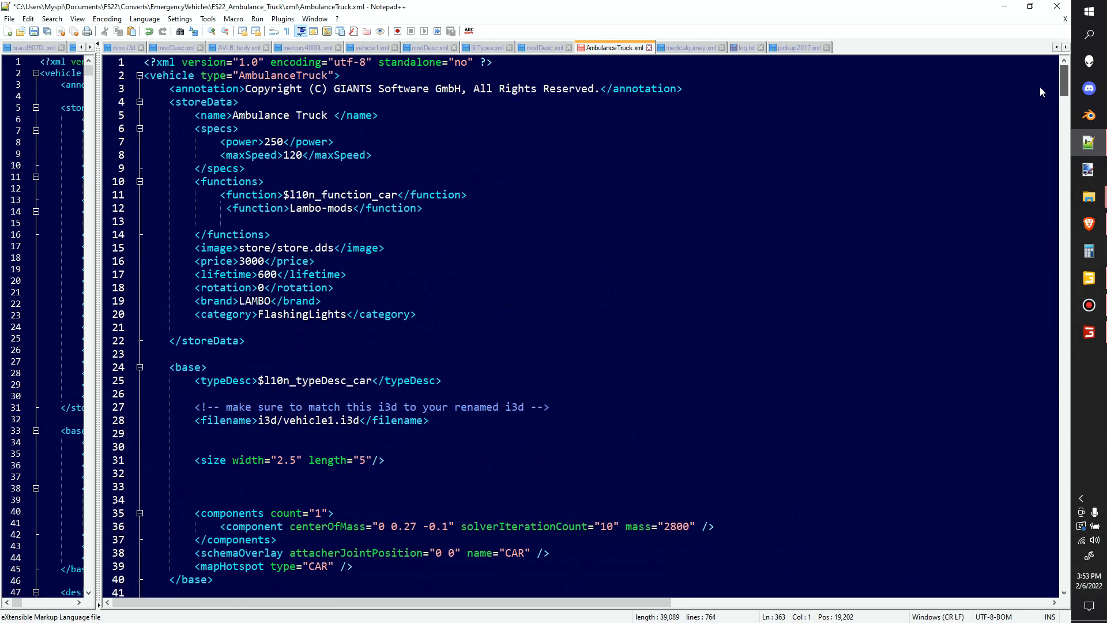
{"action": "scroll", "scroll_direction": "down", "scroll_amount": 3}
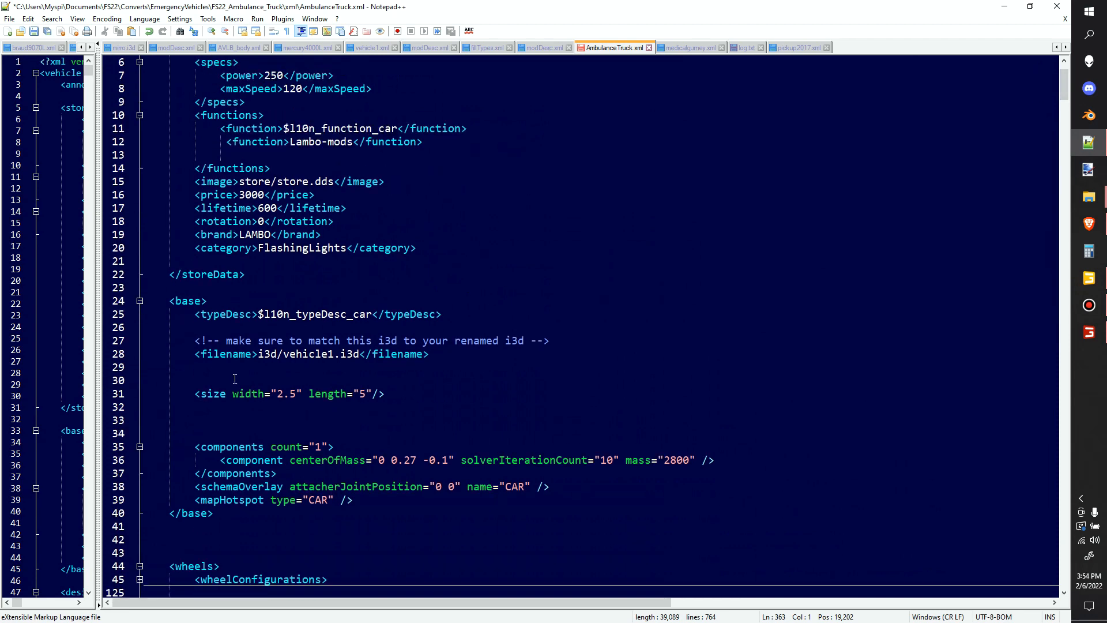
{"action": "left_click", "coordinate": [197, 378]}
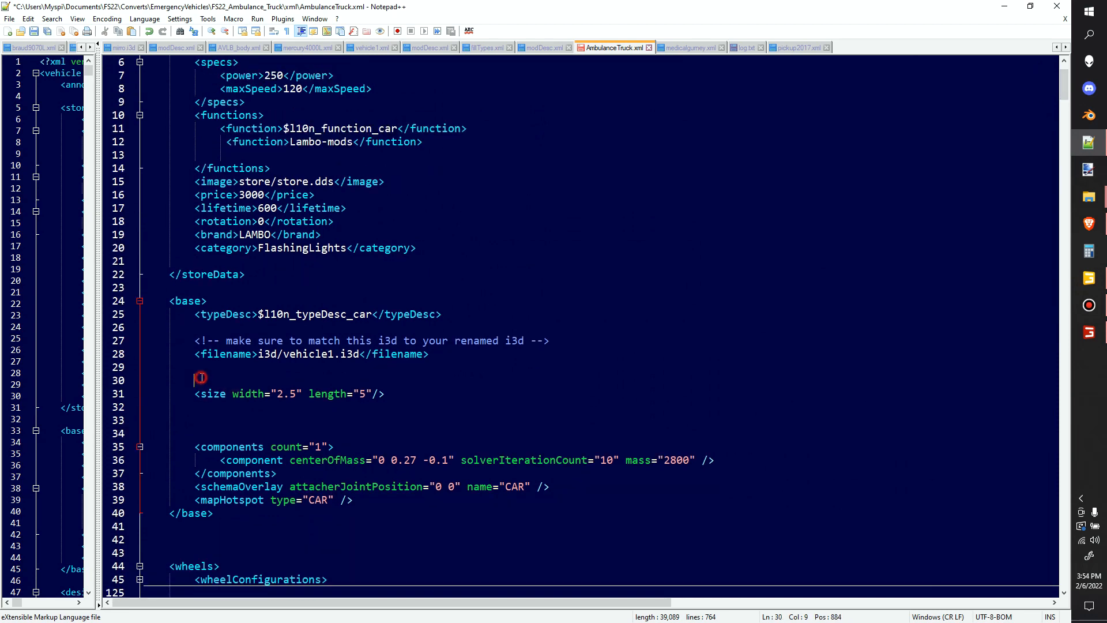
{"action": "type", "text": "<sounds filename=\"$data/vehicles/lizard/pickup2017/sounds/pickup2017.xml\">"}
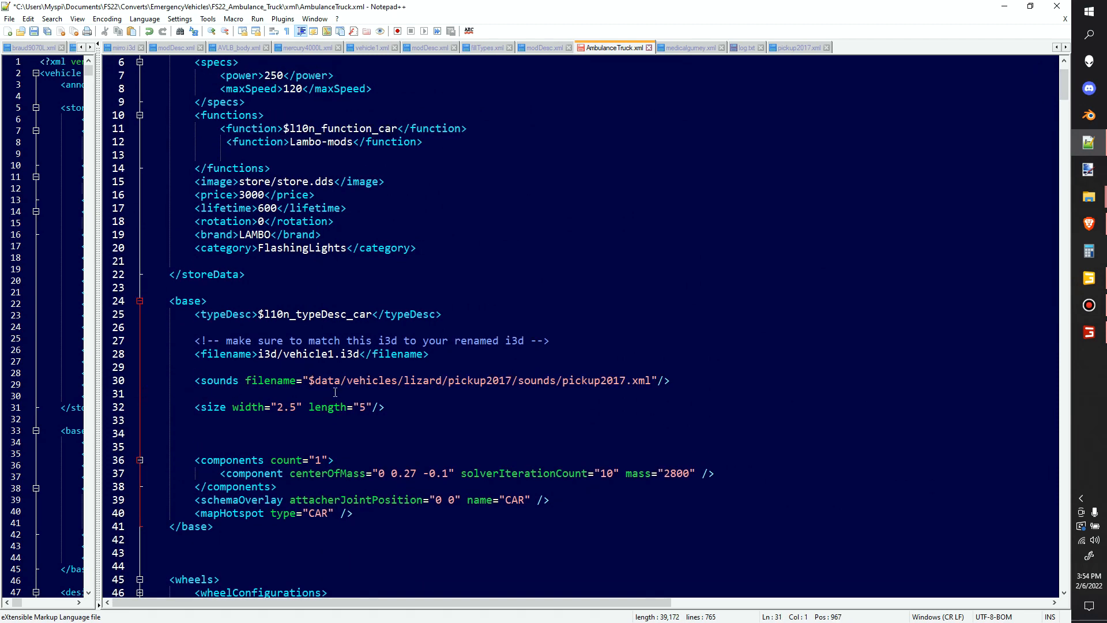
{"action": "mouse_move", "coordinate": [969, 263]}
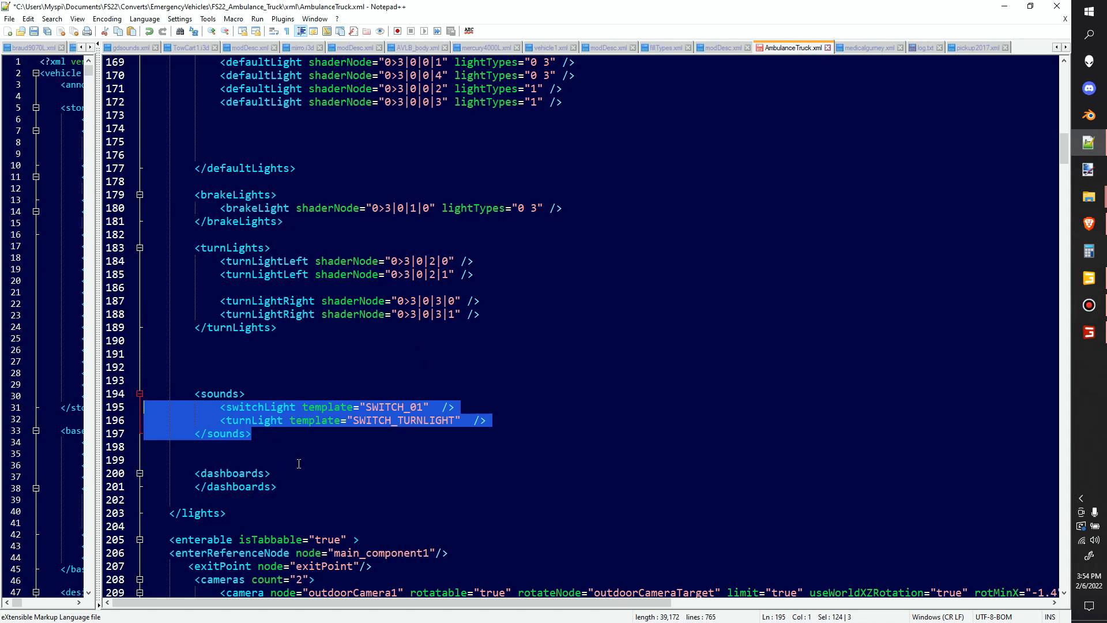
- Delete the <sounds> block with switchLight and turnLight templates, then review further down the file
{"action": "key", "text": "Delete"}
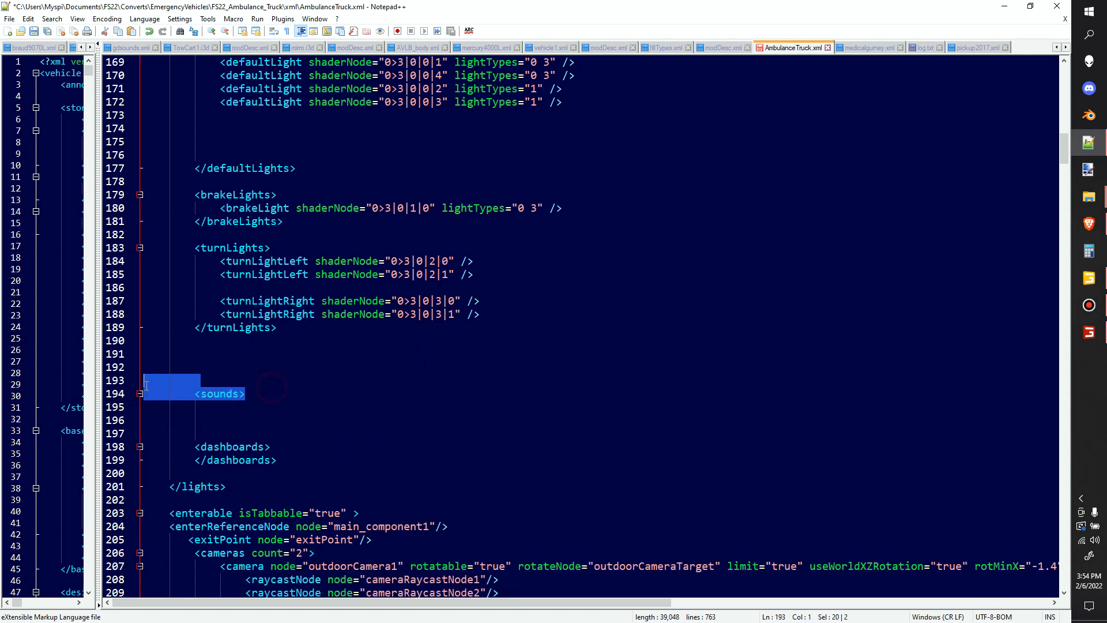
{"action": "scroll", "scroll_direction": "up", "scroll_amount": 3}
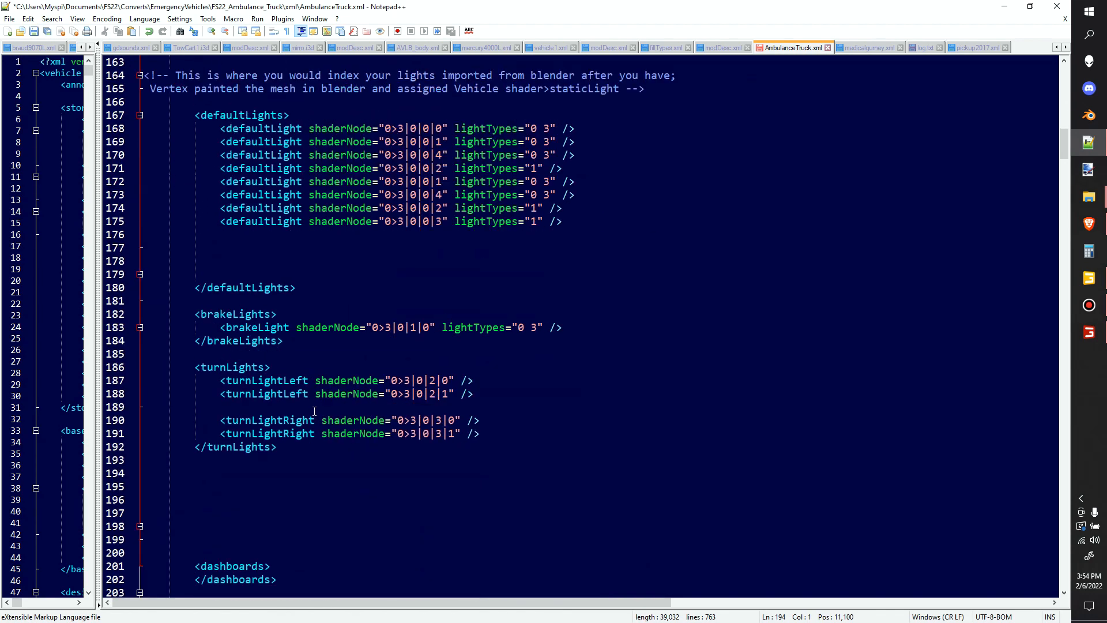
{"action": "scroll", "scroll_direction": "down", "scroll_amount": 3}
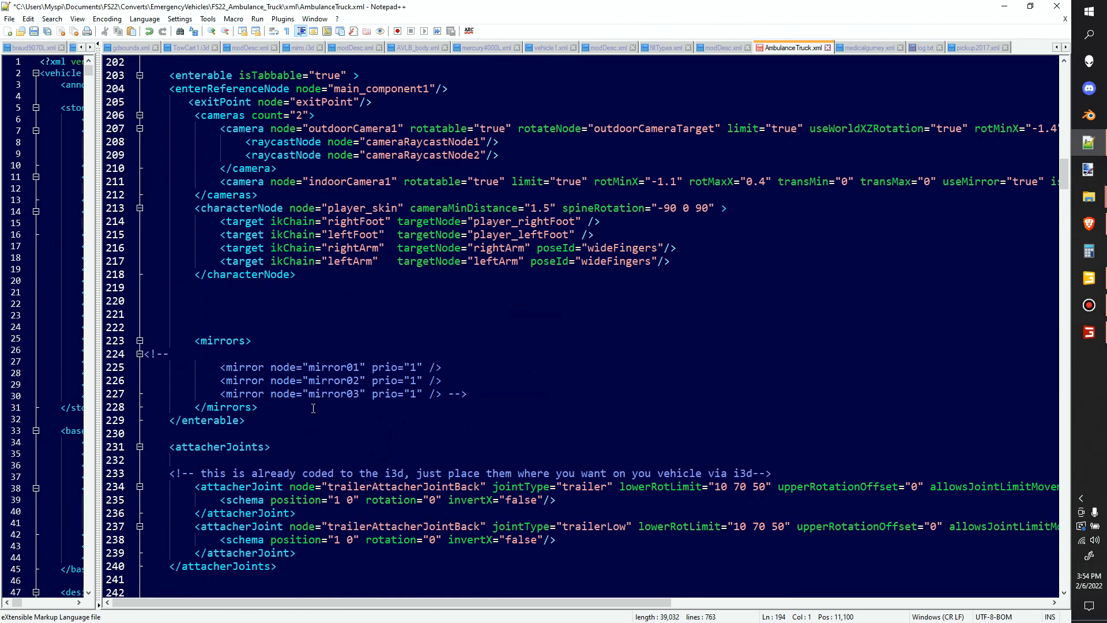
{"action": "scroll", "scroll_direction": "down", "scroll_amount": 3}
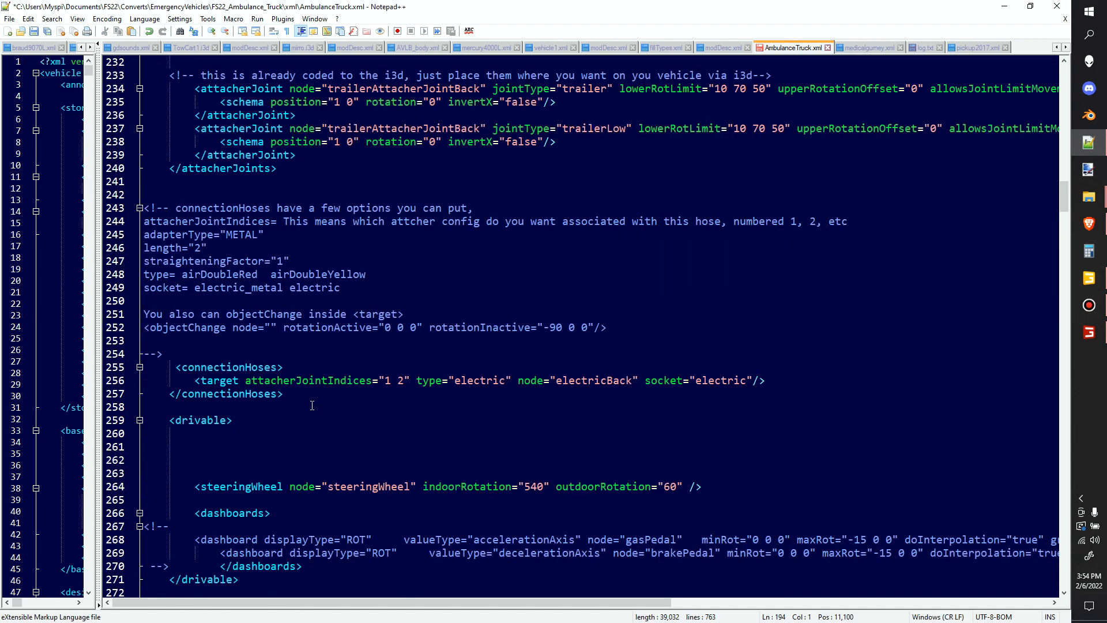
{"action": "scroll", "scroll_direction": "down", "scroll_amount": 3}
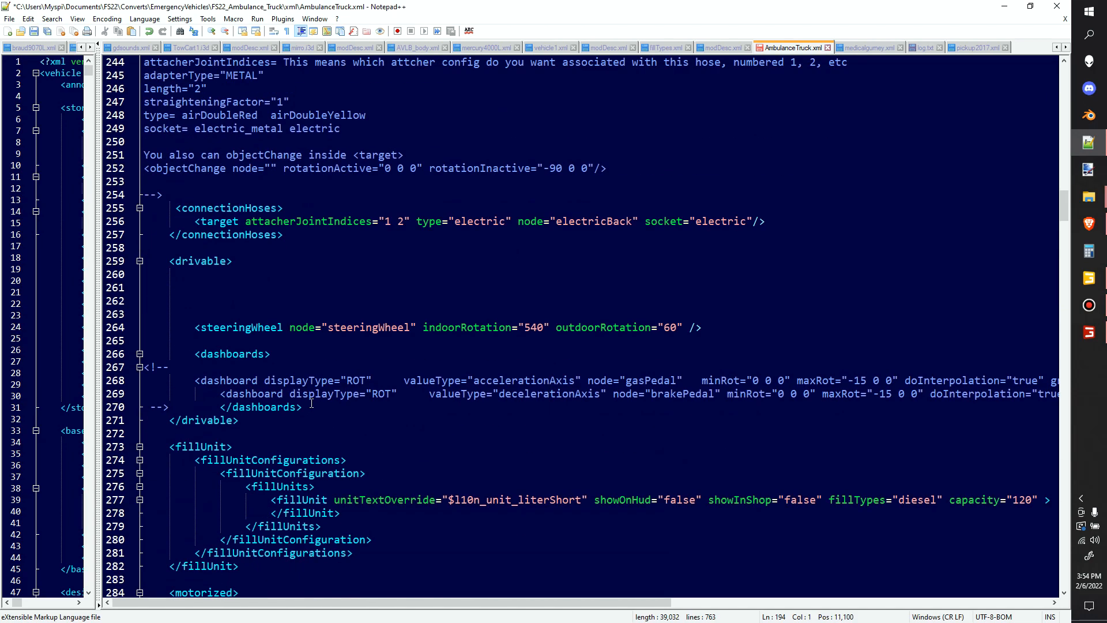
{"action": "scroll", "scroll_direction": "down", "scroll_amount": 3}
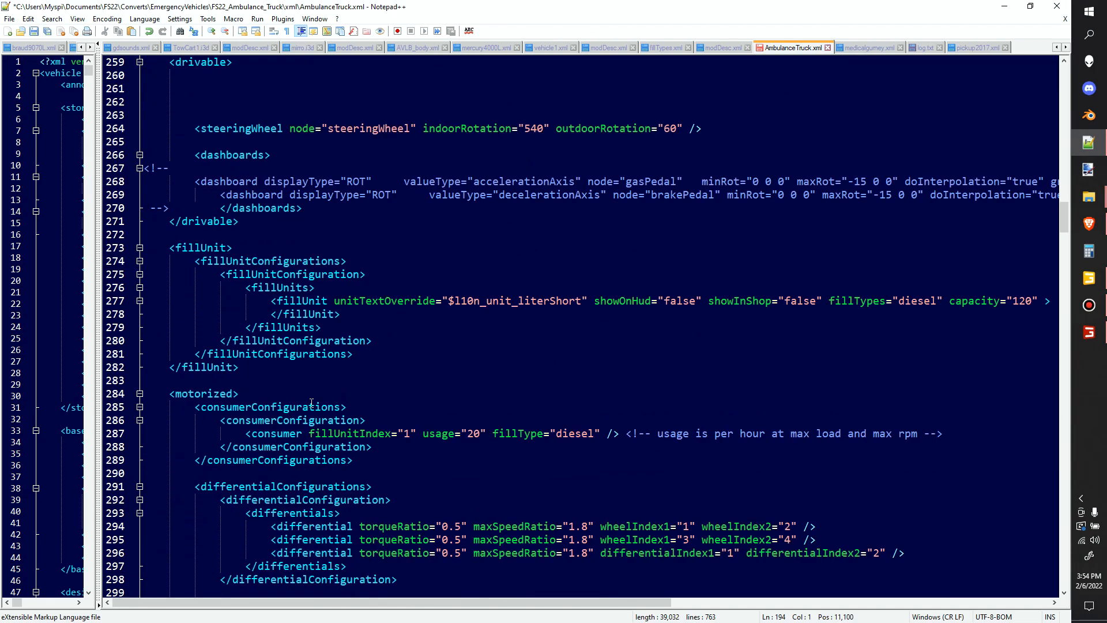
{"action": "scroll", "scroll_direction": "down", "scroll_amount": 3}
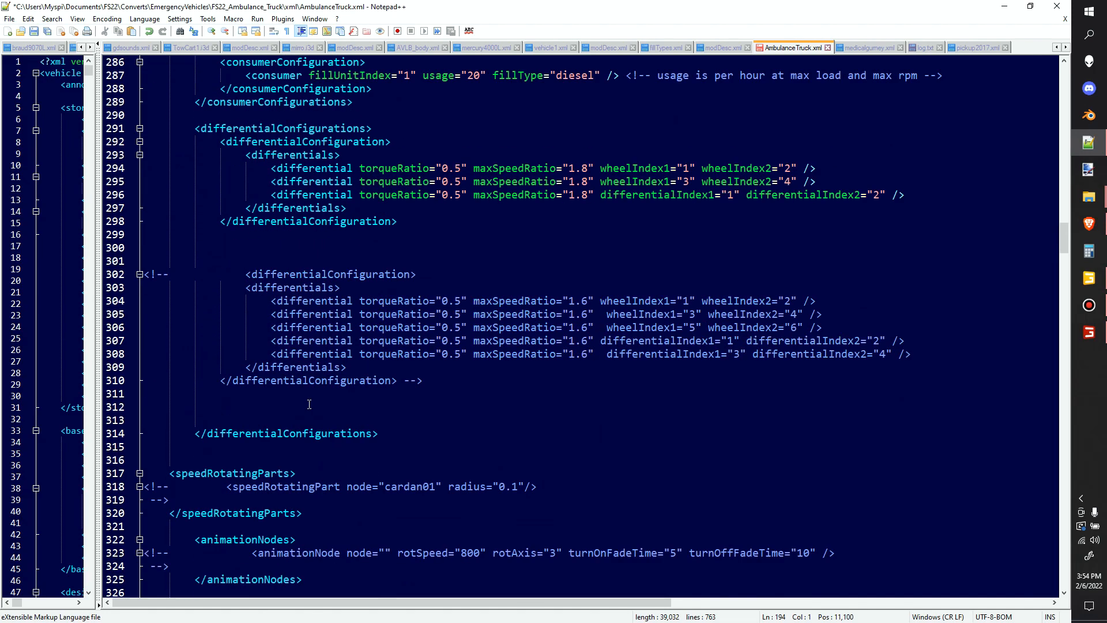
{"action": "scroll", "scroll_direction": "down", "scroll_amount": 3}
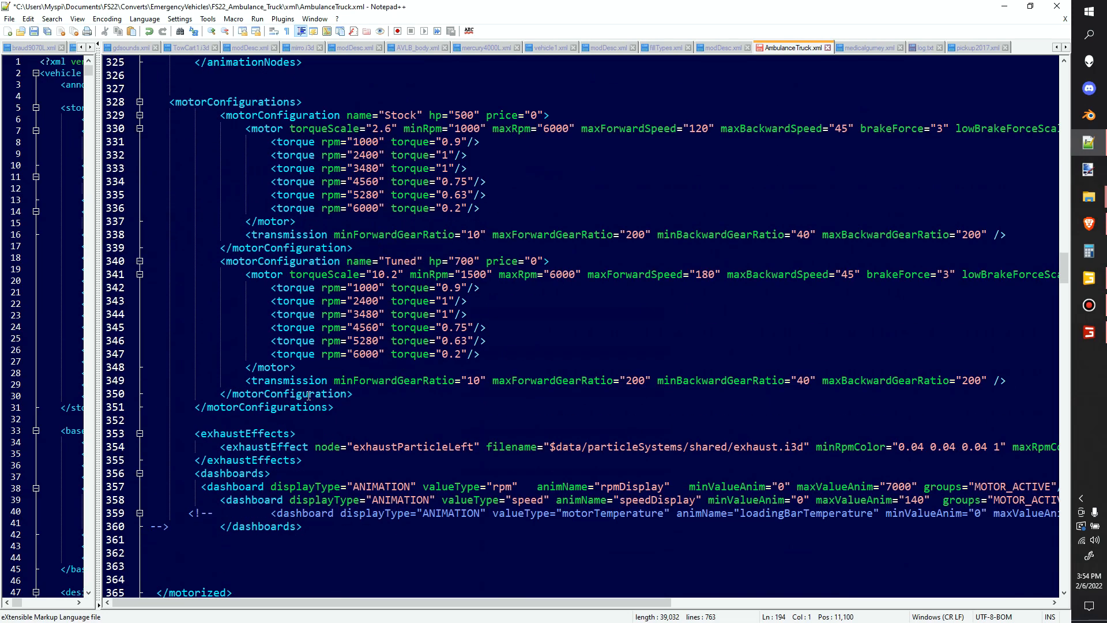
{"action": "scroll", "scroll_direction": "down", "scroll_amount": 3}
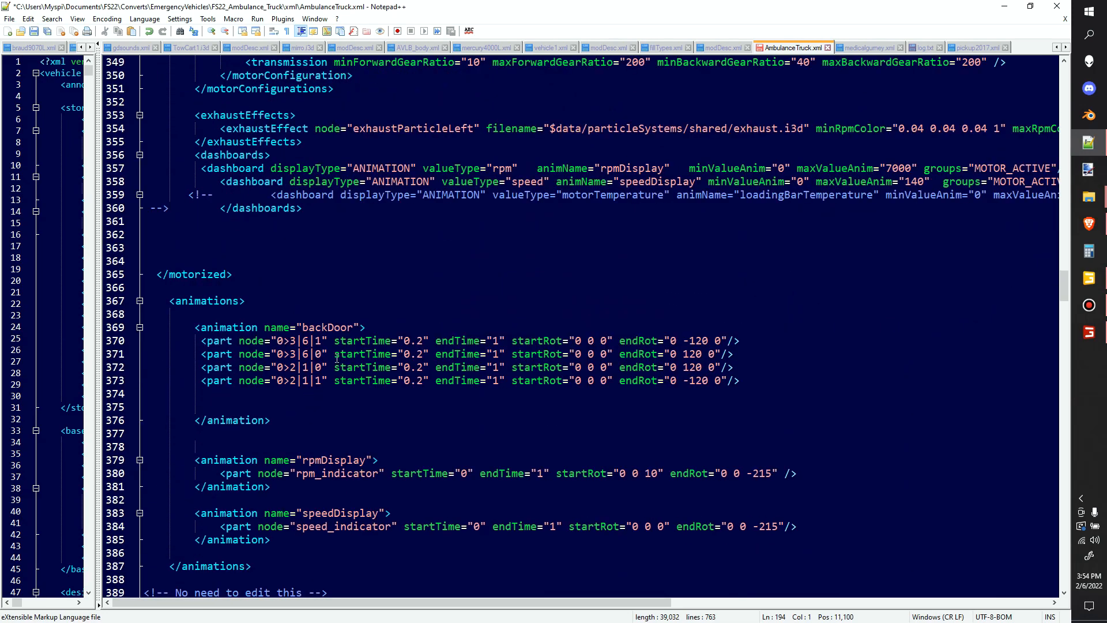
{"action": "scroll", "scroll_direction": "down", "scroll_amount": 3}
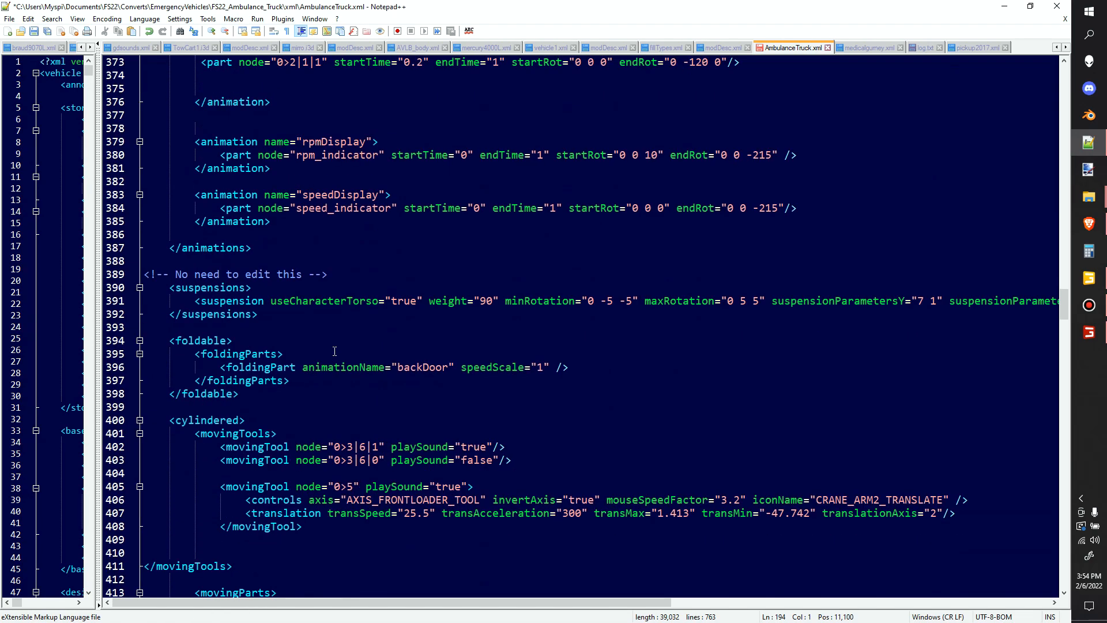
{"action": "scroll", "scroll_direction": "down", "scroll_amount": 3}
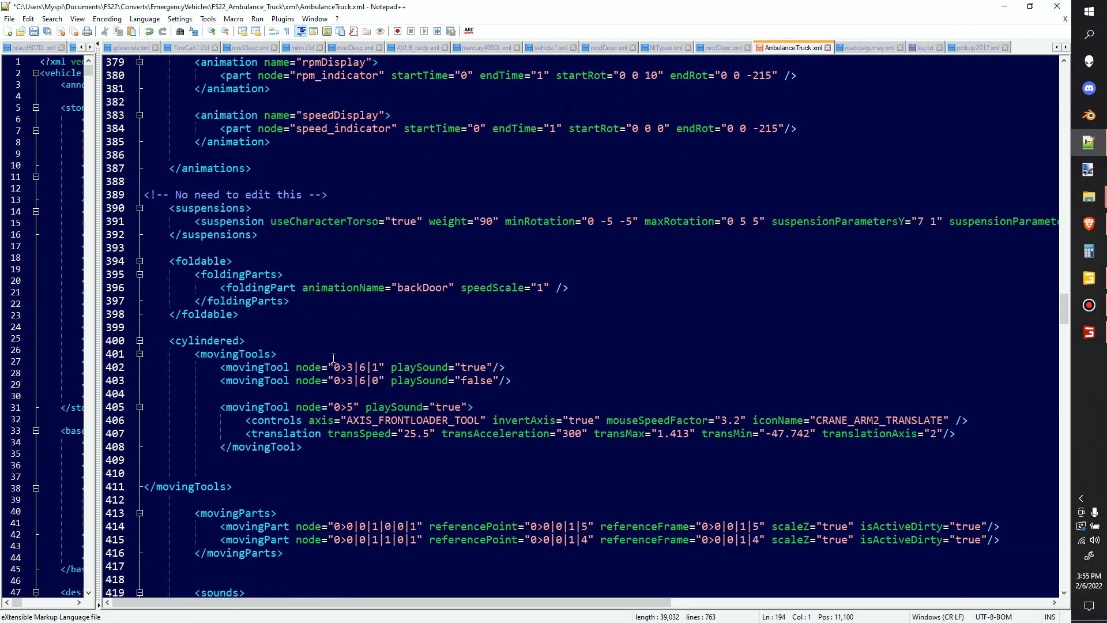
{"action": "scroll", "scroll_direction": "down", "scroll_amount": 3}
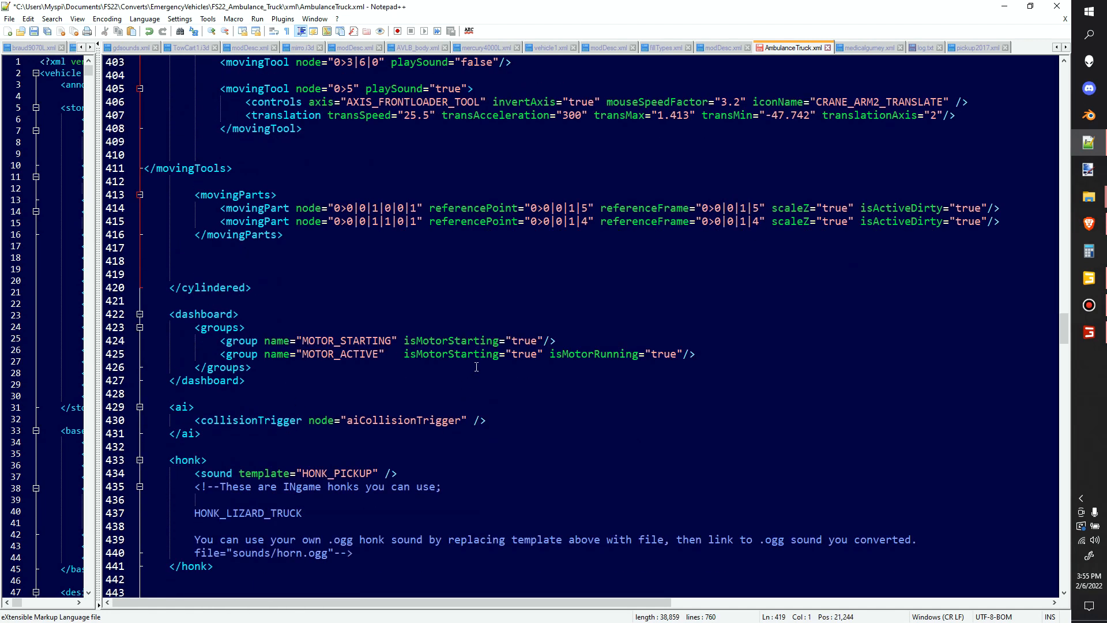
- Delete the <honk> block with its HONK_PICKUP sound and comment lines, moving on to lightExtension
{"action": "scroll", "scroll_direction": "down", "scroll_amount": 3}
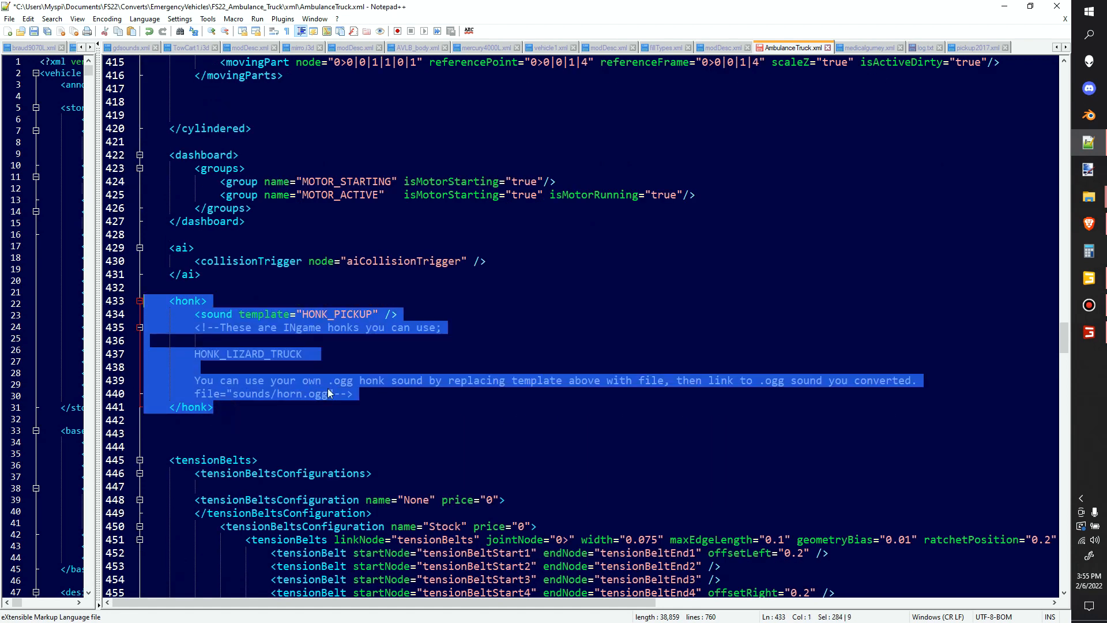
{"action": "key", "text": "Delete"}
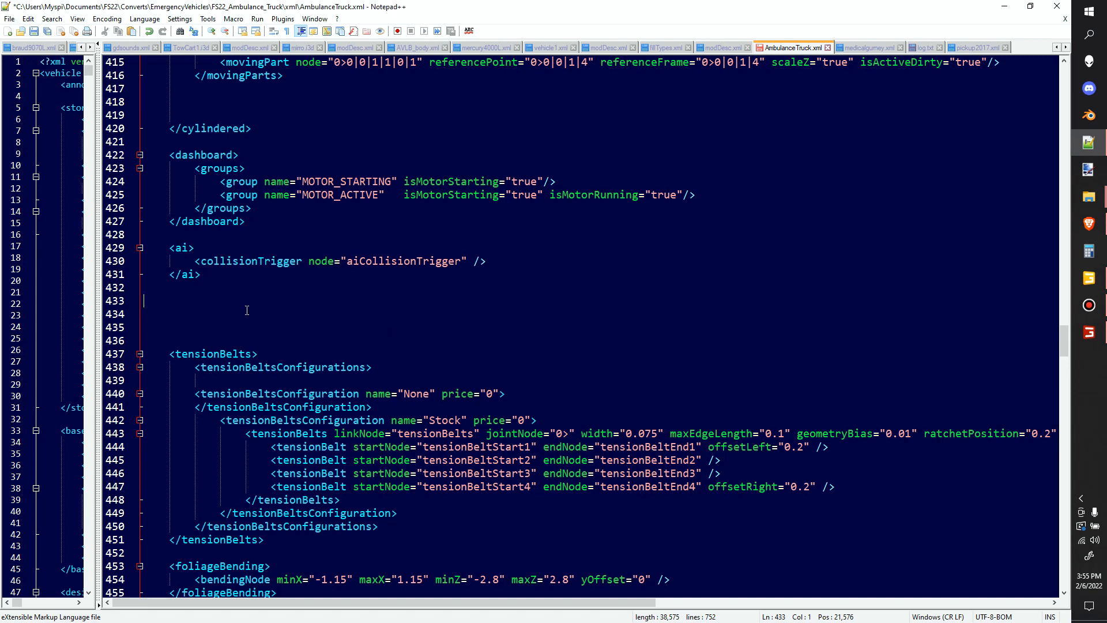
{"action": "scroll", "scroll_direction": "down", "scroll_amount": 3}
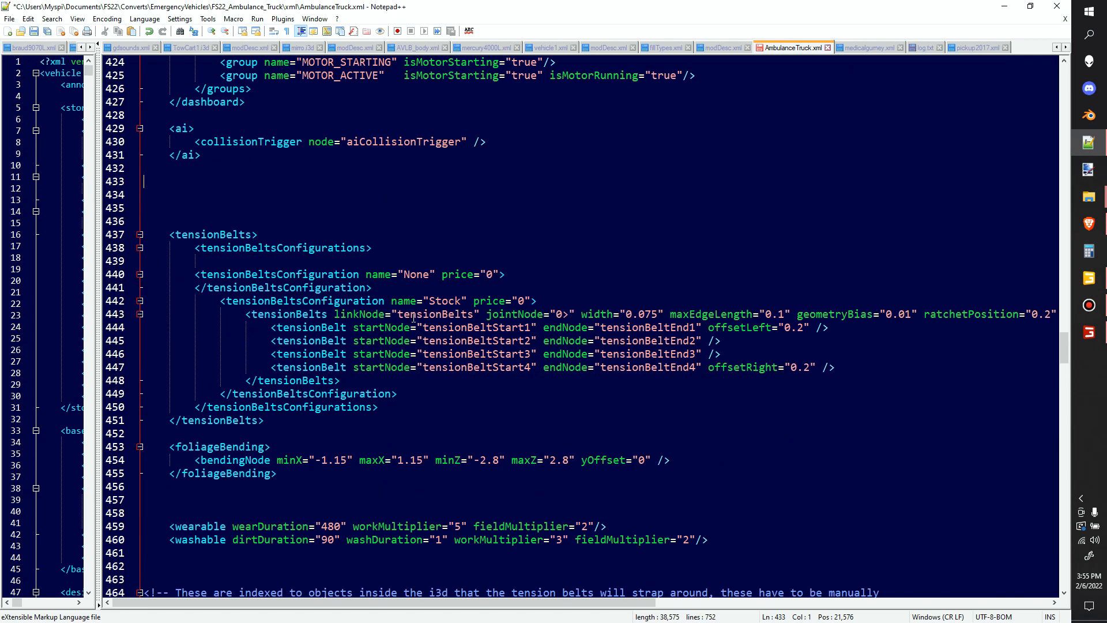
{"action": "scroll", "scroll_direction": "down", "scroll_amount": 3}
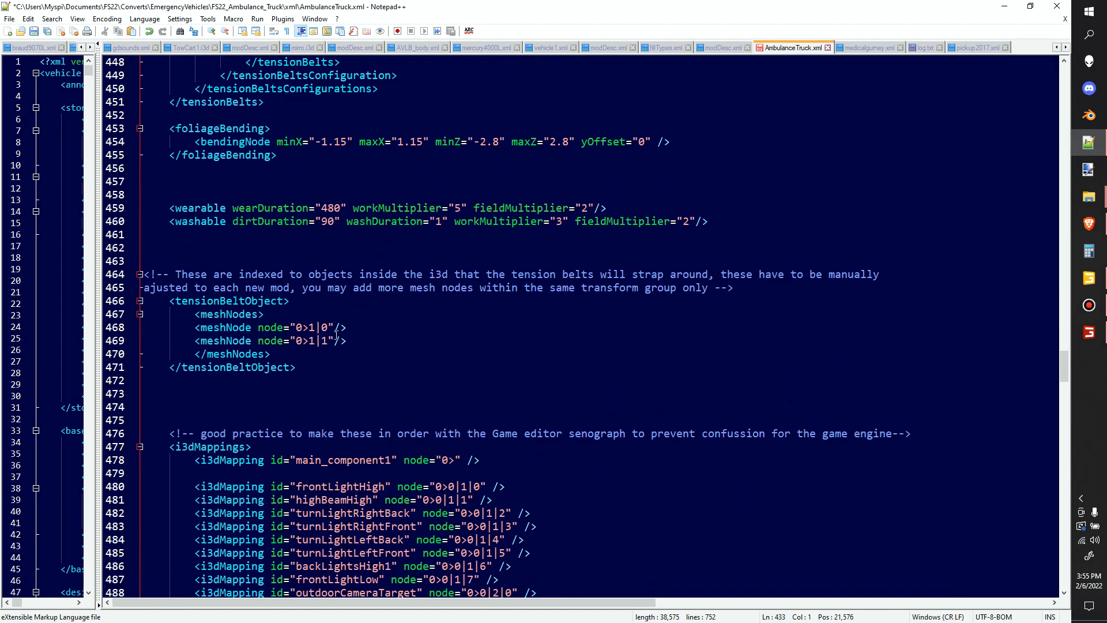
{"action": "scroll", "scroll_direction": "down", "scroll_amount": 3}
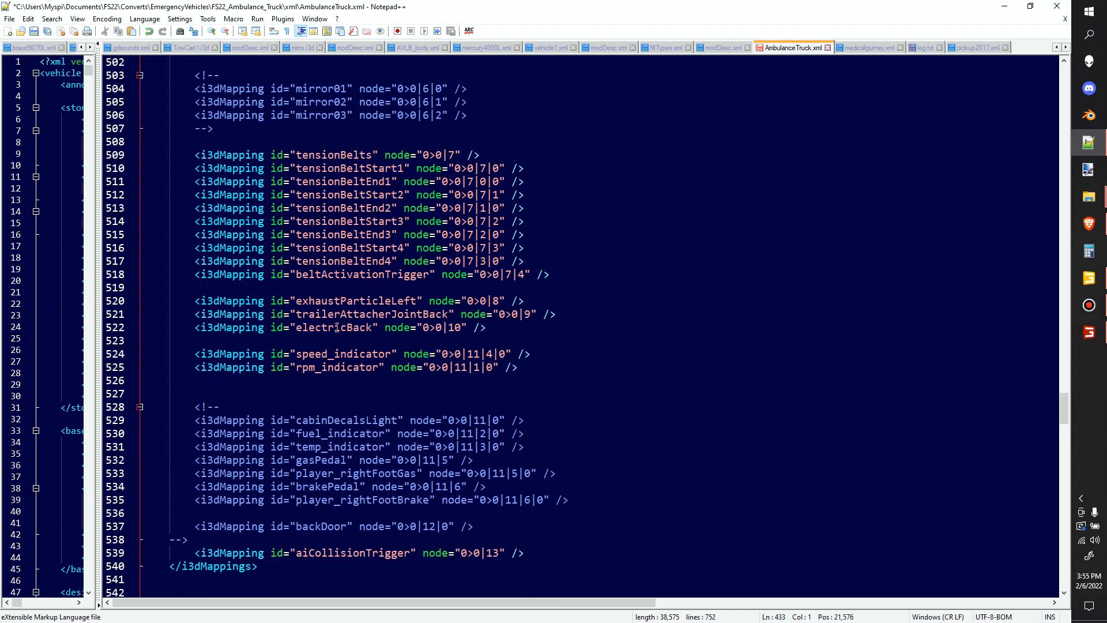
{"action": "scroll", "scroll_direction": "down", "scroll_amount": 3}
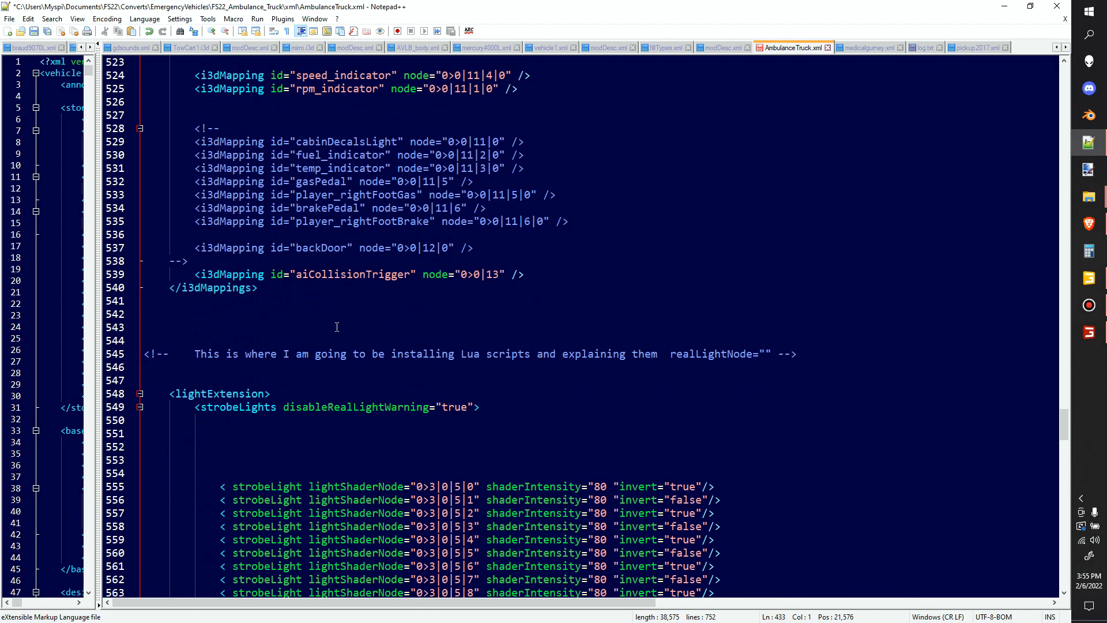
{"action": "scroll", "scroll_direction": "down", "scroll_amount": 3}
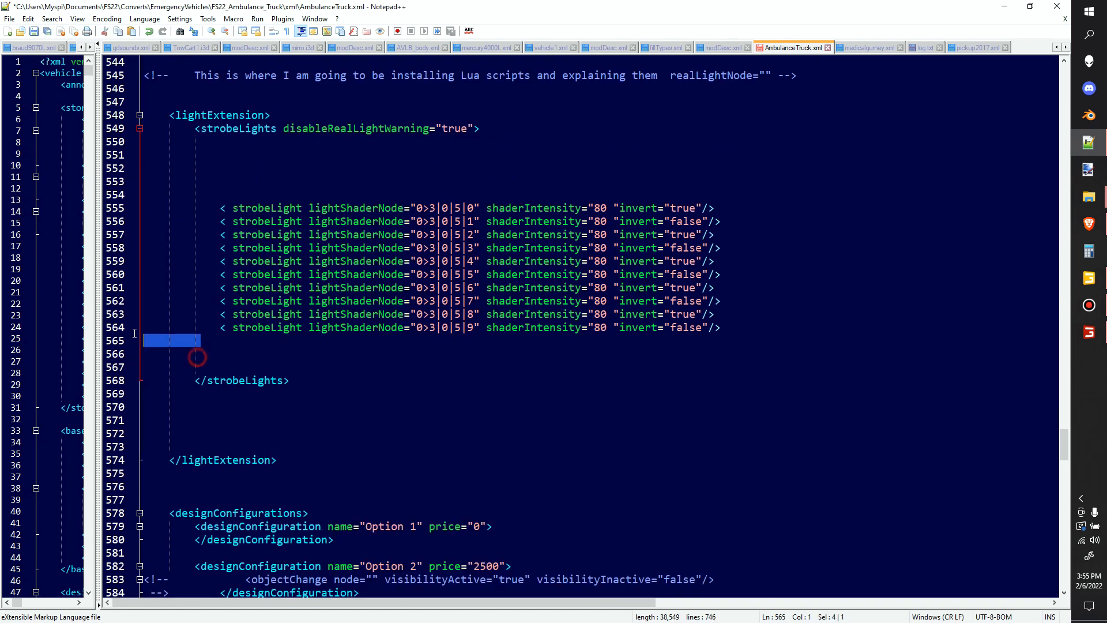
- Remove the blank lines around strobeLights and wrap the whole lightExtension block in a comment
{"action": "key", "text": "Delete"}
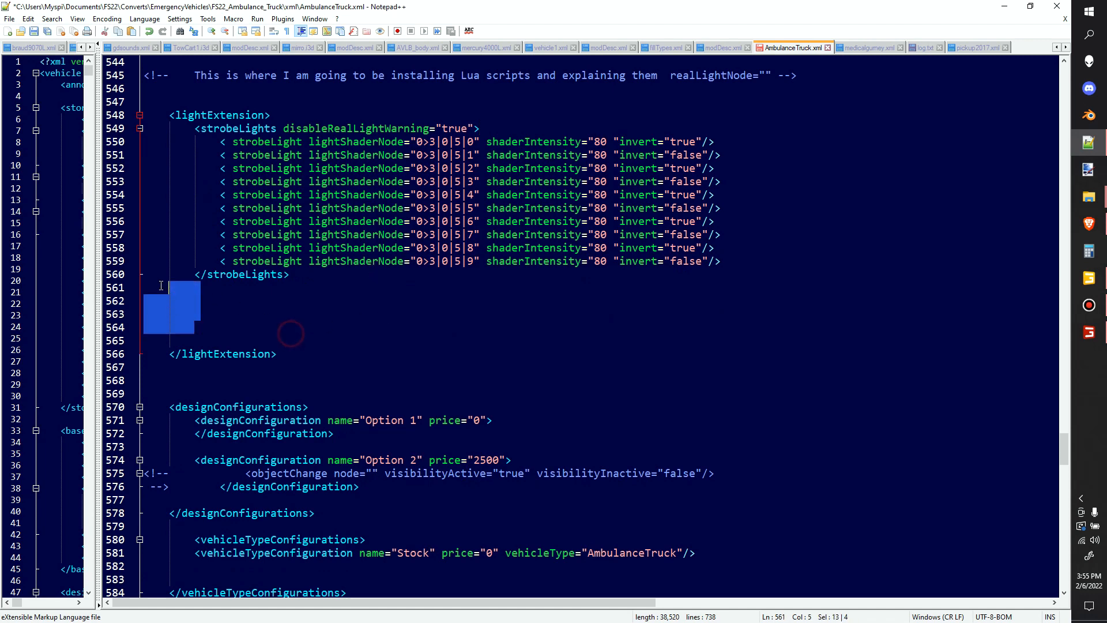
{"action": "key", "text": "Delete"}
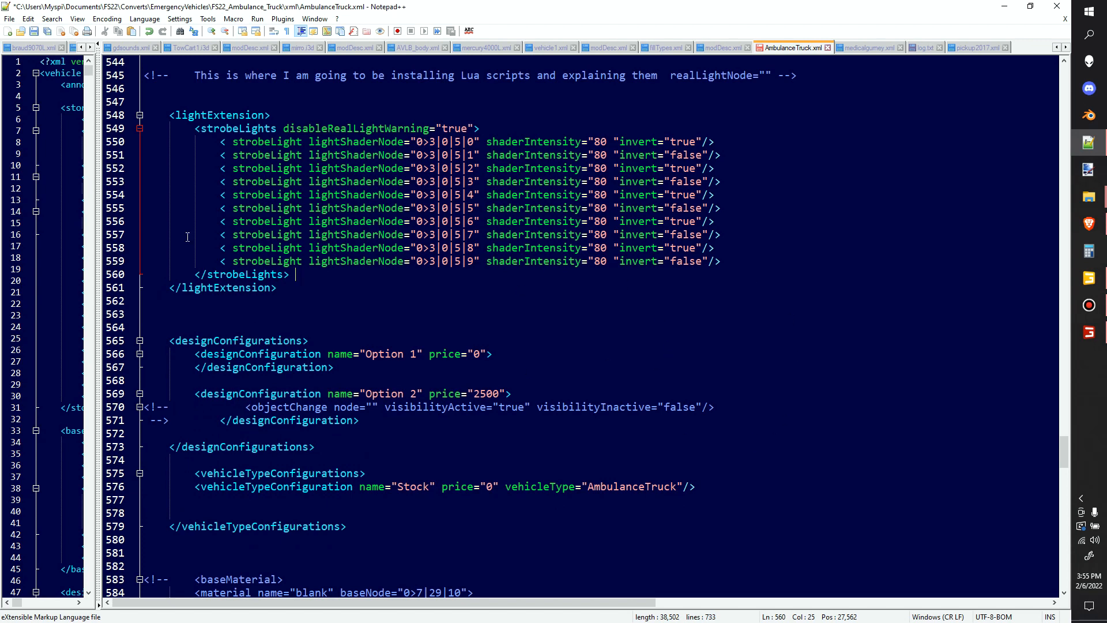
{"action": "mouse_move", "coordinate": [293, 292]}
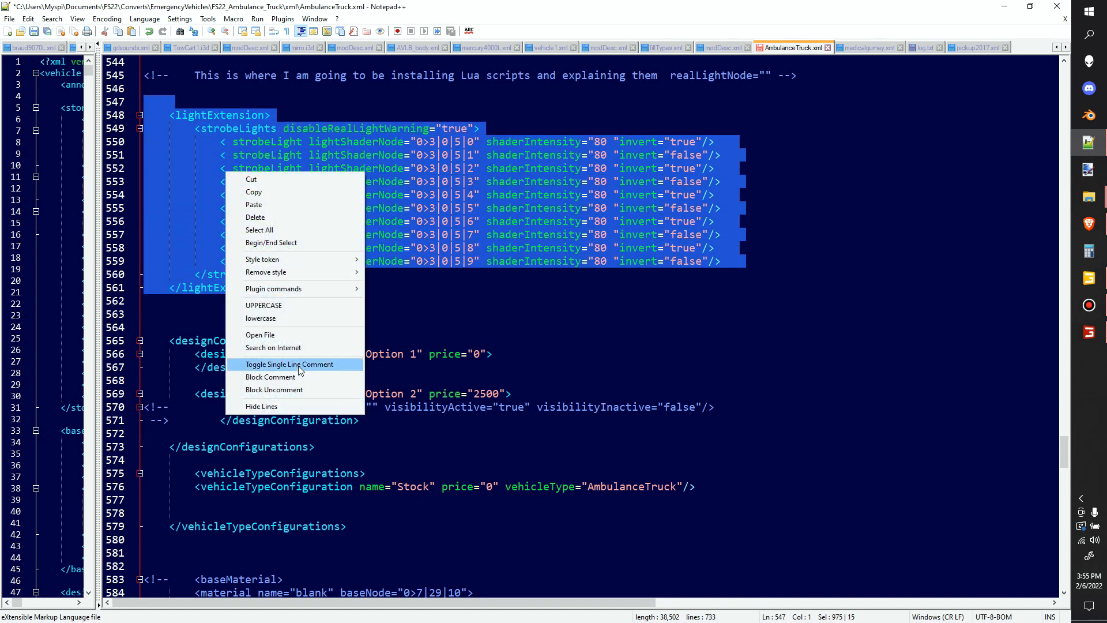
{"action": "left_click", "coordinate": [269, 376]}
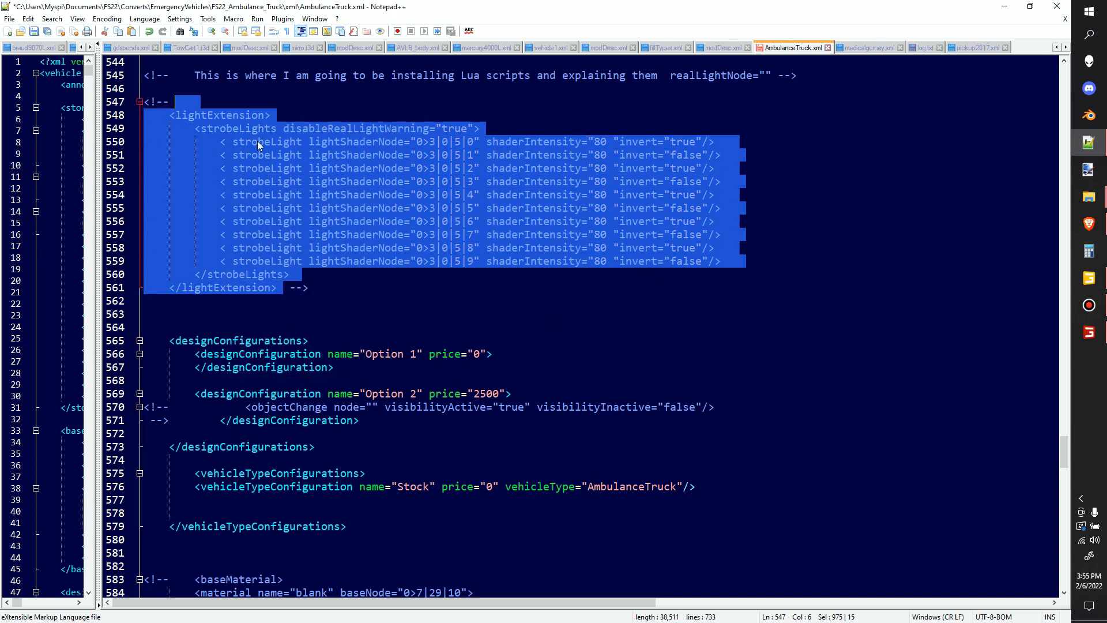
{"action": "left_click", "coordinate": [417, 141]}
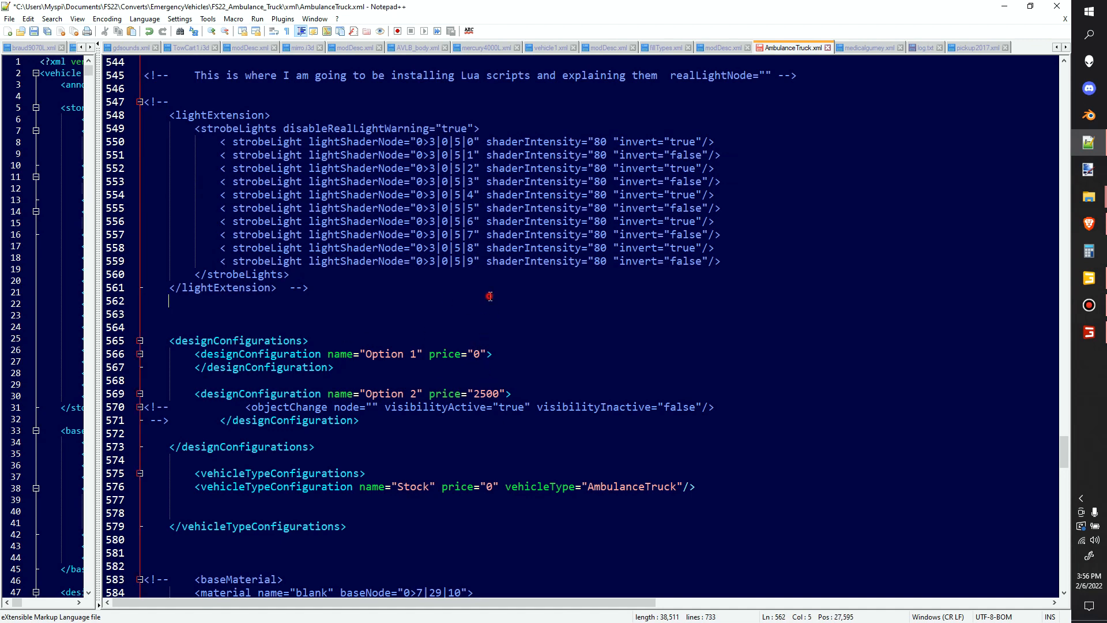
{"action": "mouse_move", "coordinate": [393, 323]}
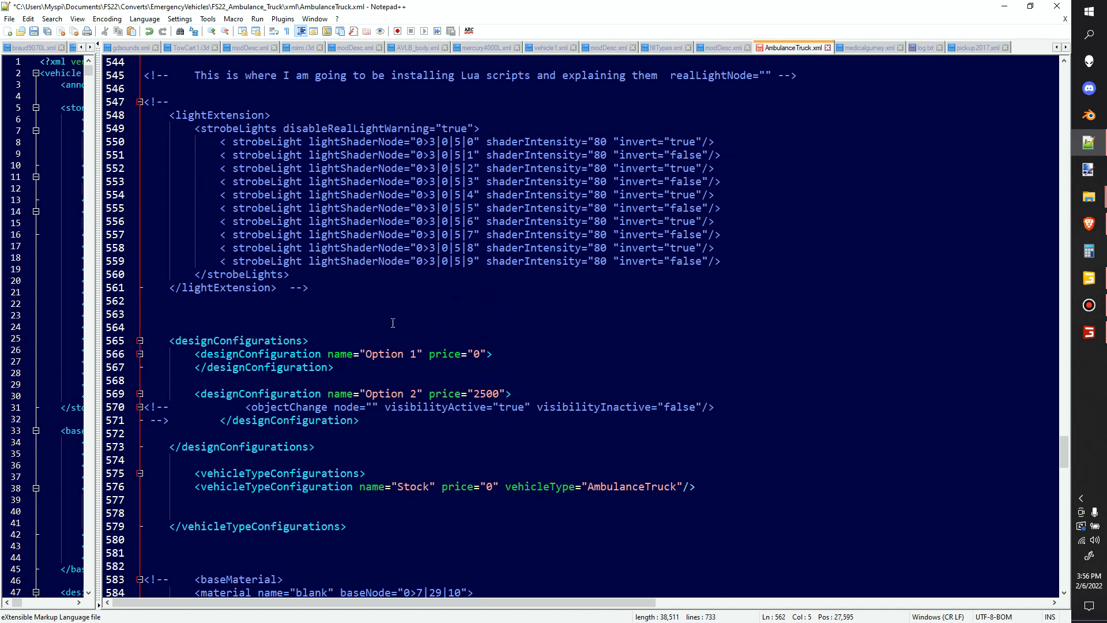
- Delete the Option 2 designConfiguration and the empty line in vehicleTypeConfigurations, then review motorConfigurations
{"action": "scroll", "scroll_direction": "down", "scroll_amount": 3}
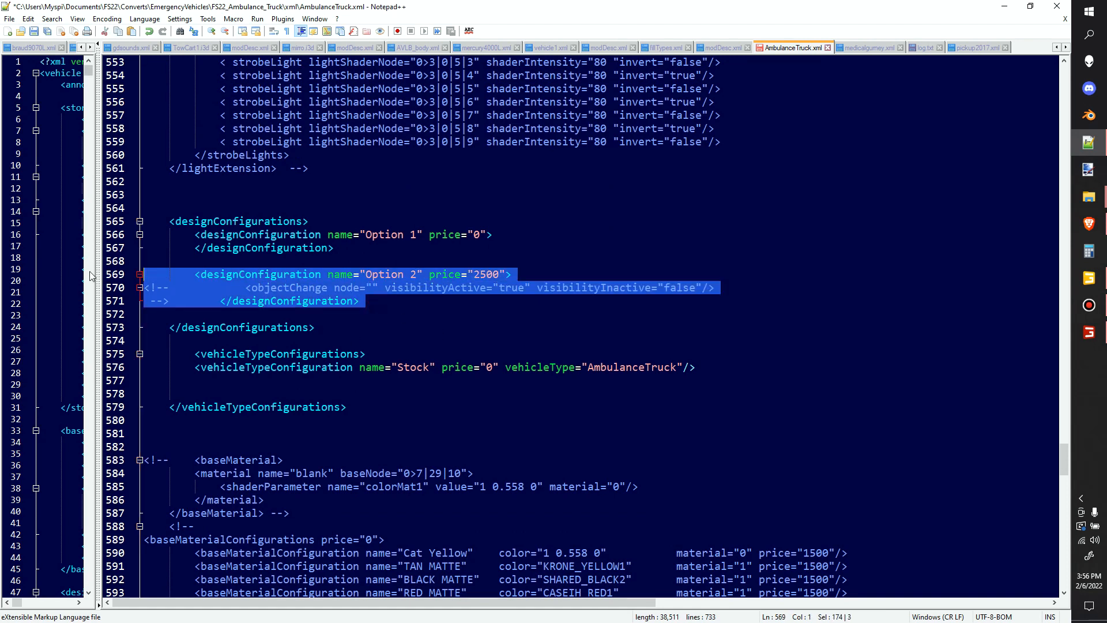
{"action": "key", "text": "Delete"}
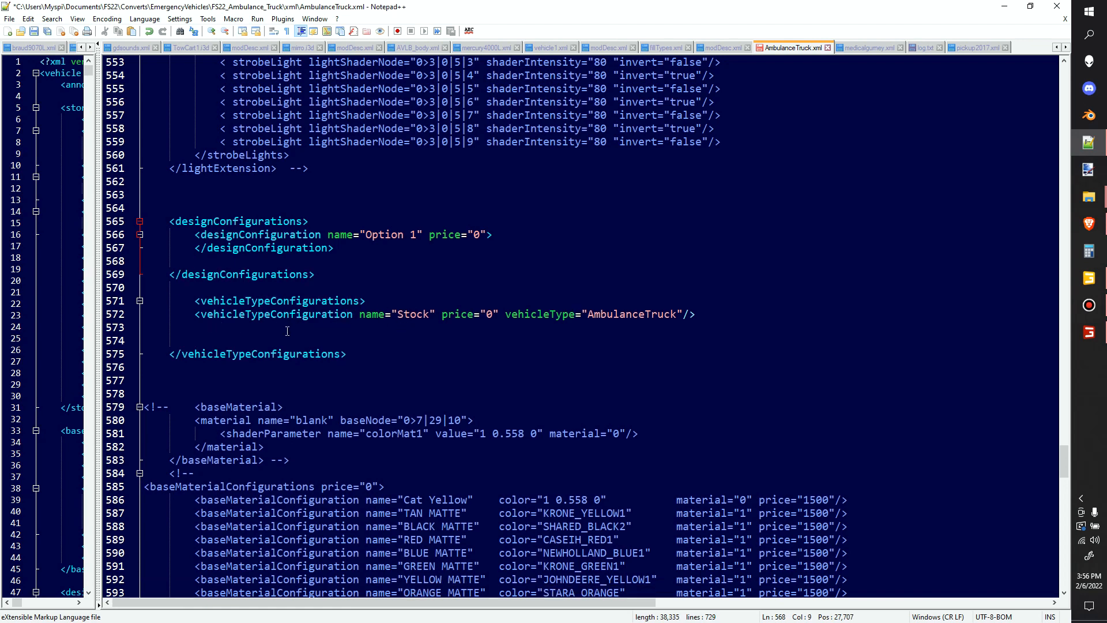
{"action": "key", "text": "Delete"}
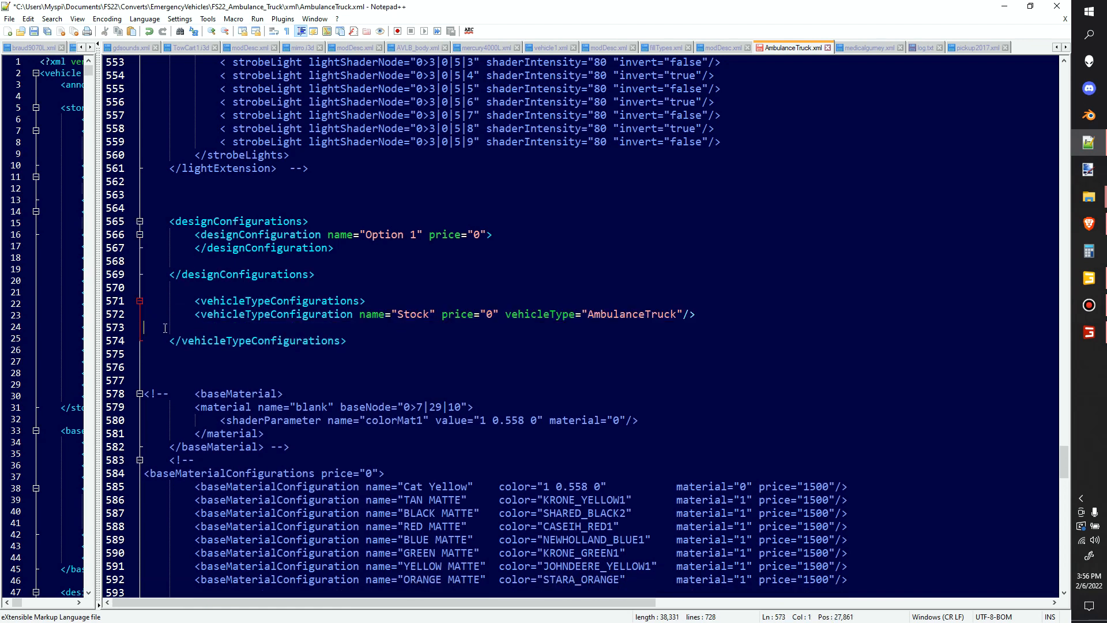
{"action": "scroll", "scroll_direction": "down", "scroll_amount": 3}
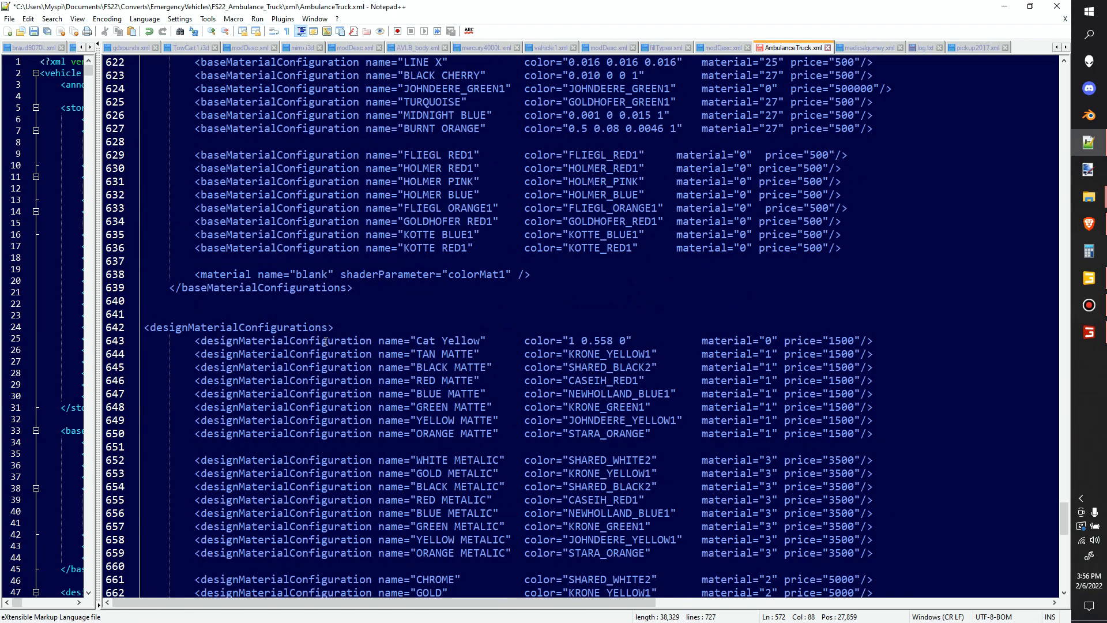
{"action": "scroll", "scroll_direction": "down", "scroll_amount": 3}
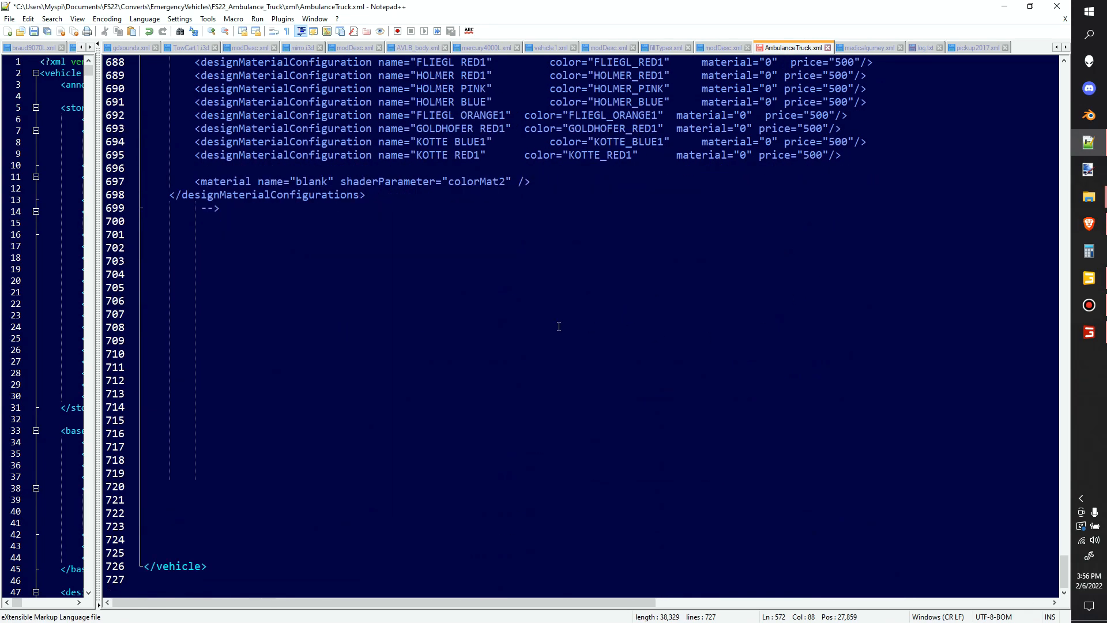
{"action": "scroll", "scroll_direction": "up", "scroll_amount": 3}
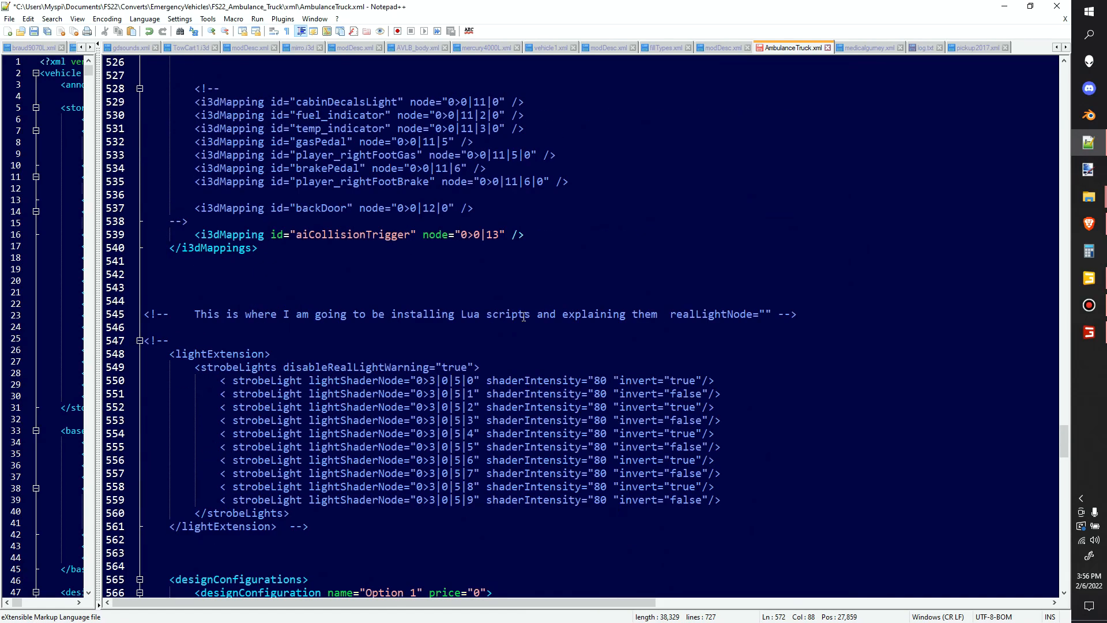
{"action": "scroll", "scroll_direction": "up", "scroll_amount": 3}
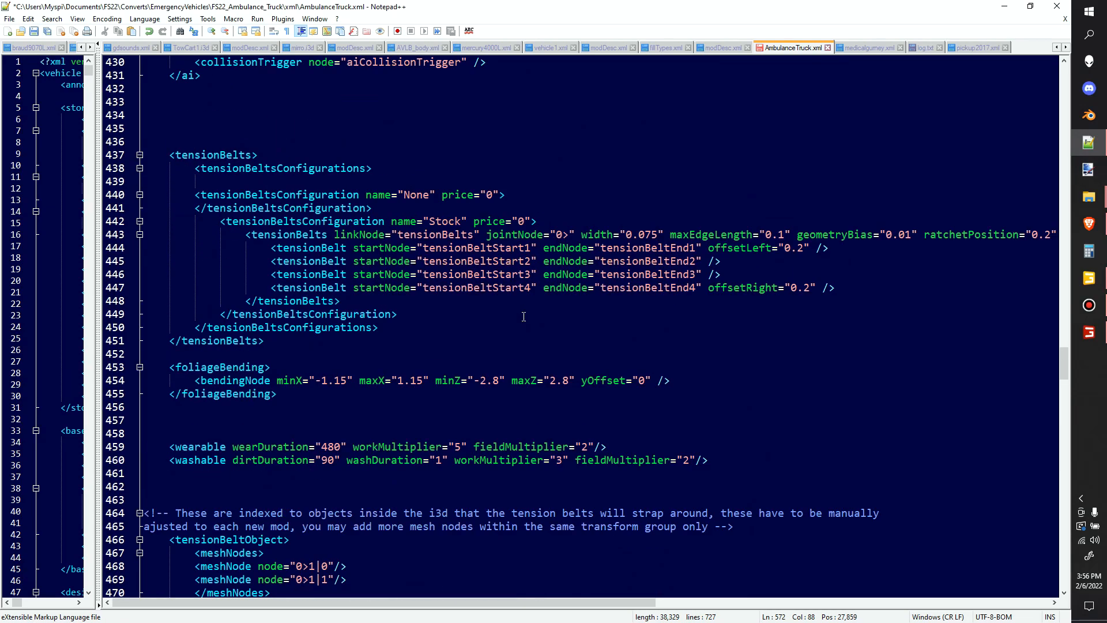
{"action": "scroll", "scroll_direction": "up", "scroll_amount": 3}
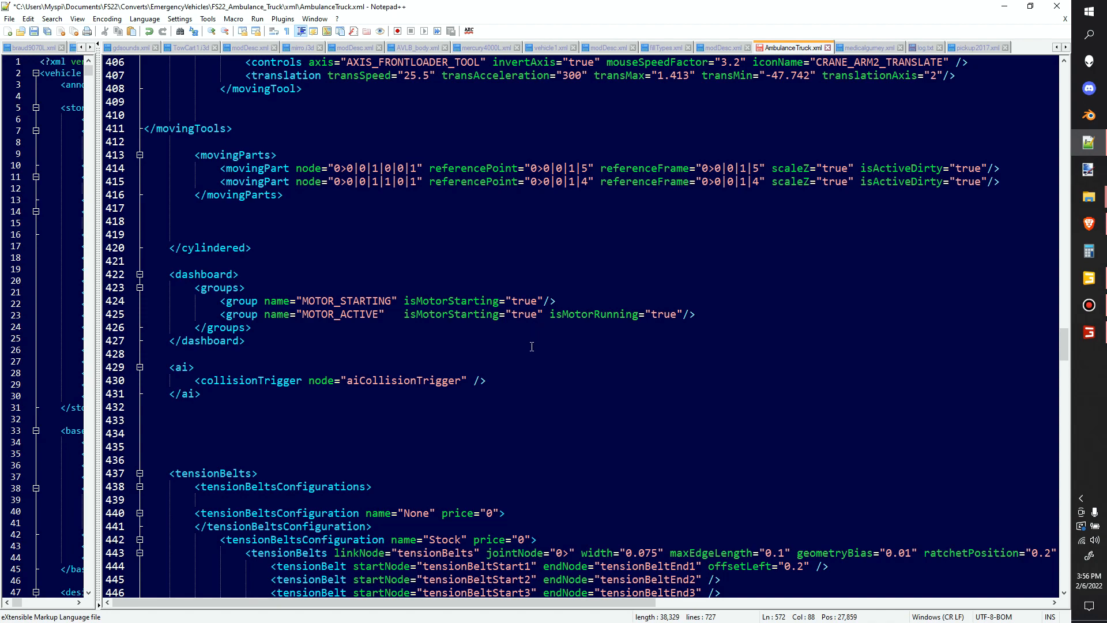
{"action": "scroll", "scroll_direction": "up", "scroll_amount": 3}
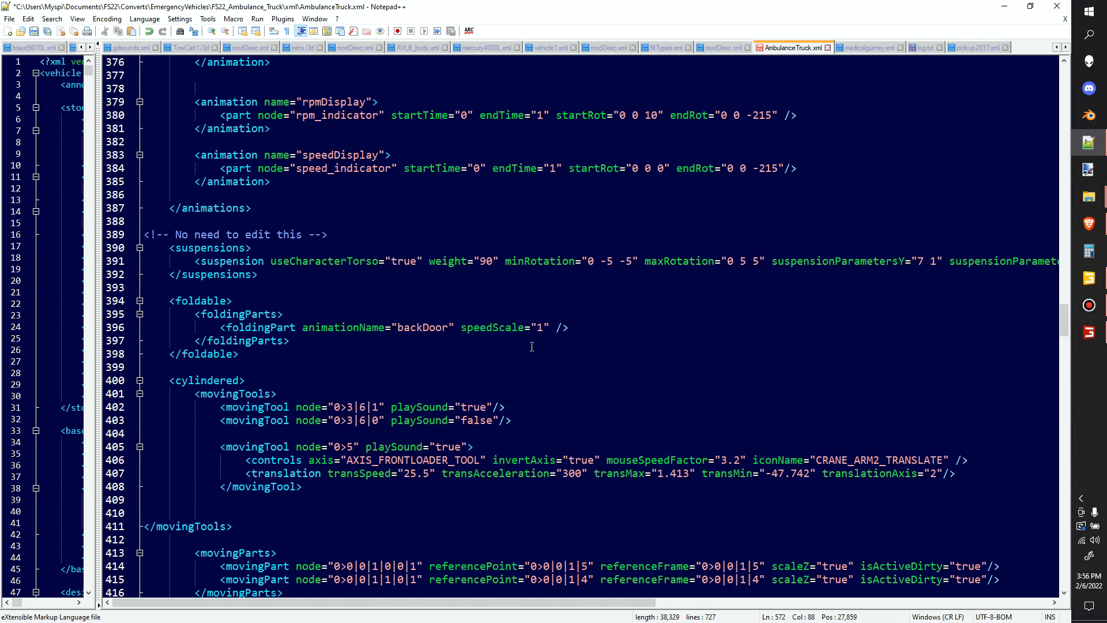
{"action": "scroll", "scroll_direction": "up", "scroll_amount": 3}
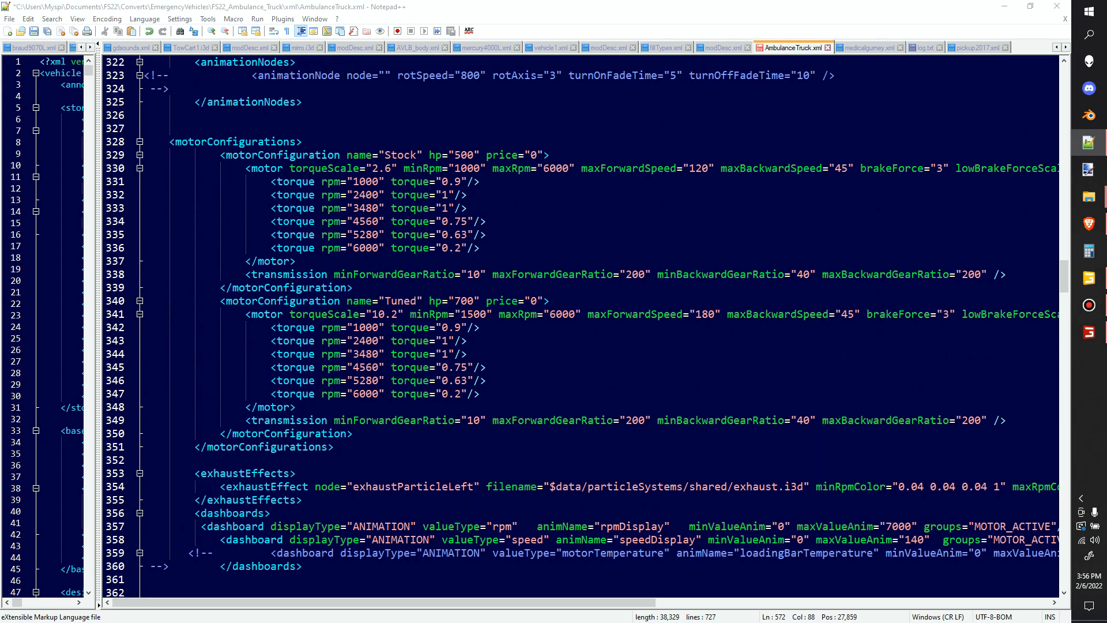
- Add maxUpdateDistance="30" at the end of the first movingPart entry's attributes
{"action": "scroll", "scroll_direction": "down", "scroll_amount": 3}
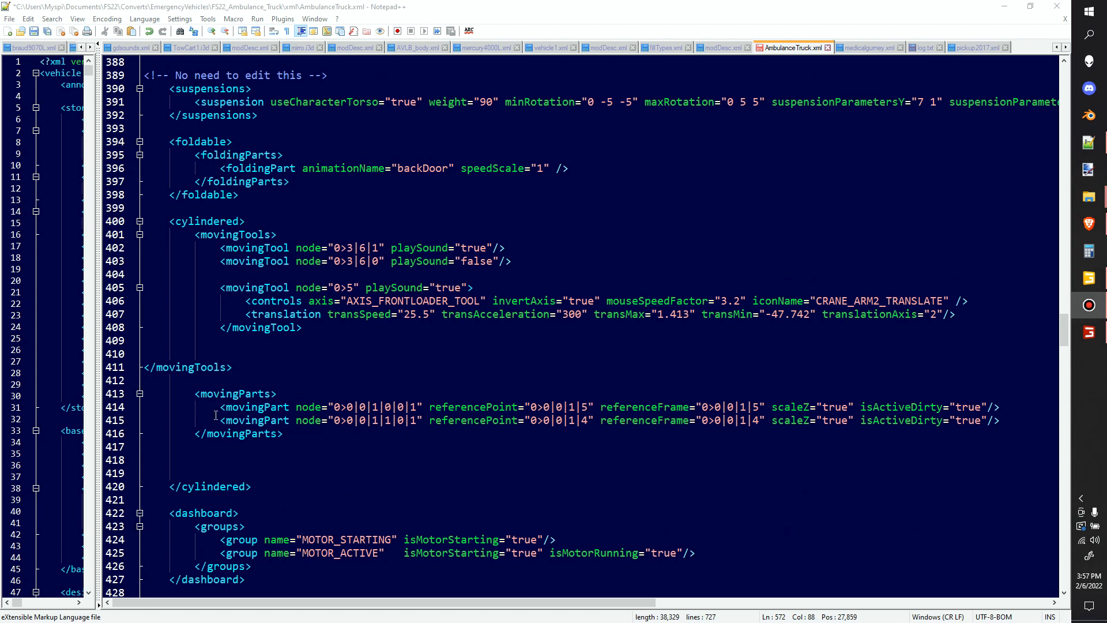
{"action": "double_click", "coordinate": [233, 393]}
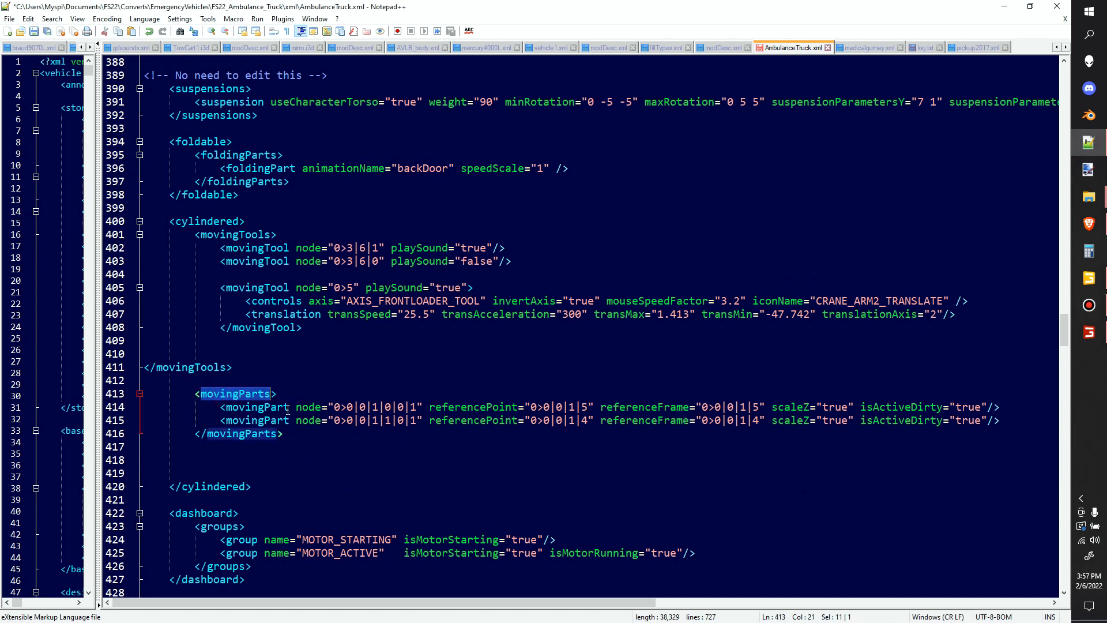
{"action": "left_click", "coordinate": [253, 407]}
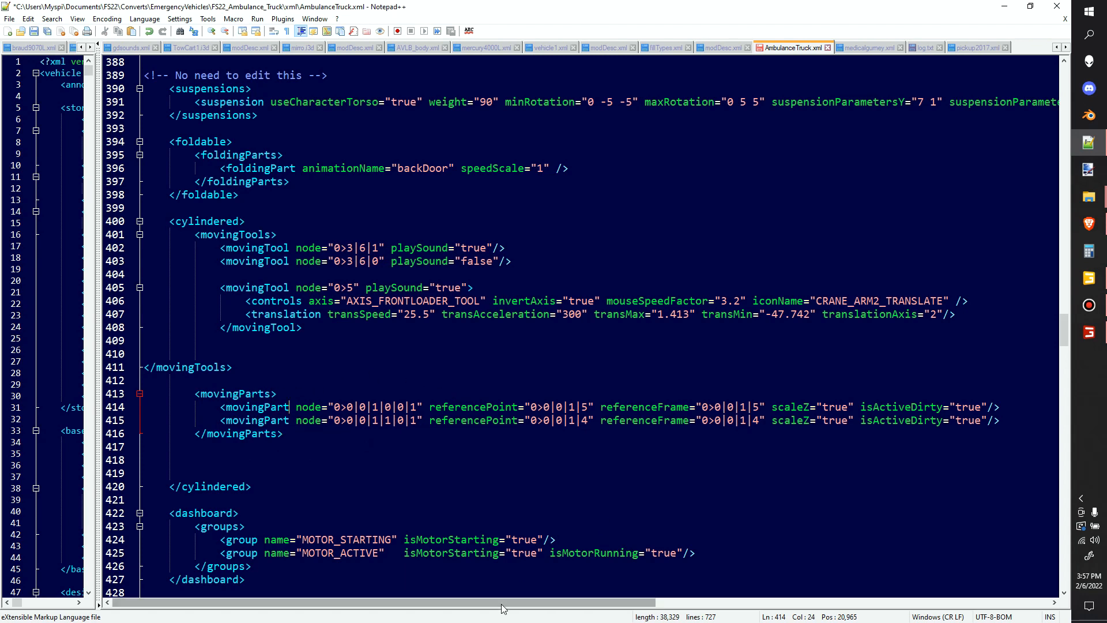
{"action": "scroll", "scroll_direction": "right", "scroll_amount": 3}
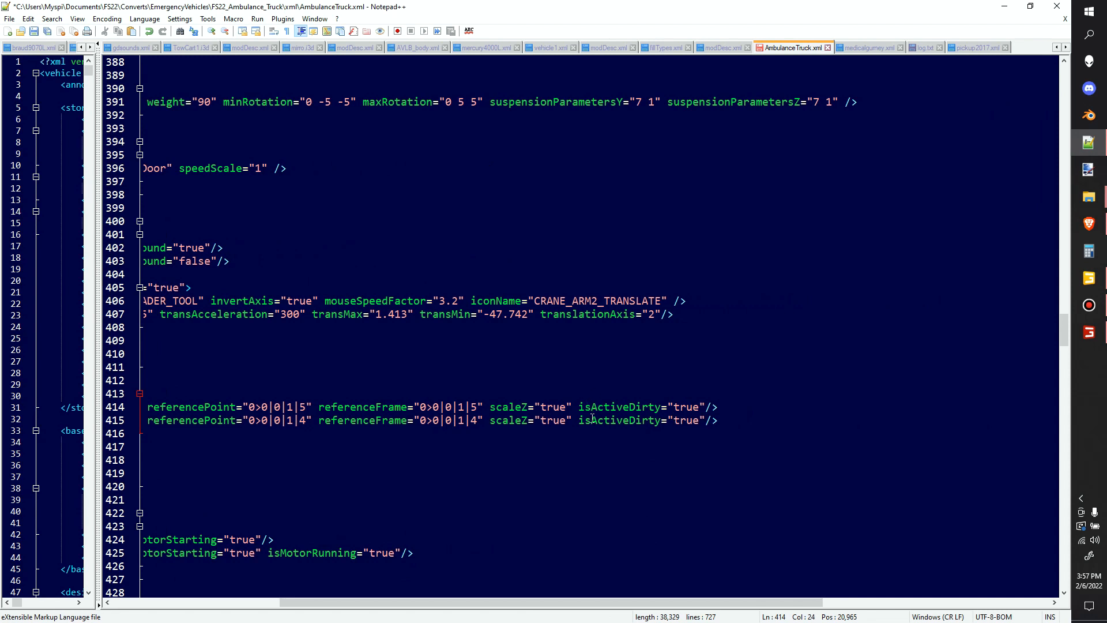
{"action": "left_click", "coordinate": [706, 408]}
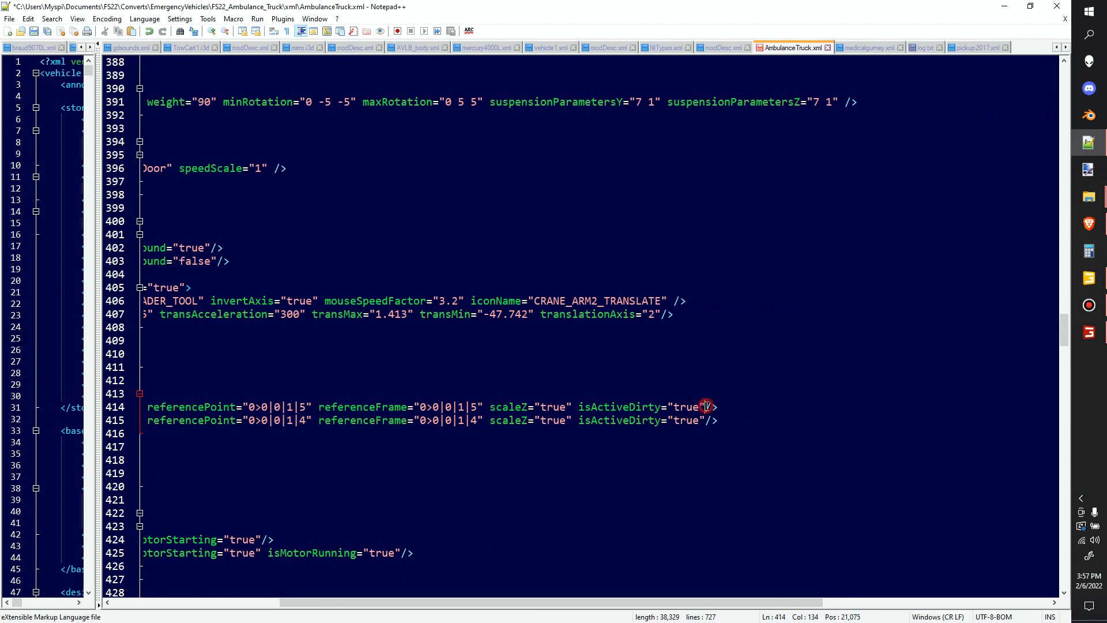
{"action": "type", "text": "maxUpdateDistance=\"30\""}
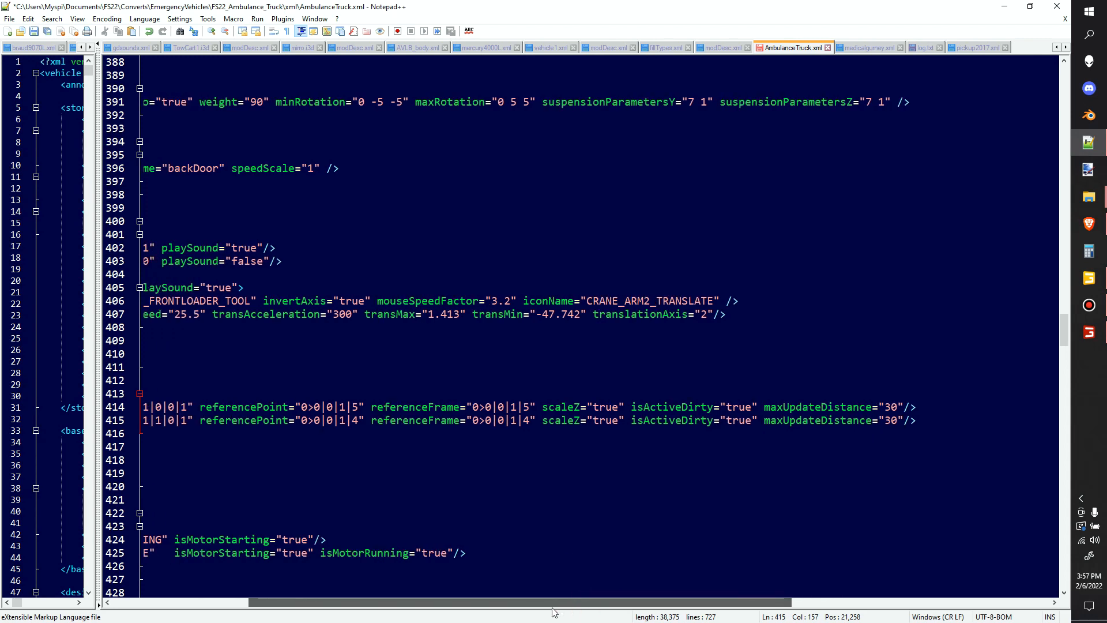
{"action": "scroll", "scroll_direction": "left", "scroll_amount": 3}
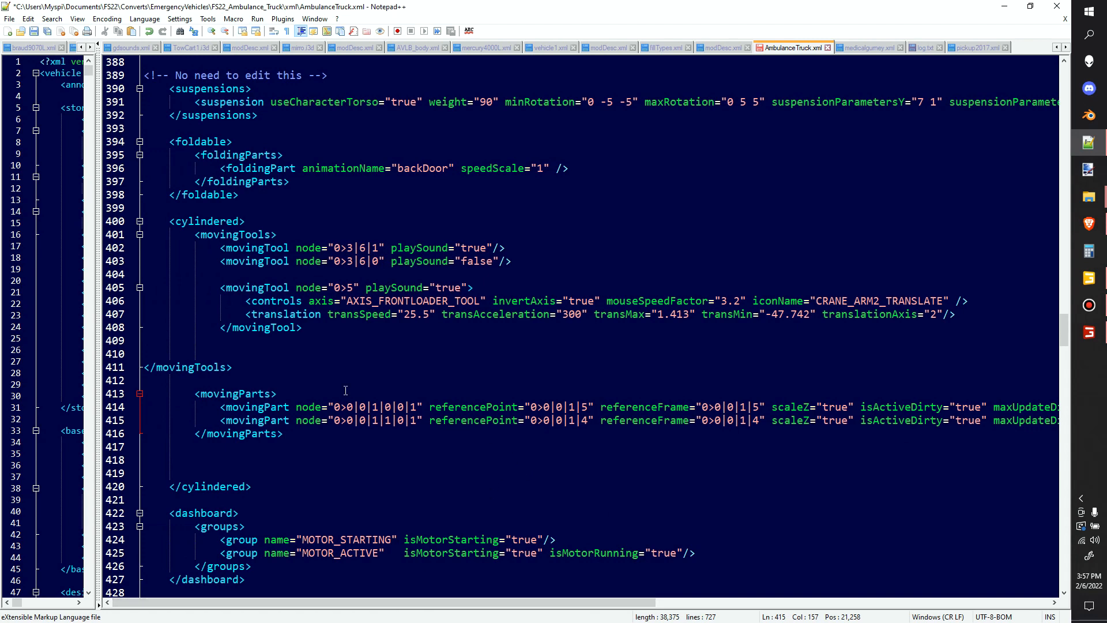
{"action": "scroll", "scroll_direction": "down", "scroll_amount": 3}
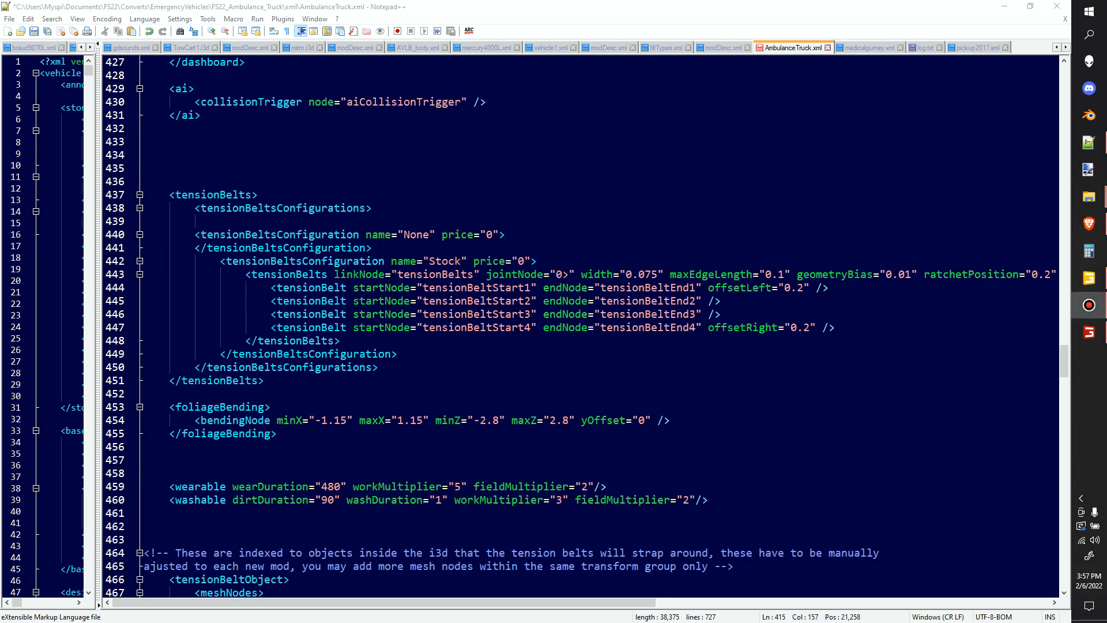